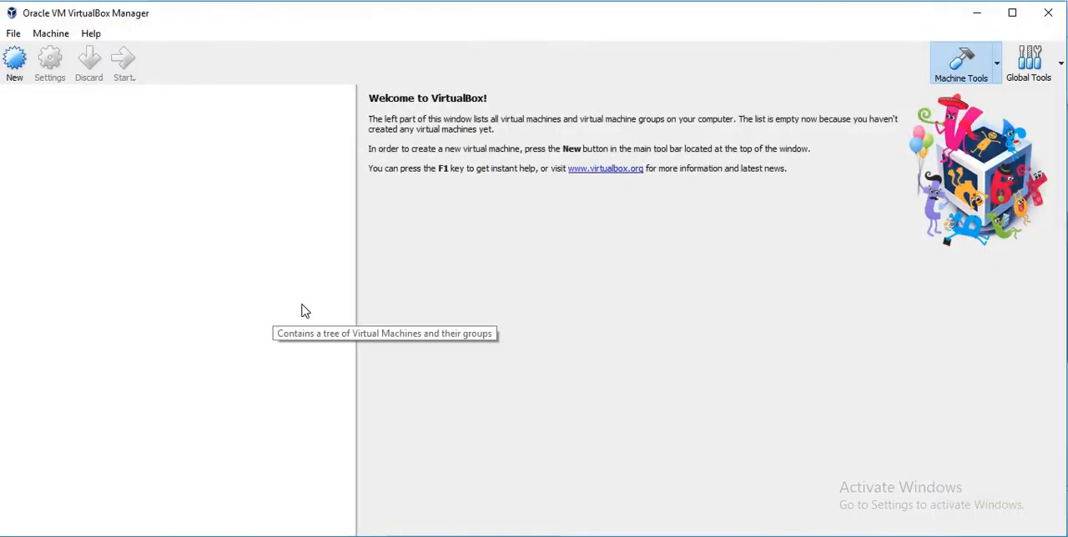
mouse_move(304, 310)
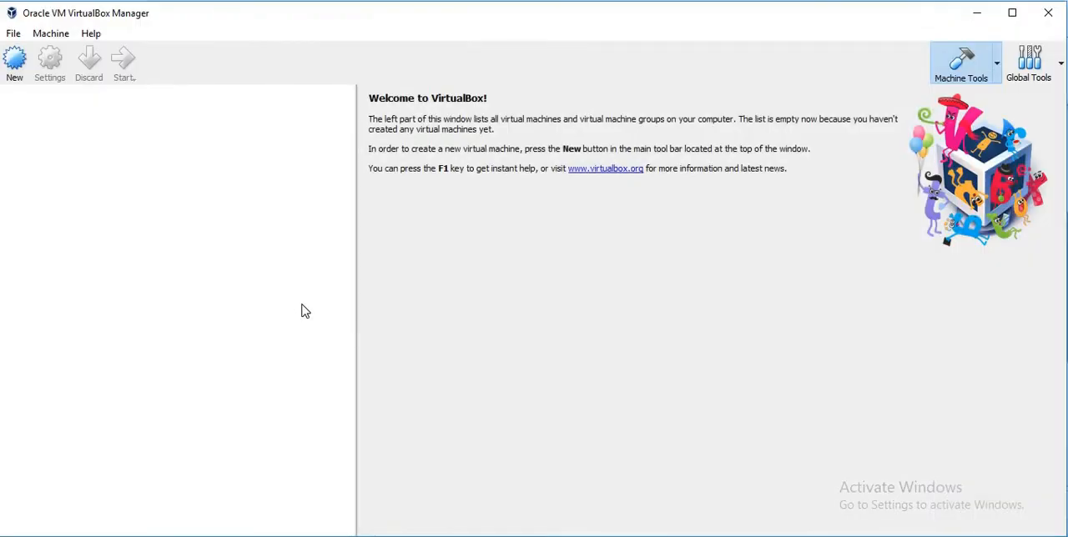
mouse_move(8, 75)
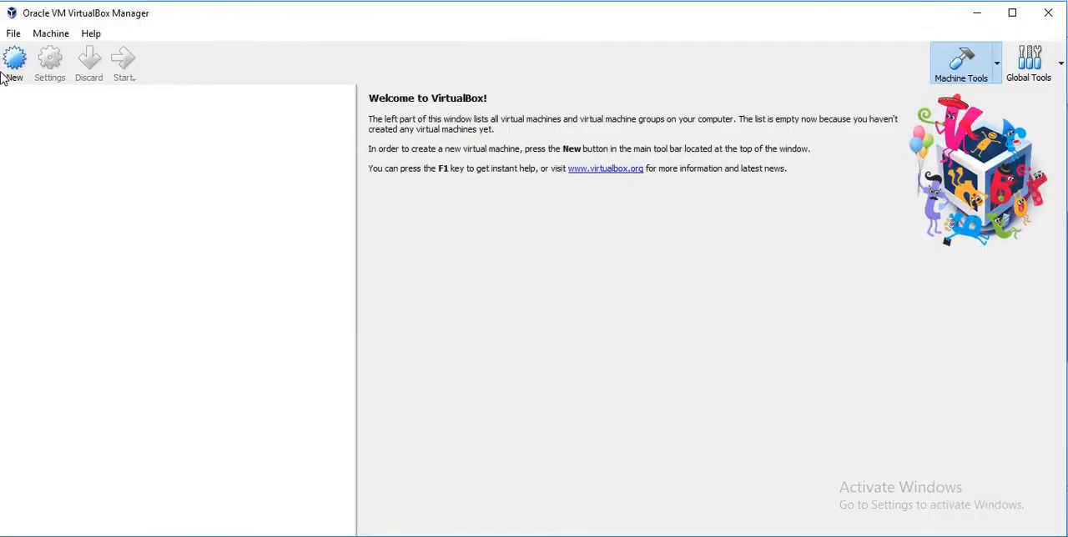
- Create a new virtual machine and name it vm1
left_click(13, 64)
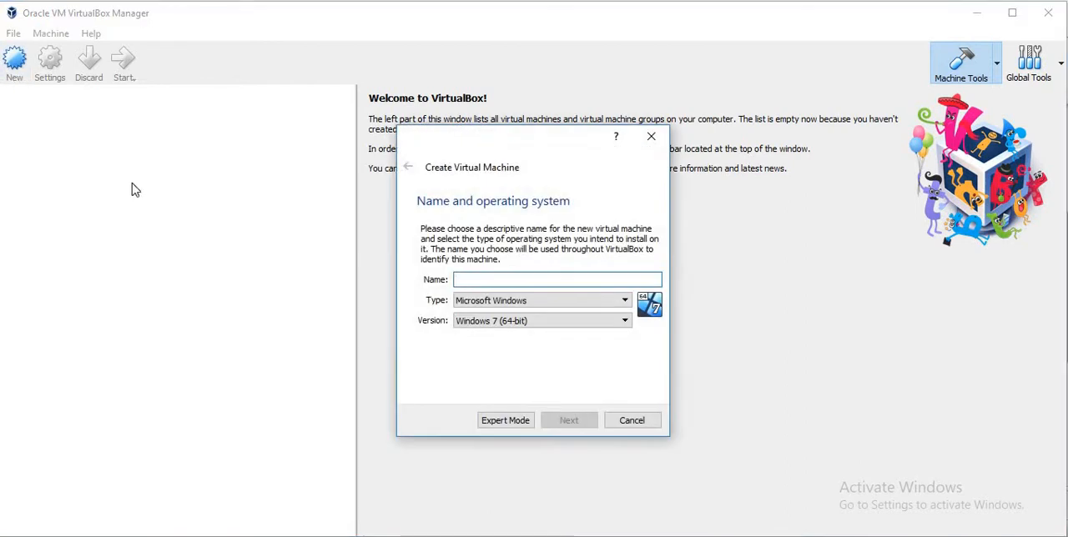
left_click(557, 280)
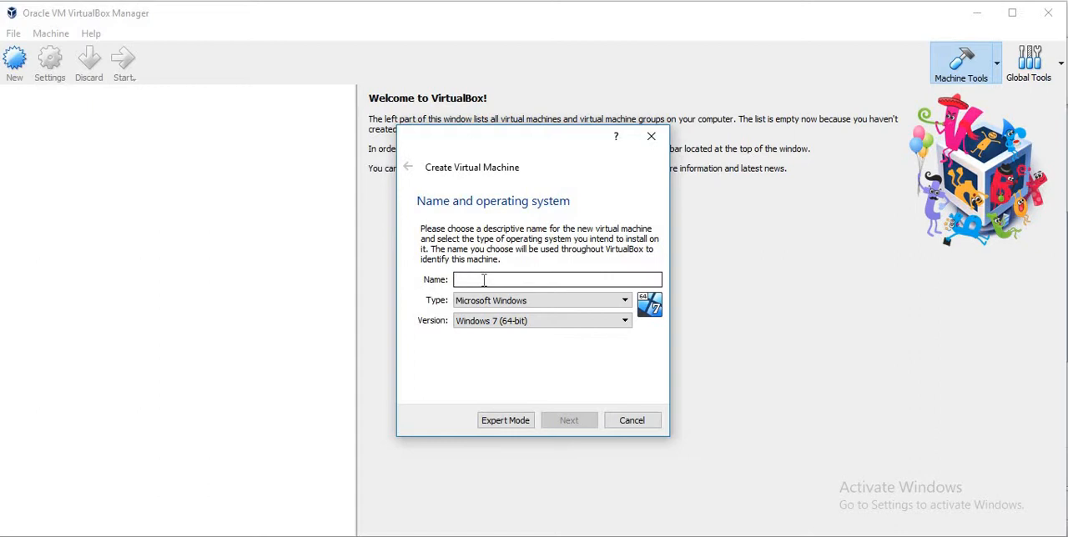
type("vm")
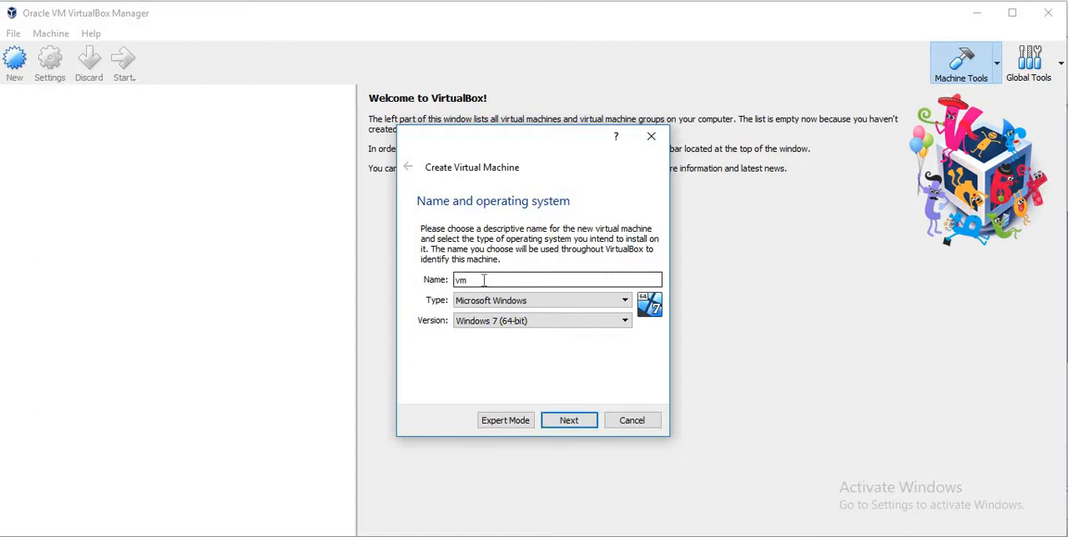
- Set the type to Linux and version to Other Linux (64-bit), then continue to memory size
left_click(624, 300)
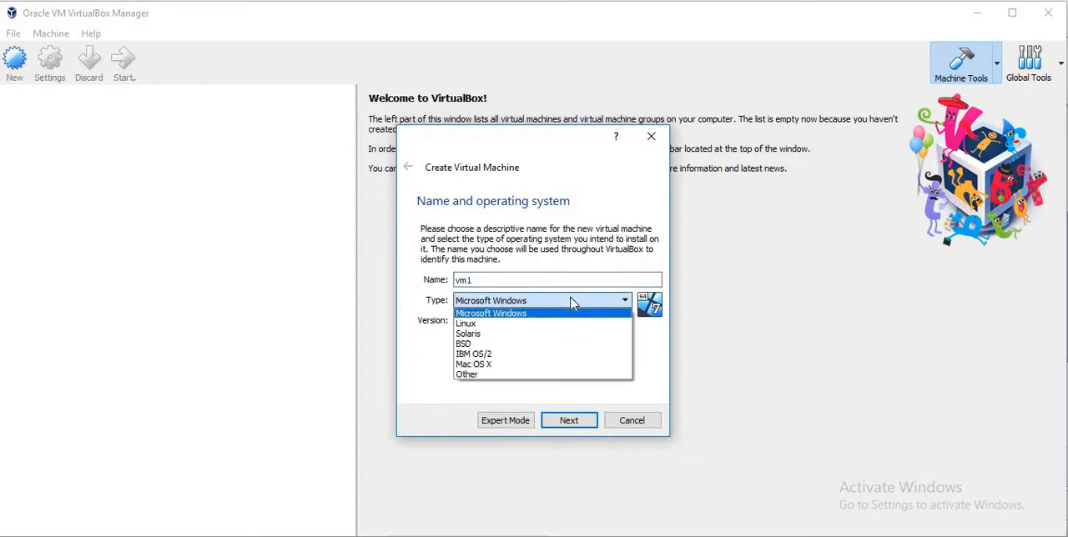
left_click(466, 324)
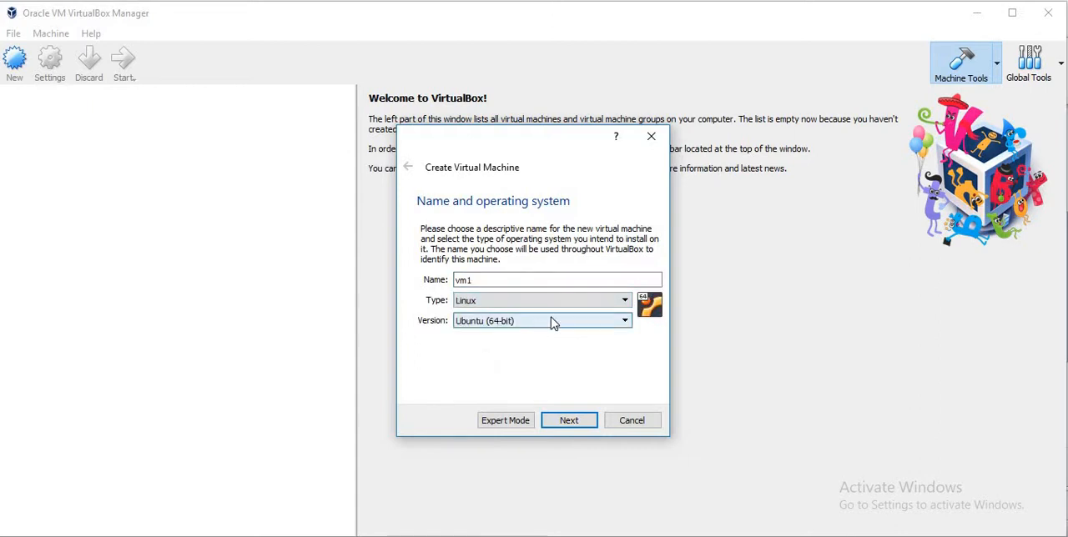
left_click(542, 320)
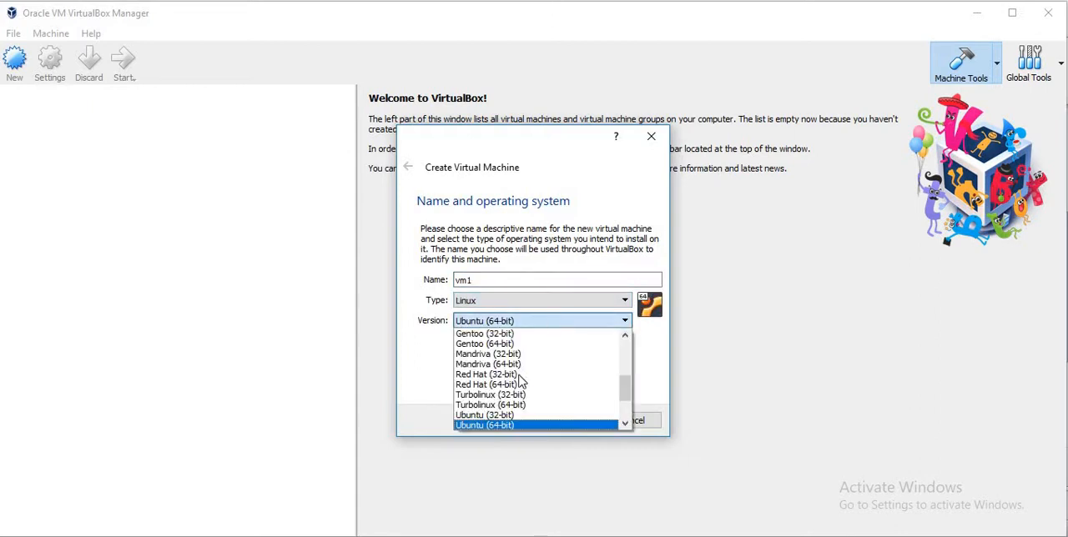
scroll("down", 3)
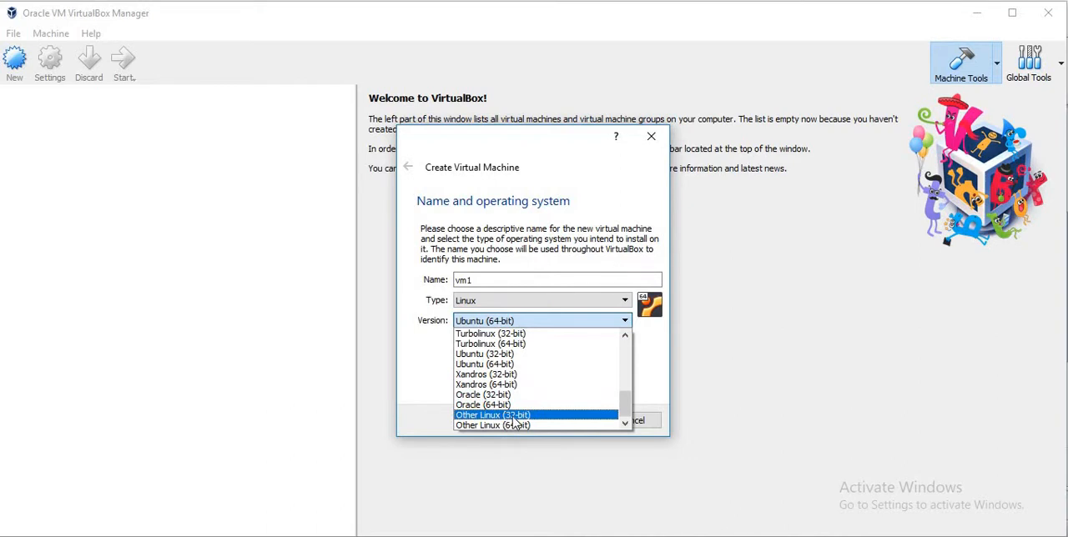
mouse_move(492, 425)
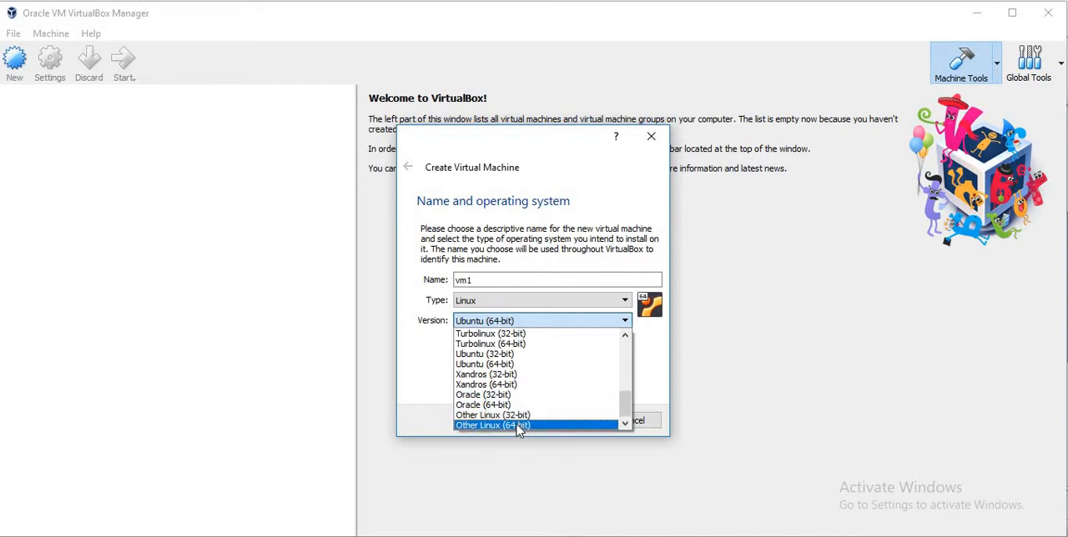
left_click(492, 426)
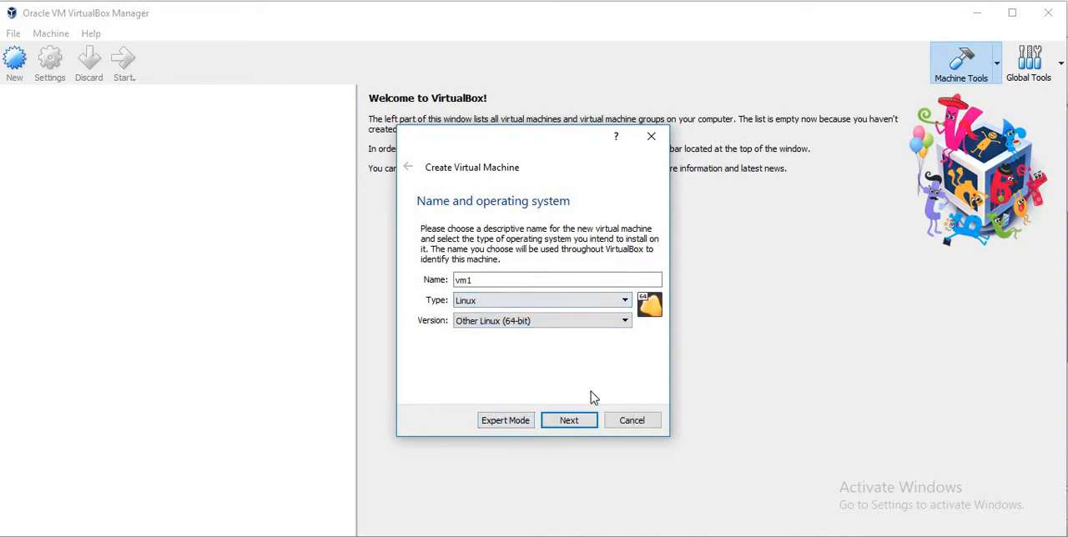
left_click(569, 418)
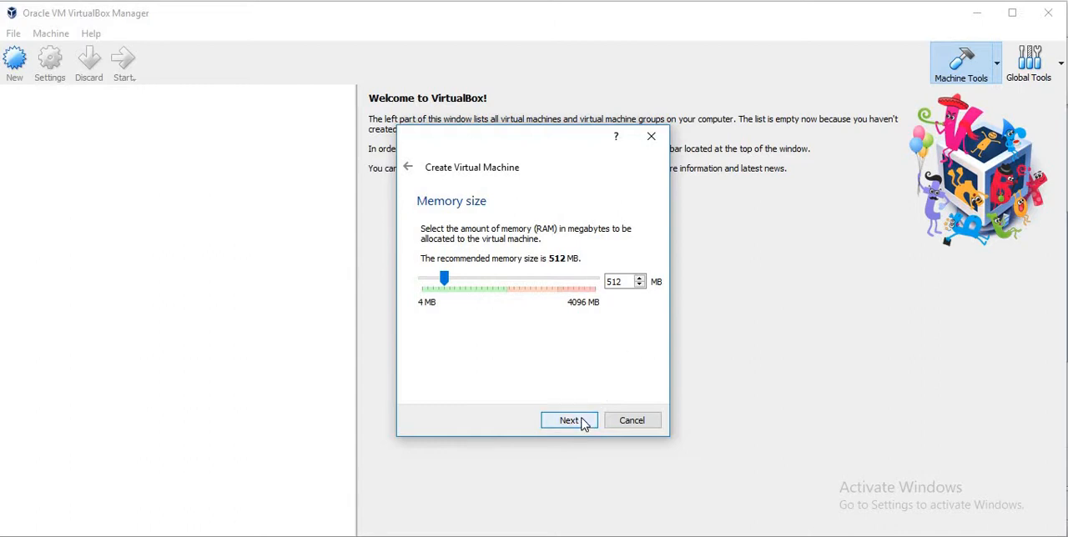
- Keep 512 MB memory and a new dynamically allocated VDI disk, reaching the location and size step
left_click(568, 419)
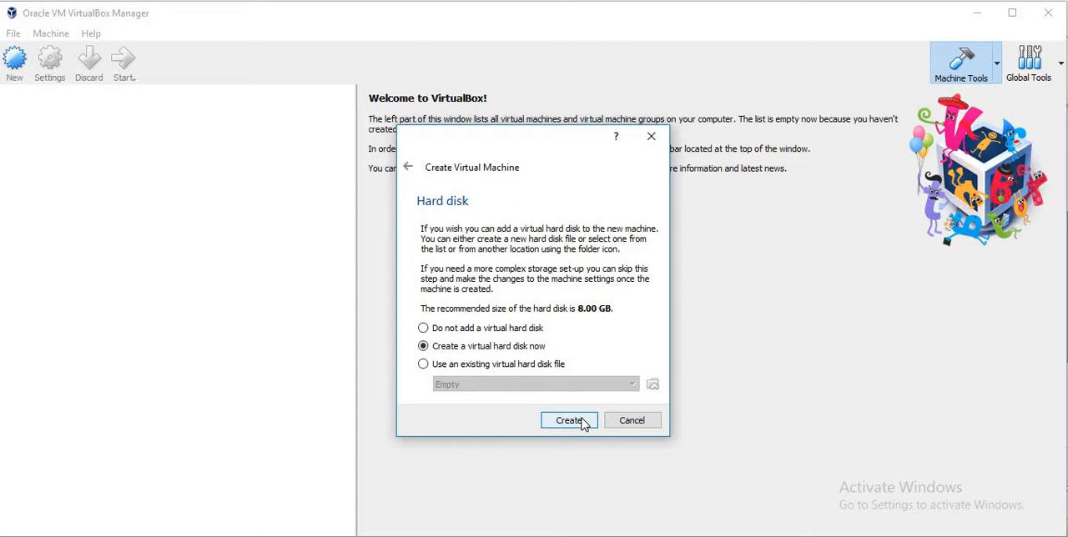
left_click(567, 418)
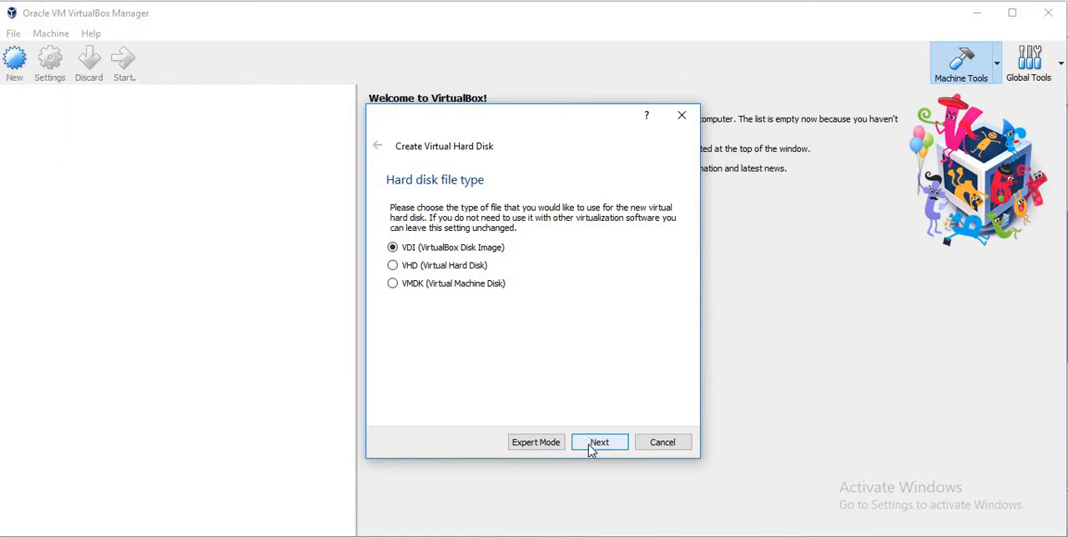
left_click(599, 442)
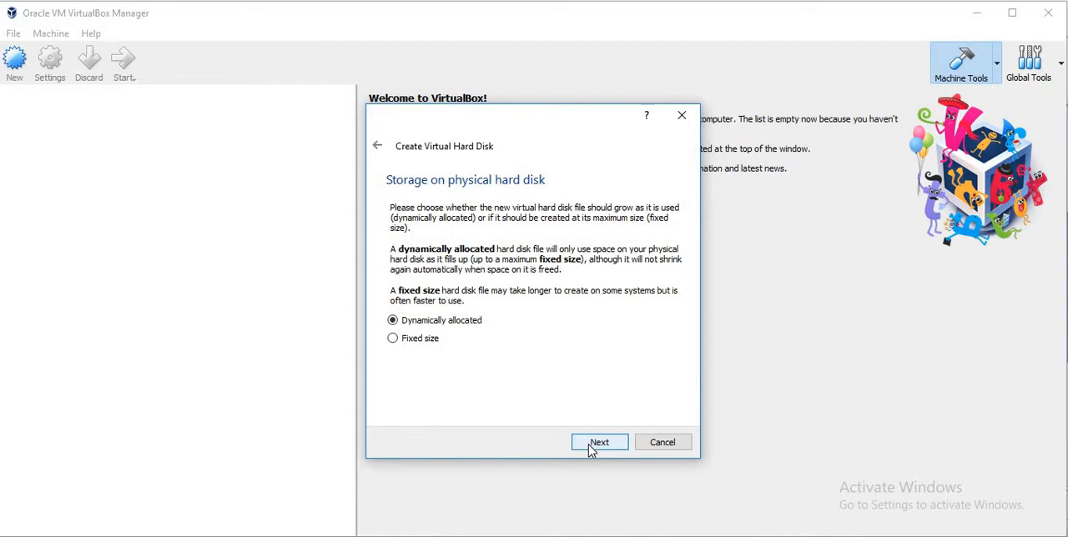
left_click(599, 442)
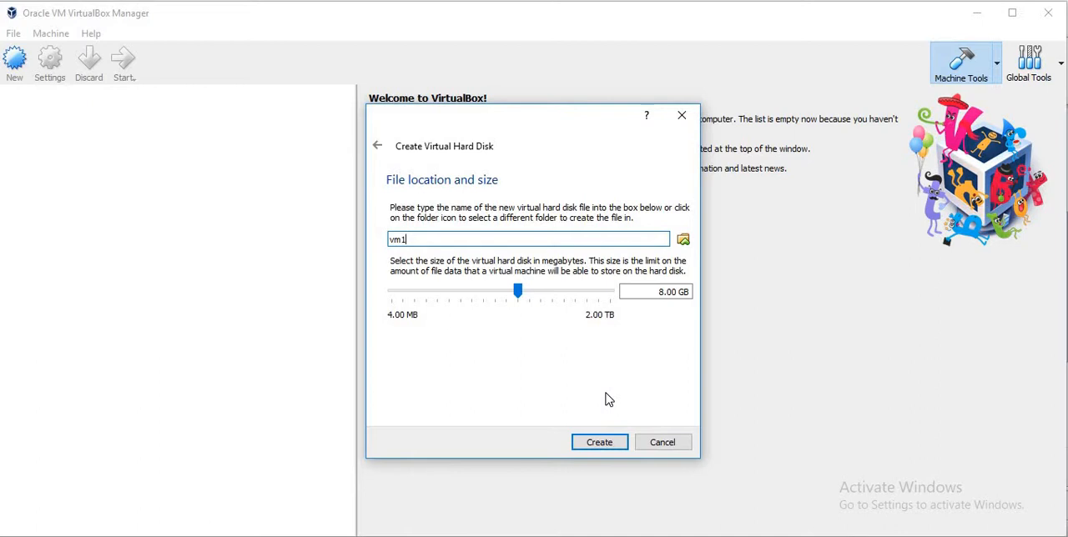
mouse_move(654, 257)
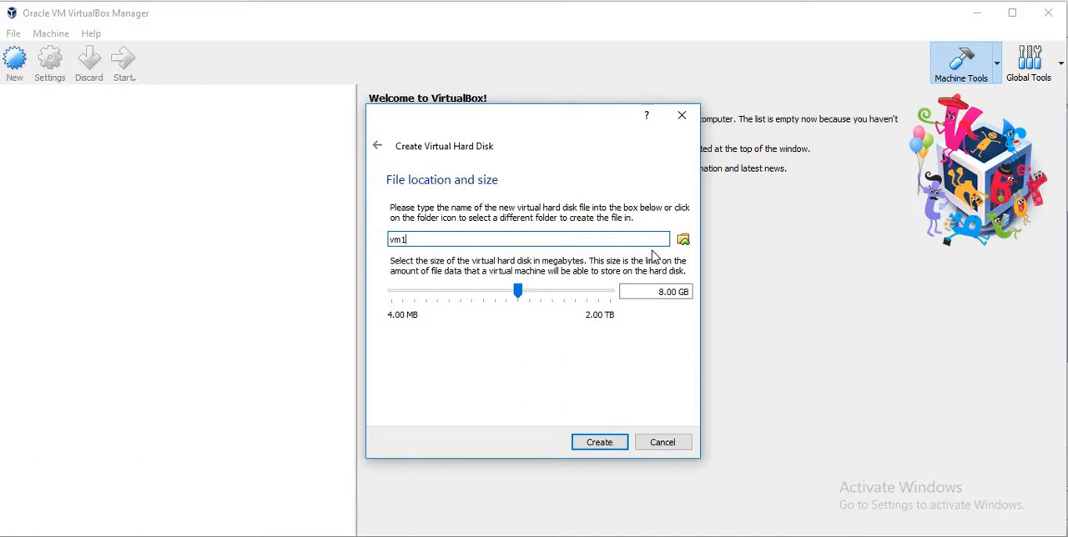
- Save the 8 GB disk as vm1.vdi in VirtualBox VMs\vm1 and create it
left_click(685, 240)
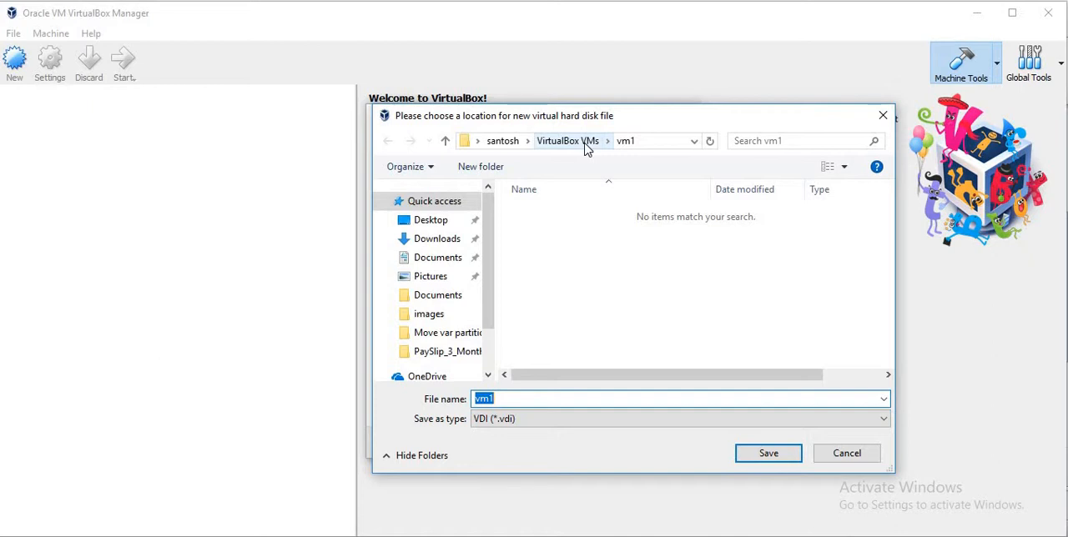
mouse_move(651, 147)
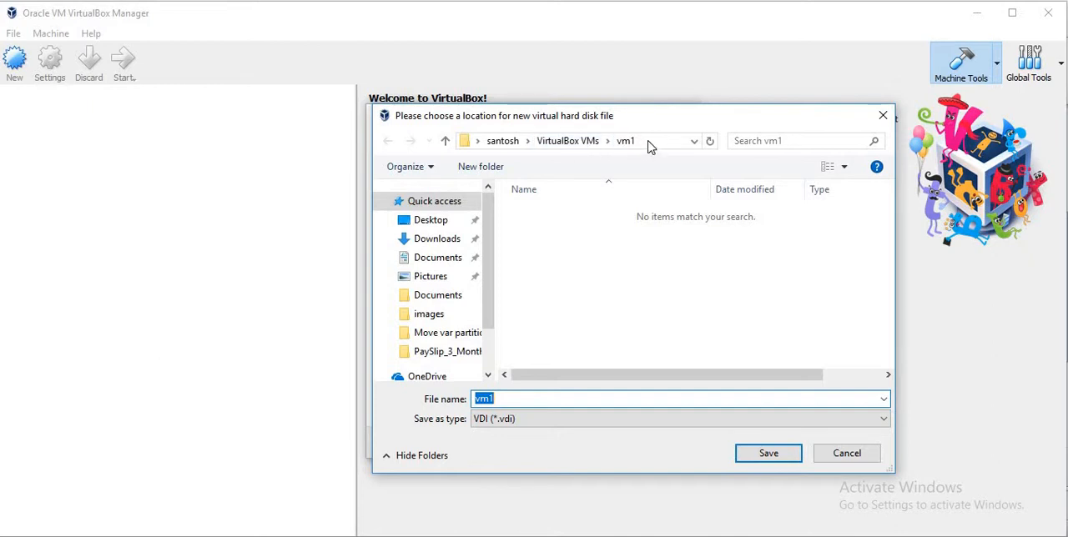
mouse_move(608, 246)
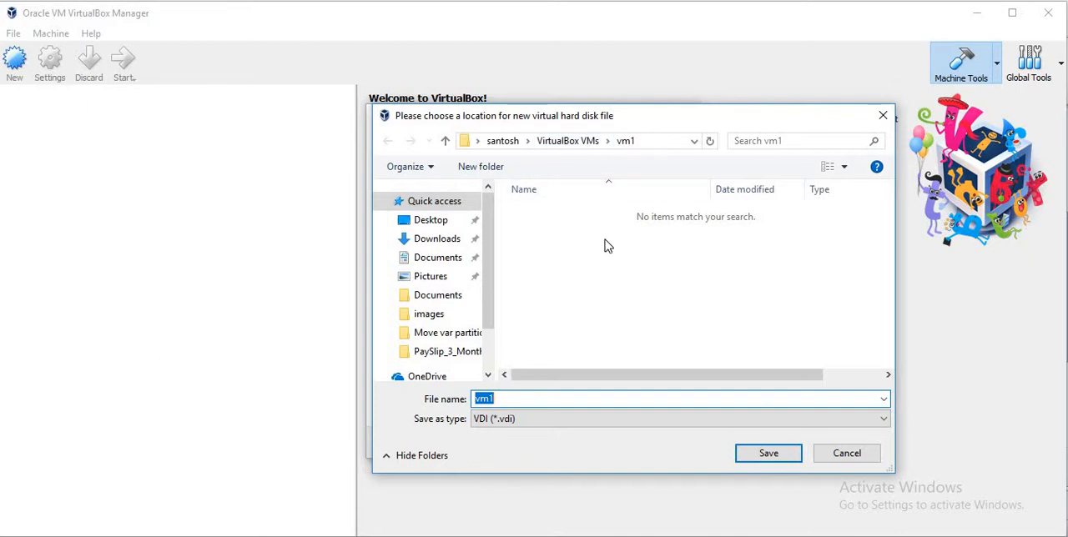
mouse_move(579, 297)
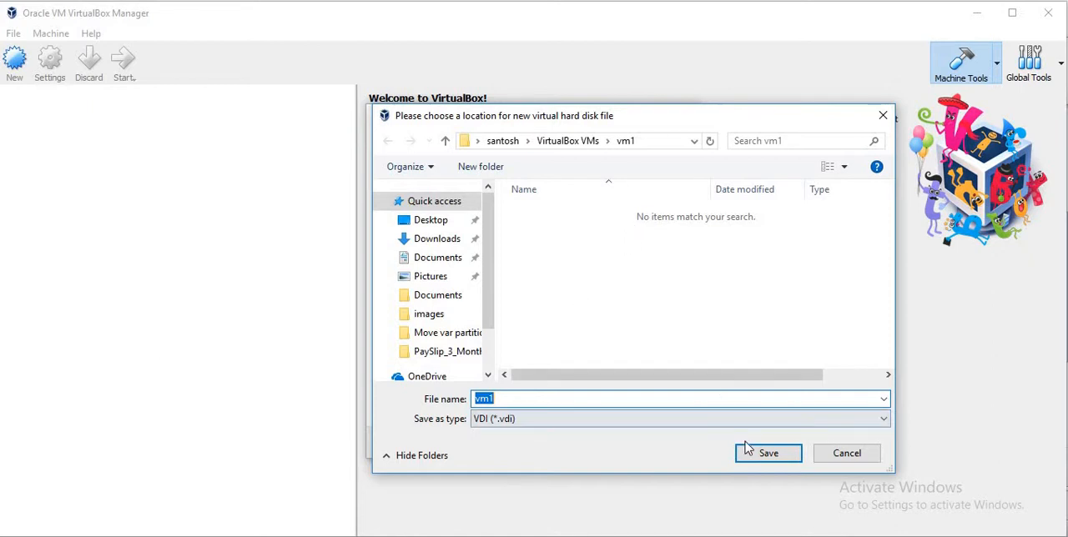
left_click(768, 454)
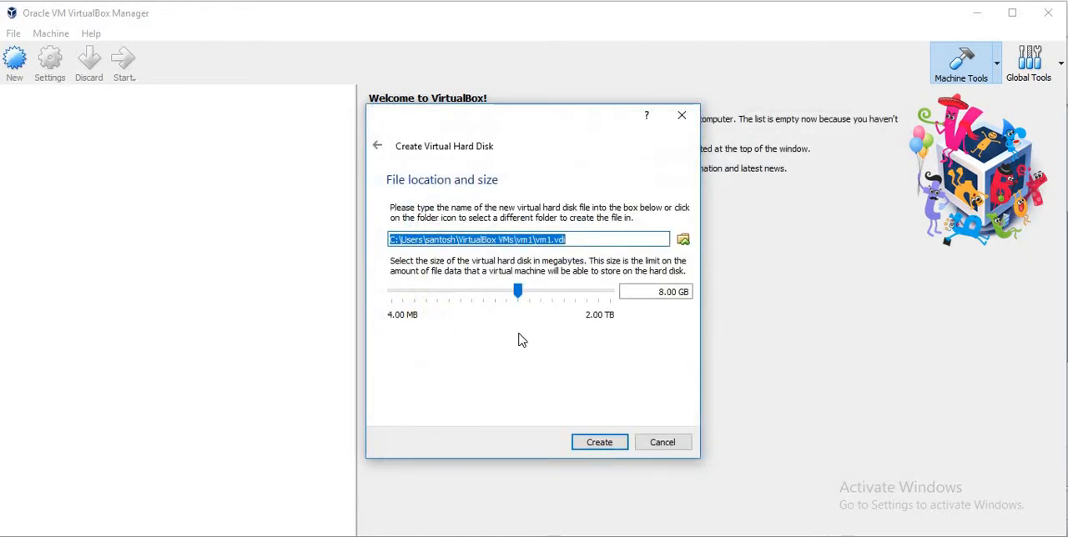
mouse_move(561, 412)
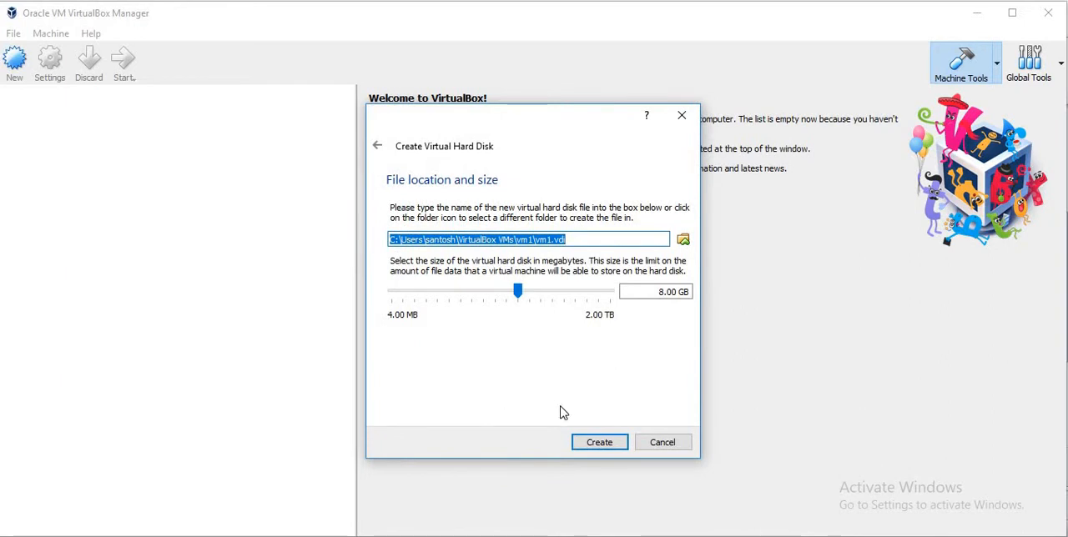
left_click(377, 144)
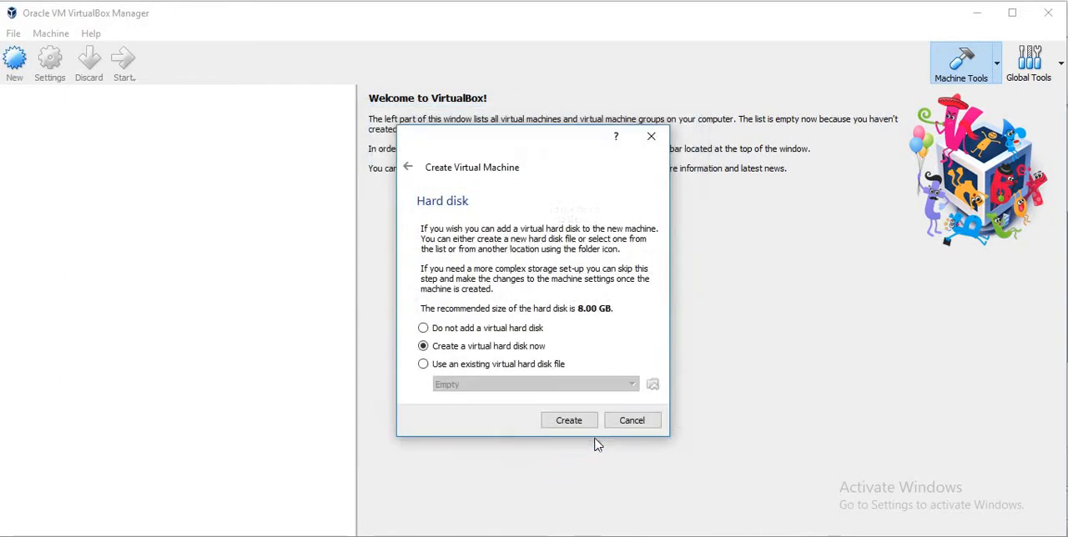
- Finish the wizard so vm1 is listed, then power it on
left_click(569, 419)
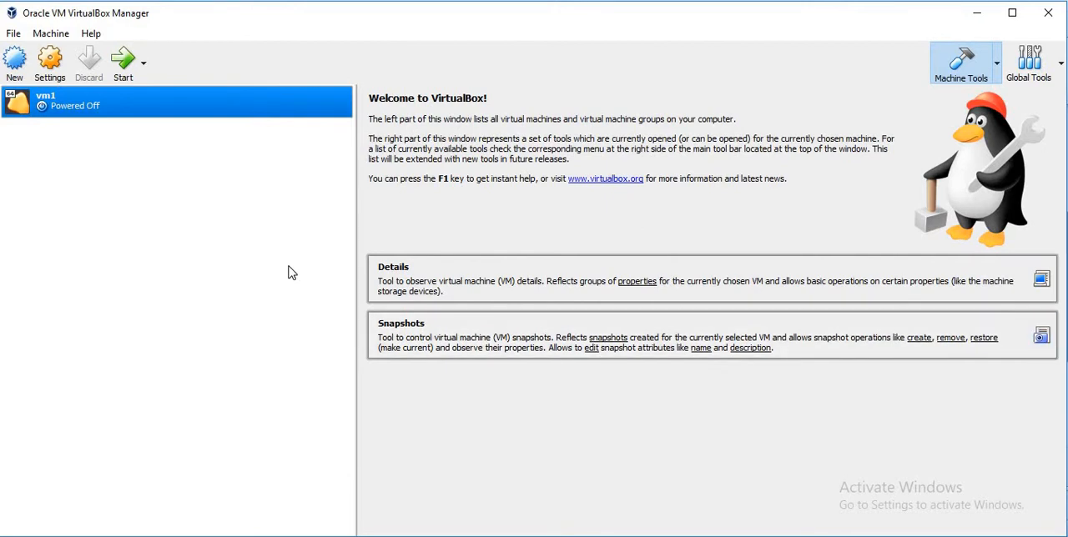
mouse_move(124, 63)
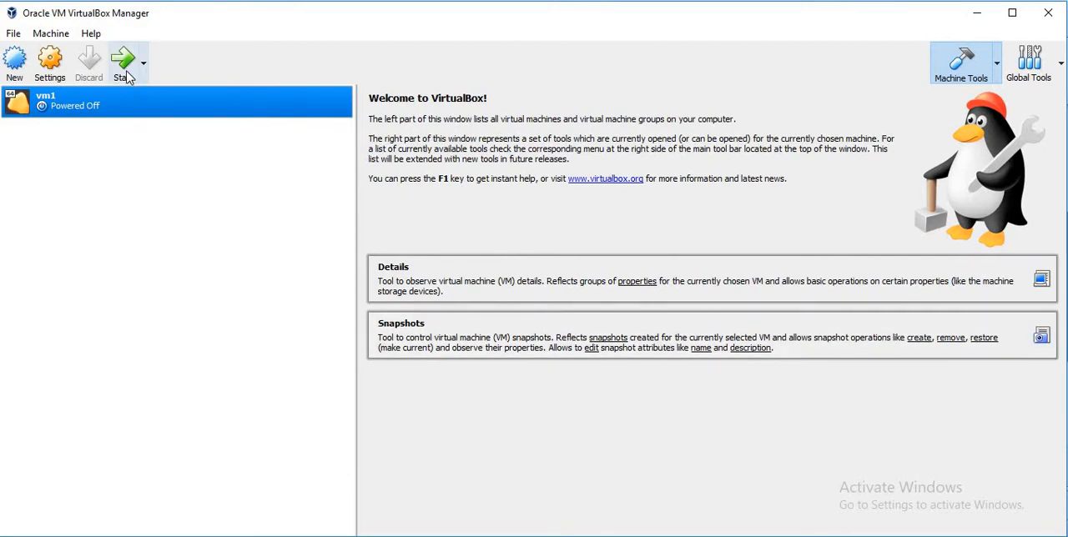
mouse_move(126, 67)
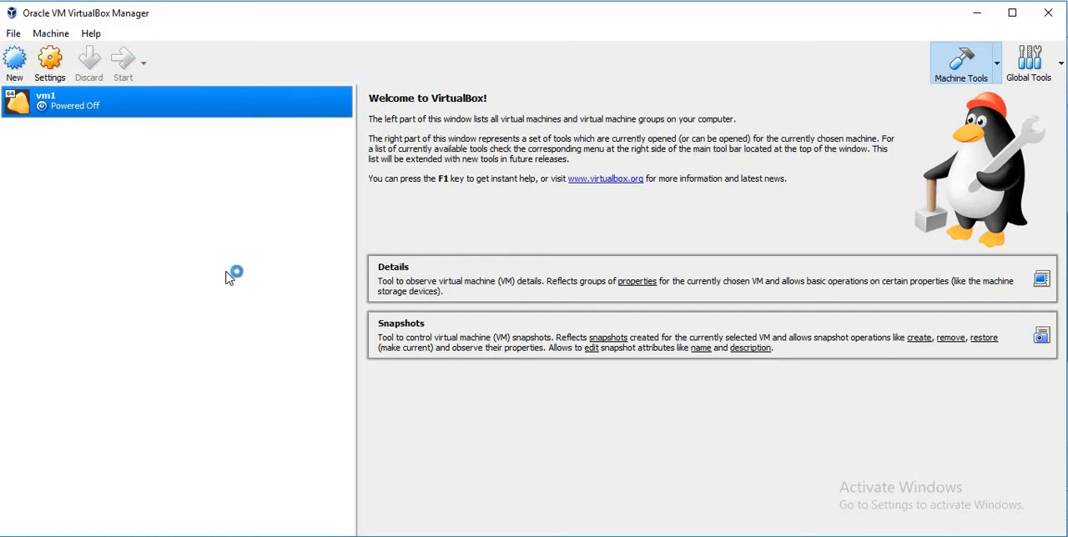
mouse_move(282, 374)
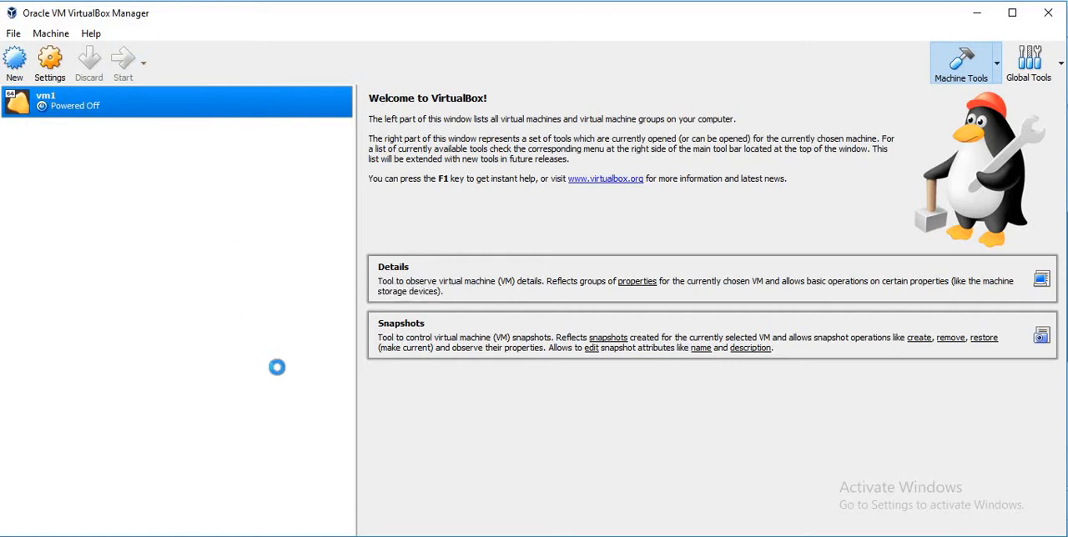
left_click(124, 63)
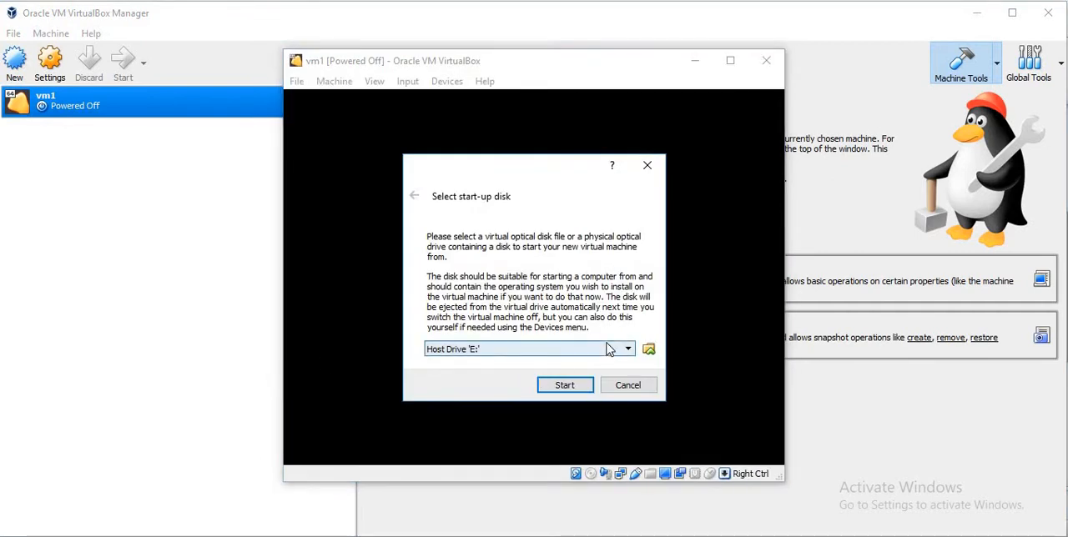
- Select the CentOS-7 Minimal ISO as vm1's start-up disk and boot it
left_click(624, 349)
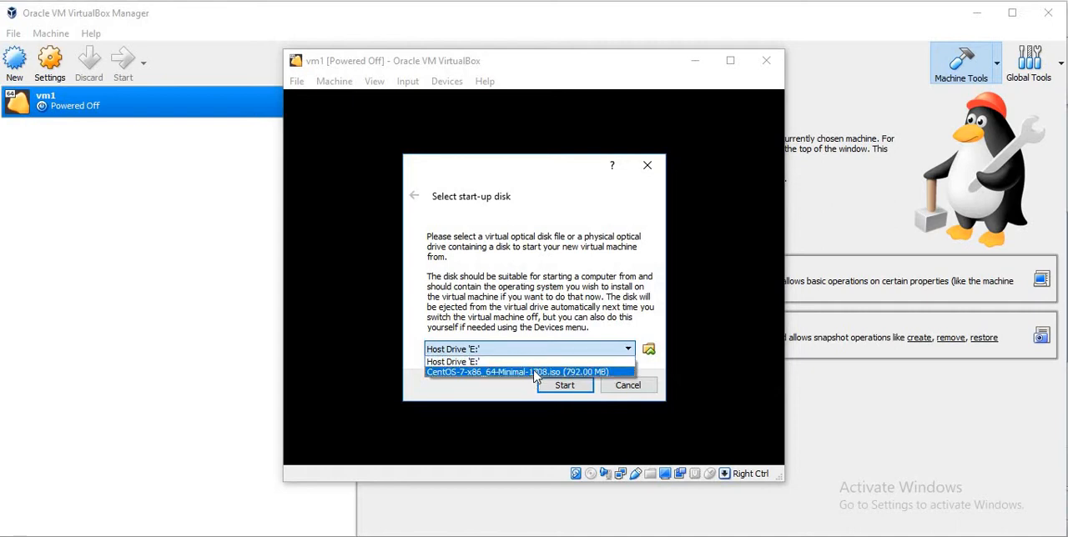
left_click(564, 383)
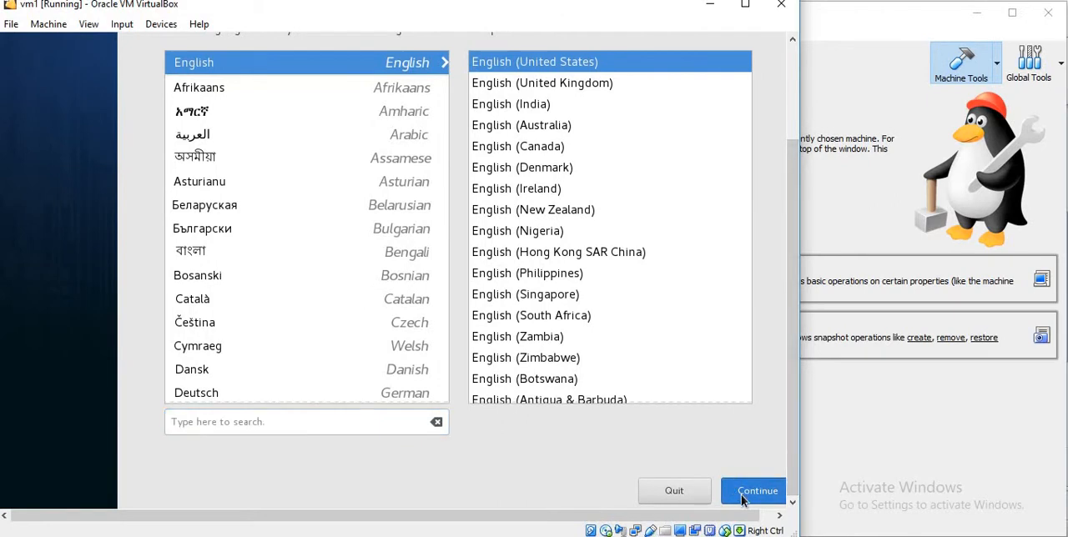
- Continue with English (United States) and set the time zone to Asia/Kolkata
left_click(755, 491)
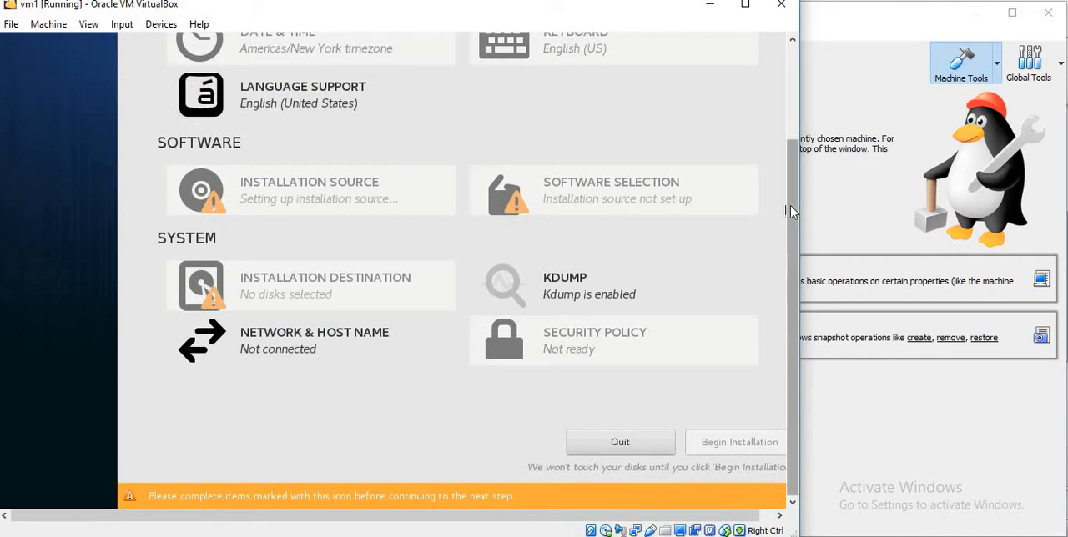
scroll("up", 3)
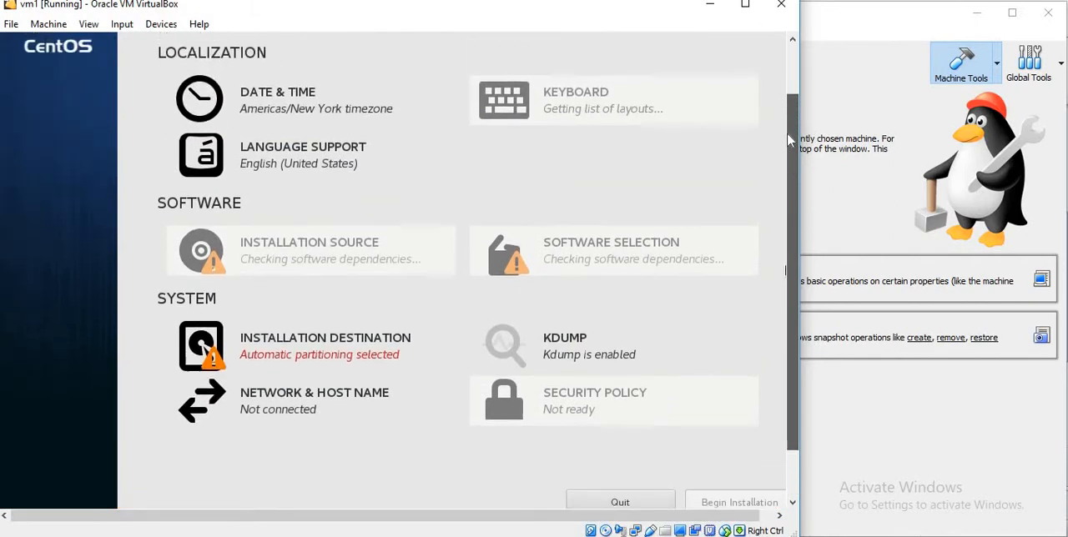
left_click(277, 98)
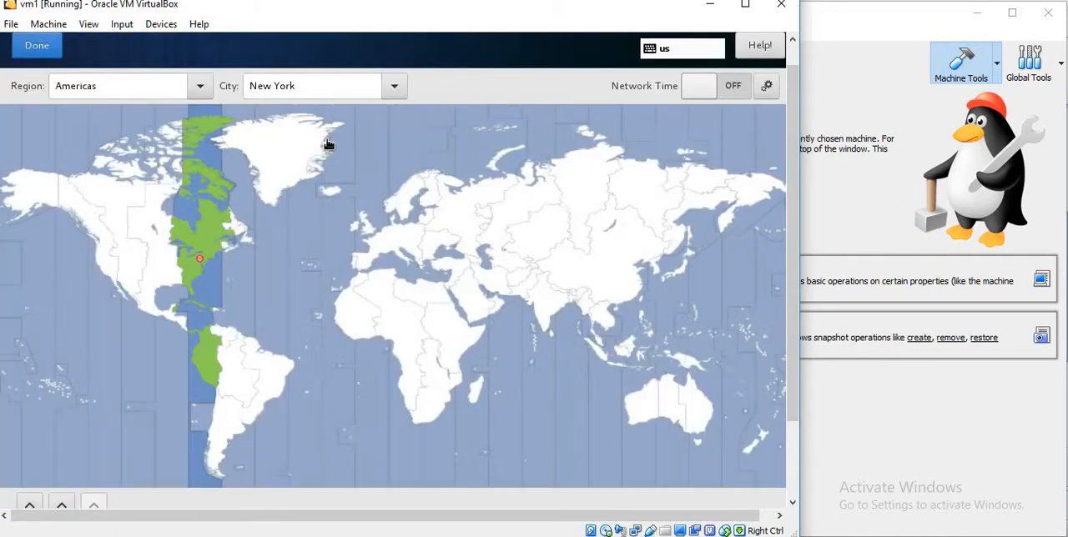
mouse_move(554, 310)
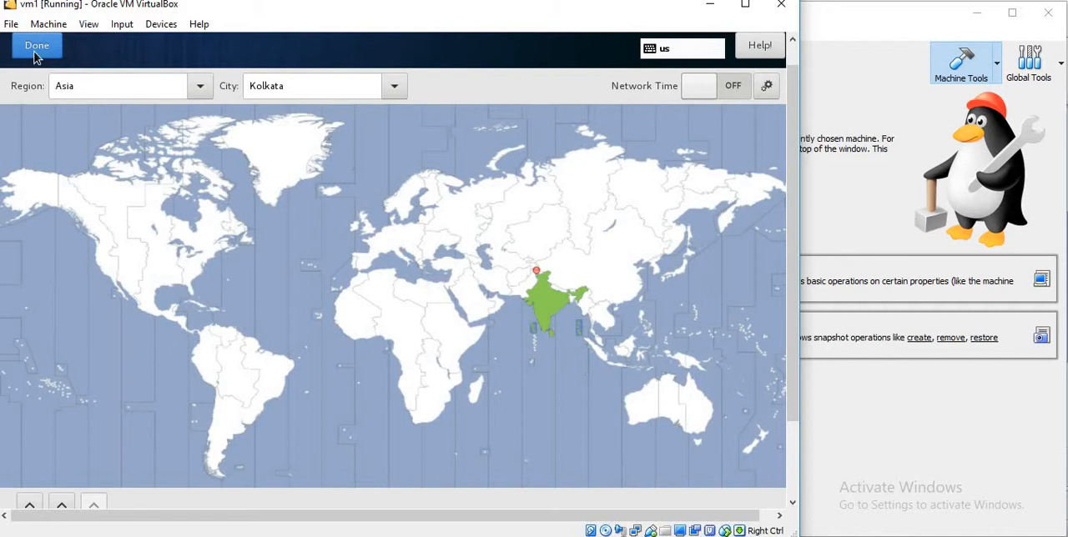
left_click(36, 45)
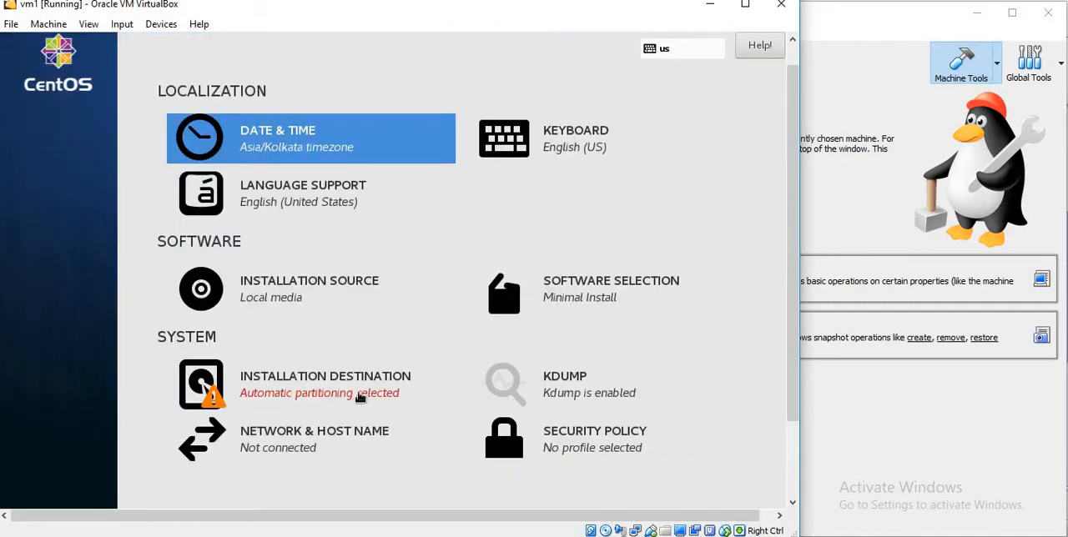
mouse_move(363, 392)
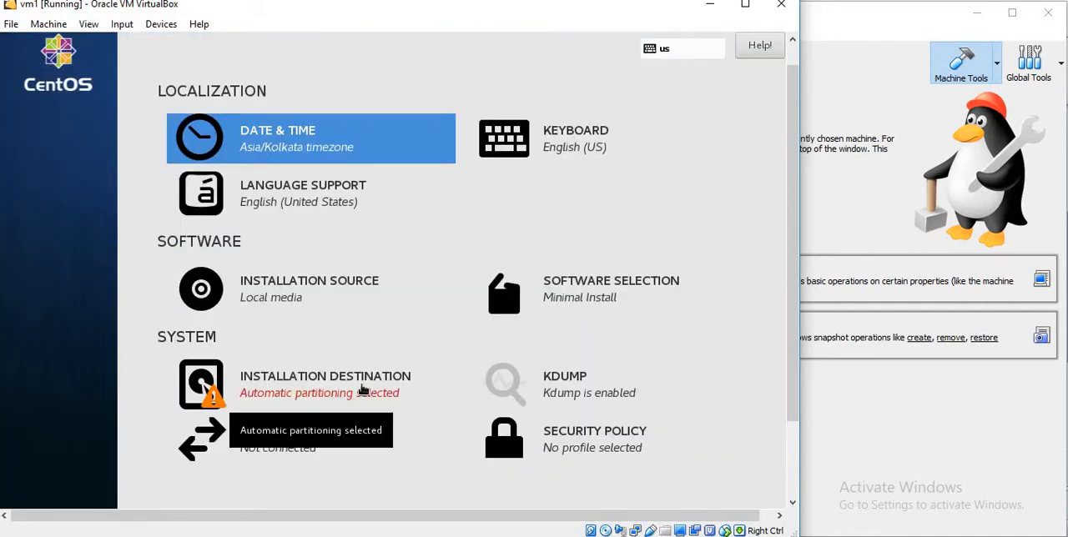
- Accept automatic partitioning of the 8 GB disk and begin the CentOS installation
left_click(324, 375)
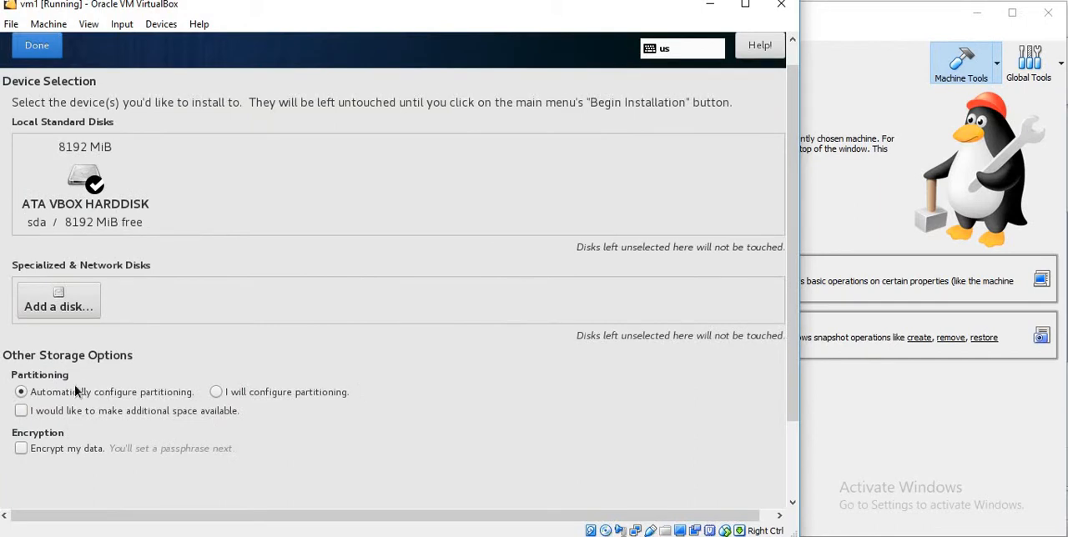
mouse_move(3, 397)
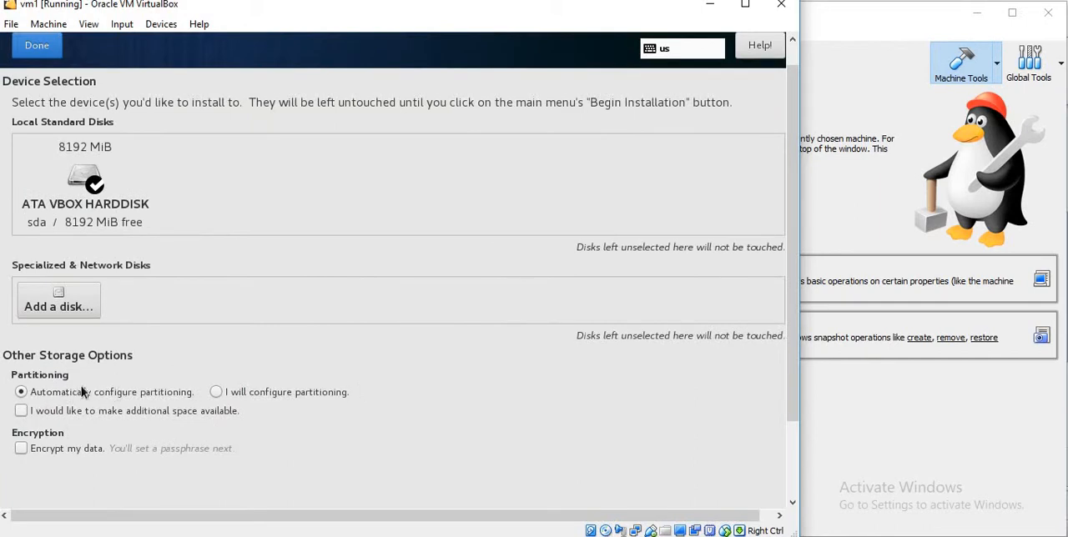
mouse_move(185, 380)
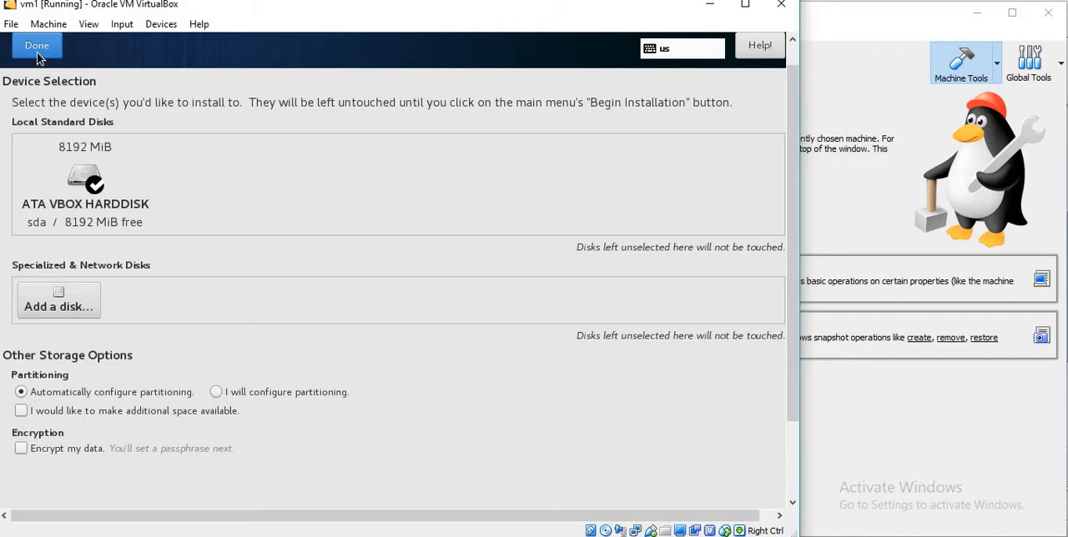
left_click(37, 45)
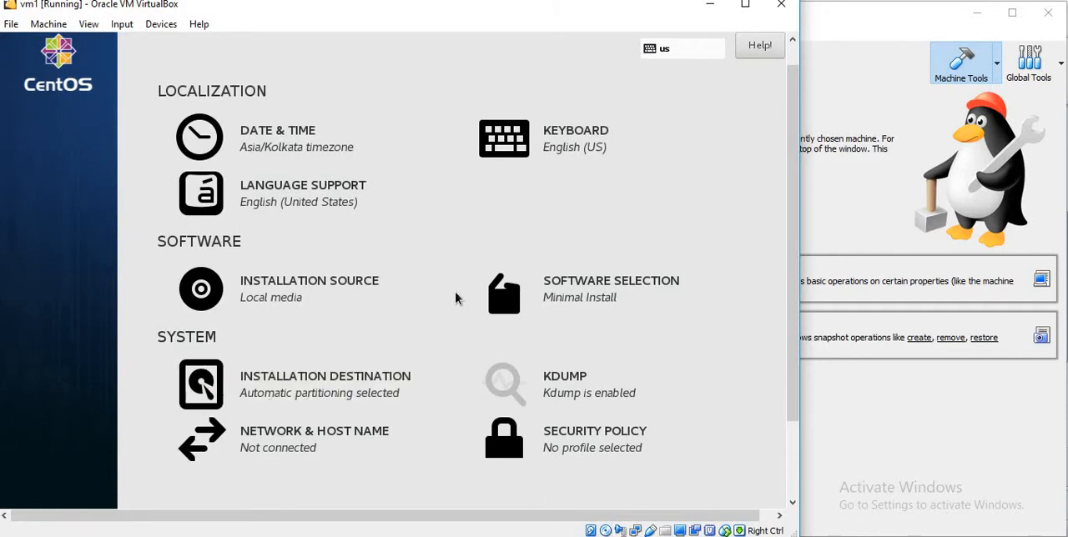
scroll("down", 3)
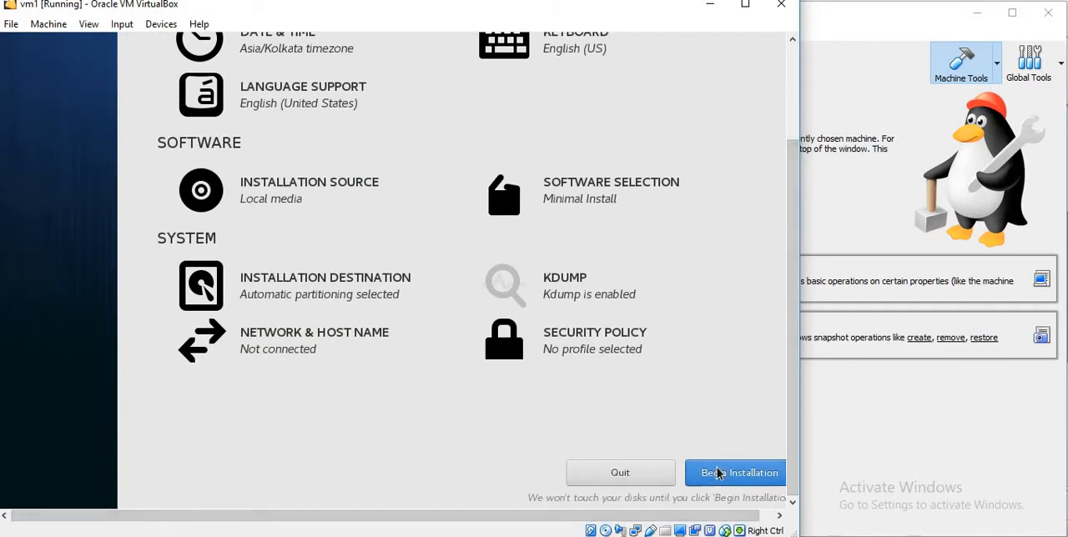
left_click(734, 474)
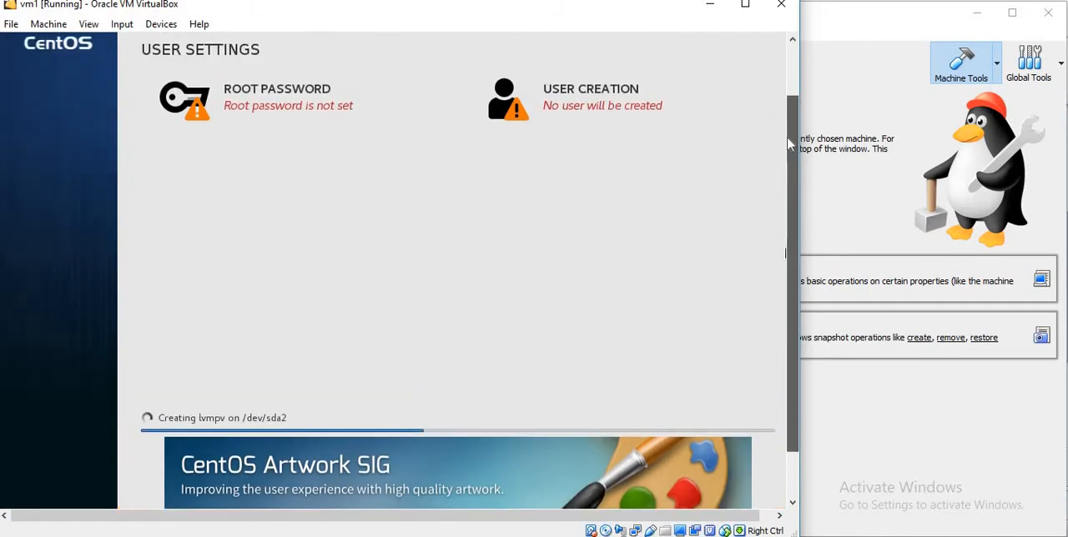
- Set the root password during install, then reboot the finished system
left_click(277, 96)
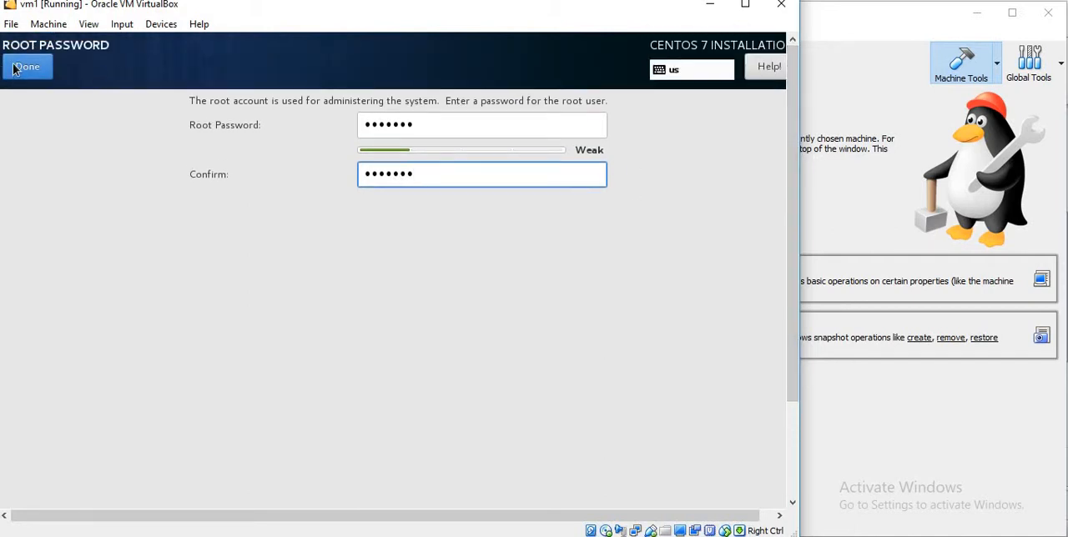
left_click(27, 67)
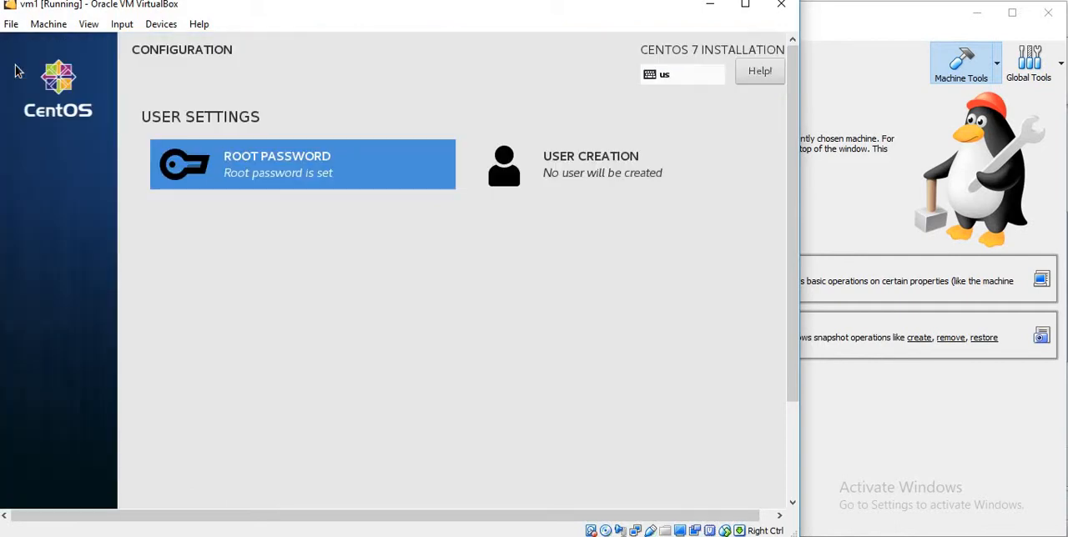
scroll("down", 3)
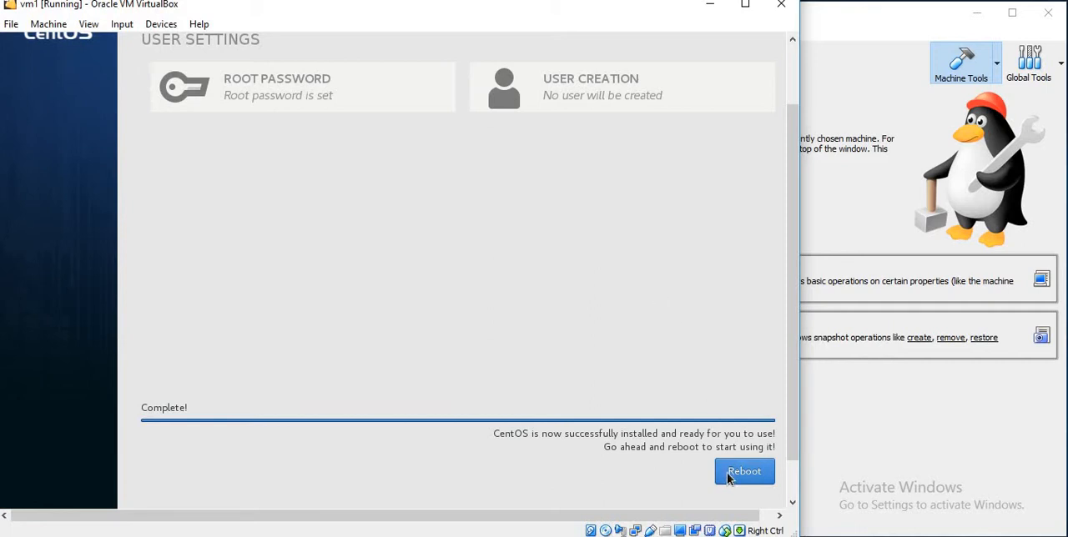
left_click(744, 470)
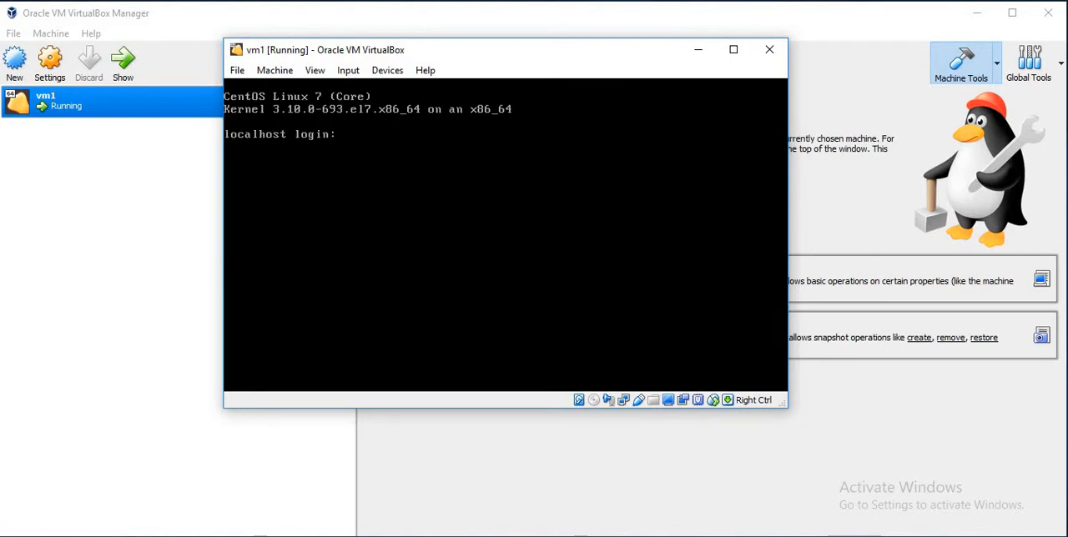
- Log in as root and list interface addresses with 'ip addr'
type("root")
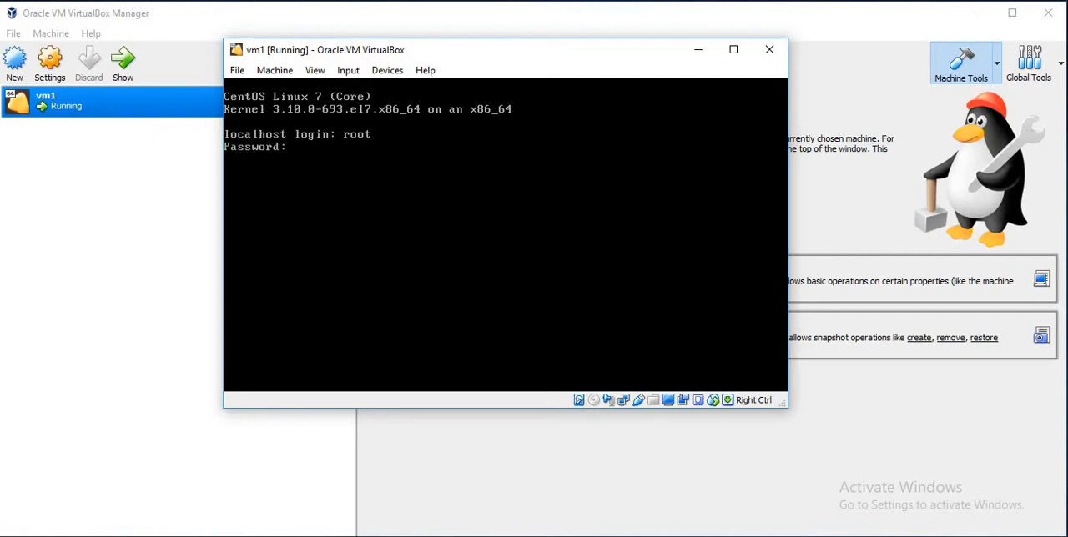
key("Return")
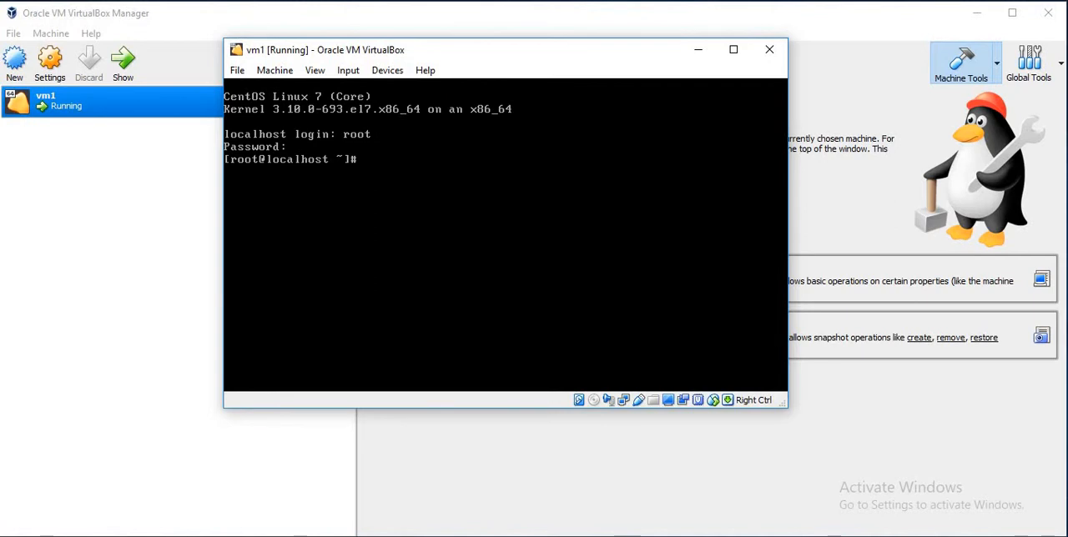
type("i")
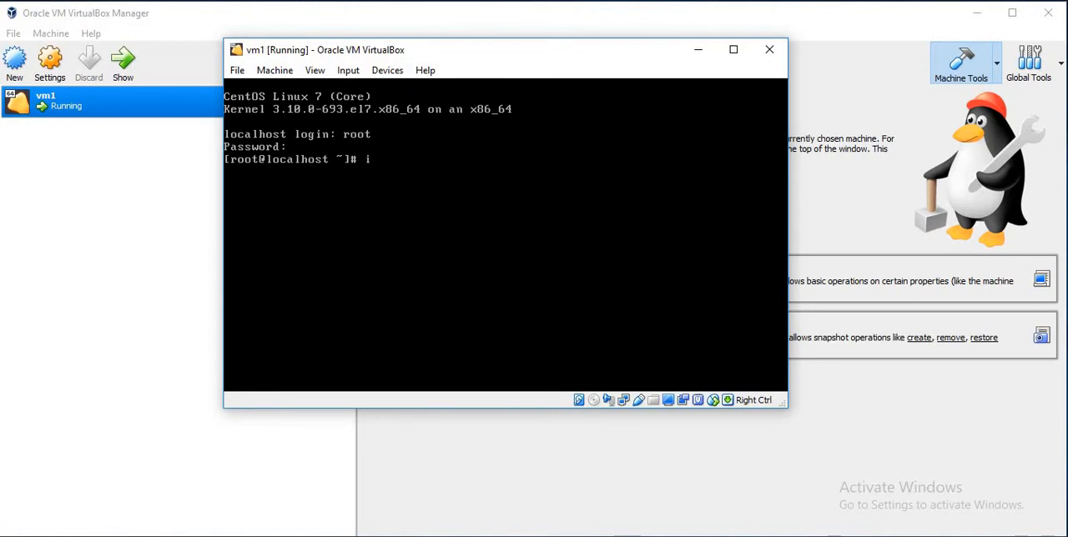
type("p addr")
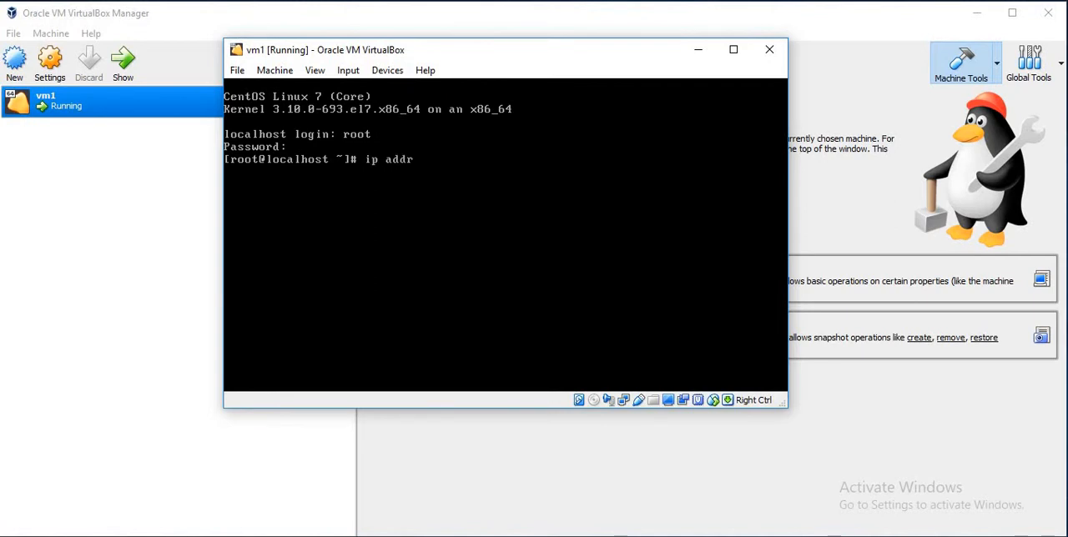
key("Return")
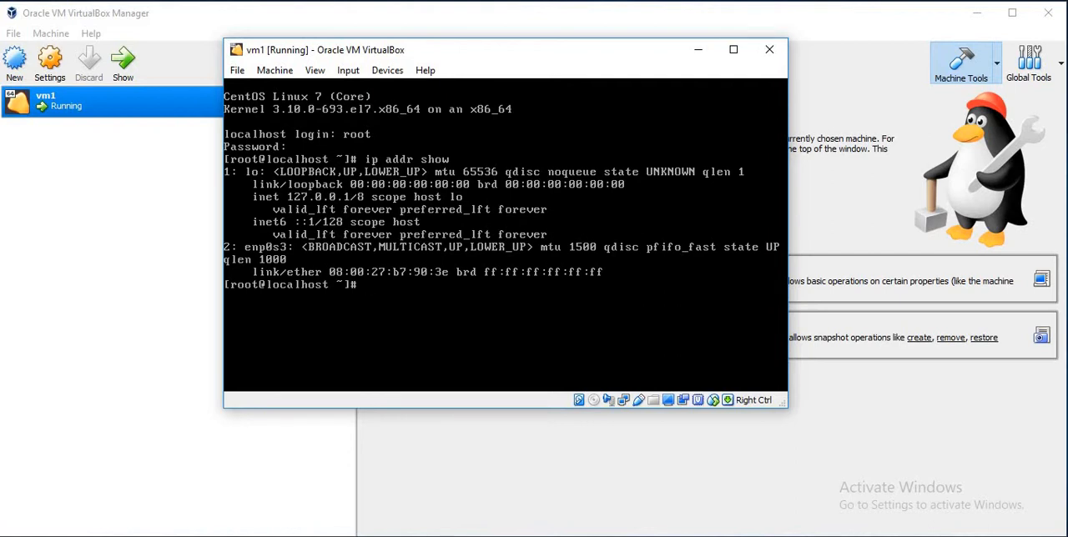
- Bring up enp0s3 with ifup and confirm it shows 10.0.2.15/24
type("ifup")
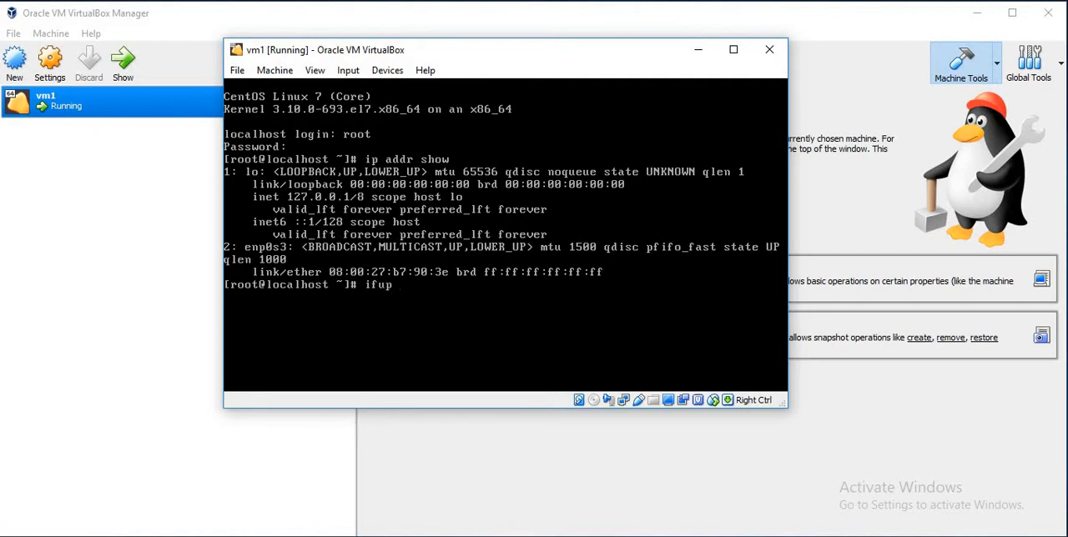
type("enp")
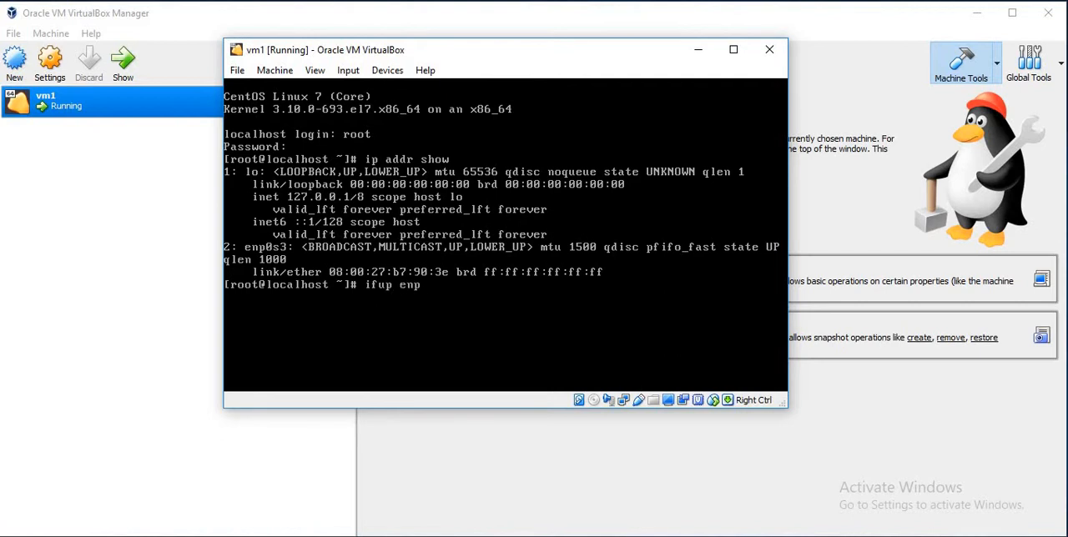
type("0")
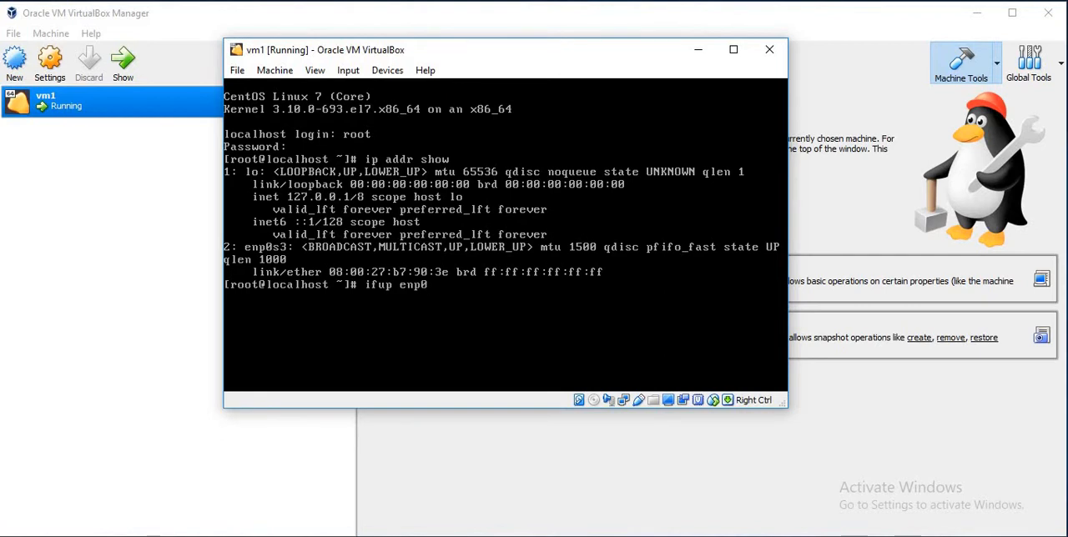
key("Return")
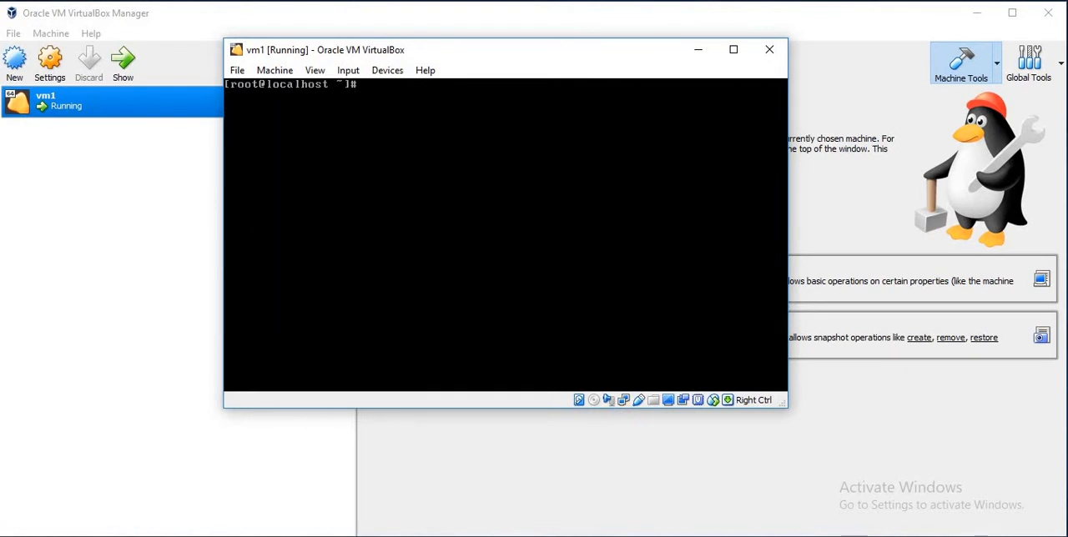
type("ip addr show")
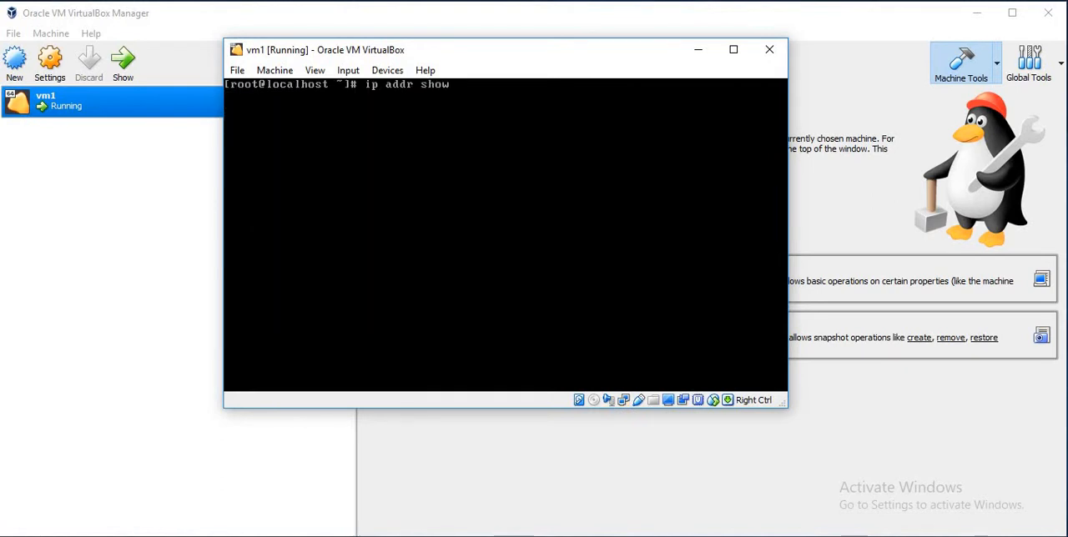
key("Return")
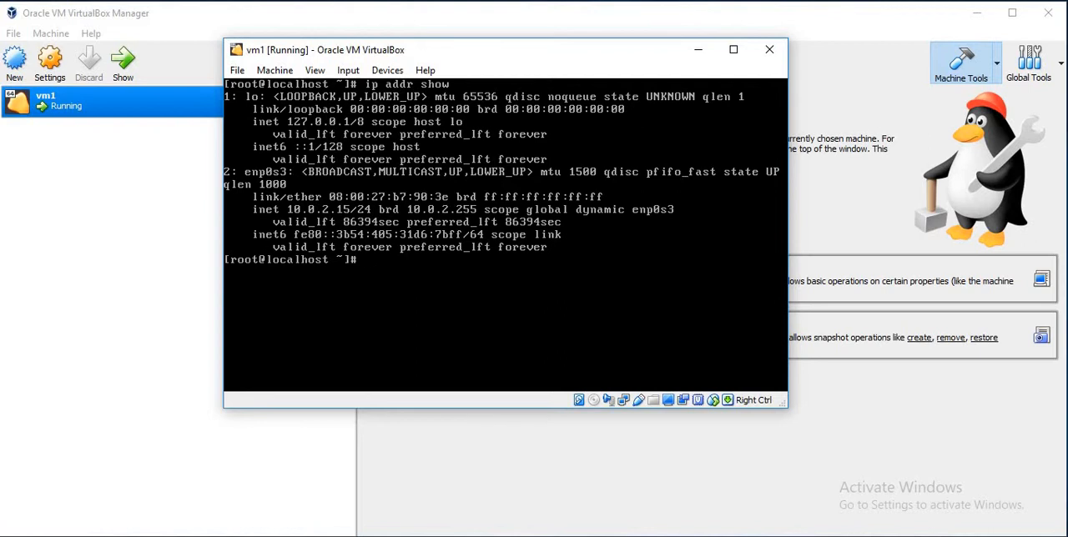
mouse_move(117, 206)
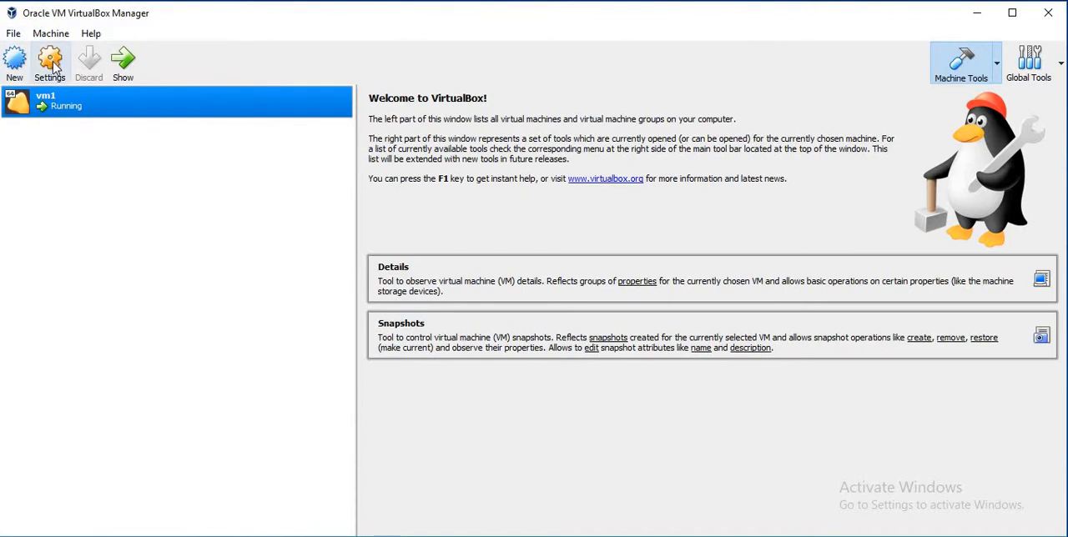
- Open vm1's settings at the Network section showing Adapter 1 on NAT
left_click(50, 64)
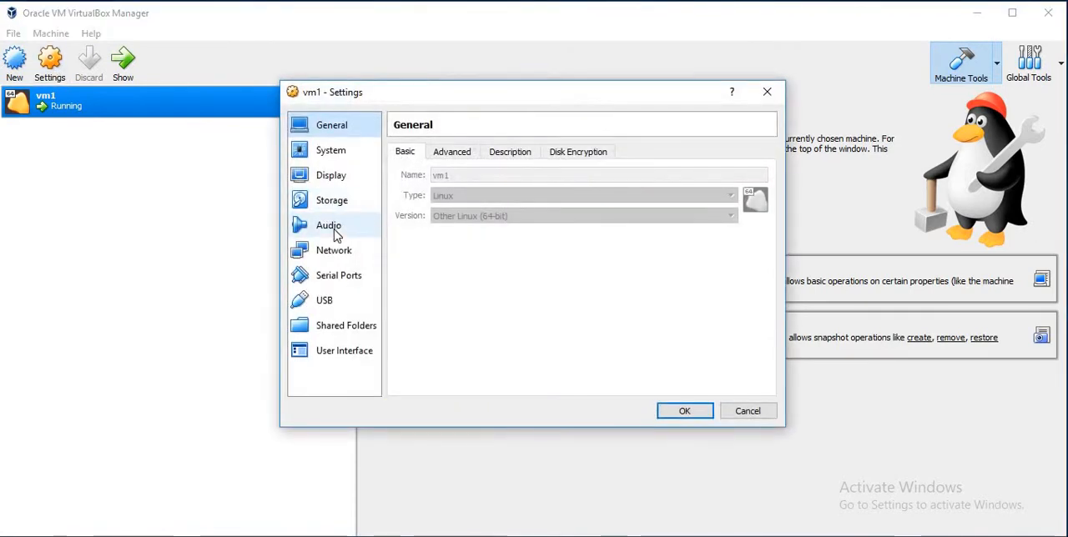
left_click(334, 250)
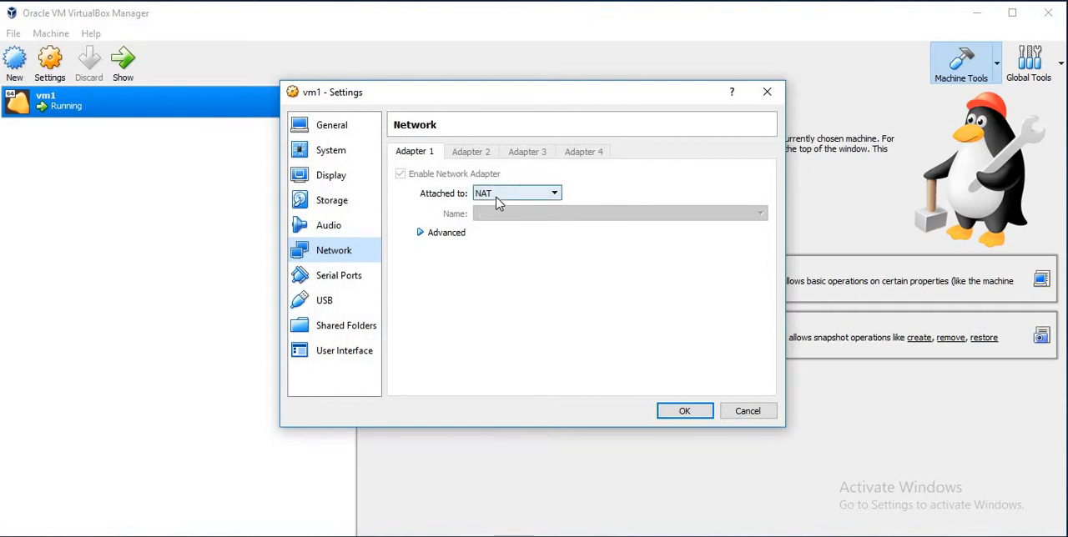
mouse_move(497, 206)
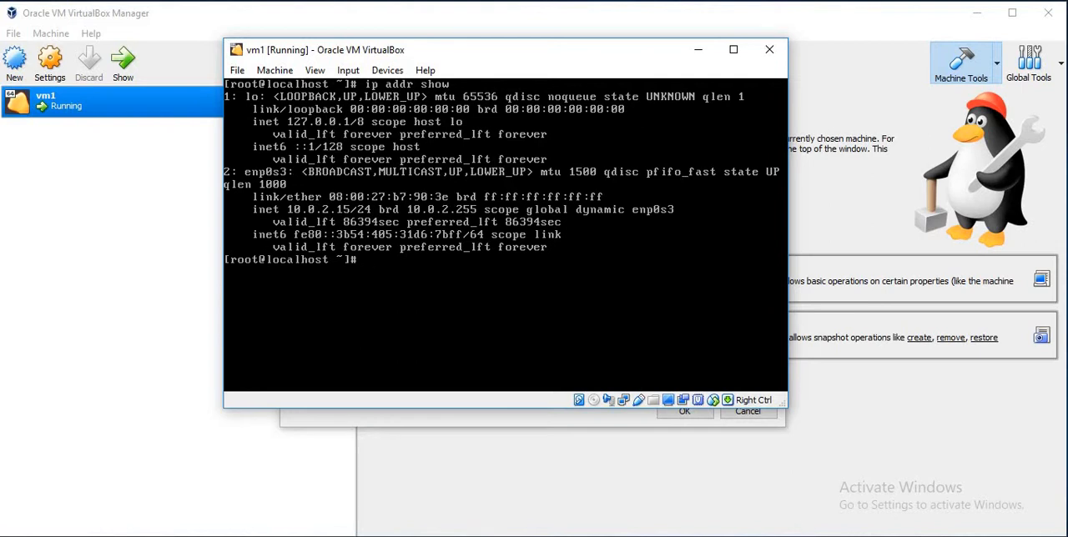
- Ping google.com from vm1 to confirm internet access, then stop the ping
type("ping")
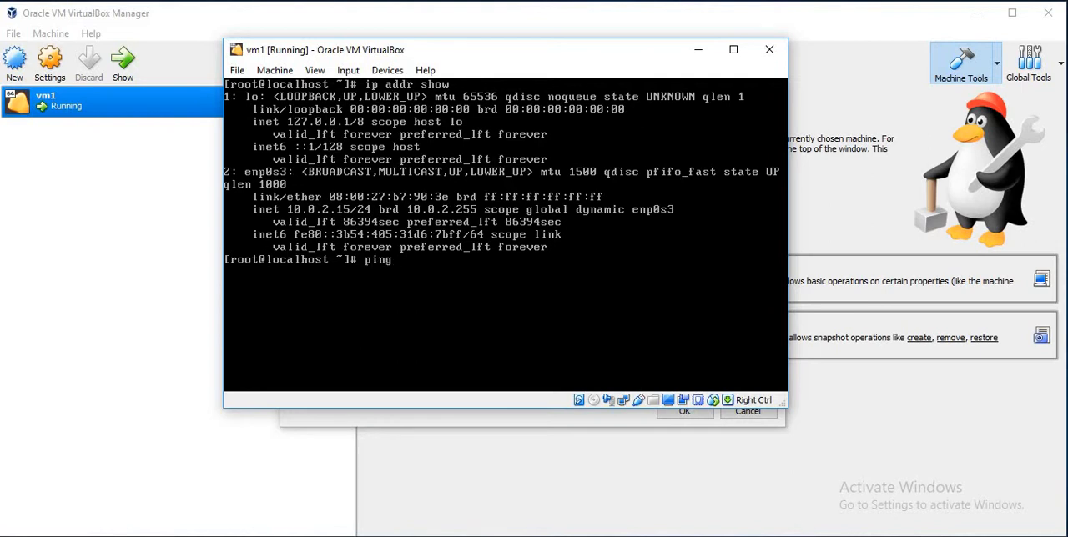
type("google.com")
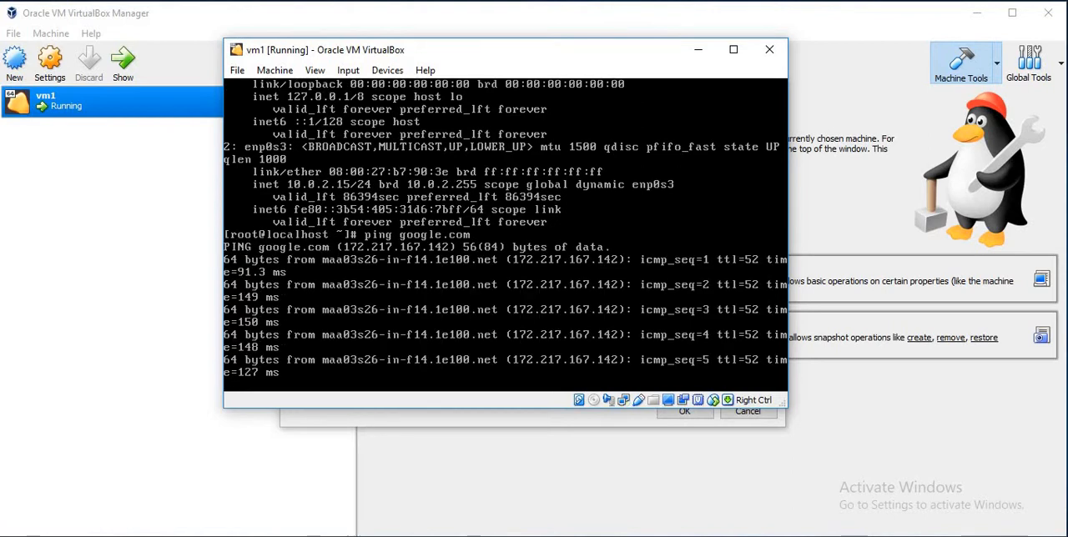
key("ctrl+c")
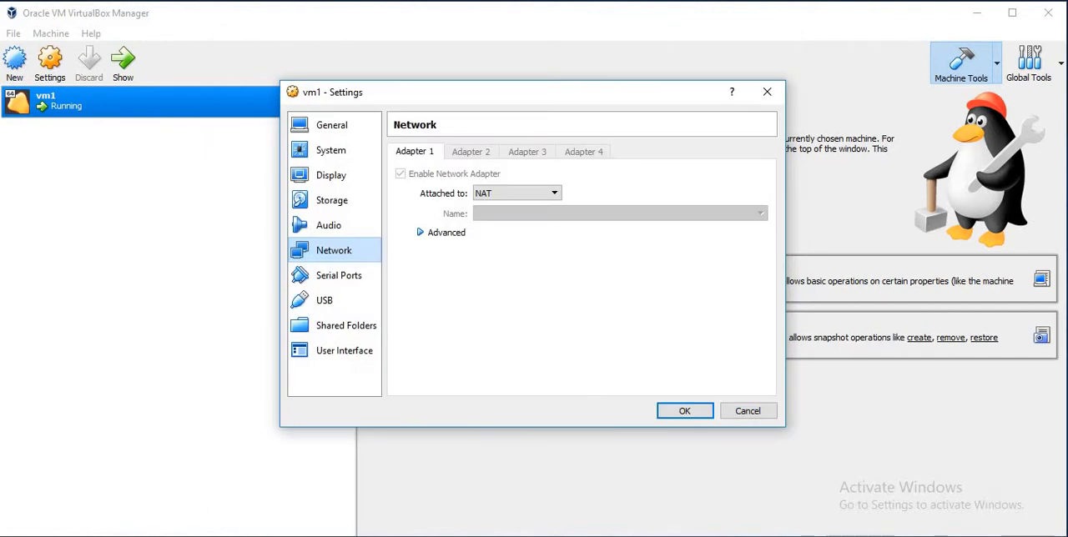
mouse_move(488, 159)
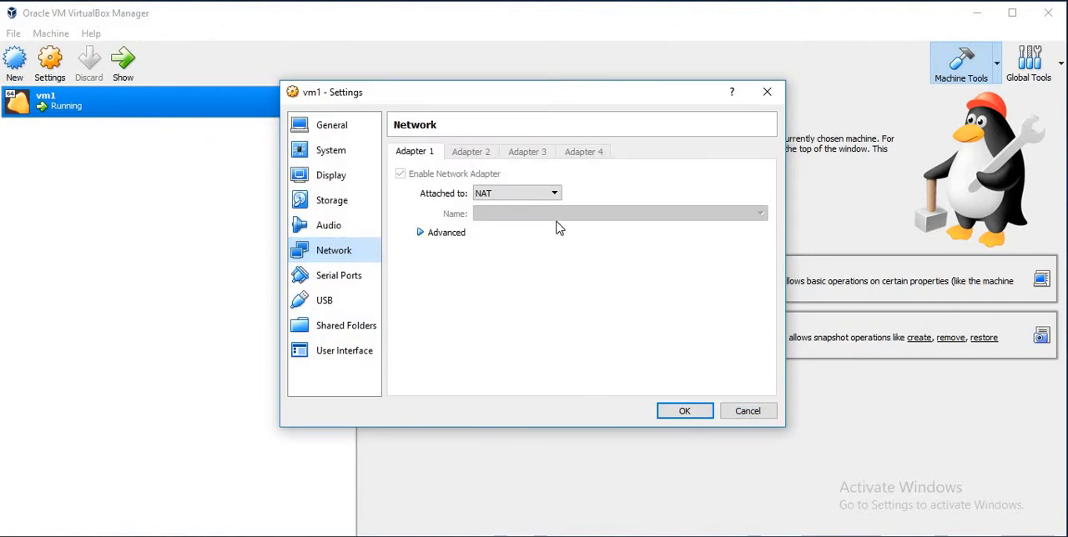
mouse_move(528, 252)
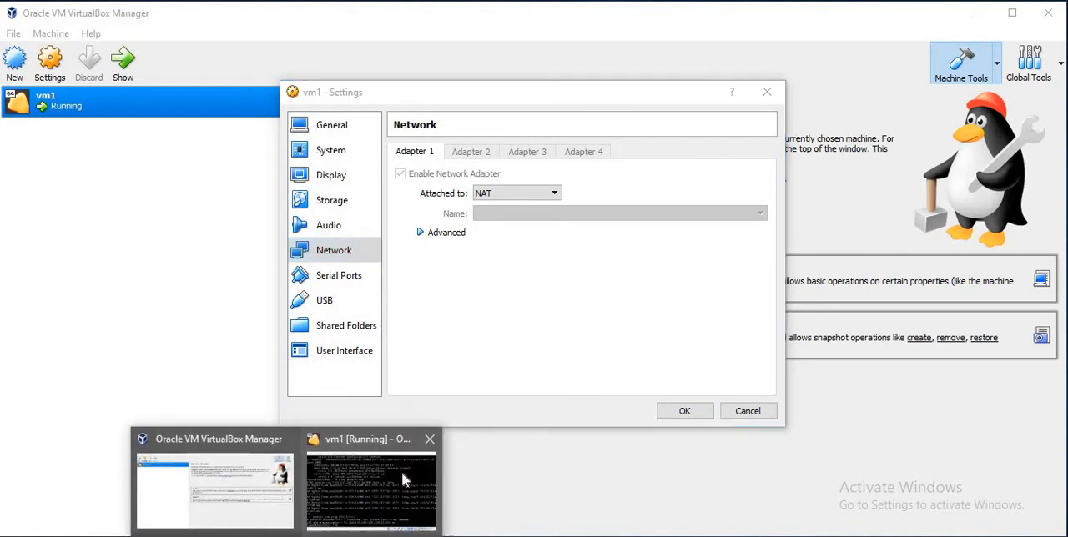
- Power off vm1 from its console and dismiss the changed-settings question
left_click(370, 488)
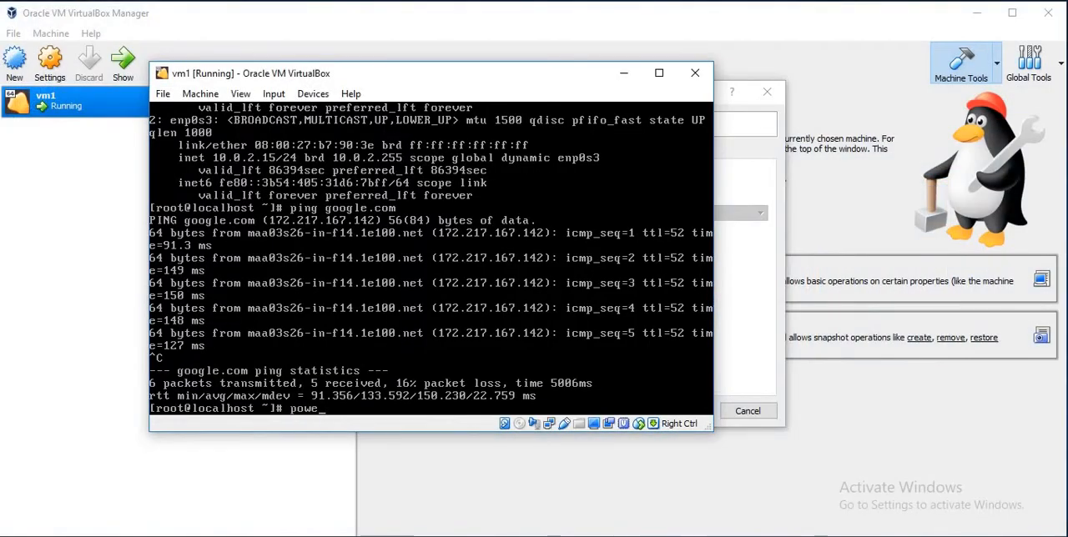
type("ro")
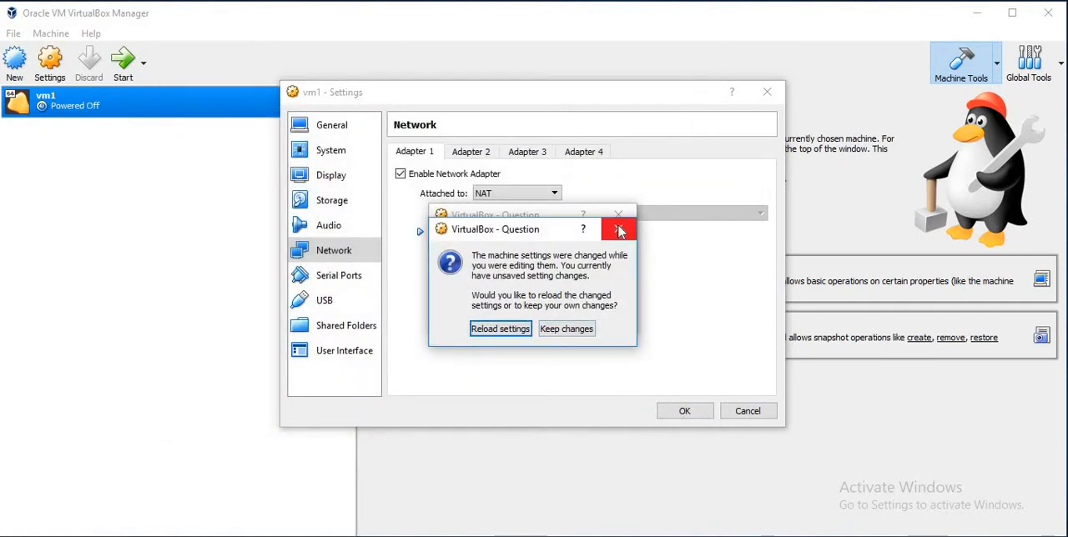
left_click(617, 230)
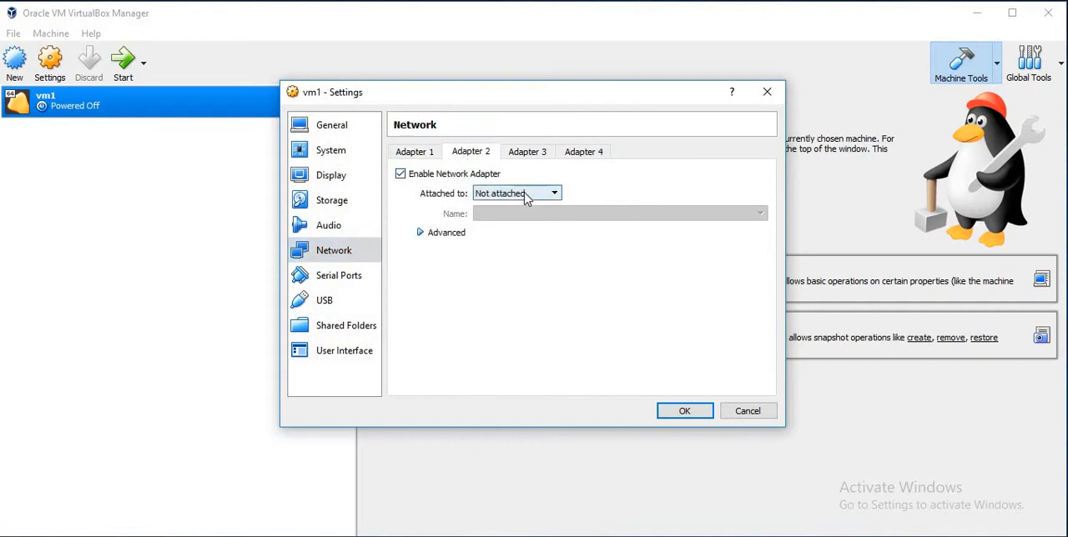
- Attach vm1's Adapter 2 to the Host-only Adapter and save the network settings
left_click(554, 194)
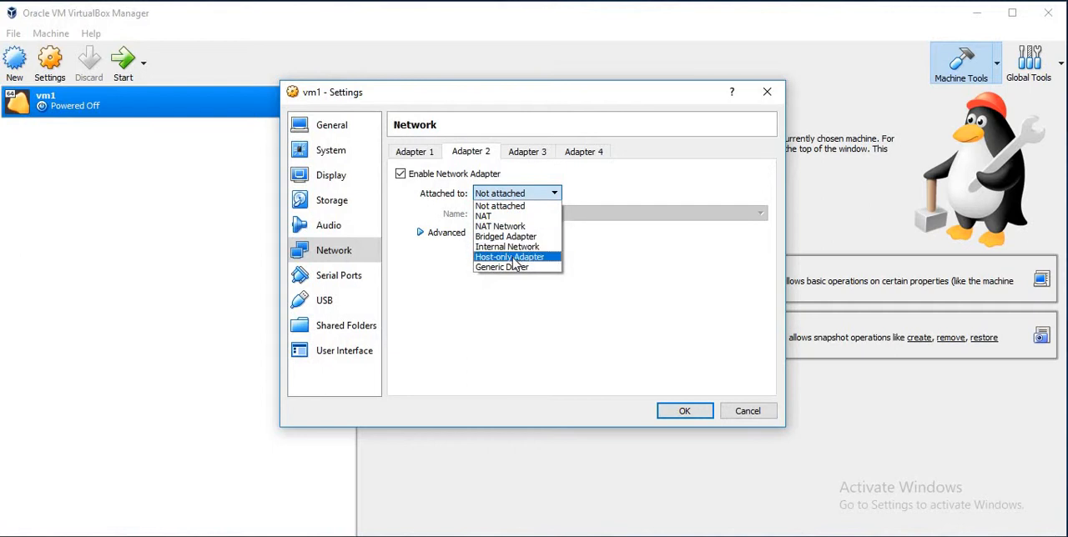
left_click(511, 257)
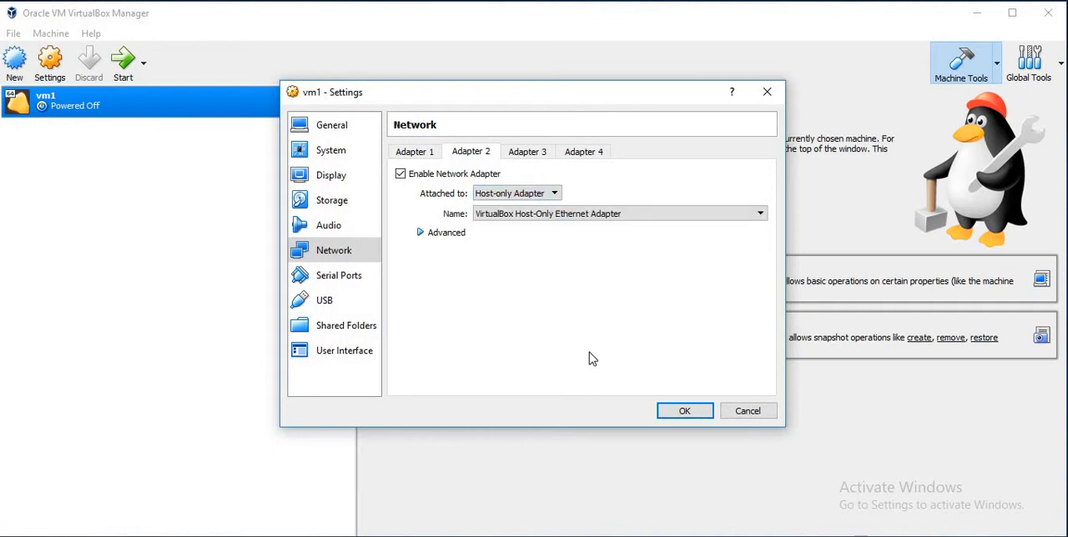
left_click(684, 411)
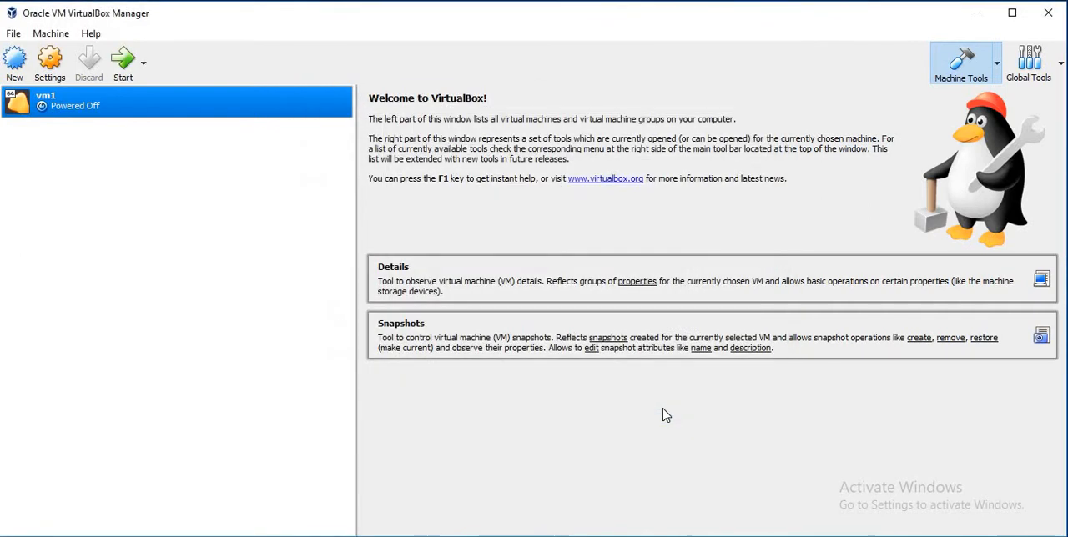
mouse_move(354, 280)
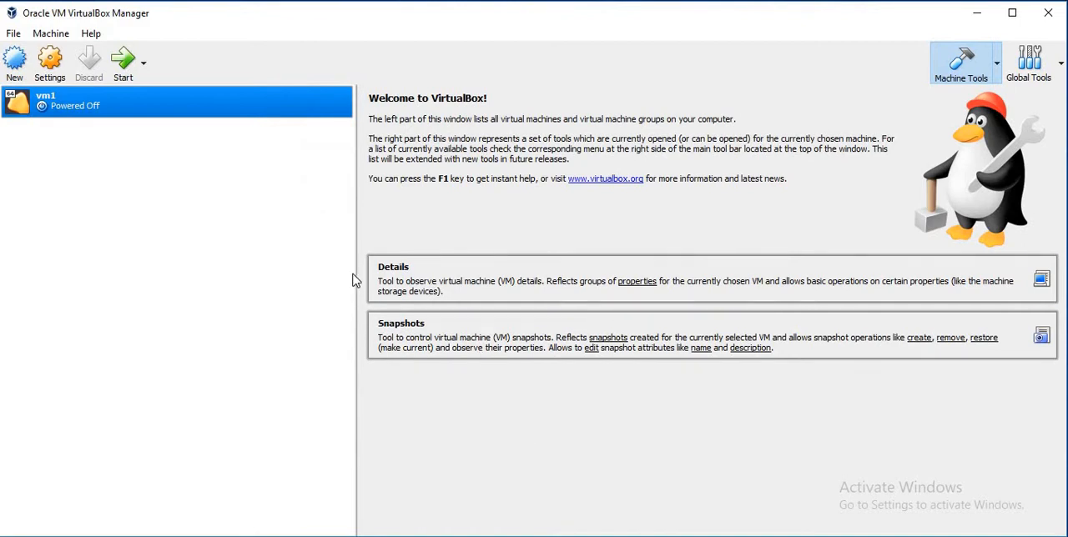
mouse_move(104, 123)
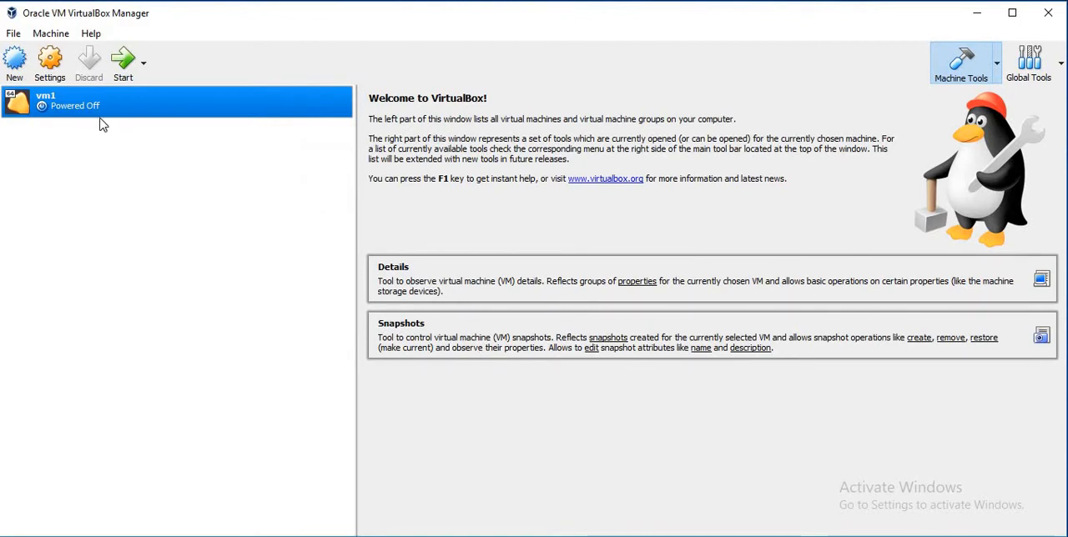
left_click(13, 33)
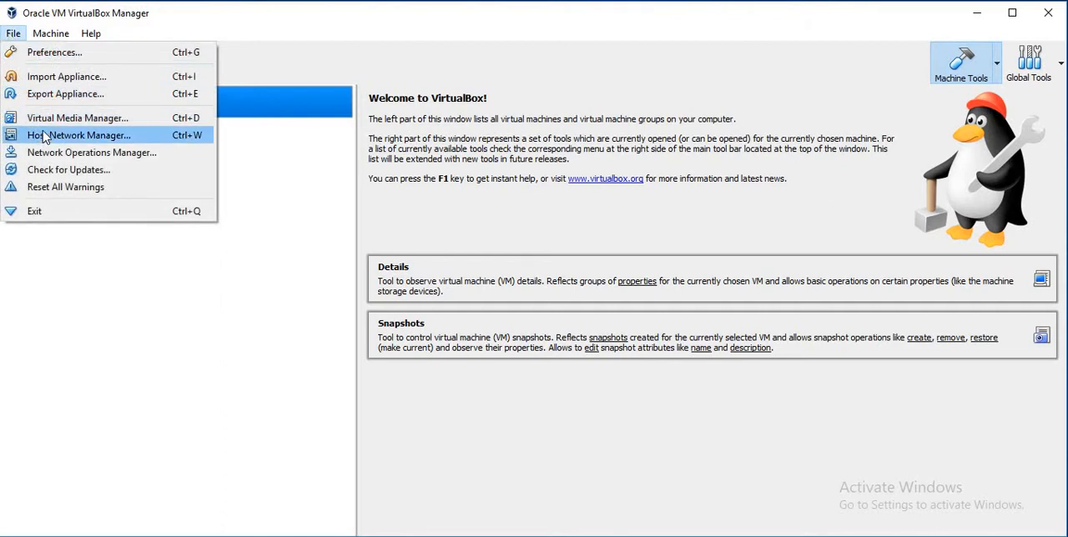
mouse_move(84, 141)
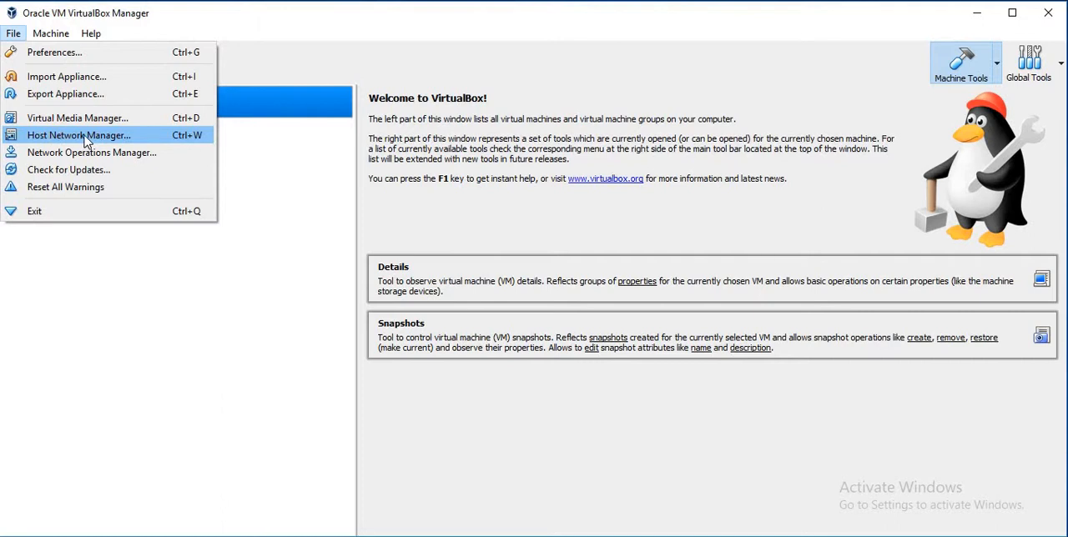
mouse_move(120, 140)
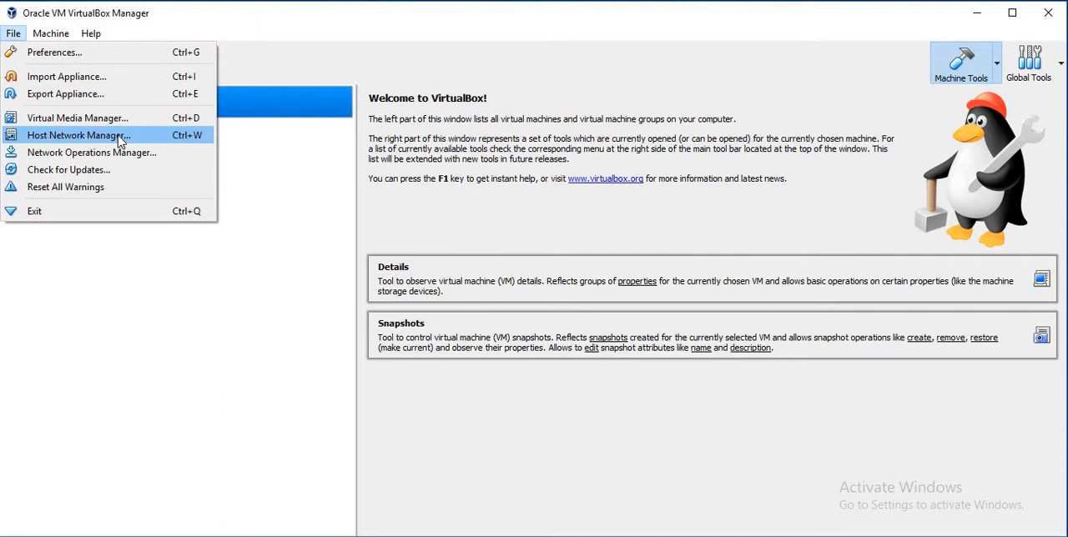
left_click(77, 133)
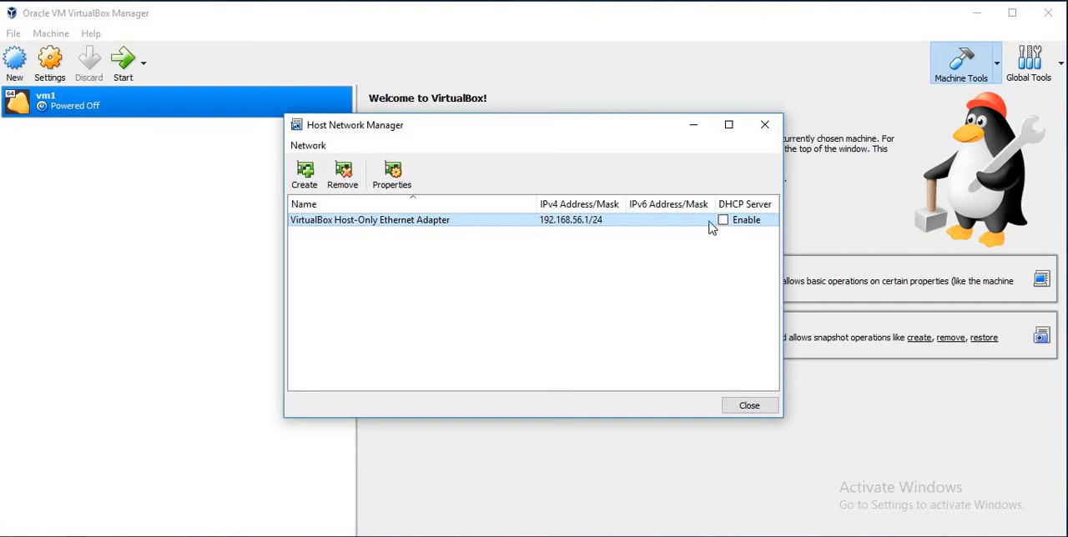
mouse_move(734, 387)
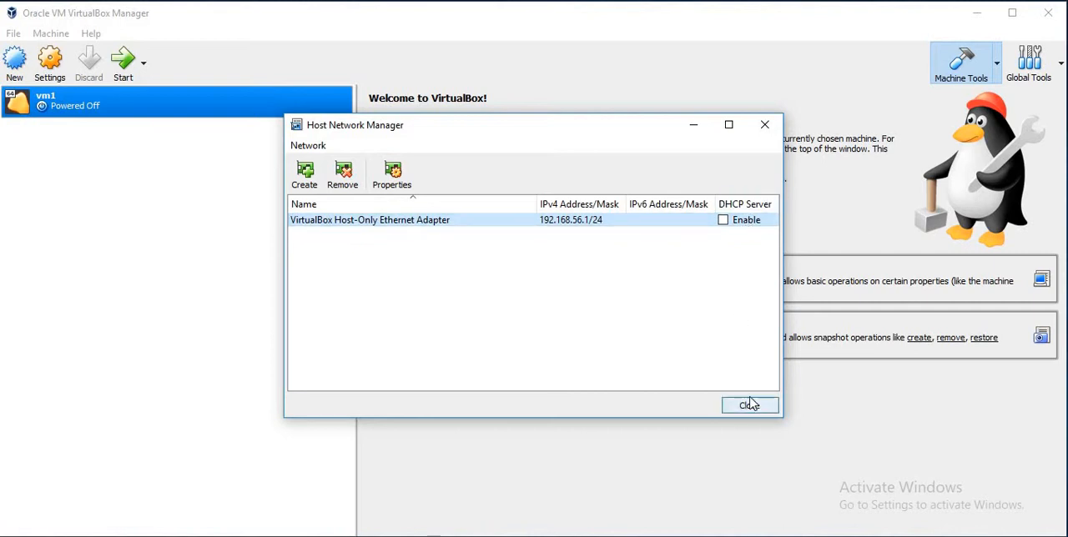
left_click(749, 404)
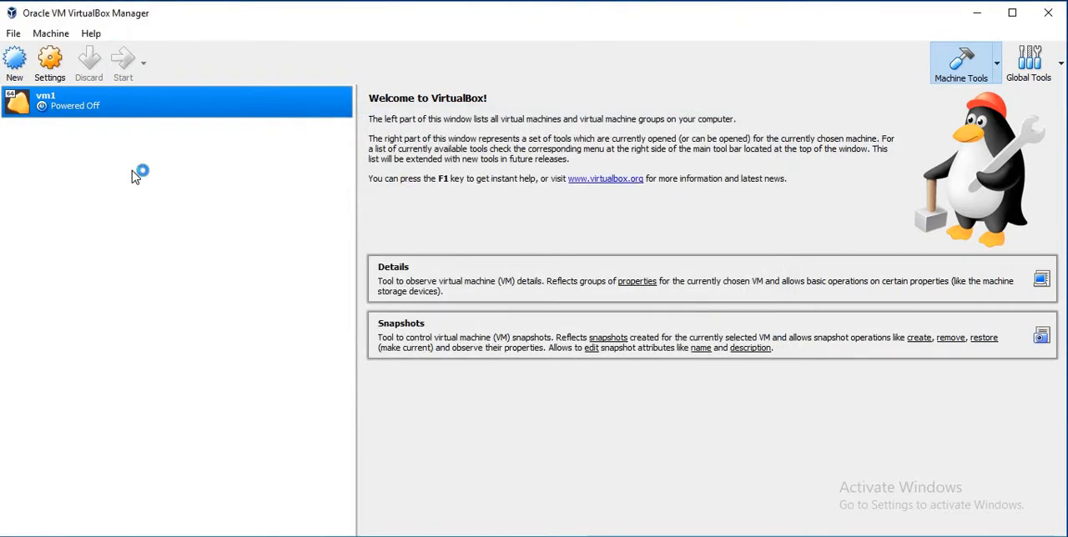
mouse_move(137, 176)
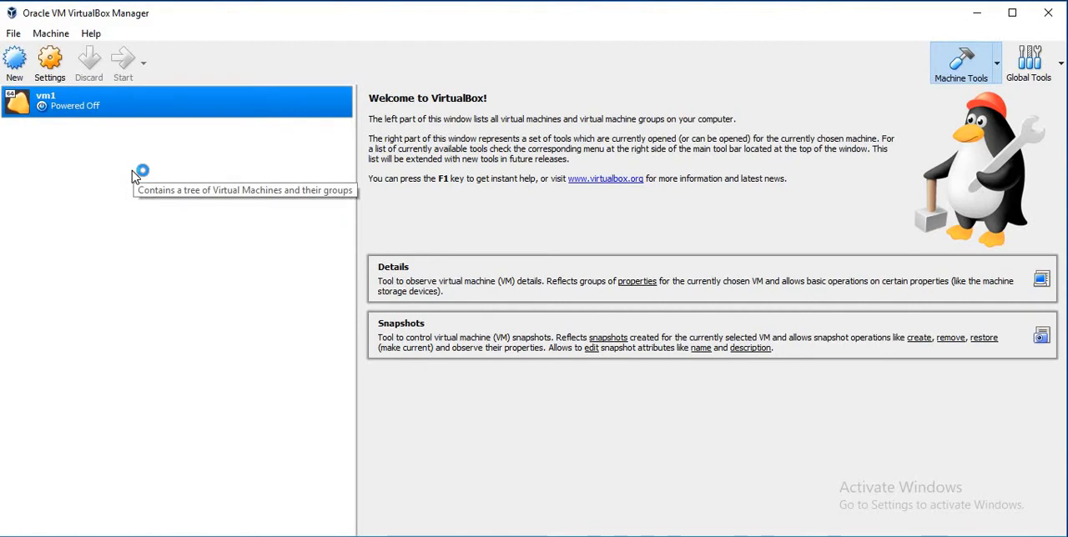
- Start the powered-off vm1 and log in as root at its console
left_click(124, 63)
type("root")
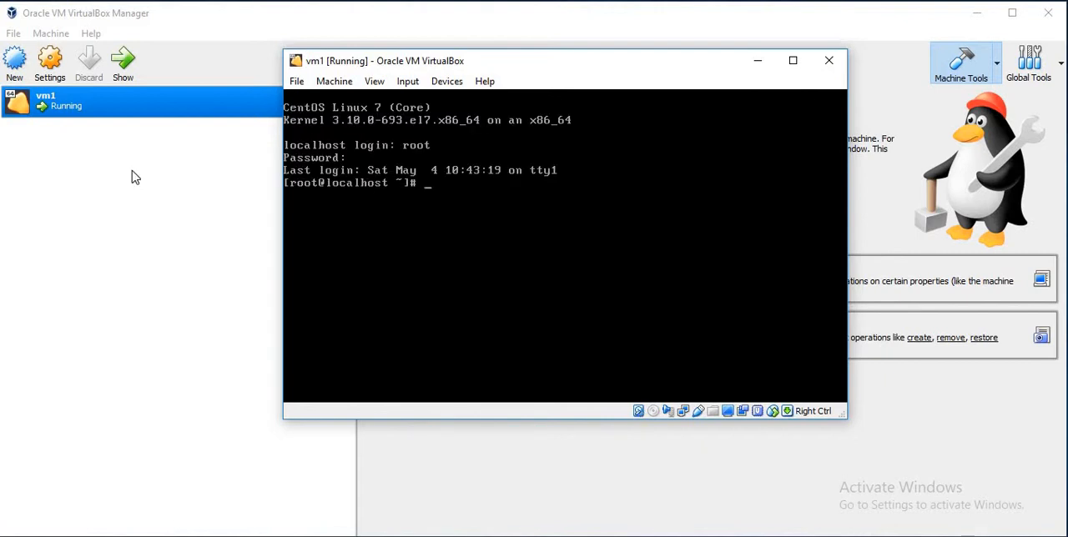
- Run ip addr show on vm1 to list enp0s3 and the new enp0s8 interface
type("ip addr s")
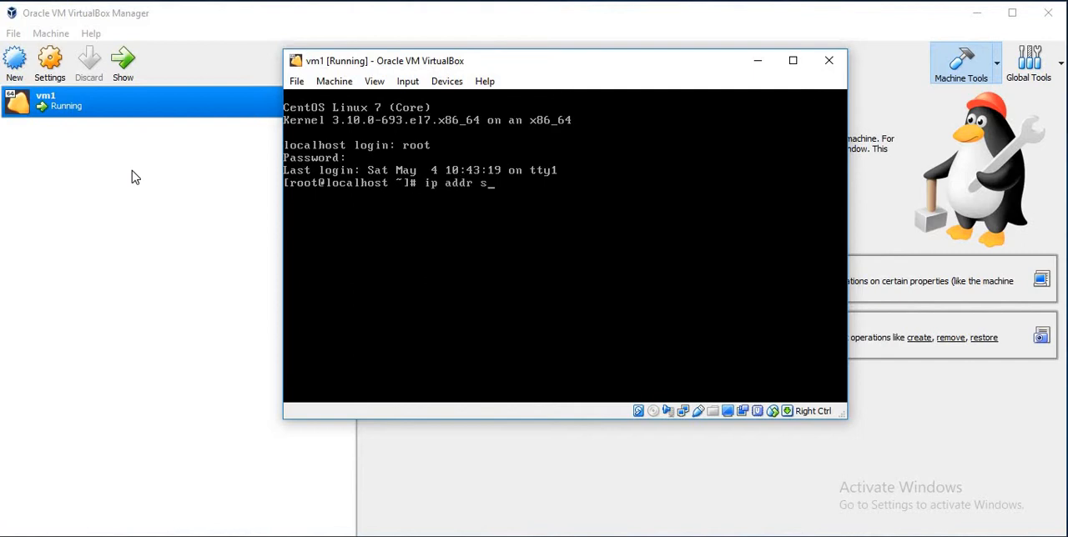
key("Return")
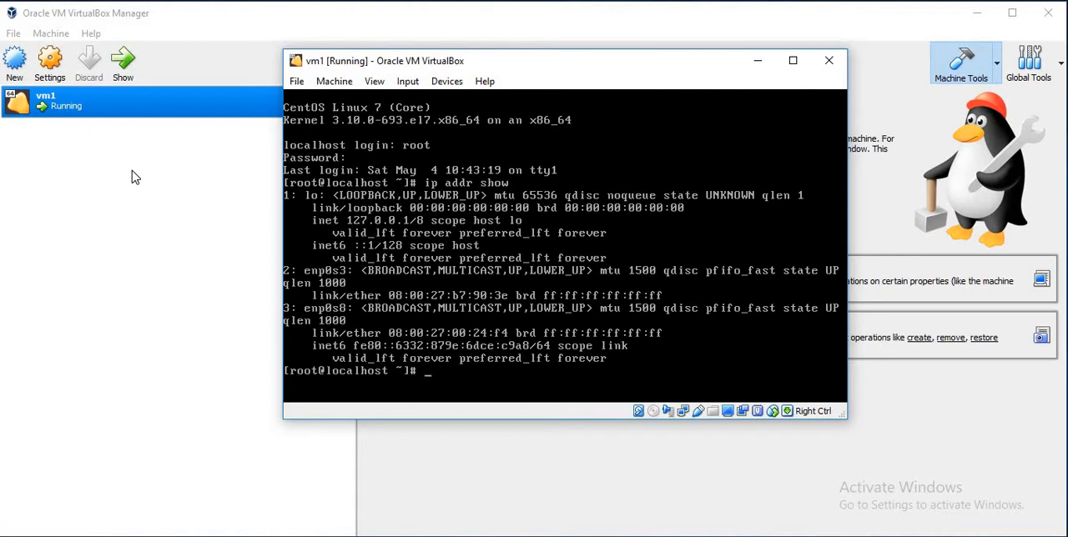
- Change into /etc/sysconfig/network-scripts and list its config files
type("cd")
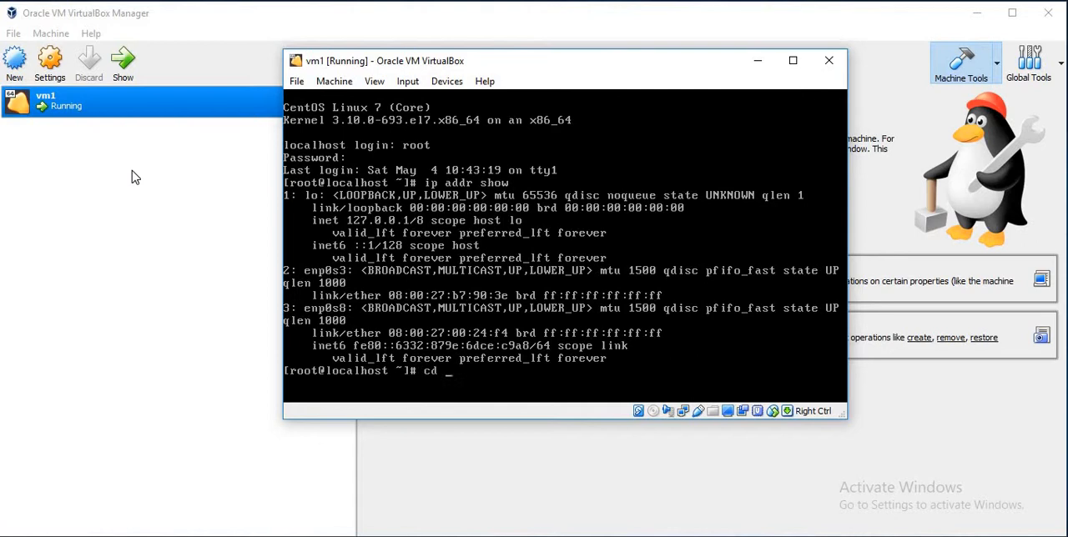
type("/etc/sysconfig/network-s")
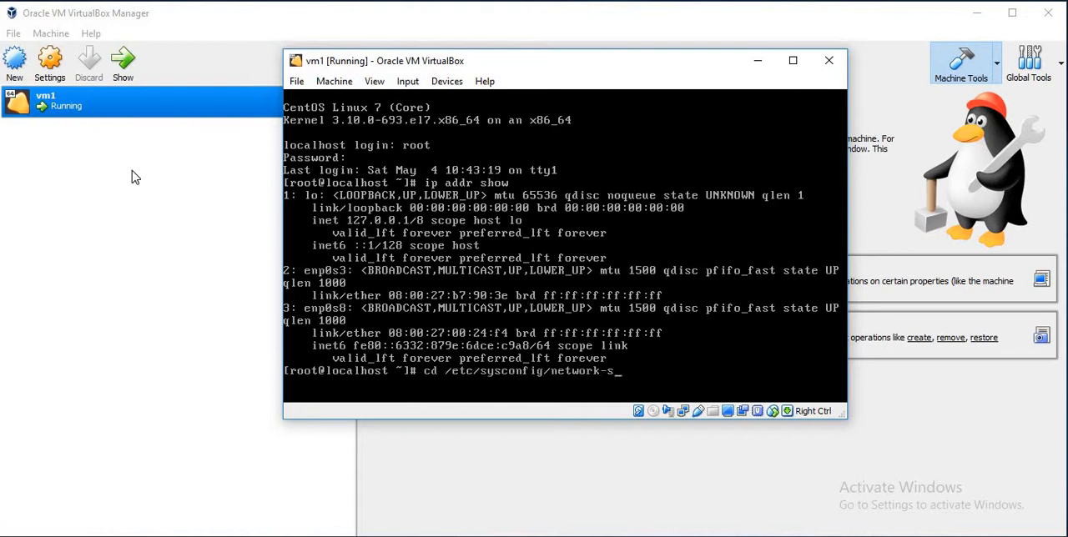
key("Return")
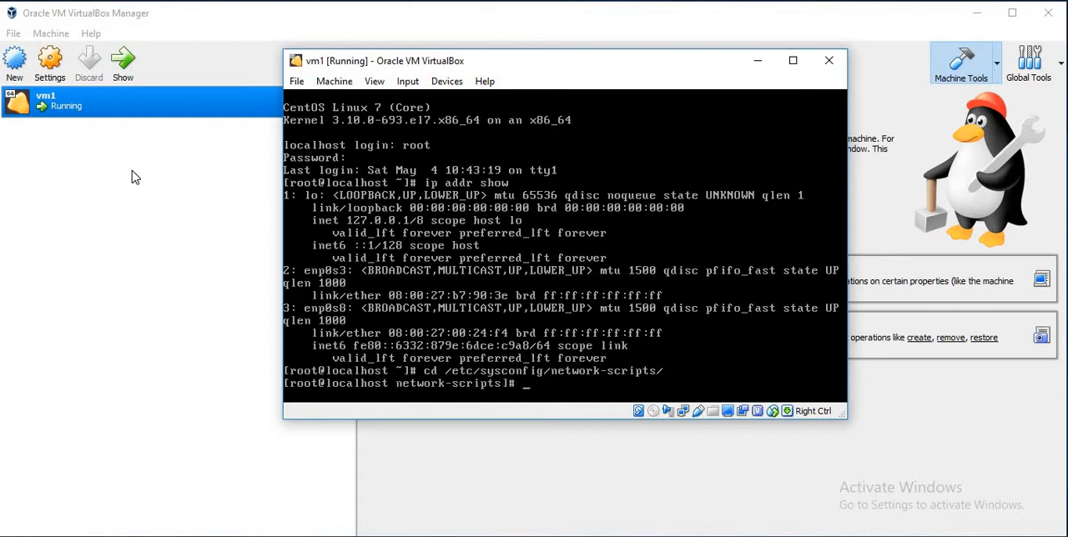
type("ls")
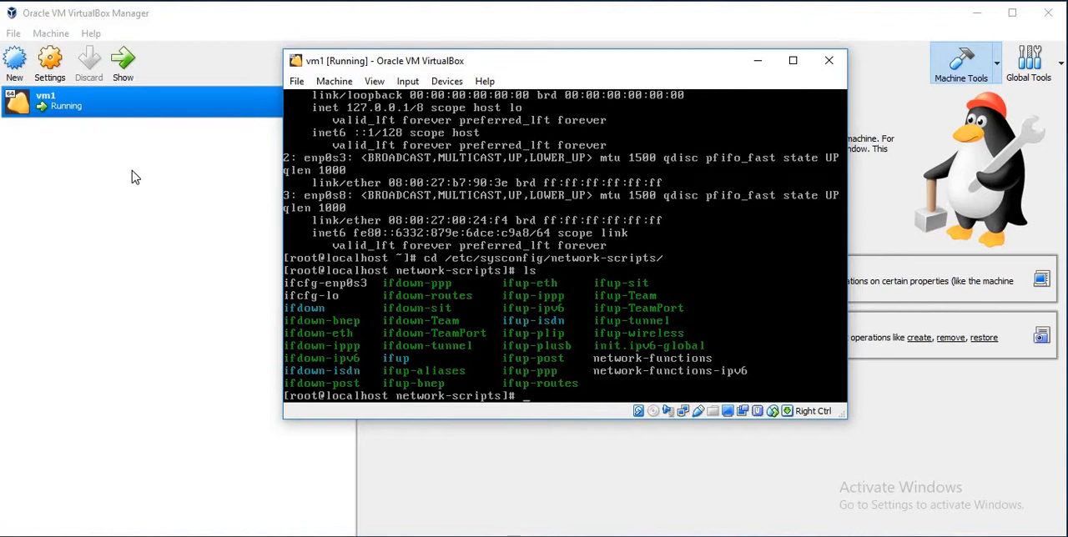
- Copy ifcfg-enp0s3 to a new ifcfg-enp0s8 file
type("c")
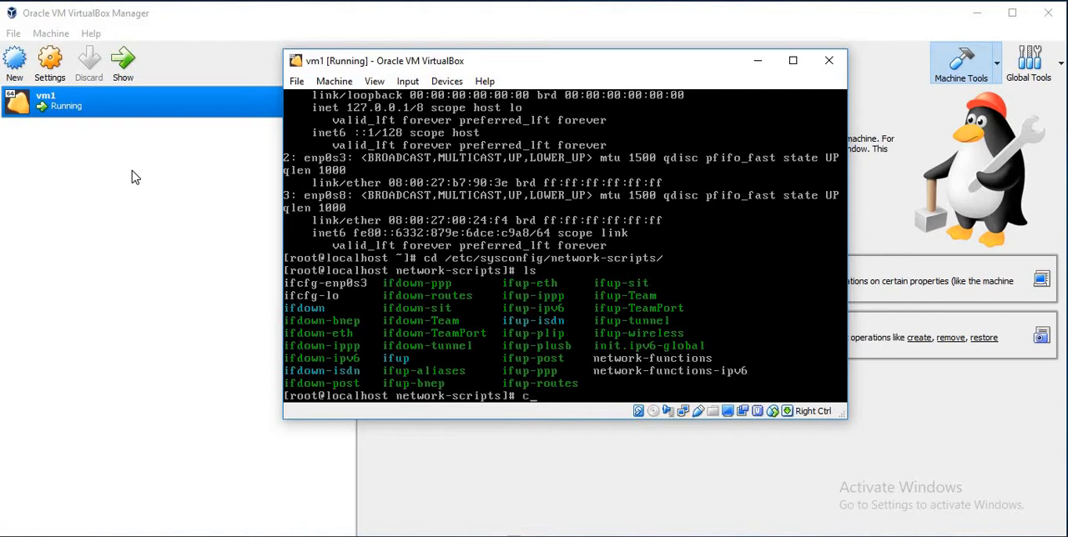
type("p ifcfg-enp0s3")
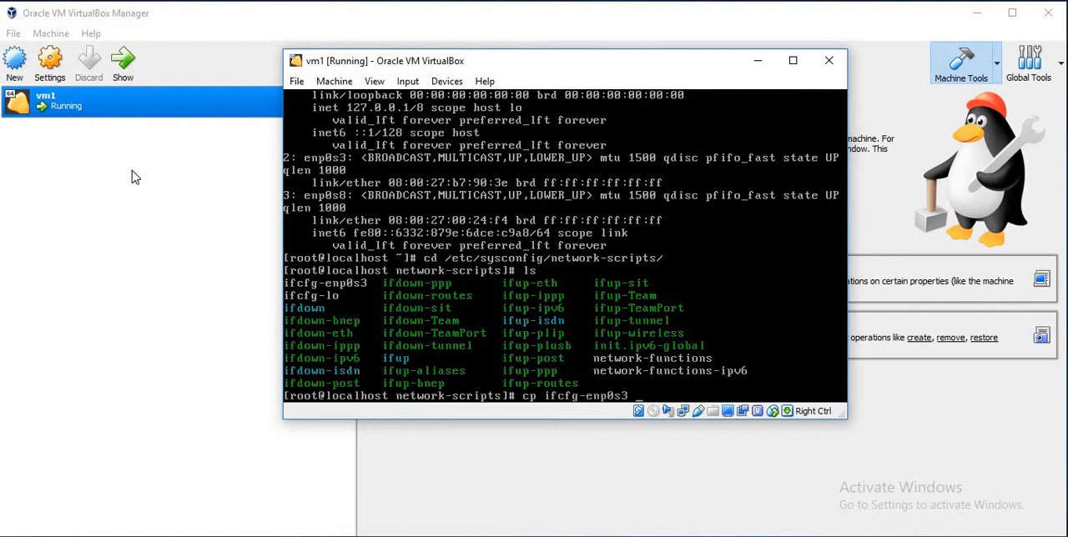
type("ifcfg-enp0")
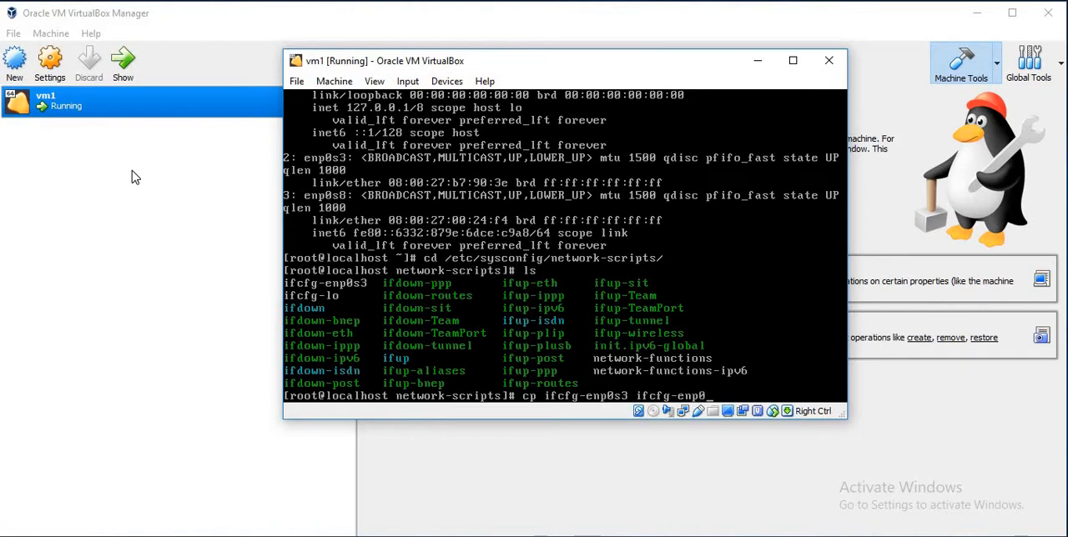
type("s8")
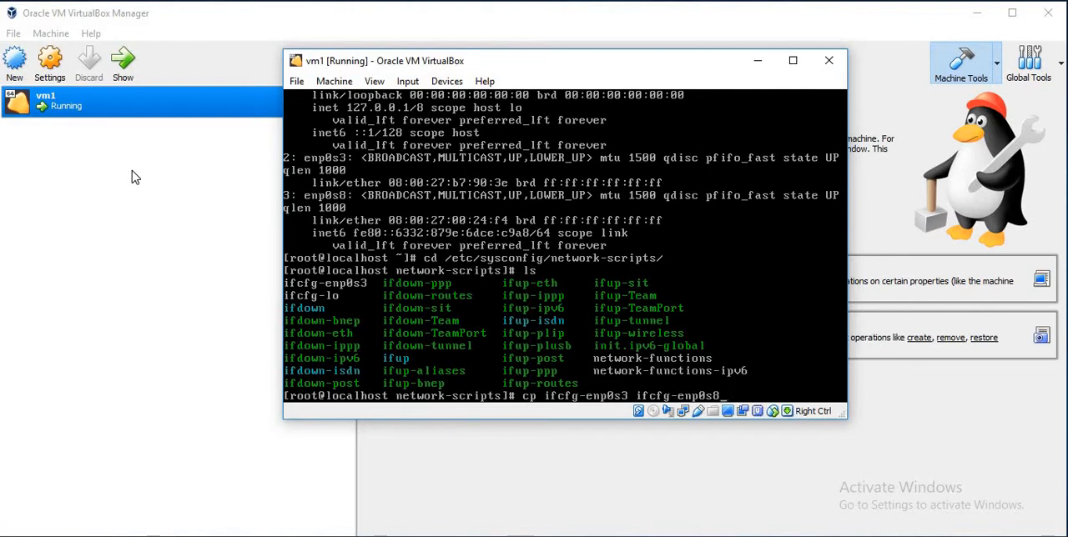
key("Return")
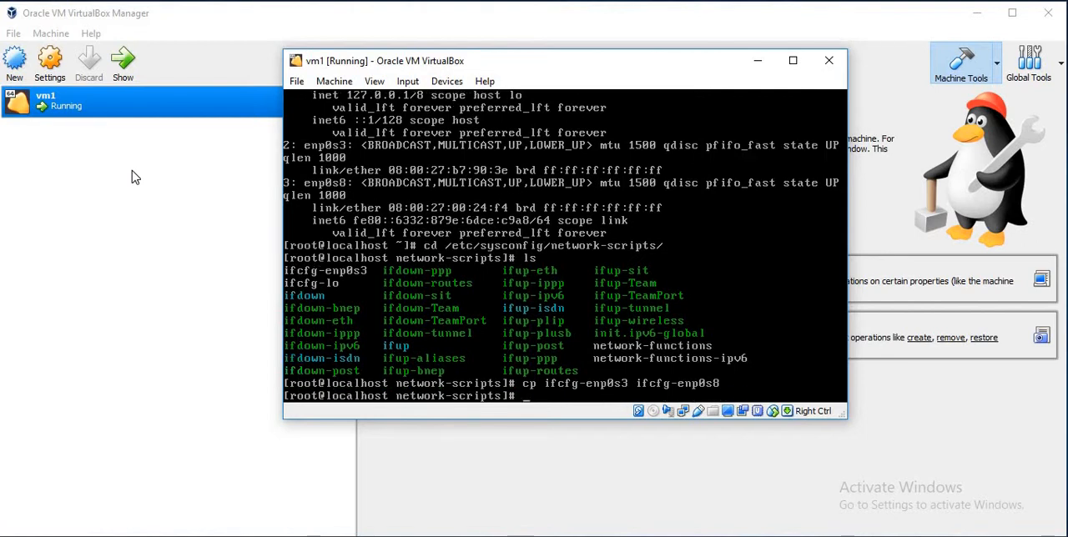
- Open ifcfg-enp0s8 in vi for editing
type("vi ifcfg-")
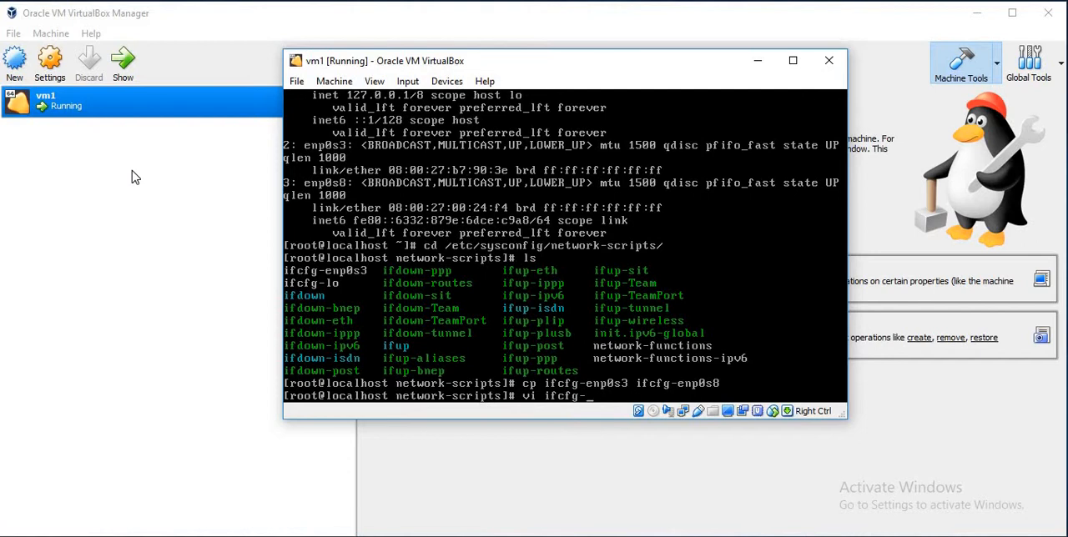
type("enp0s")
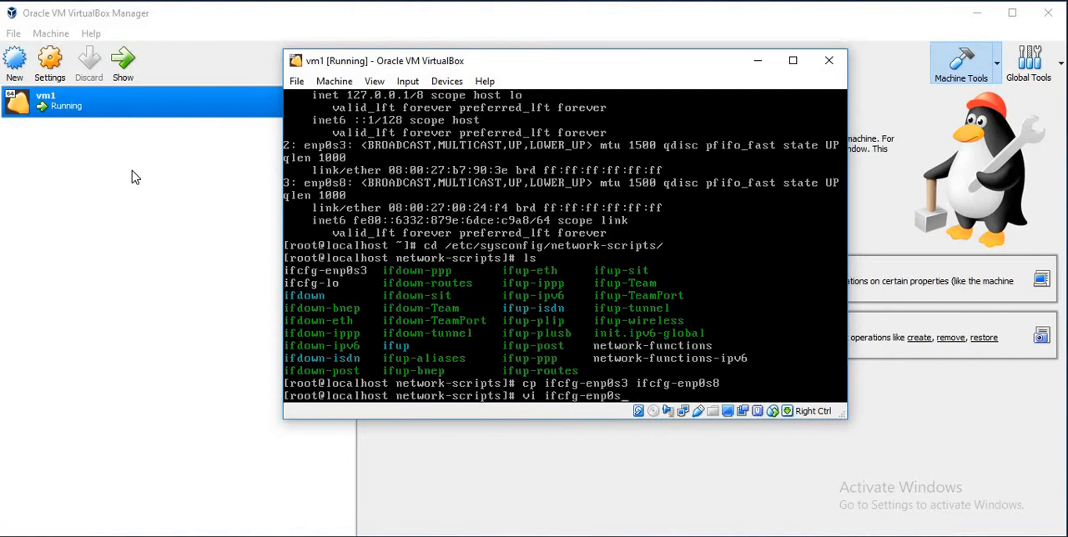
key("Return")
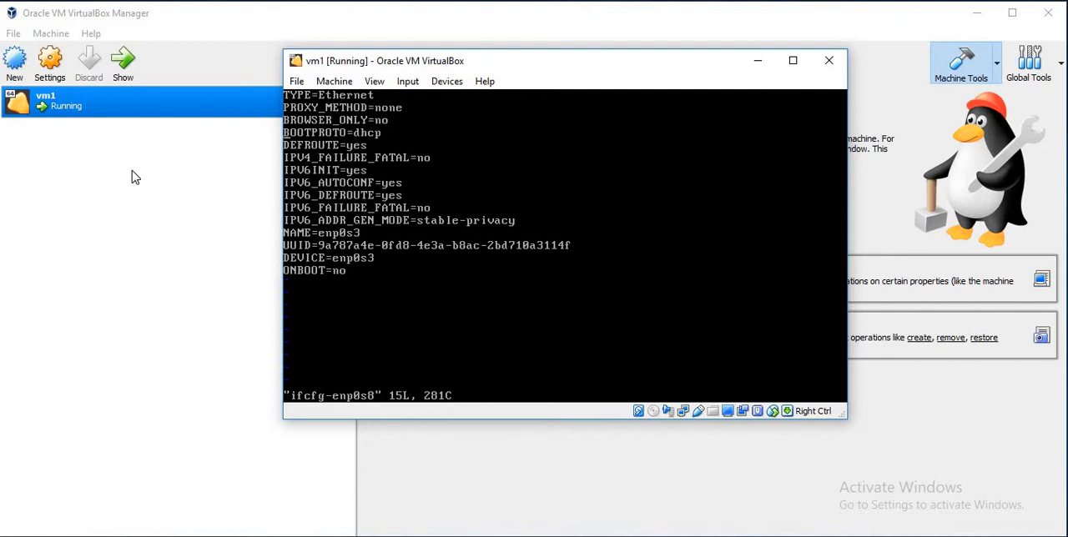
- Set BOOTPROTO=none, comment out IPv6 and UUID lines, NAME/DEVICE=enp0s8 and ONBOOT=yes
key("i")
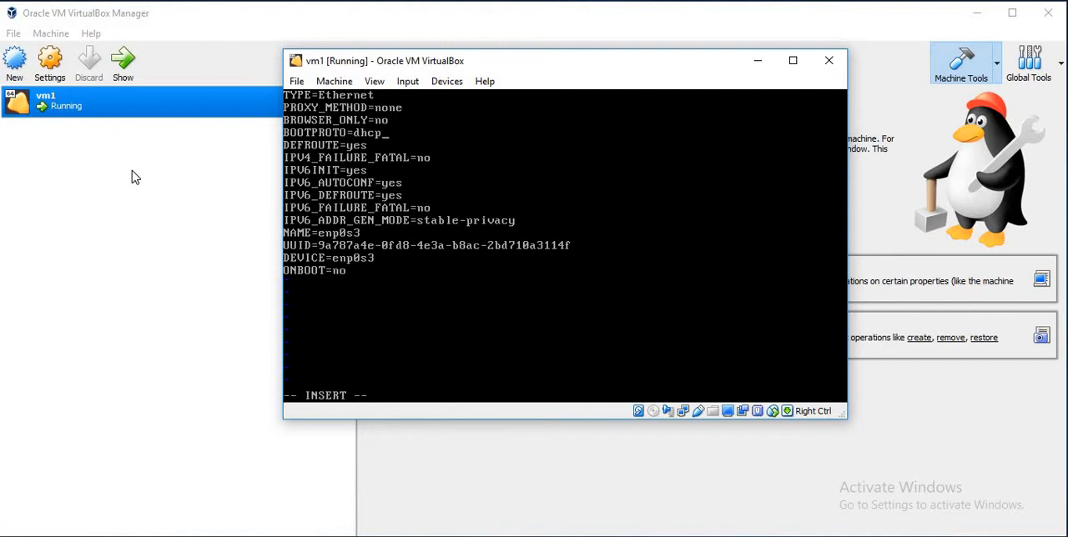
type("none")
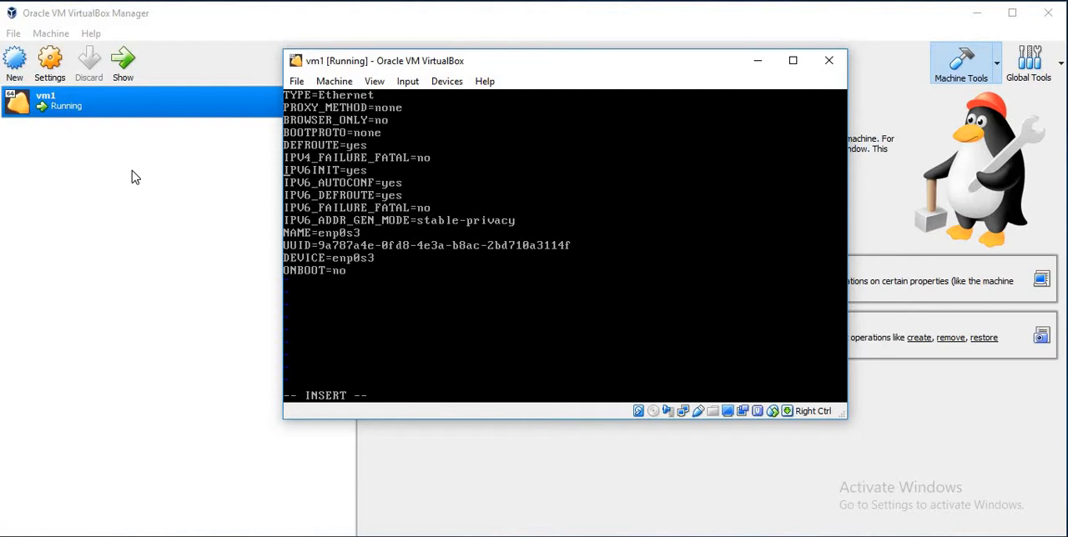
type("#")
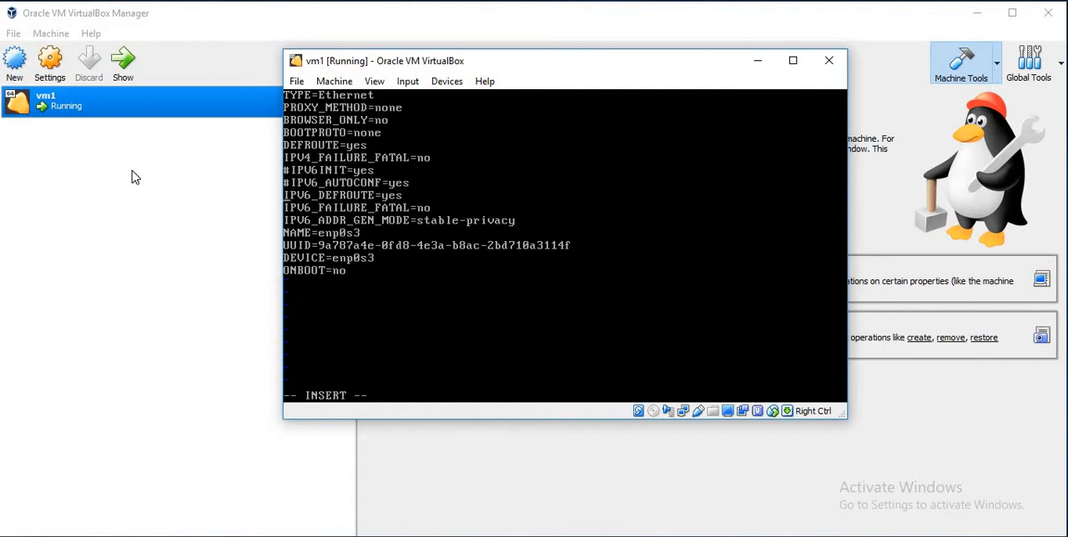
type("#")
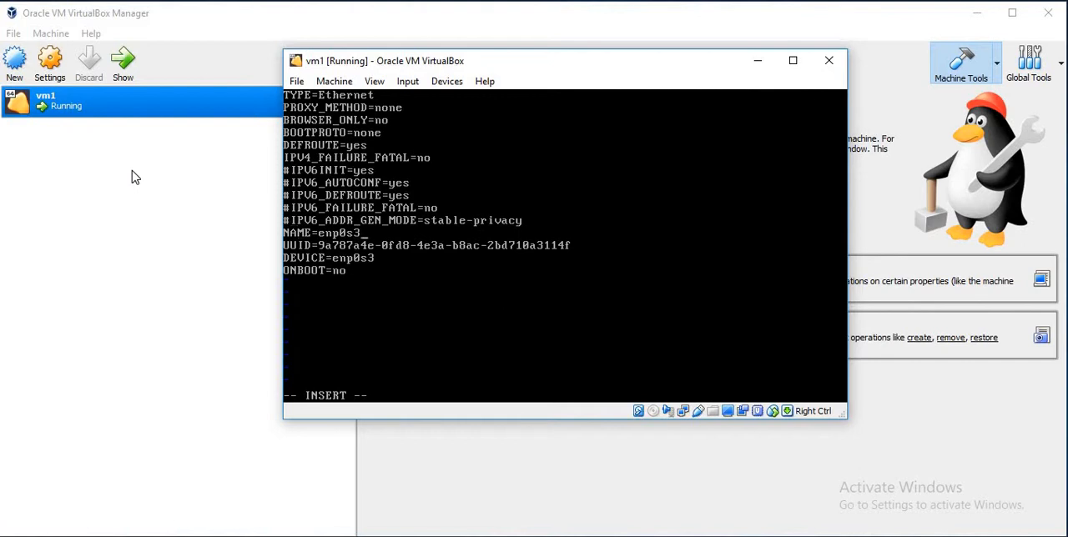
type("8")
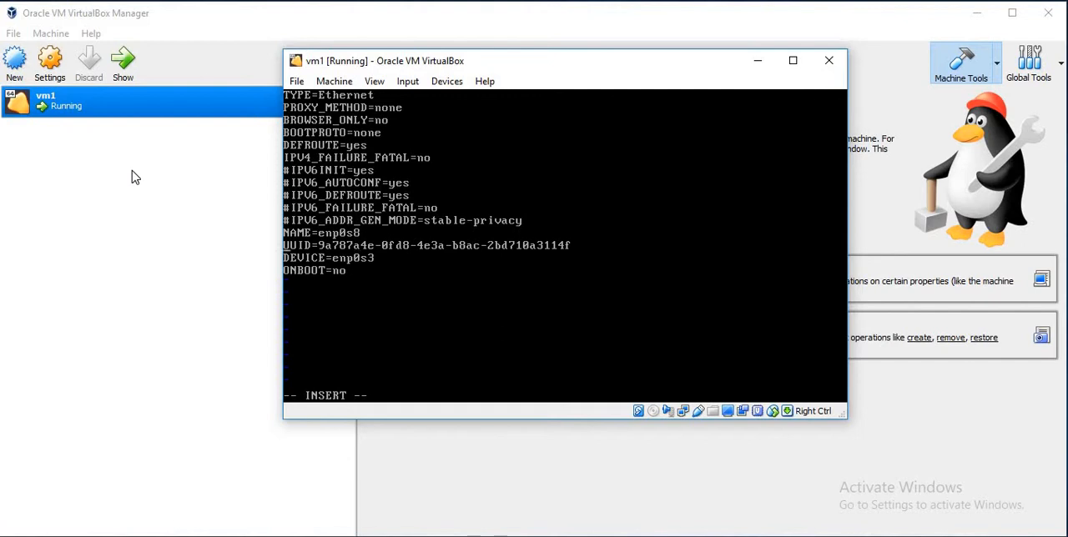
type("#")
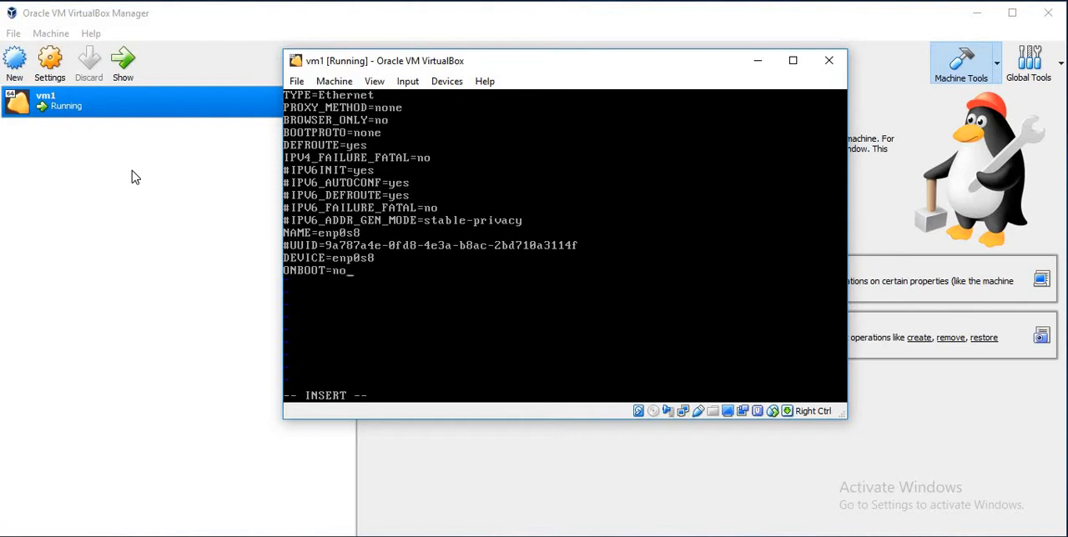
type("yes")
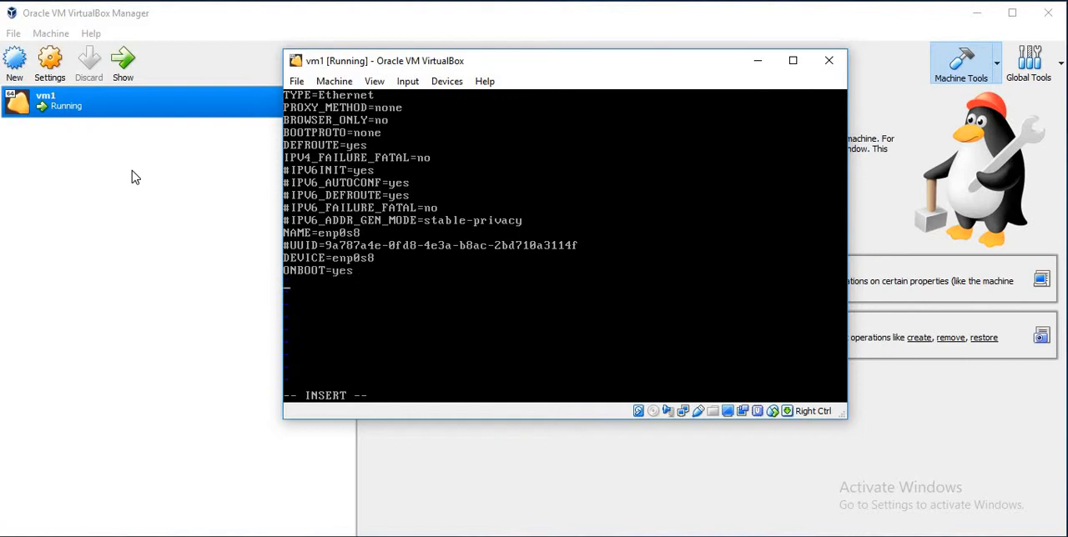
- Add IPADDR=192.168.56.10 and PREFIX=24 and save the file
type("IPADDR=")
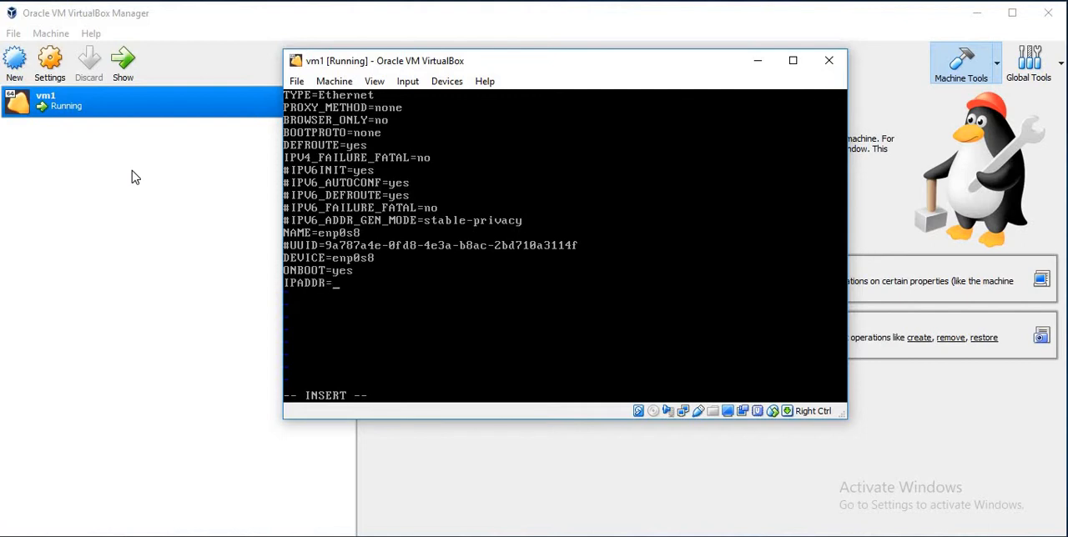
type("192.1")
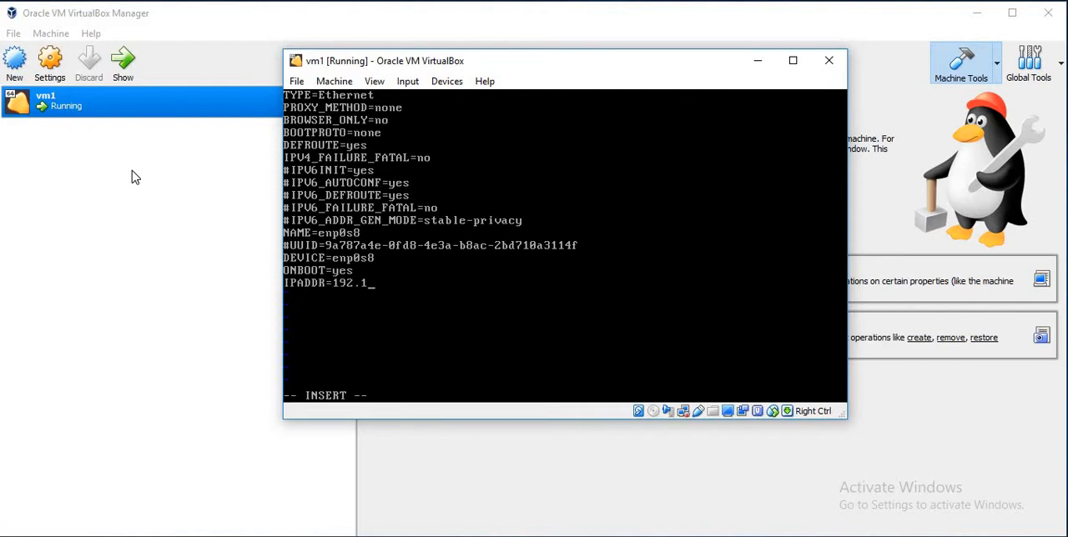
type("68.")
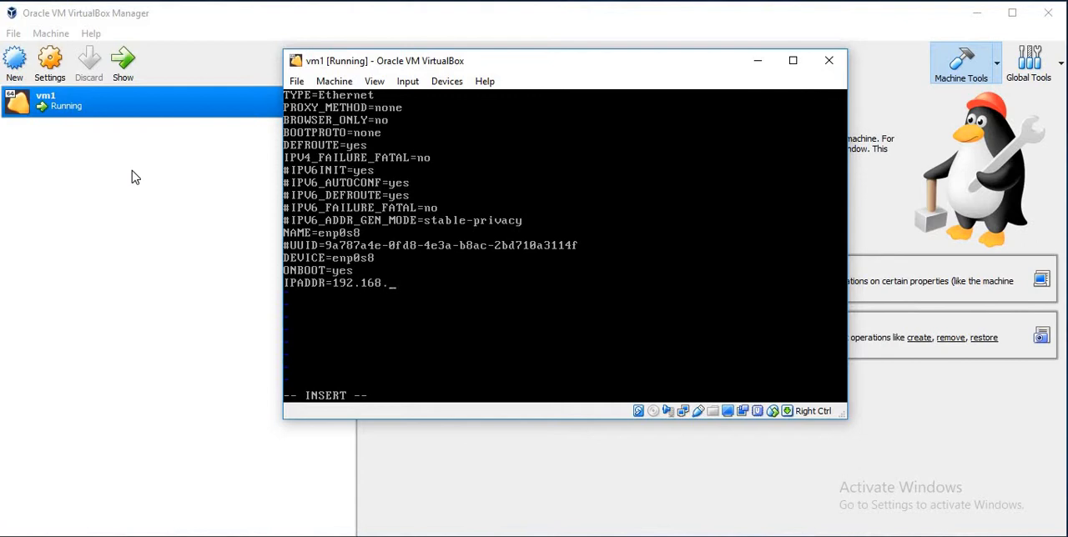
type("56.10")
type("PREFIX=")
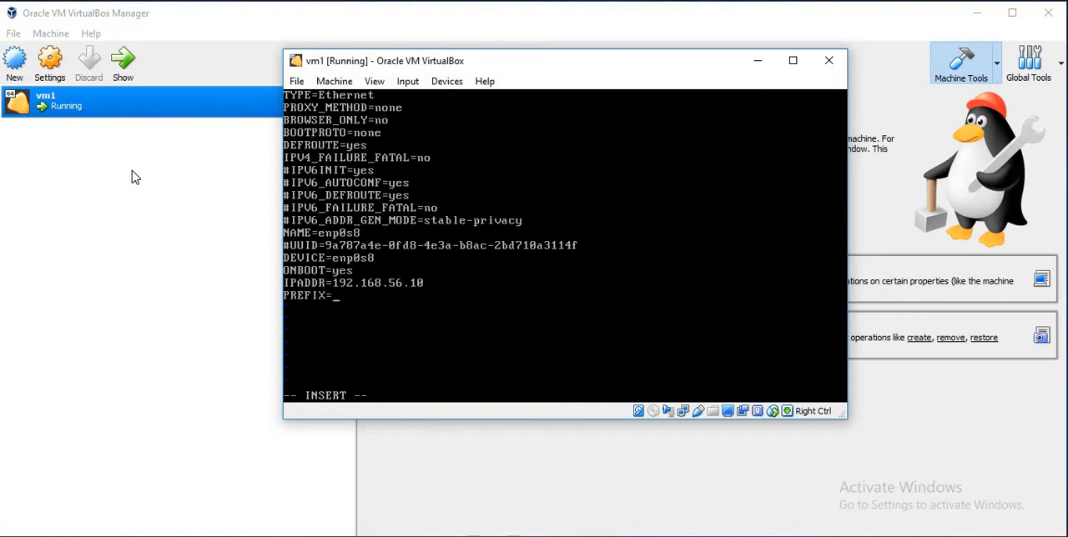
type("2")
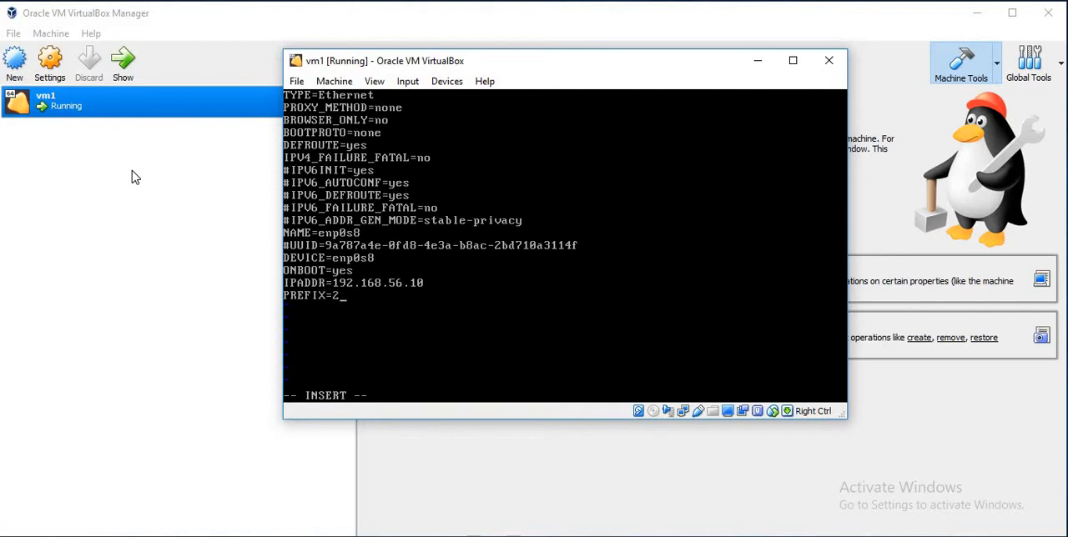
type("4")
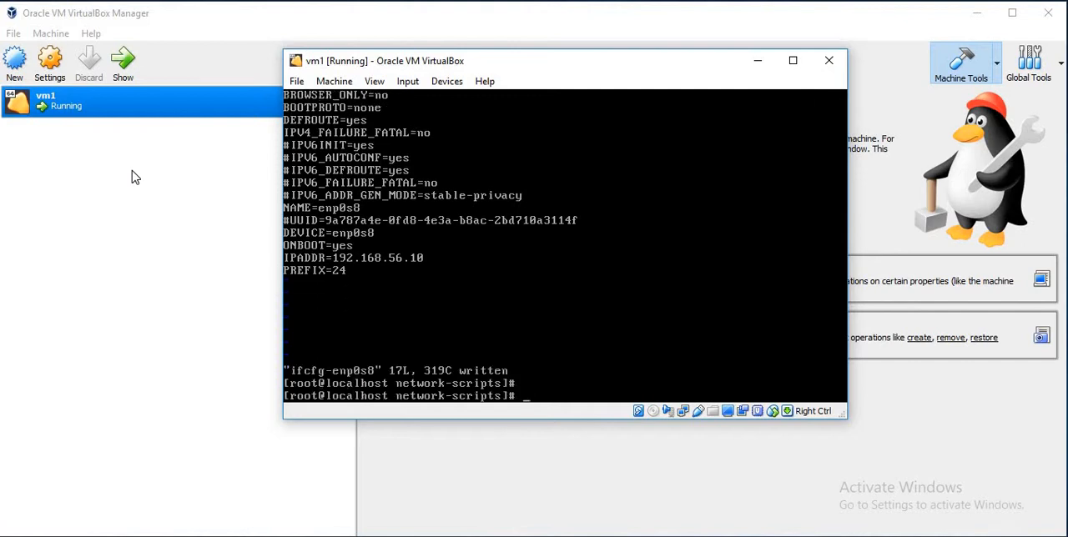
- Edit ifcfg-enp0s3 to ONBOOT=yes and save it
type("ls")
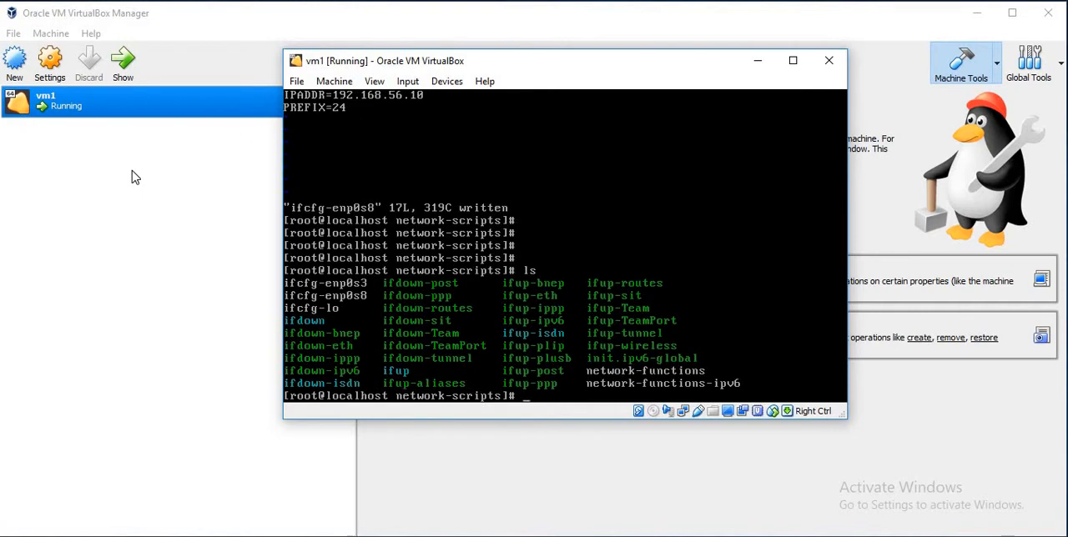
type("vi ifcfg-")
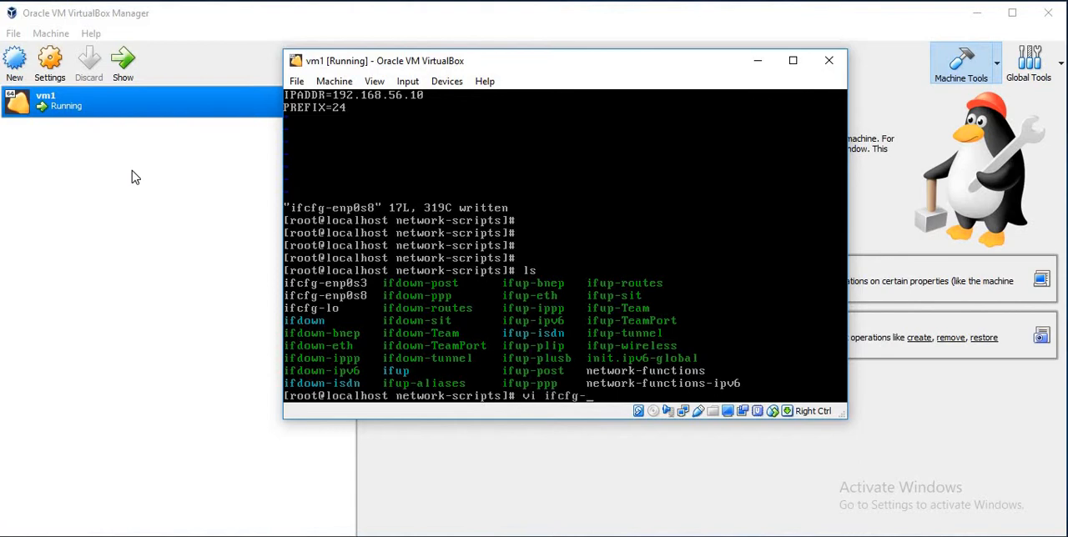
type("enp0s")
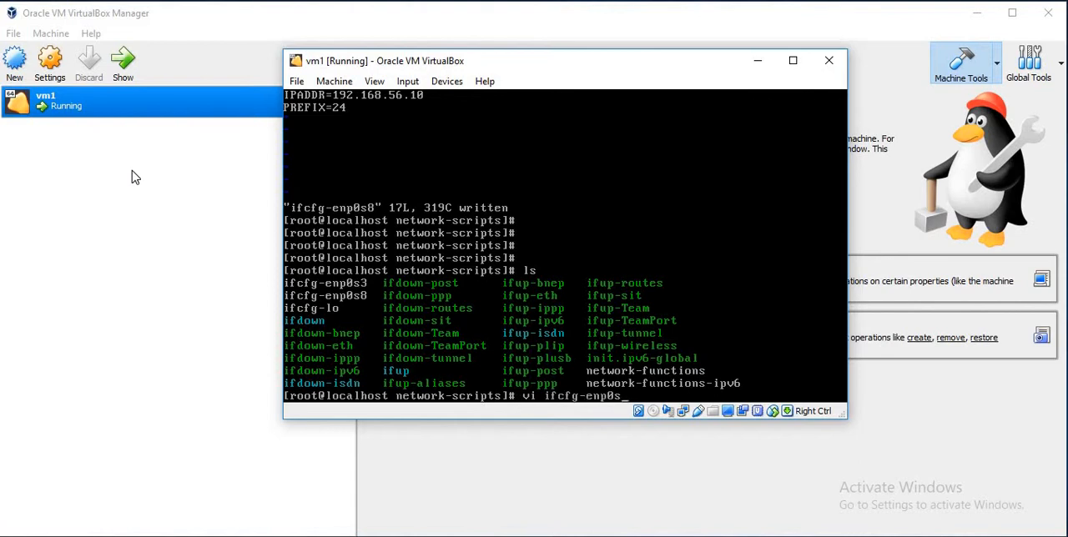
key("Return")
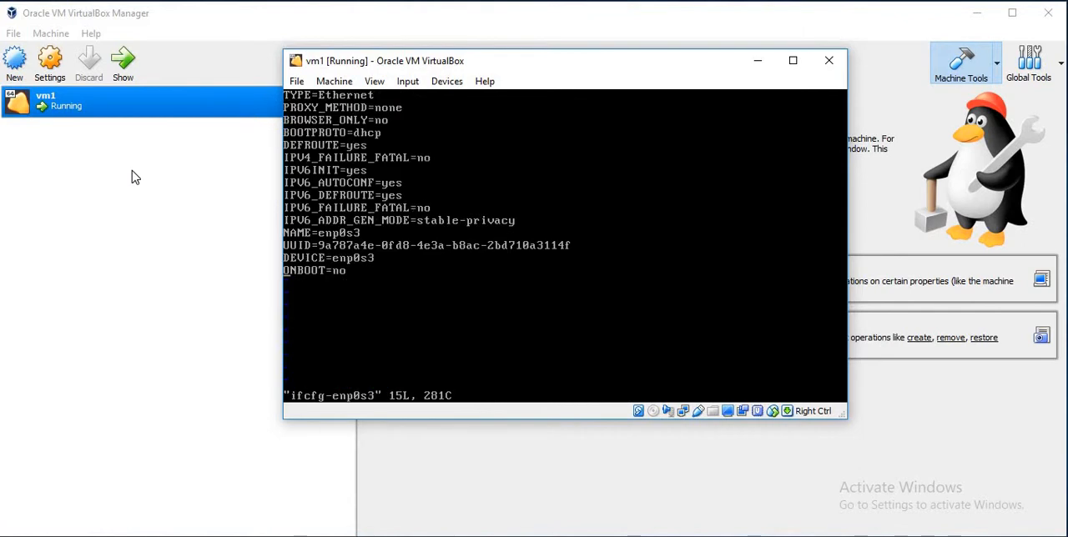
type("yes")
type("ls")
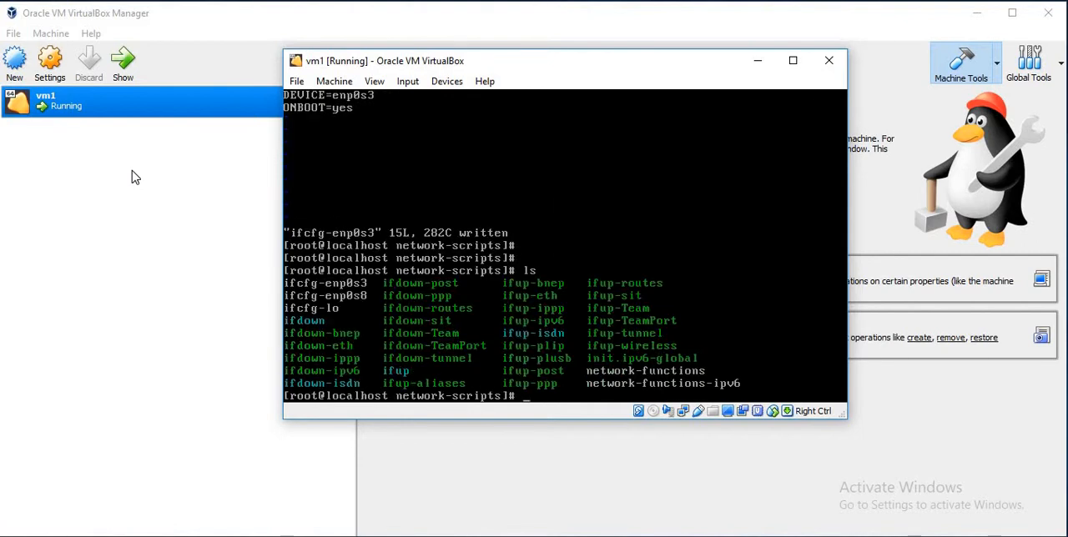
- Bring up enp0s3 and enp0s8 with ifup and list the interface addresses
type("ifup")
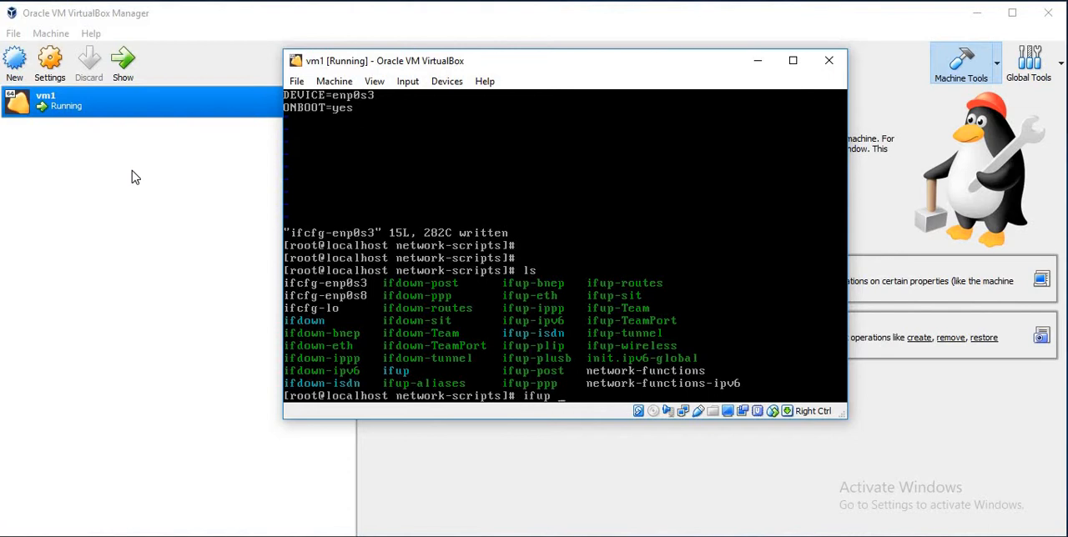
type("enp")
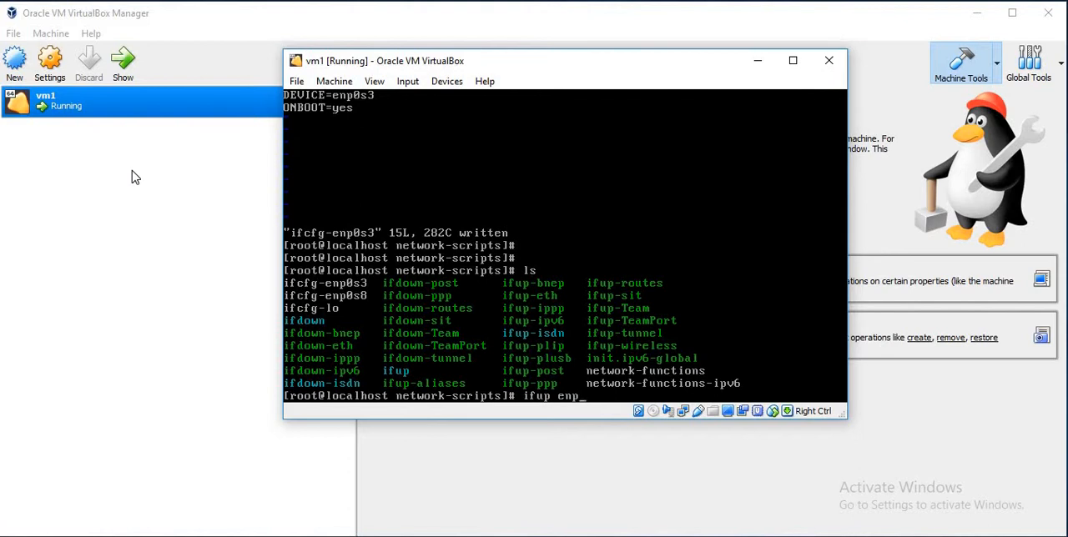
type("0s")
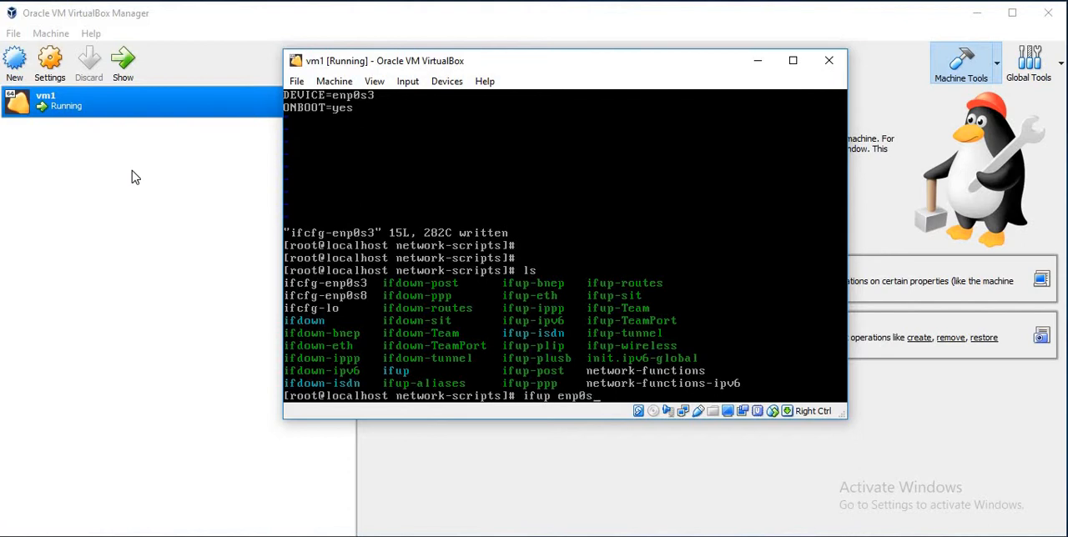
key("Return")
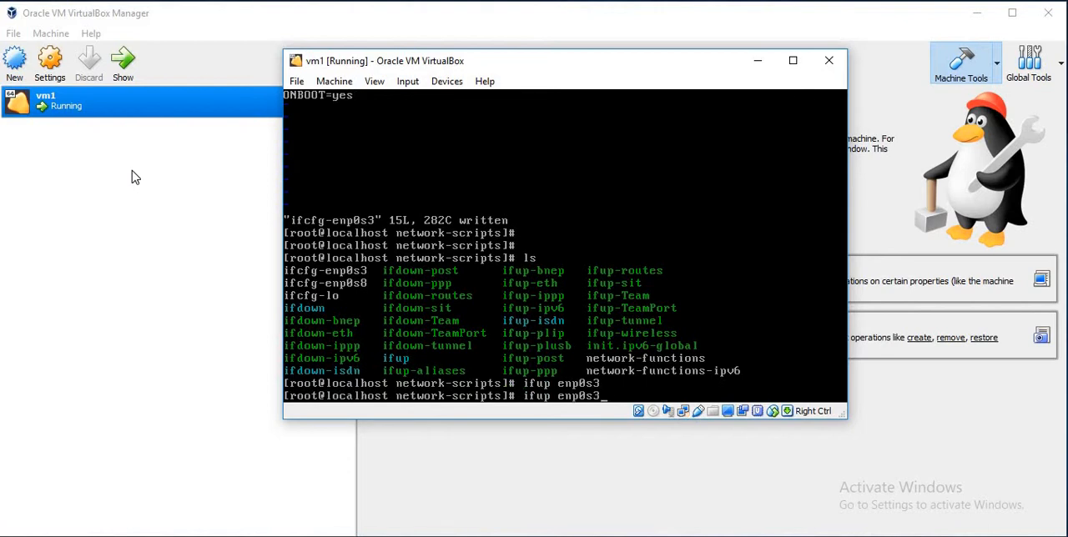
key("Return")
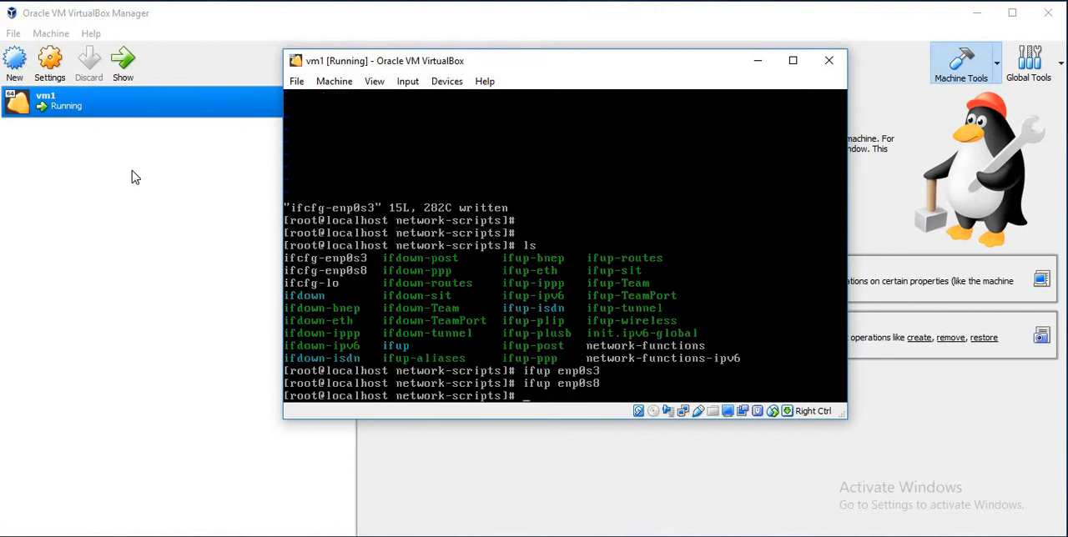
type("cd")
type("ip d")
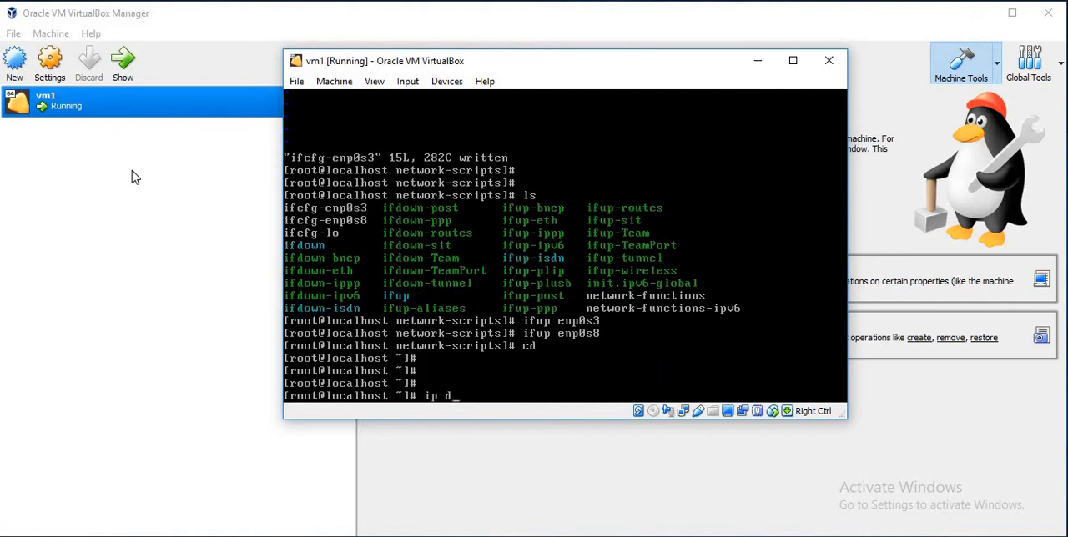
type("addr show")
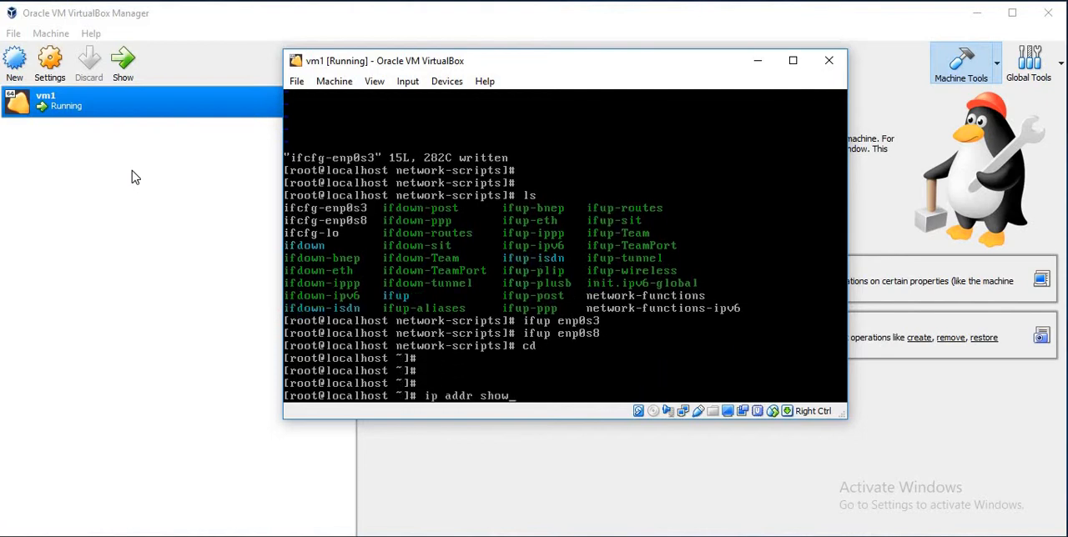
key("Return")
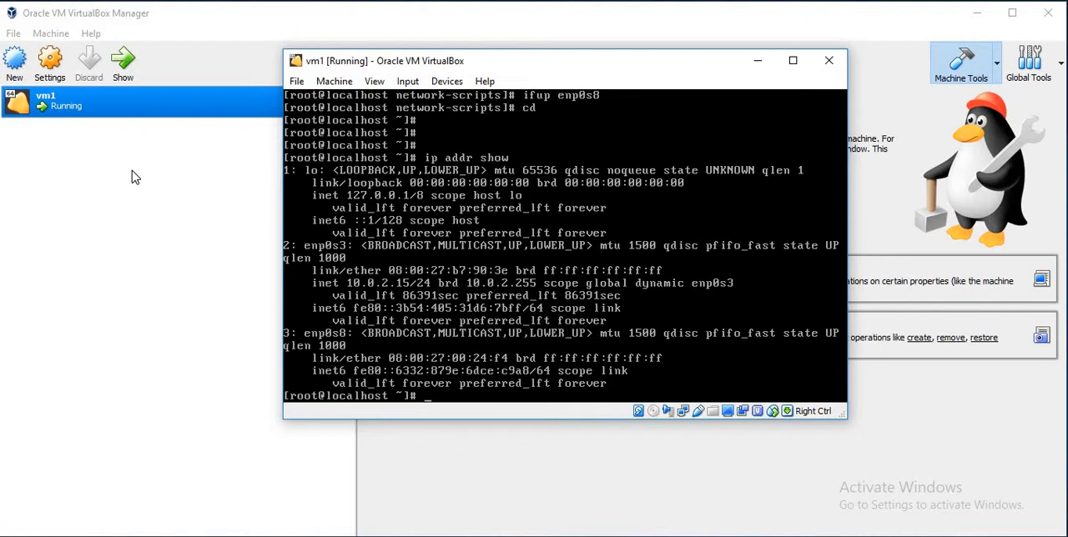
- Restart network.service with systemctl so enp0s8 holds 192.168.56.10/24
type("system")
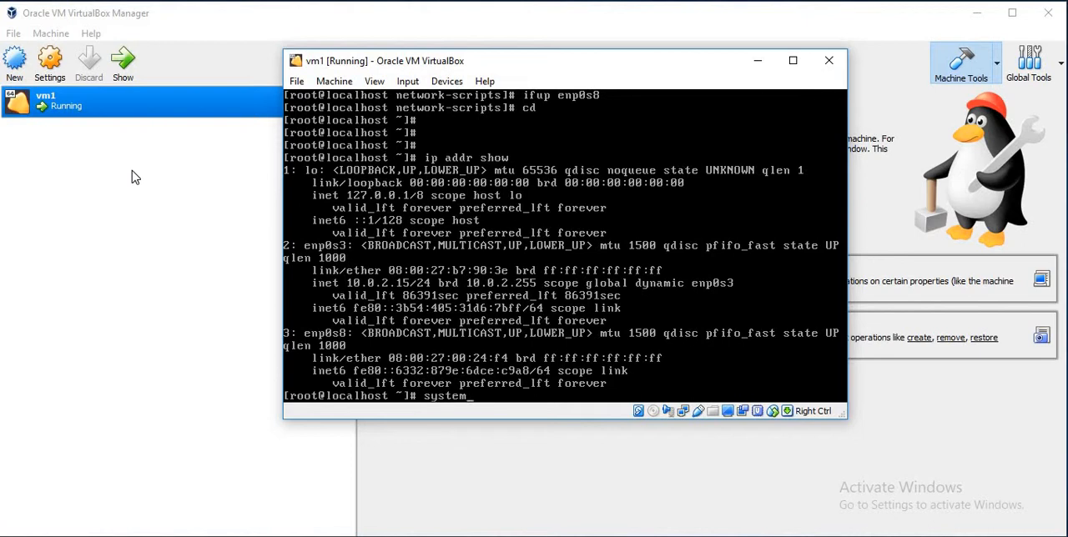
type("ctl restart n")
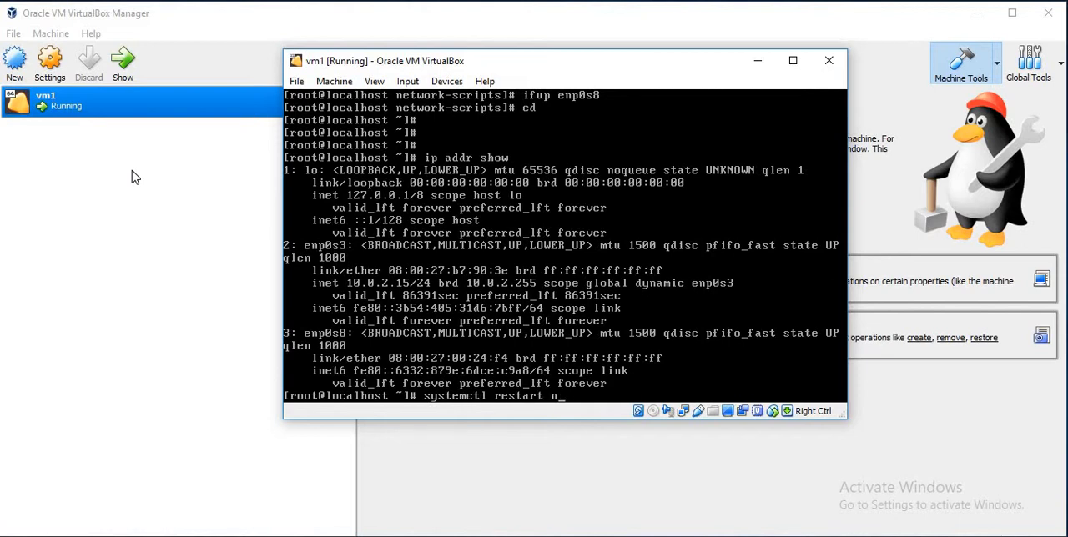
type("etwork.service")
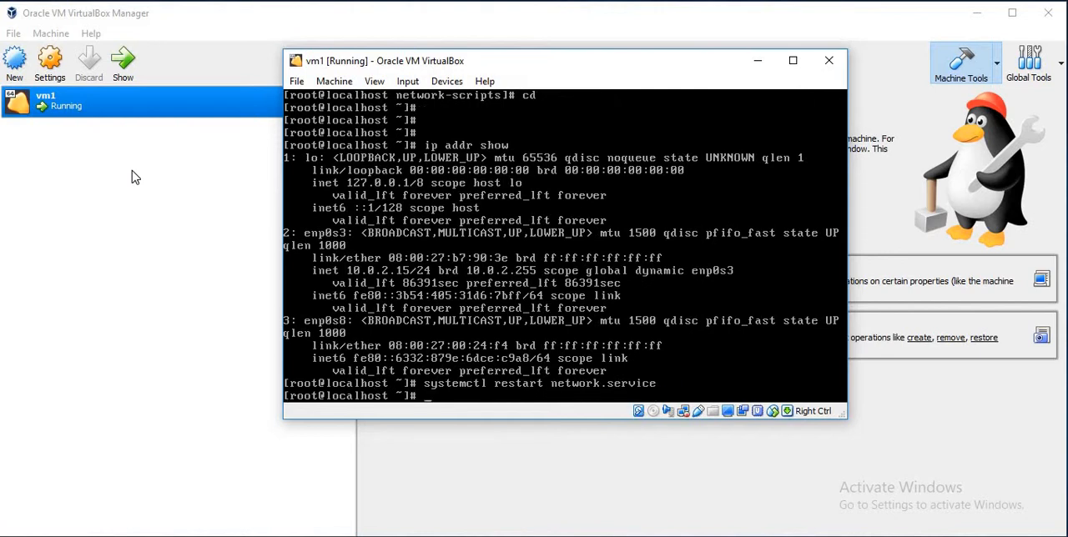
type("systemctl restart network.service")
type("ip addr show")
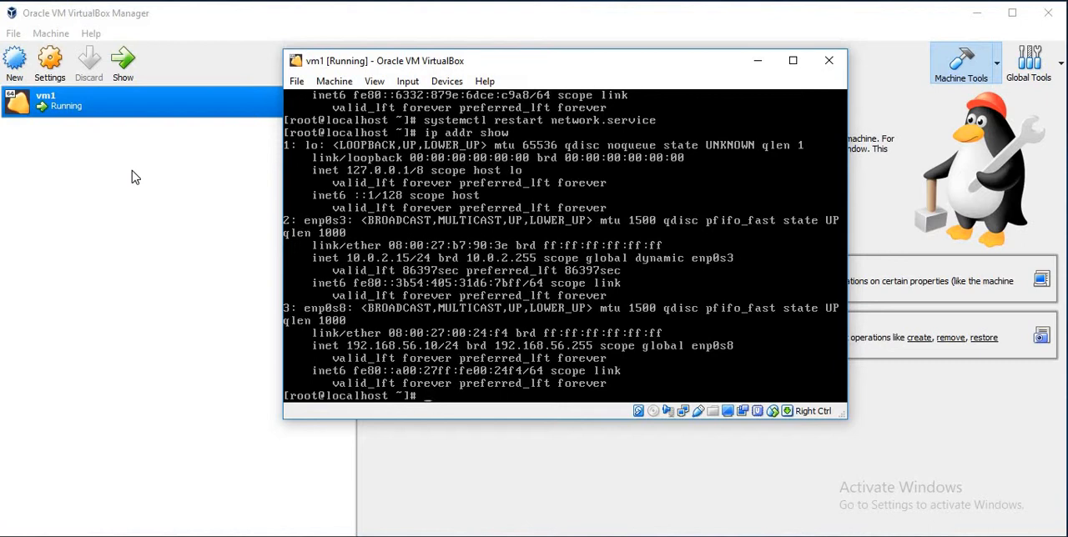
mouse_move(264, 321)
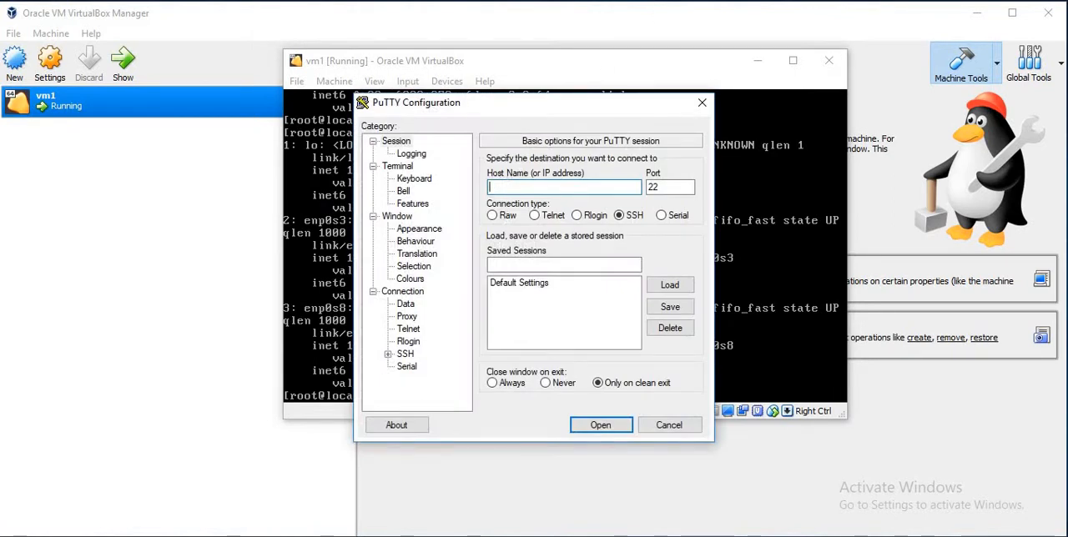
- Connect PuTTY over SSH to host 192.168.56.10 on port 22
type("192.168.")
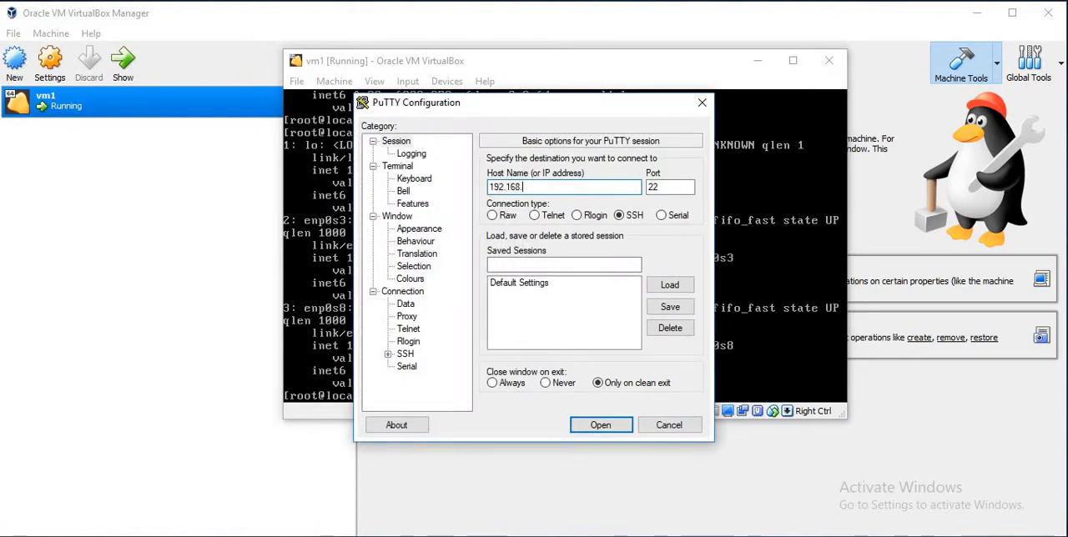
type("56")
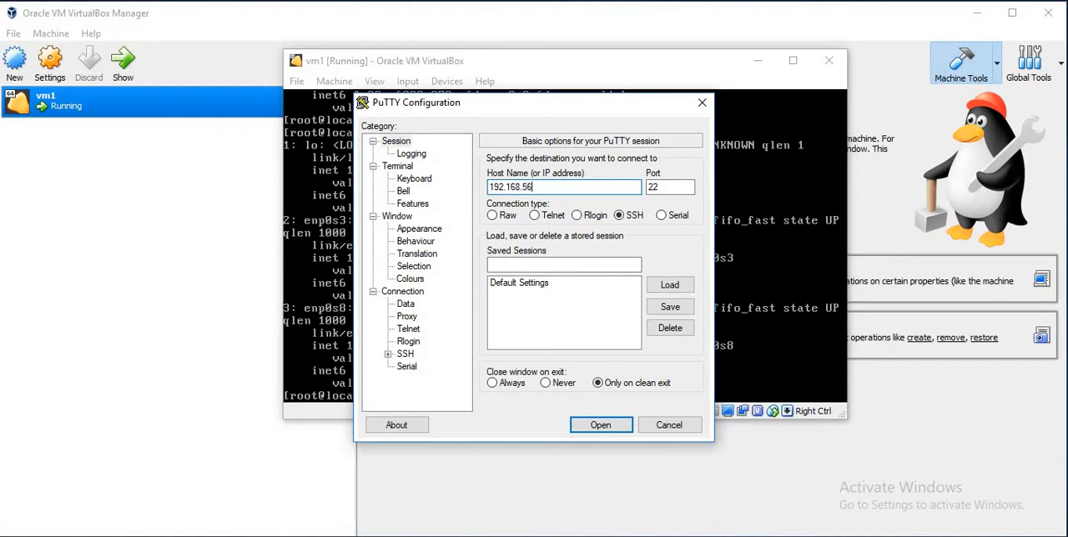
type(".10")
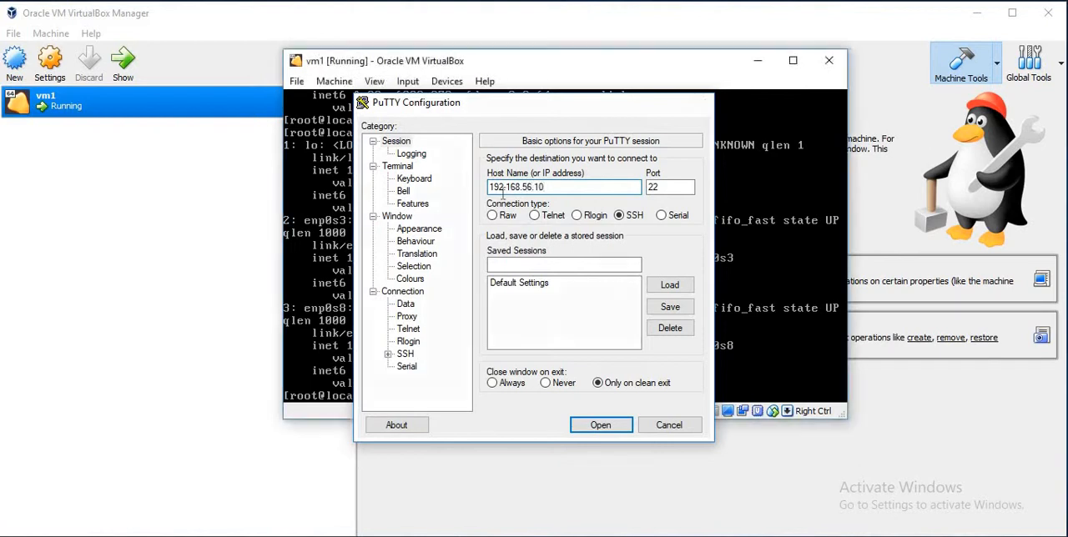
left_click(601, 424)
type("root")
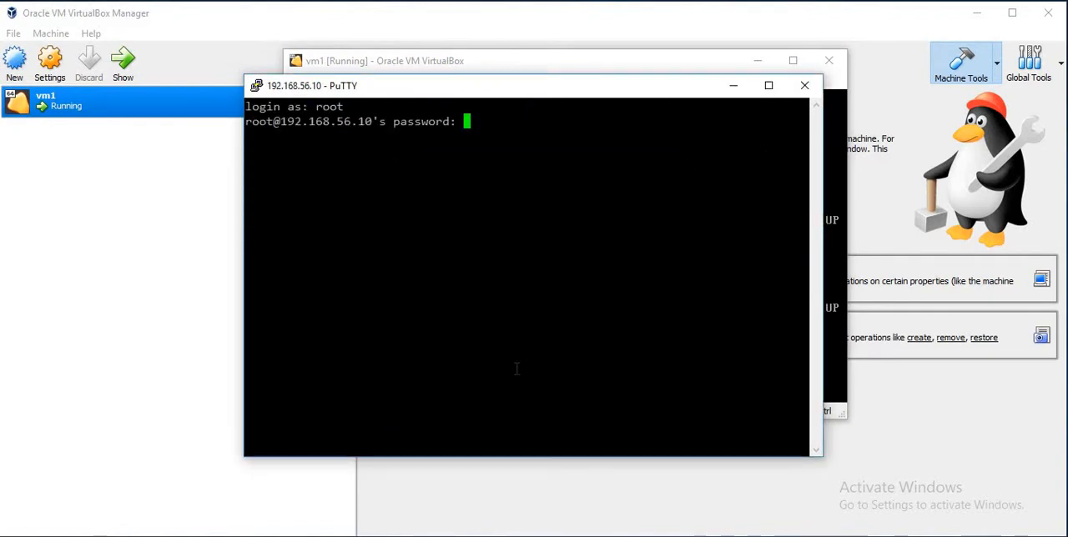
- Log in as root and open /etc/hostname in vi
key("Return")
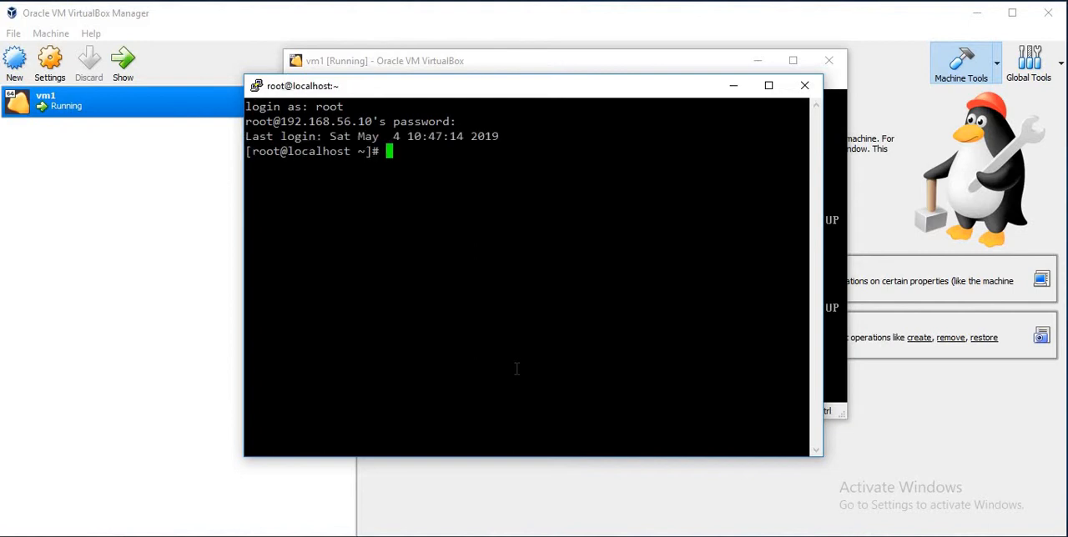
type("vi")
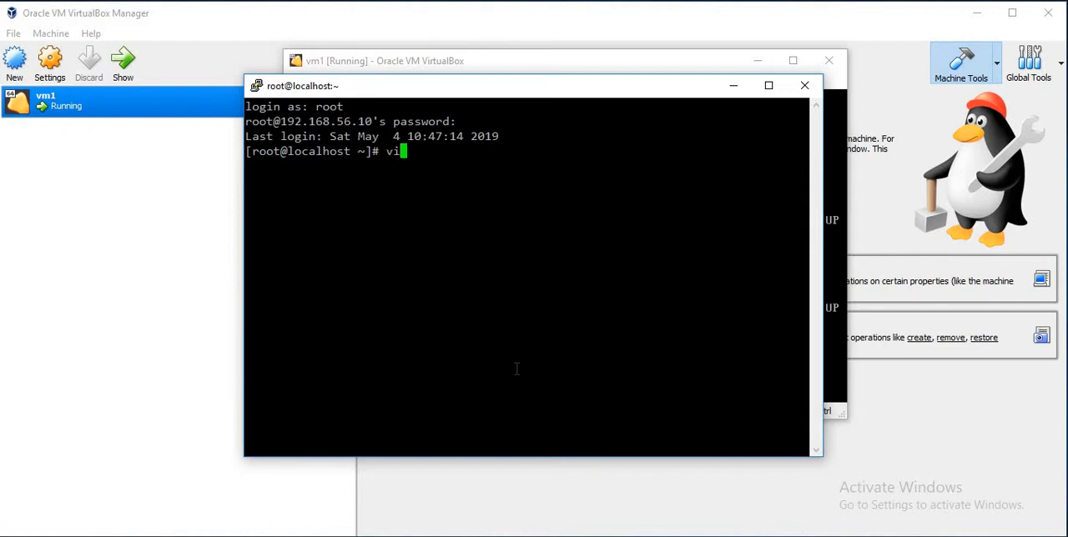
type("/etc/hostna")
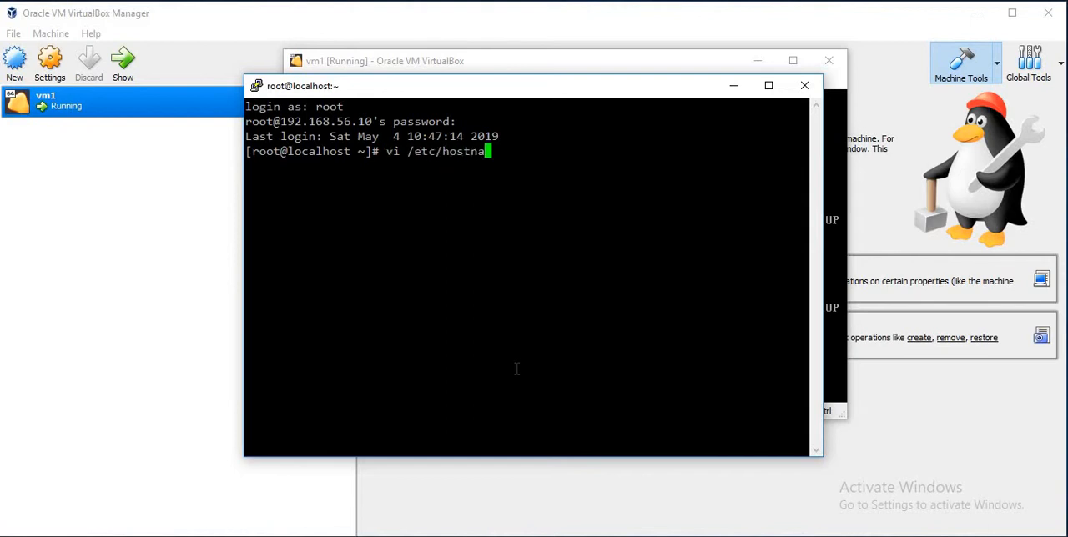
key("Return")
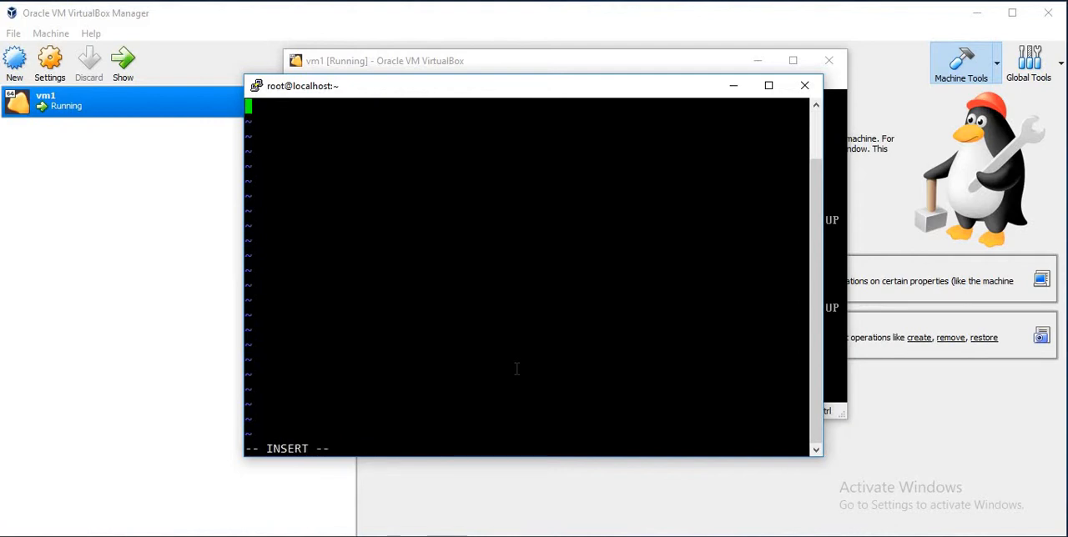
- Write vm1.theunixmantra.com as the hostname, save it and reboot
type("vm")
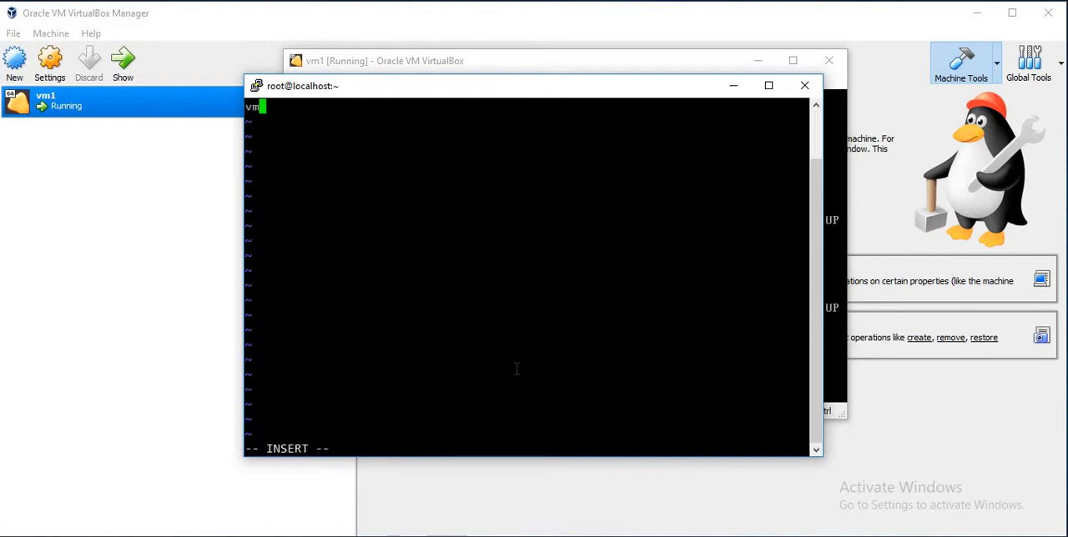
type("1.theunixm")
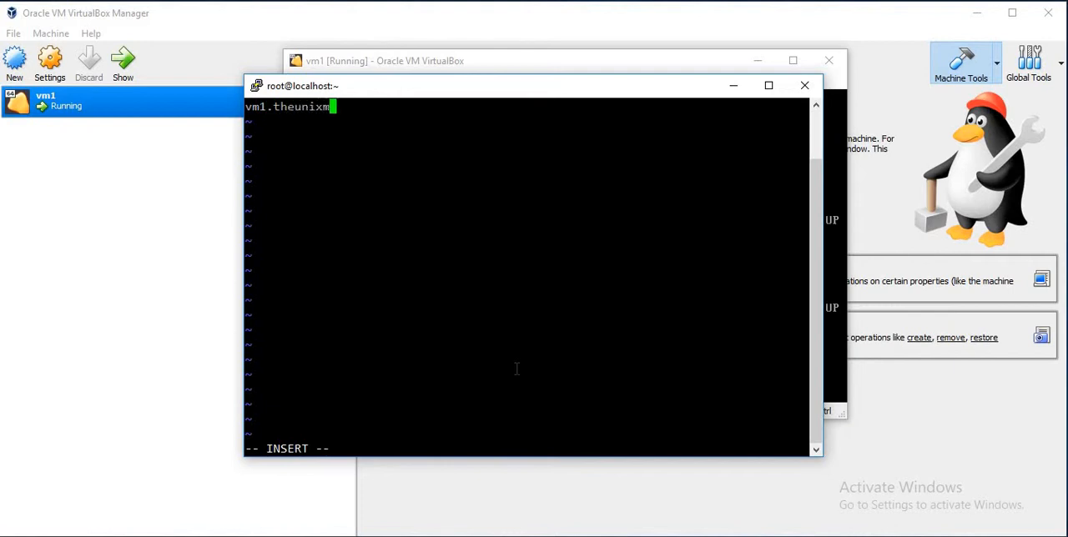
type("antra.")
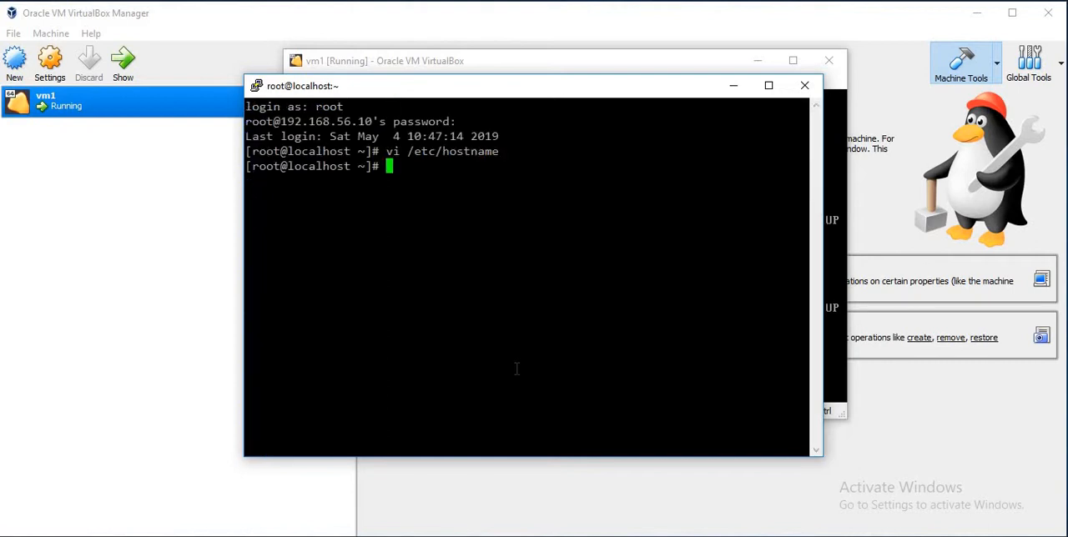
type("re")
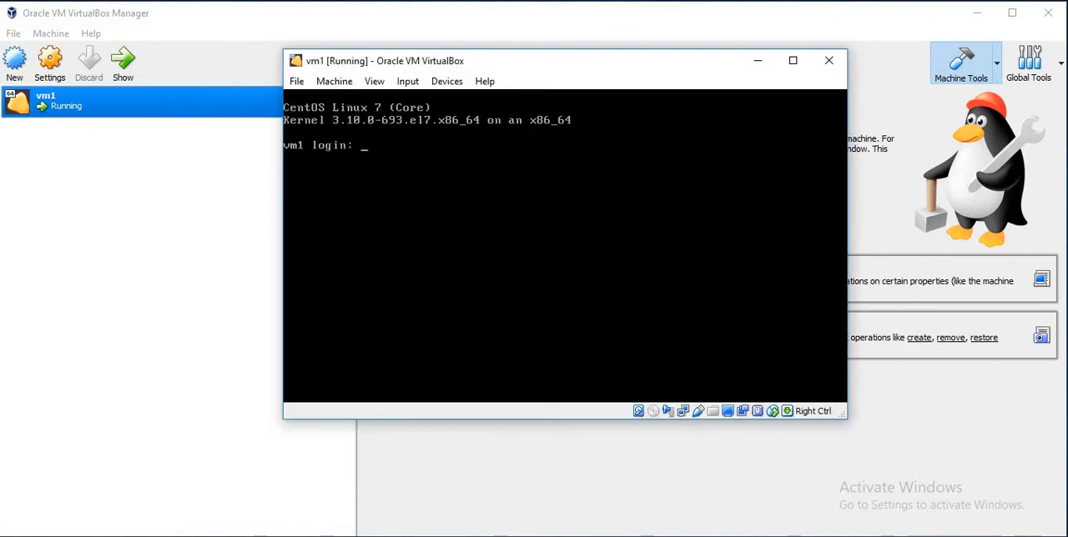
- Log in as root on vm1's console and verify hostname vm1.theunixmantra.com and address 192.168.56.10
type("root")
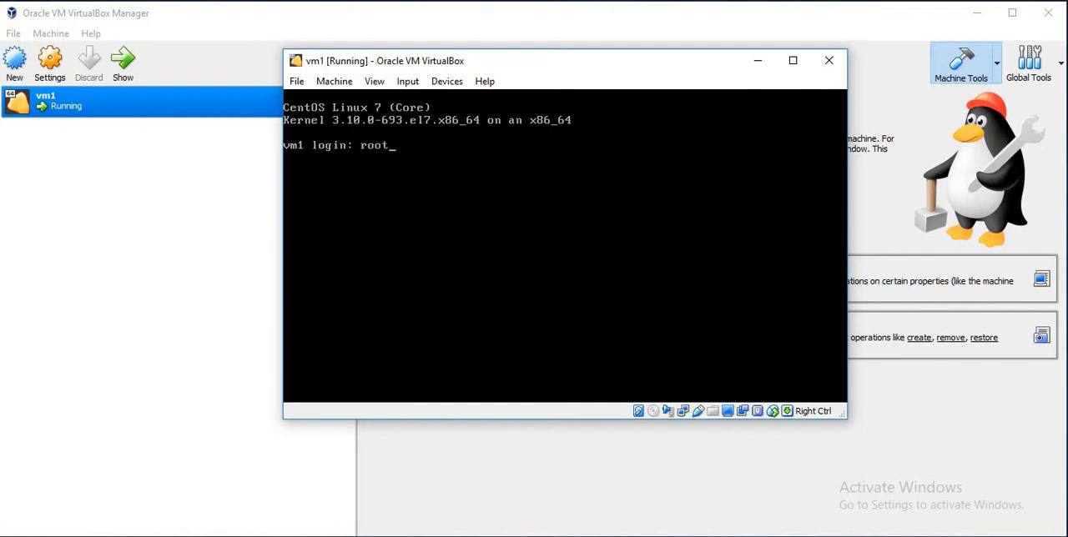
key("Return")
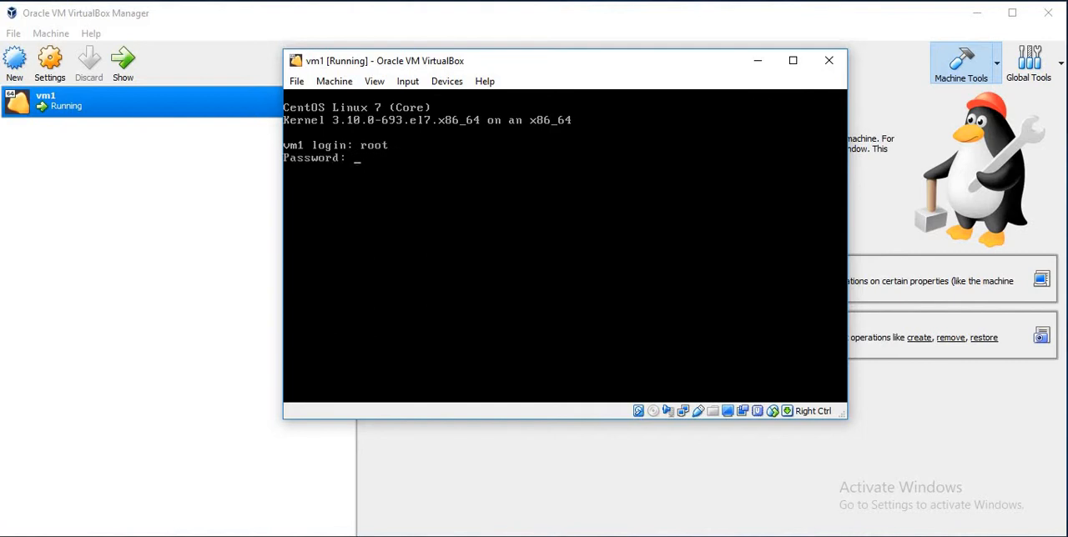
type("hostname")
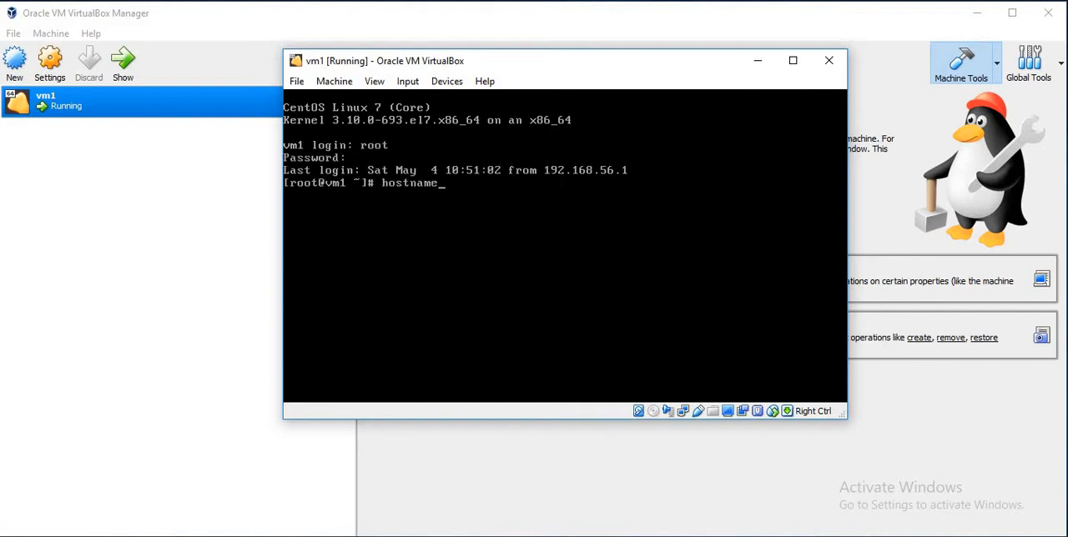
key("Return")
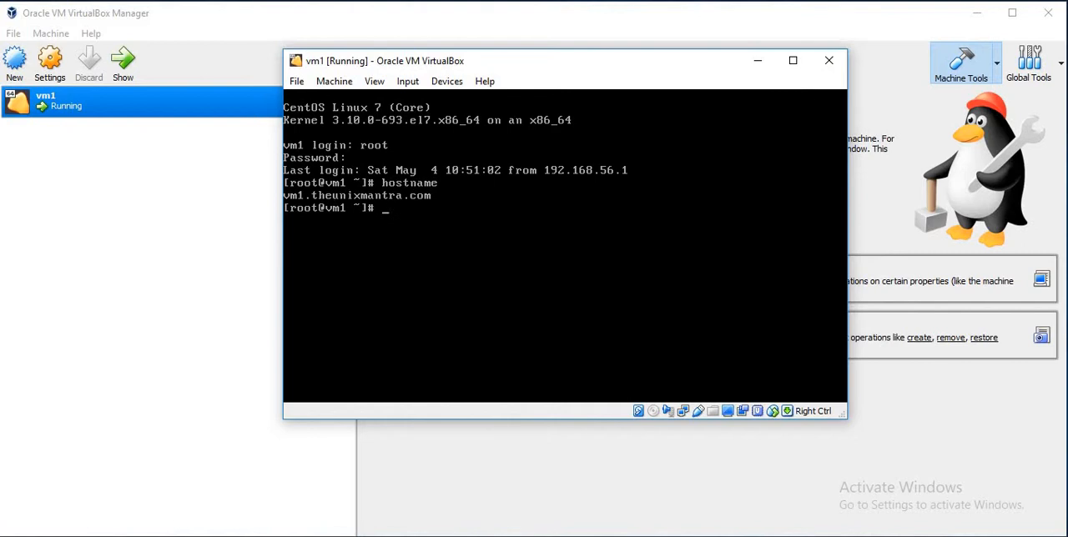
type("ip addr sh")
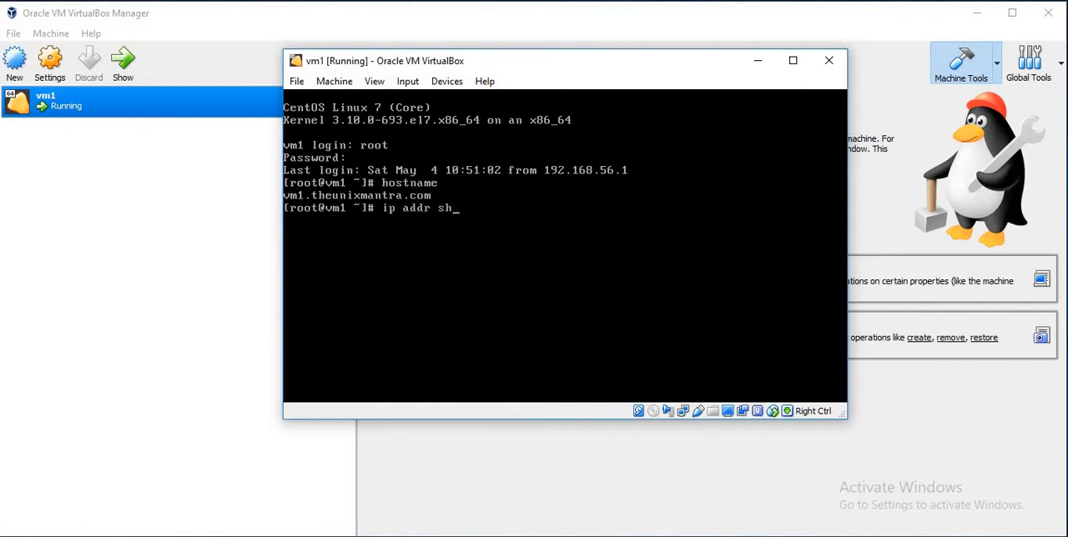
key("Return")
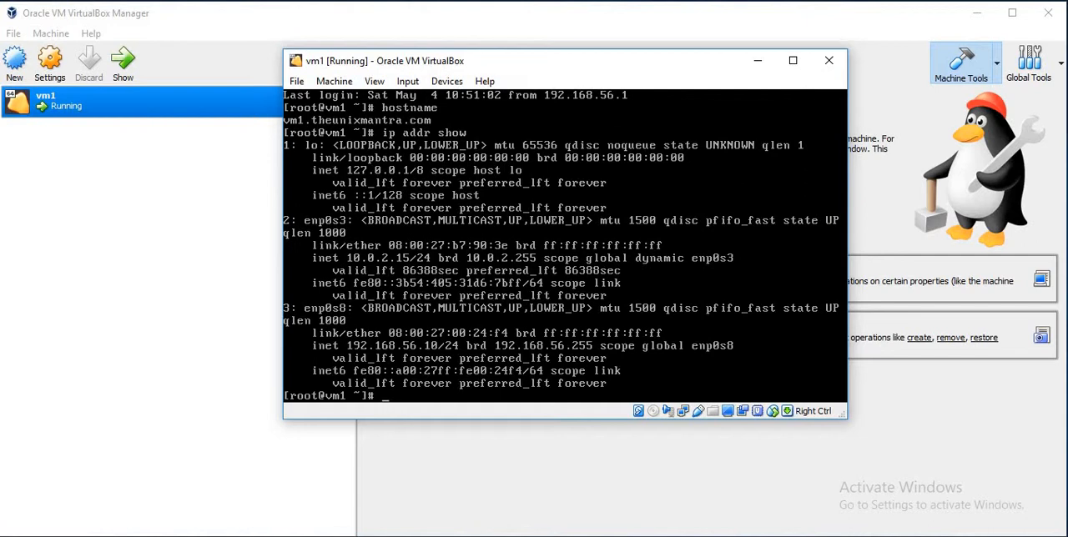
- Begin a new machine named vm2 with Type Linux and Version Other Linux (64-bit)
left_click(14, 64)
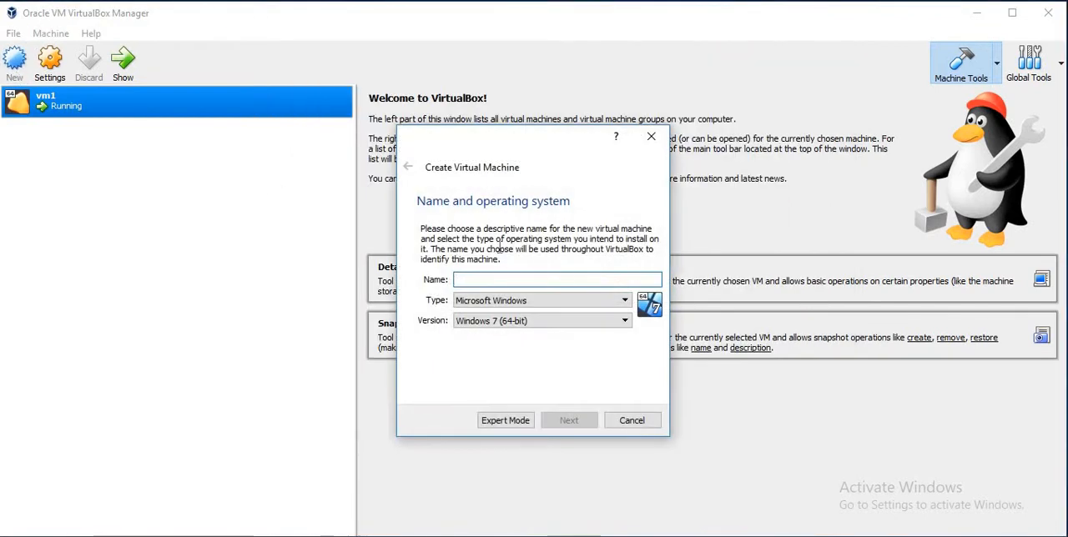
type("vm")
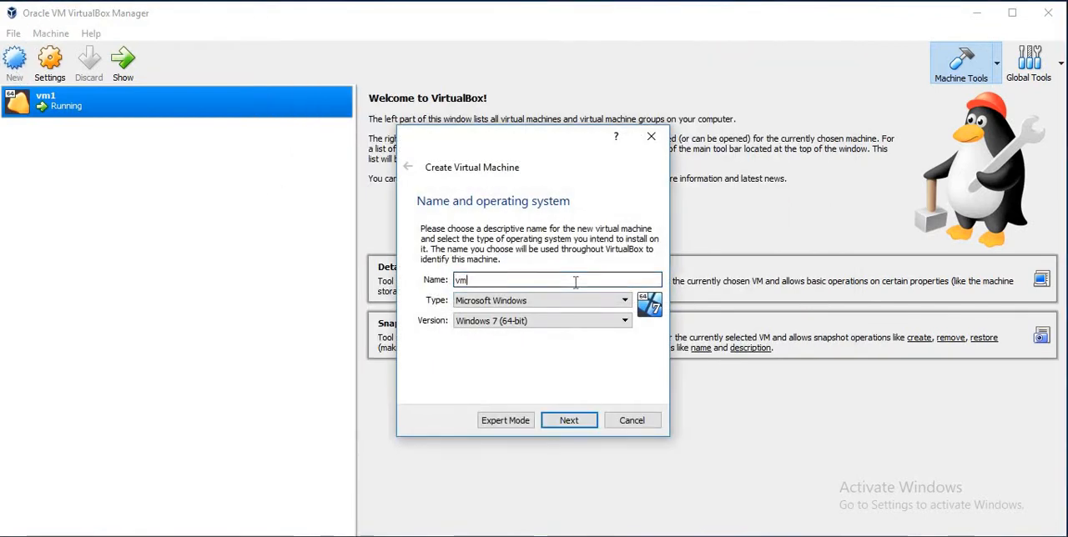
type("2")
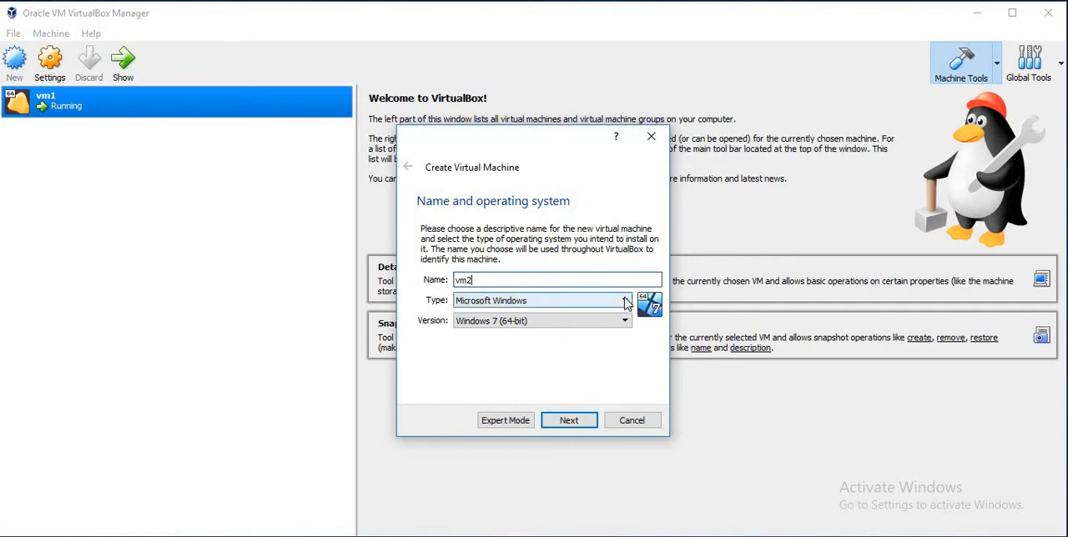
left_click(625, 300)
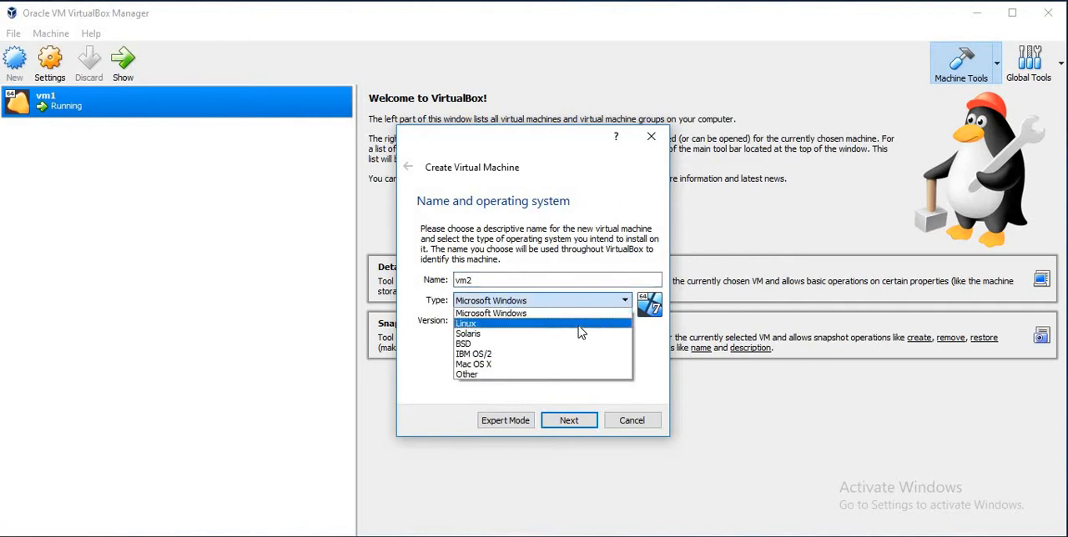
left_click(465, 323)
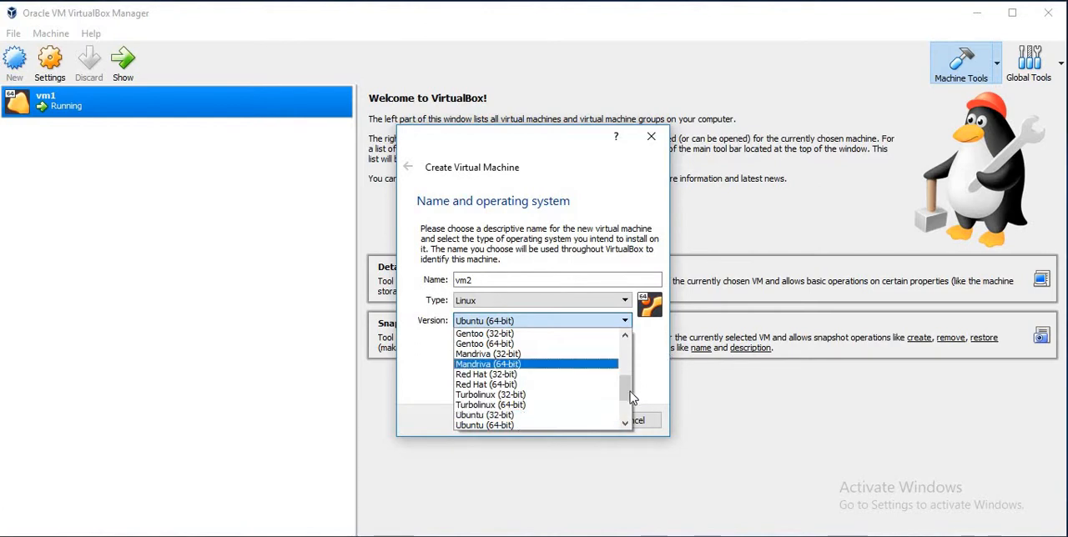
scroll("down", 3)
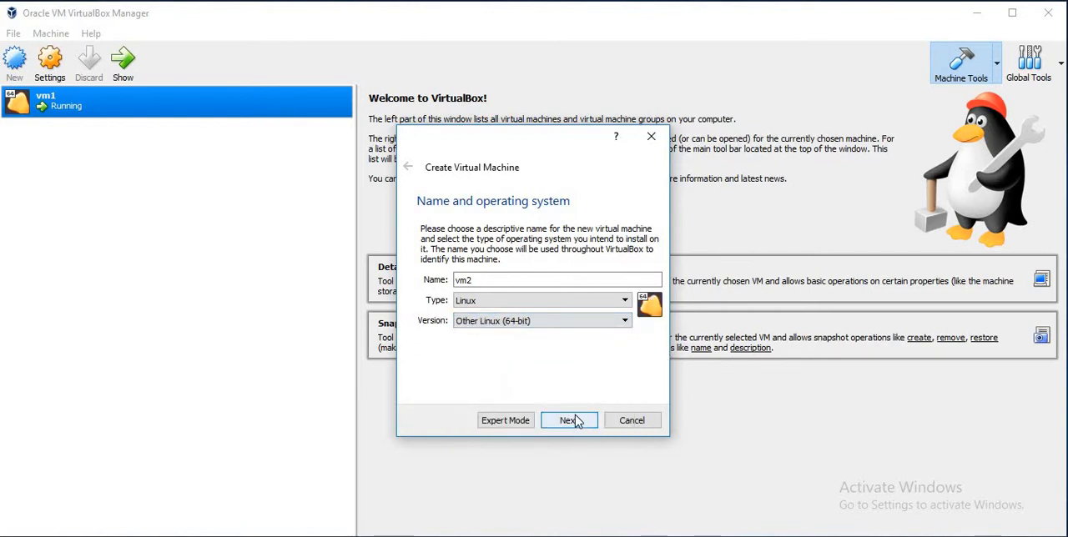
- Create a new 8 GB VDI virtual hard disk and finish creating vm2
left_click(569, 418)
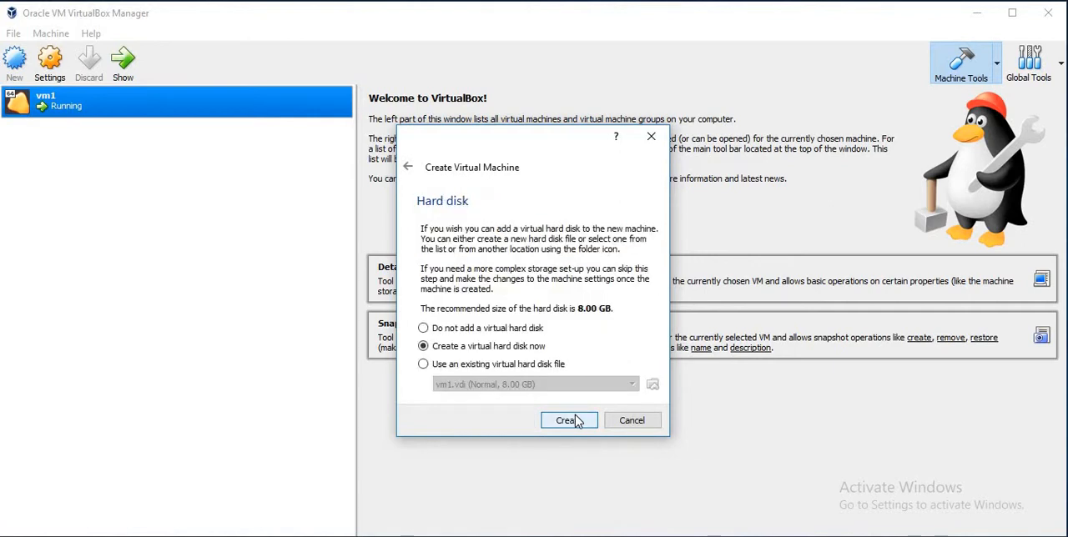
left_click(567, 419)
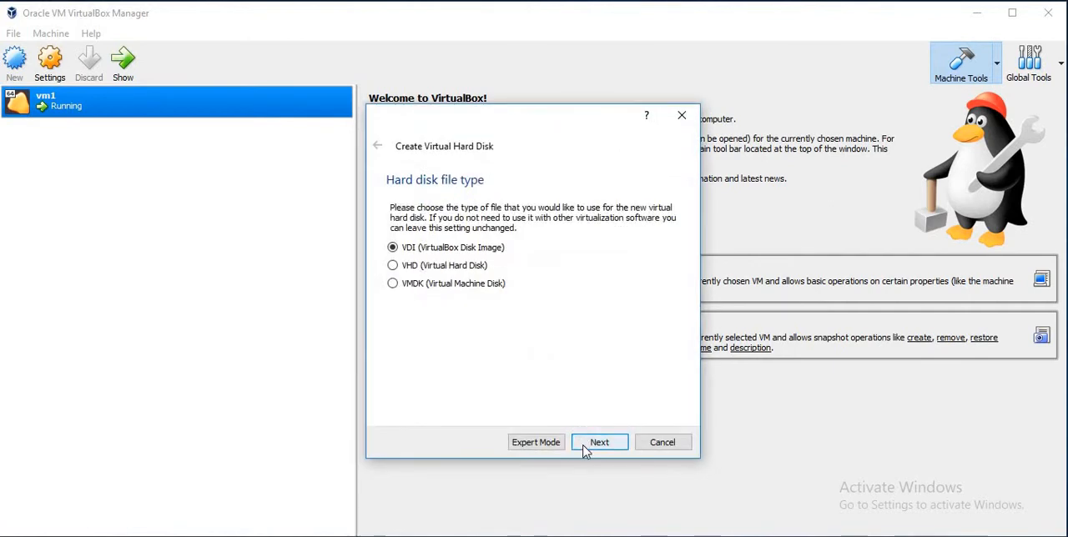
left_click(600, 442)
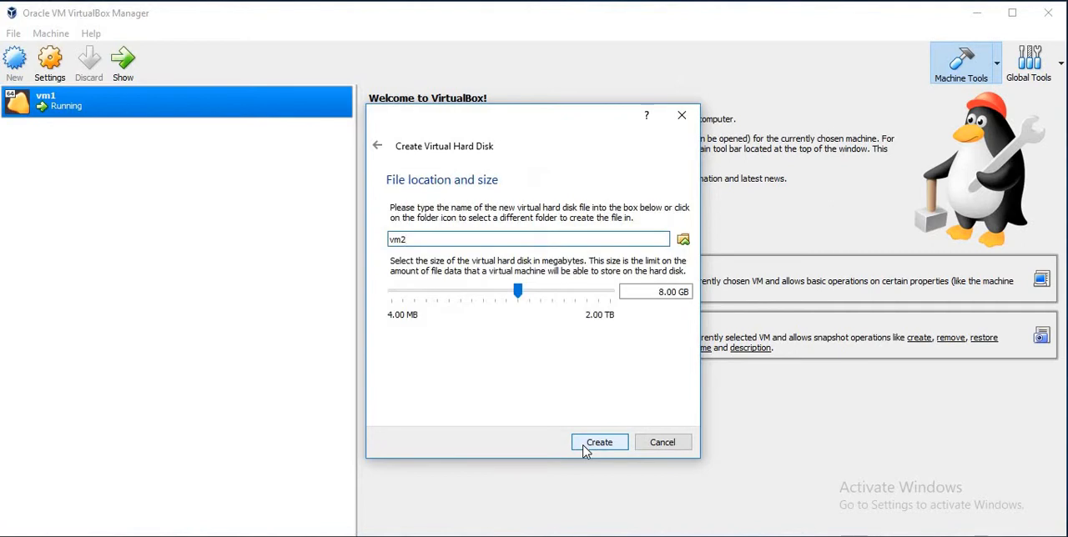
left_click(600, 442)
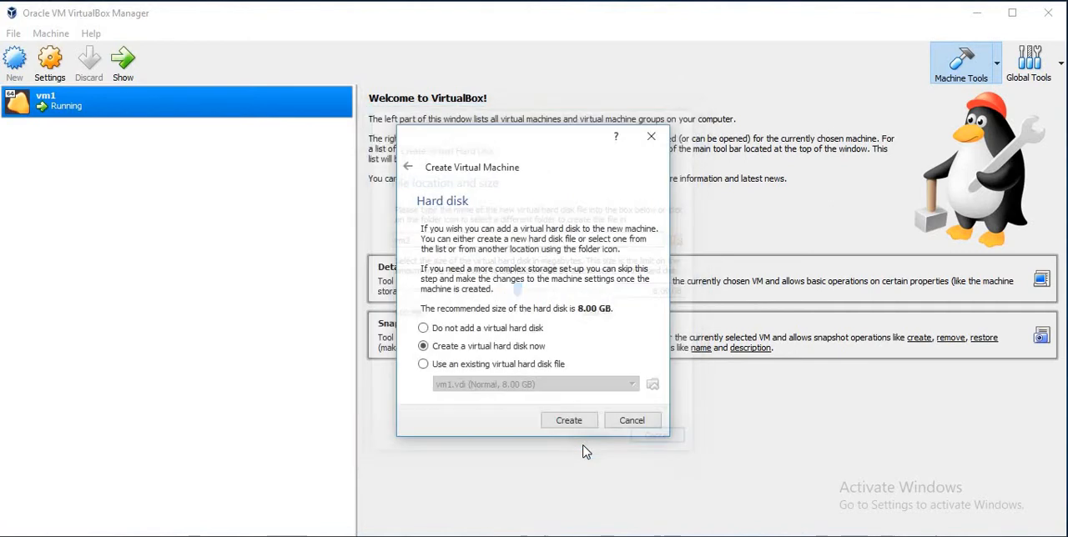
left_click(568, 419)
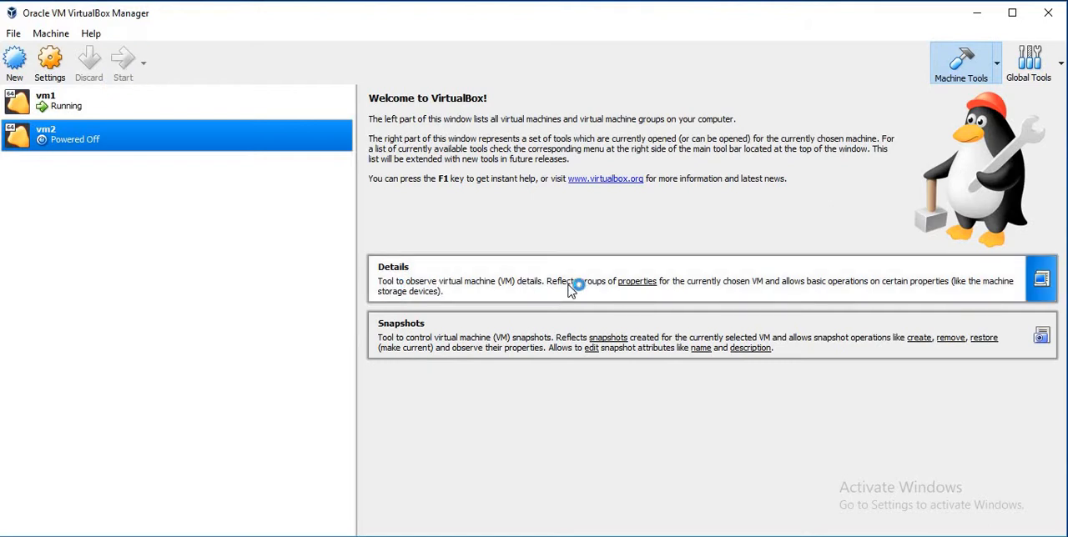
- Start vm2 booting from the CentOS 7 minimal ISO and focus its window
left_click(124, 63)
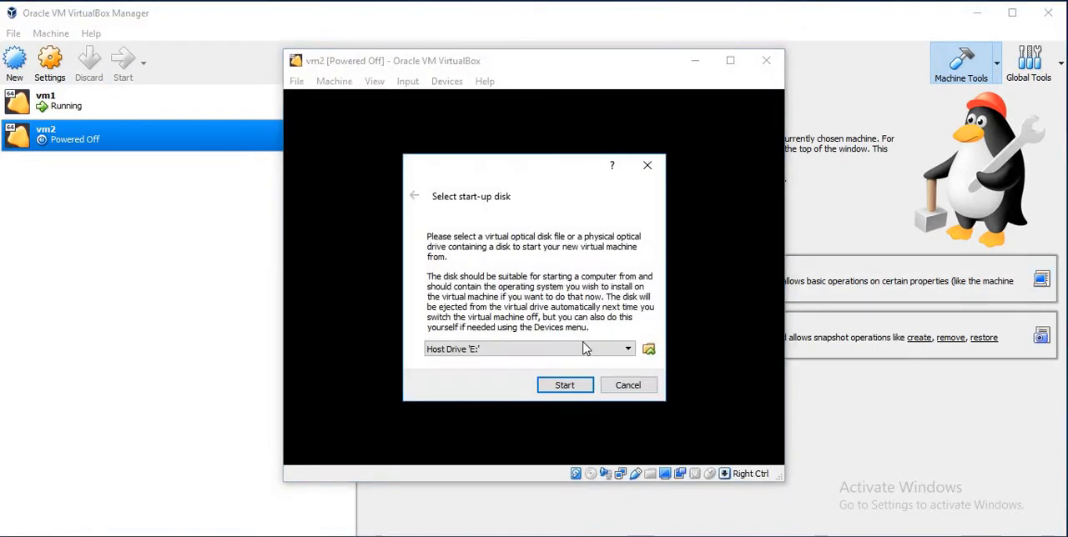
left_click(627, 348)
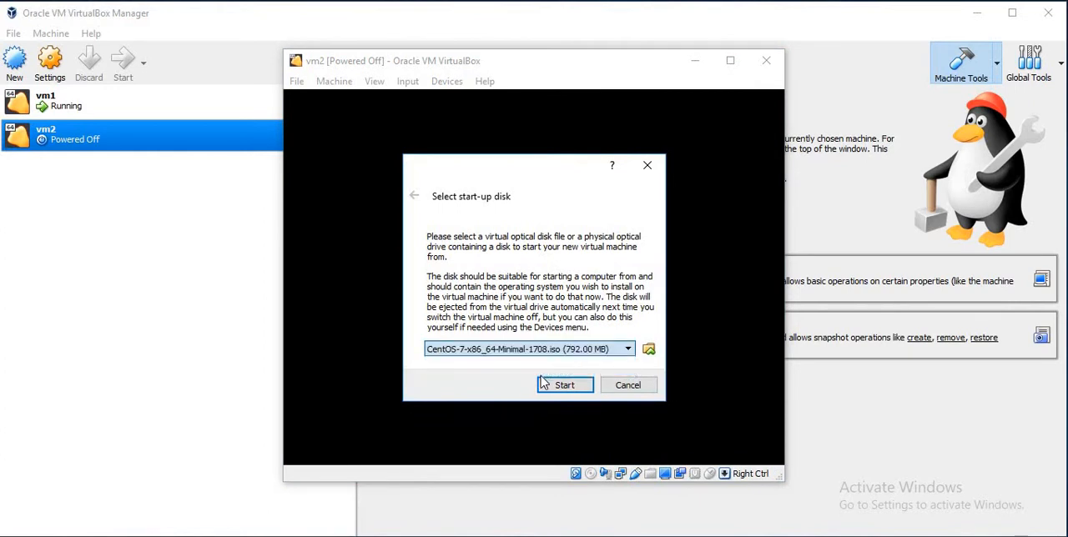
left_click(564, 384)
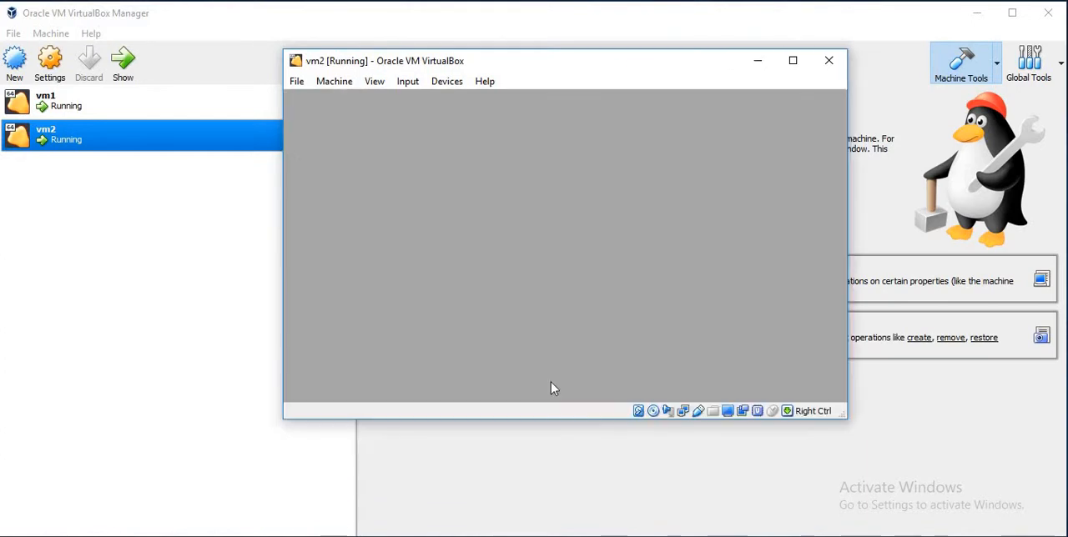
left_click(793, 60)
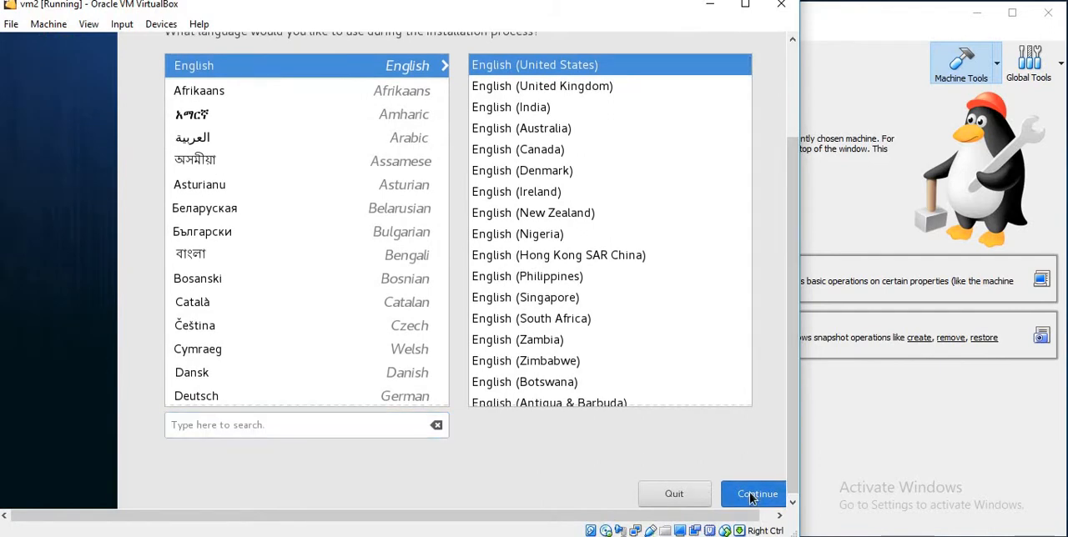
- Continue with English (United States) and set Date & Time to Asia/Kolkata by picking India on the map
left_click(754, 493)
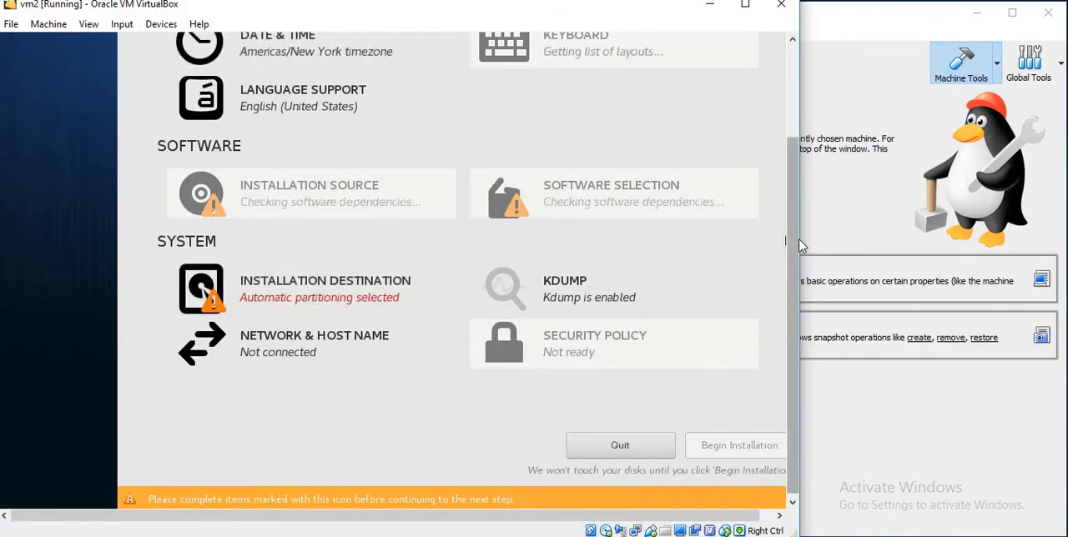
scroll("up", 3)
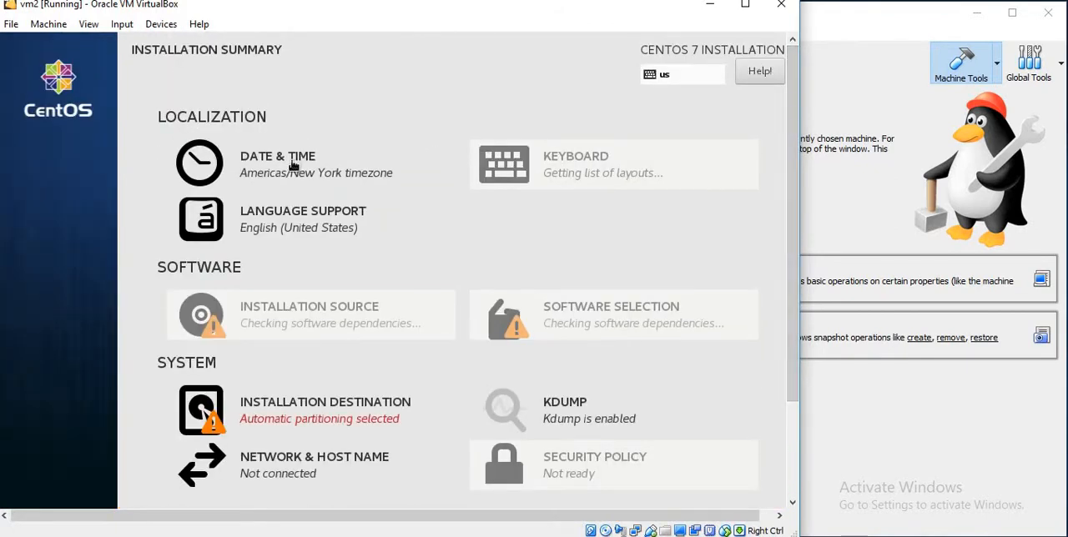
left_click(277, 164)
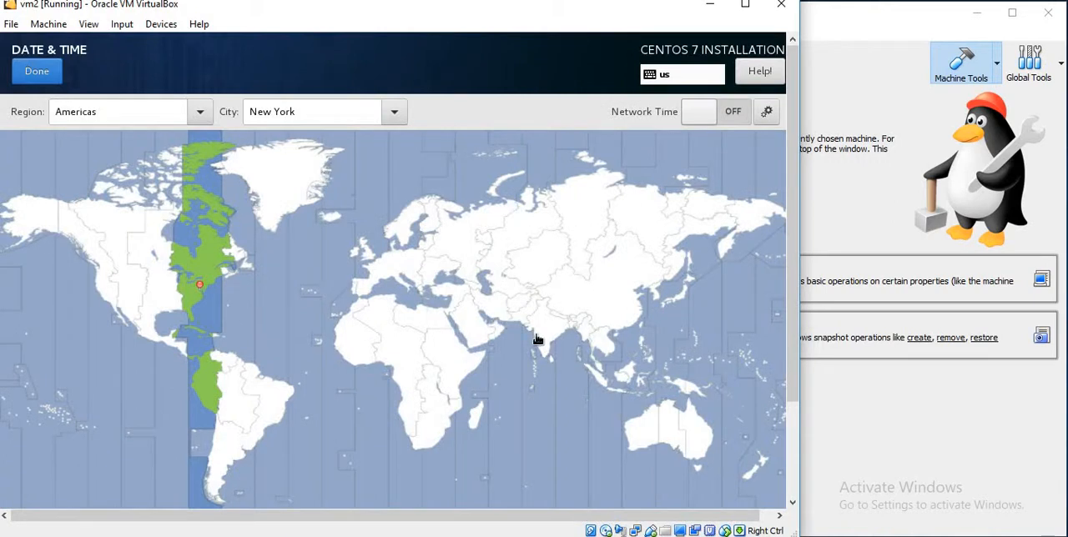
left_click(537, 334)
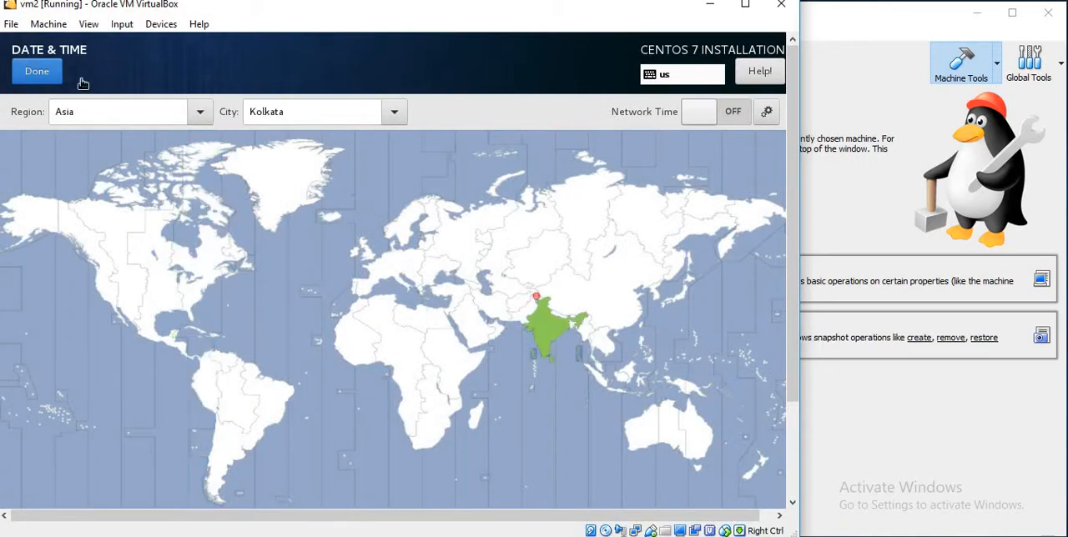
left_click(36, 70)
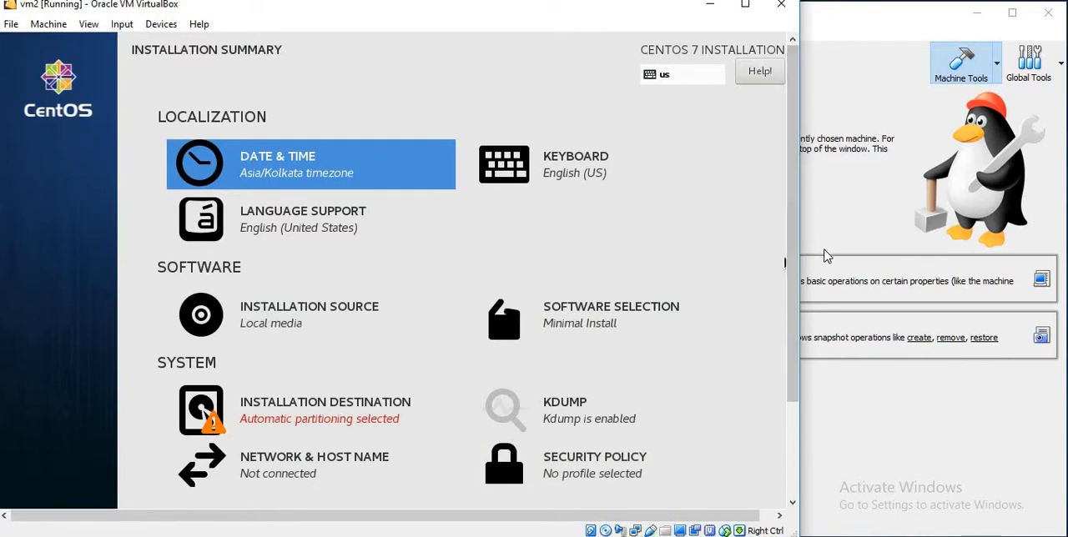
scroll("down", 3)
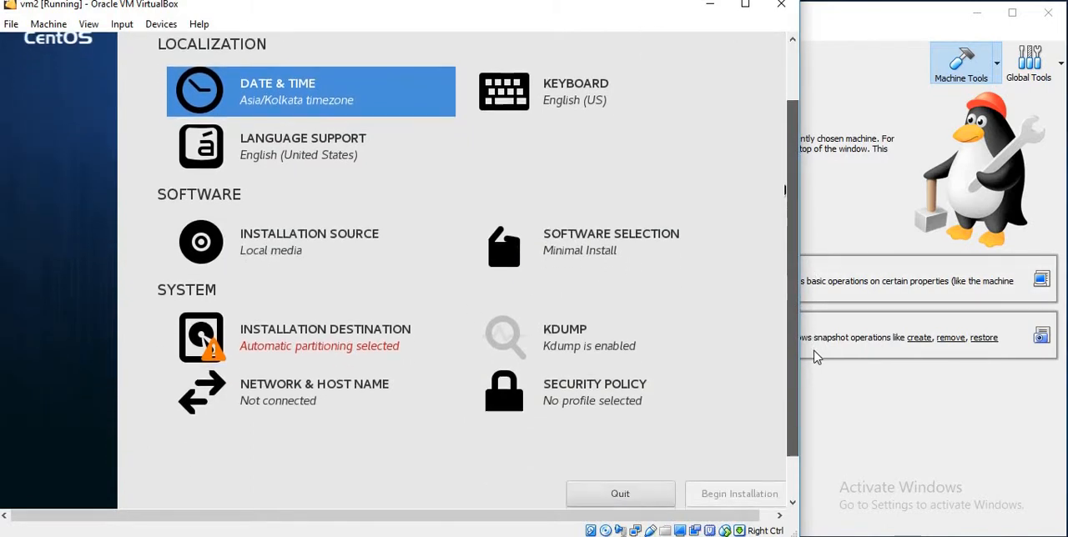
scroll("up", 3)
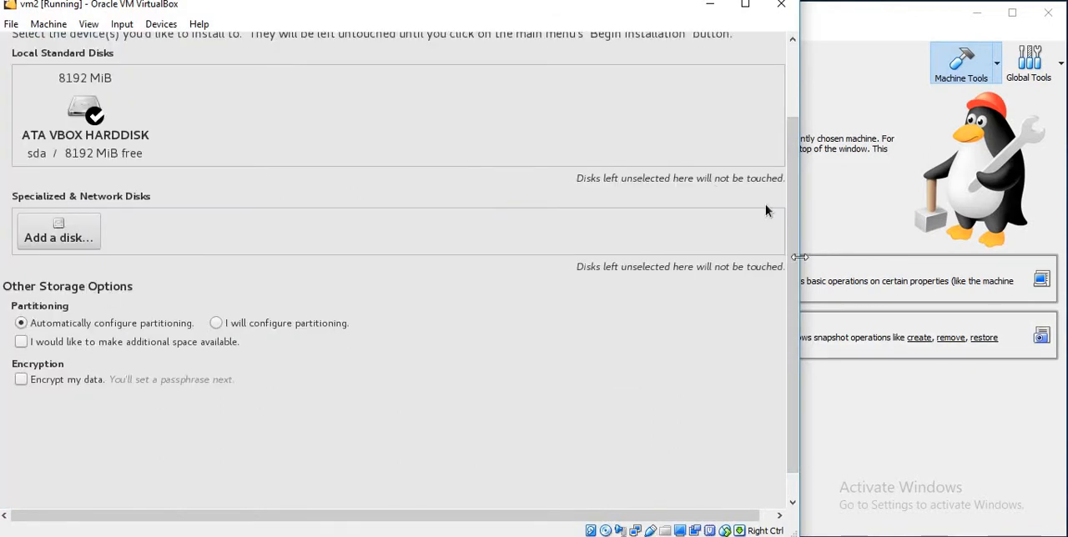
- Confirm the ATA VBOX HARDDISK 8192 MiB disk with automatic partitioning as the destination
scroll("up", 3)
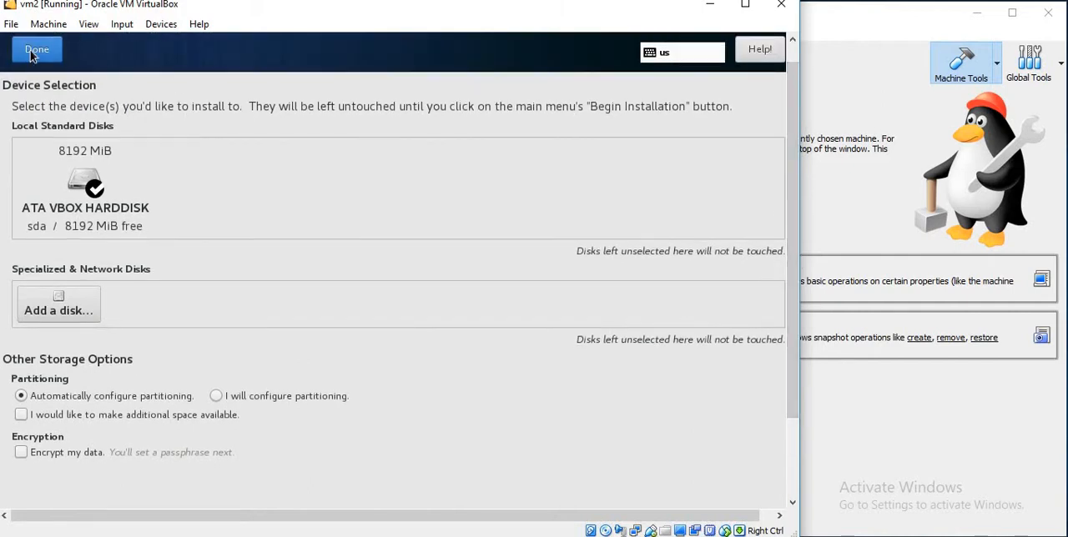
left_click(36, 49)
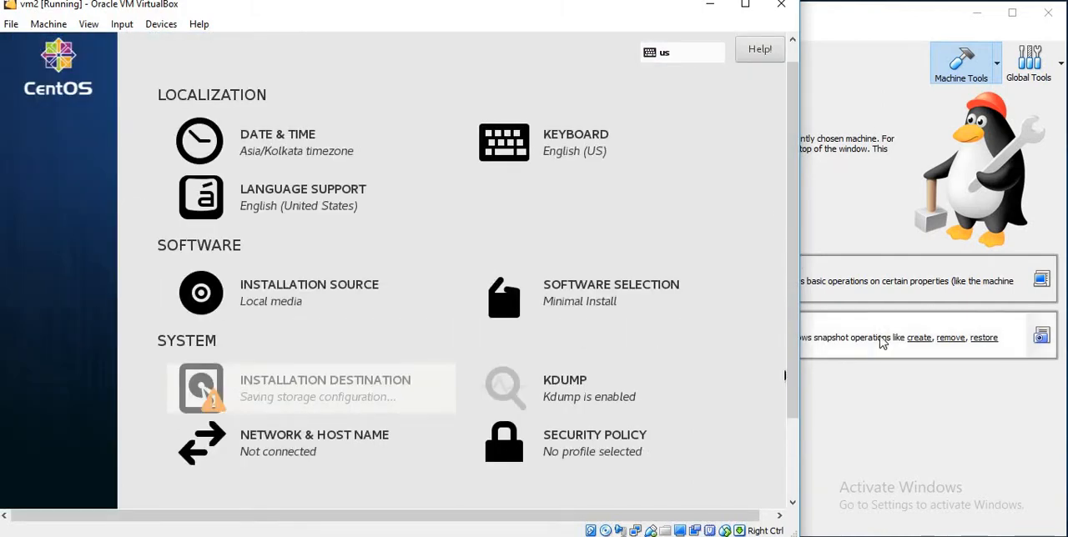
scroll("down", 3)
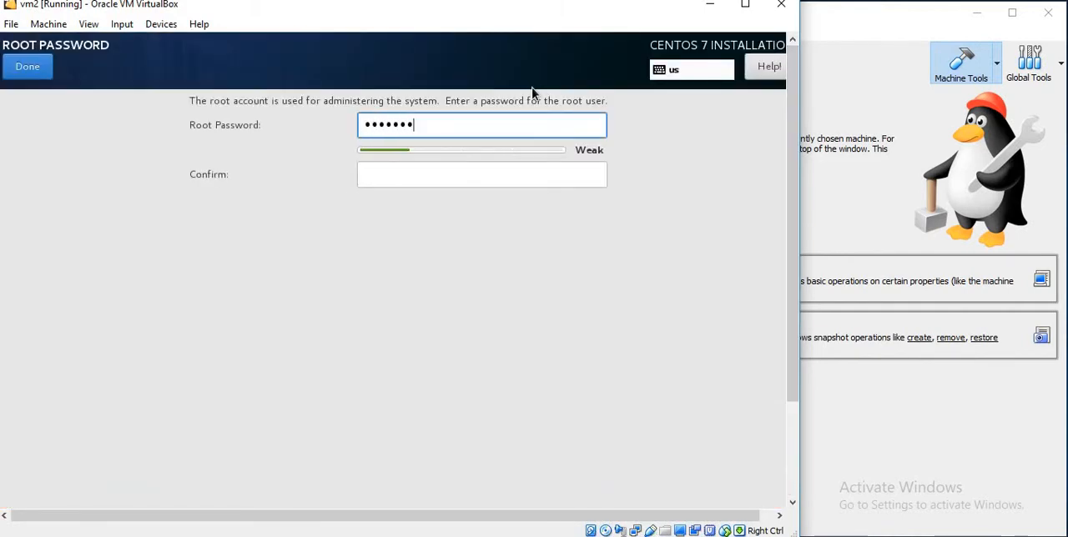
- Enter and save vm2's root password so the CentOS installation completes
type("•••••")
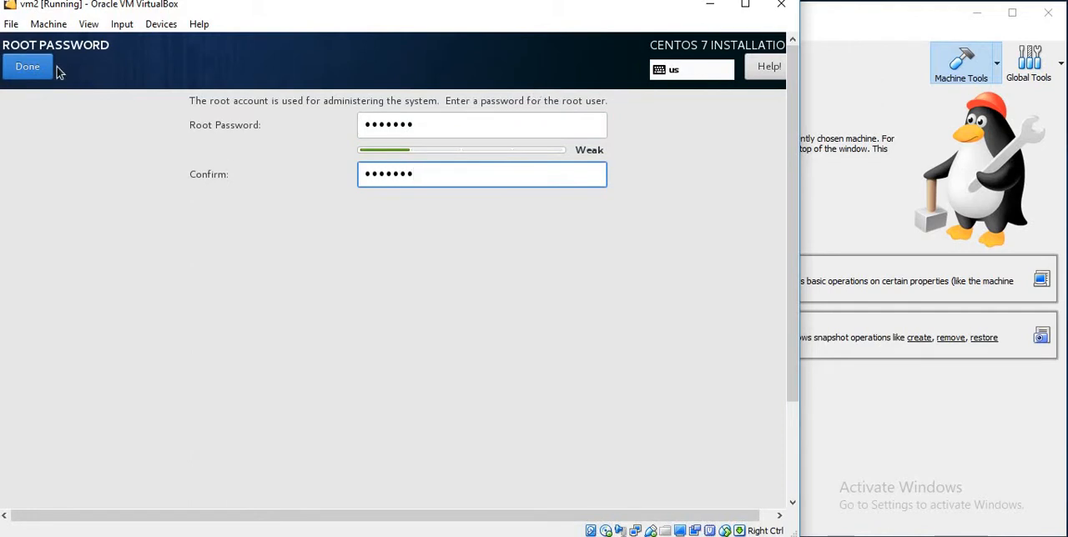
left_click(27, 66)
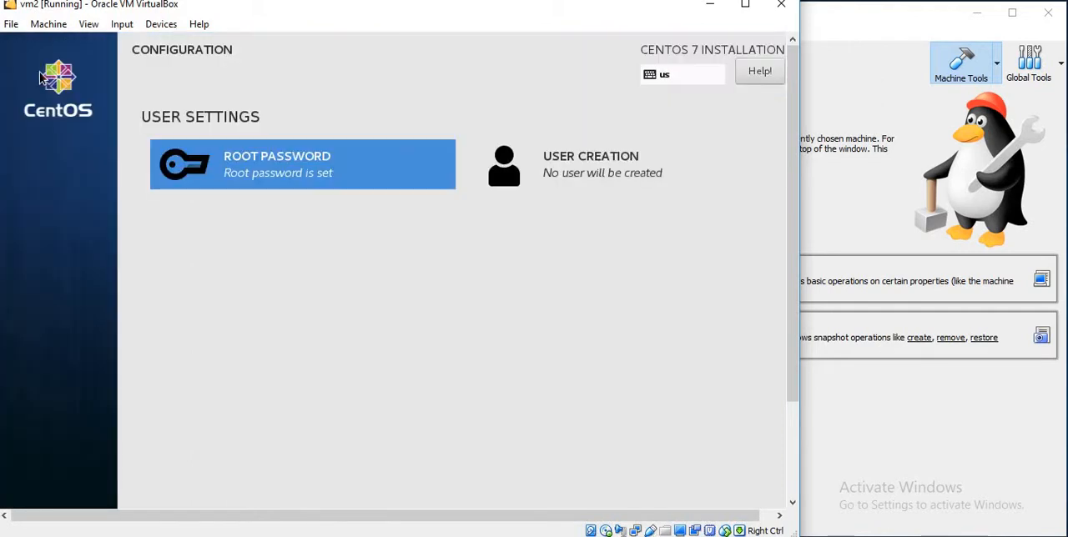
mouse_move(791, 253)
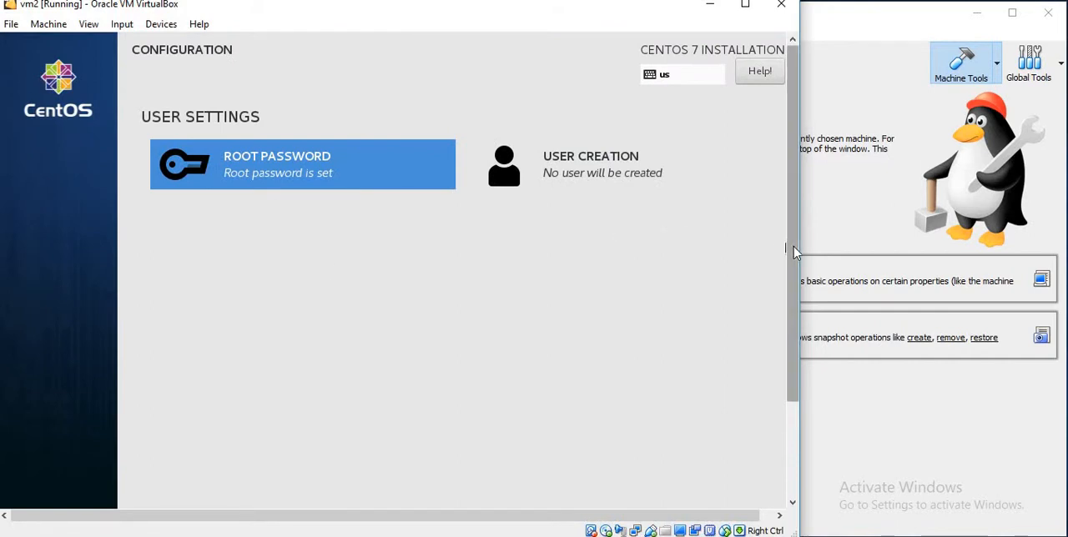
scroll("down", 3)
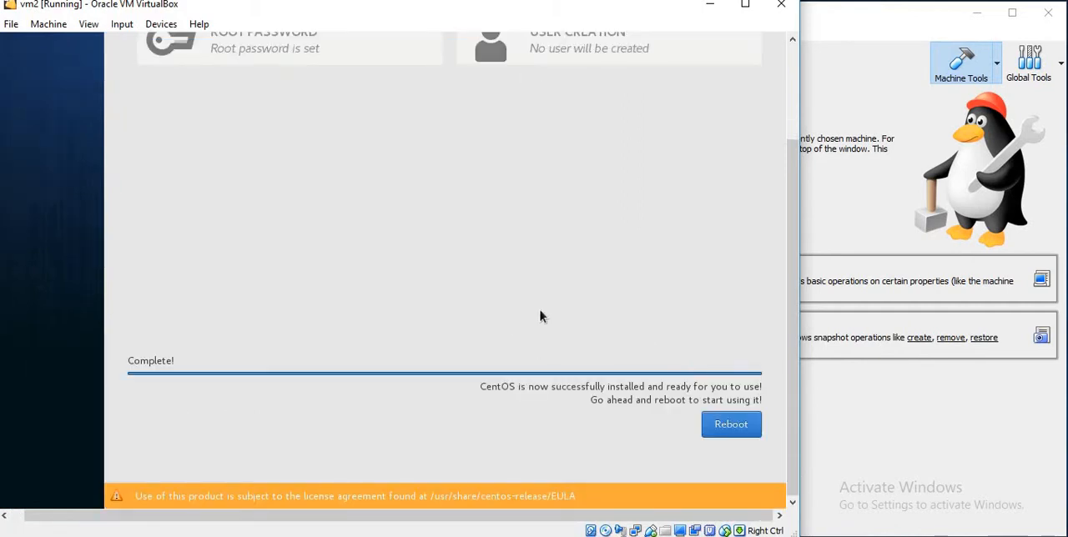
mouse_move(731, 431)
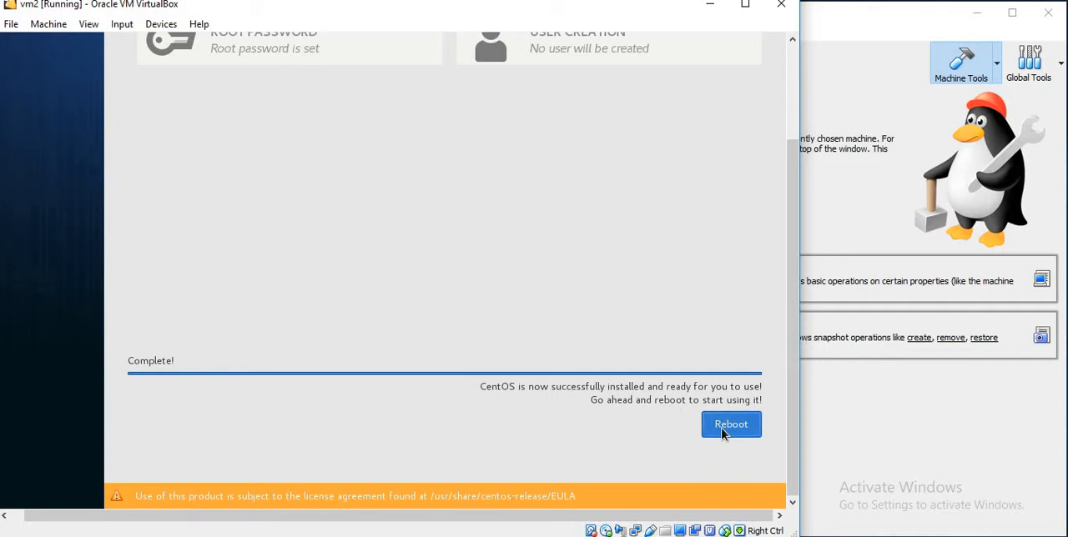
- Reboot vm2 into installed CentOS, log in as root after a failed attempt, and begin poweroff
left_click(731, 424)
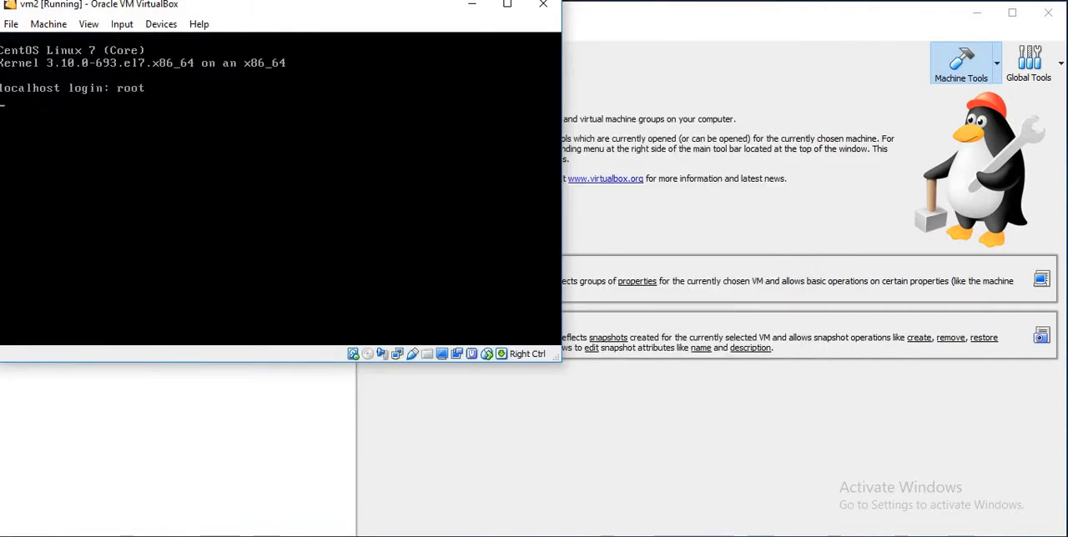
key("Return")
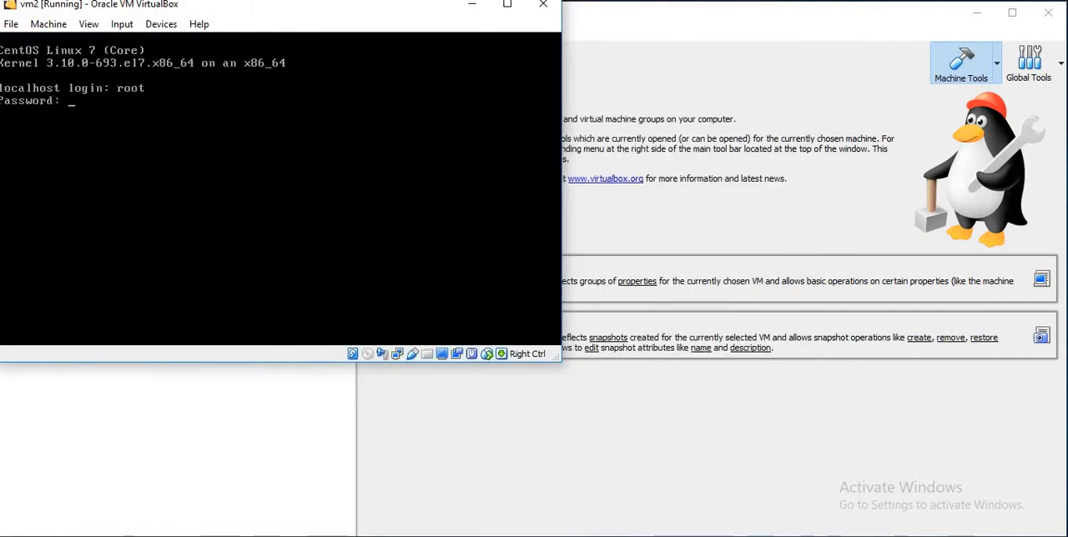
key("Return")
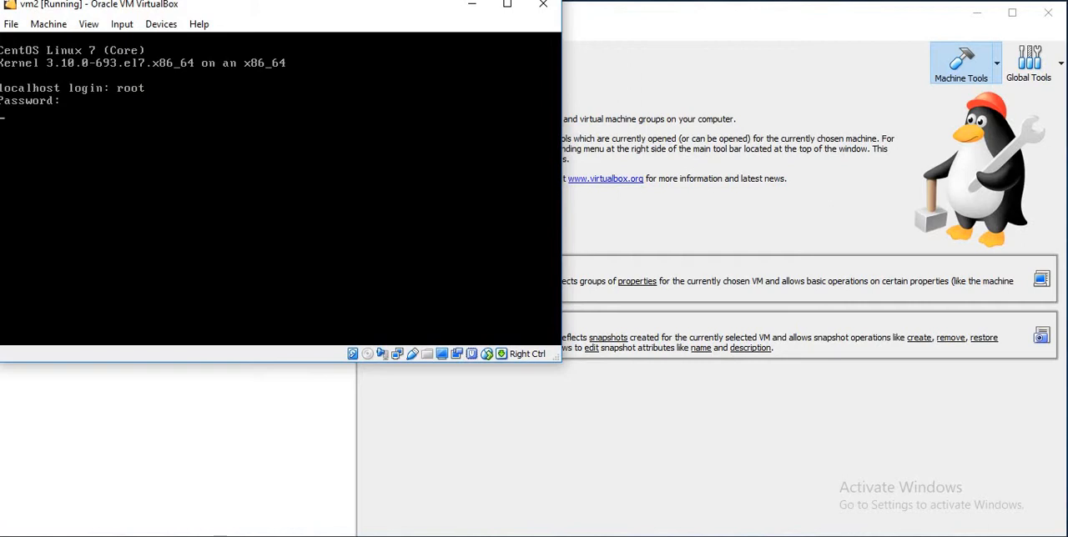
key("Return")
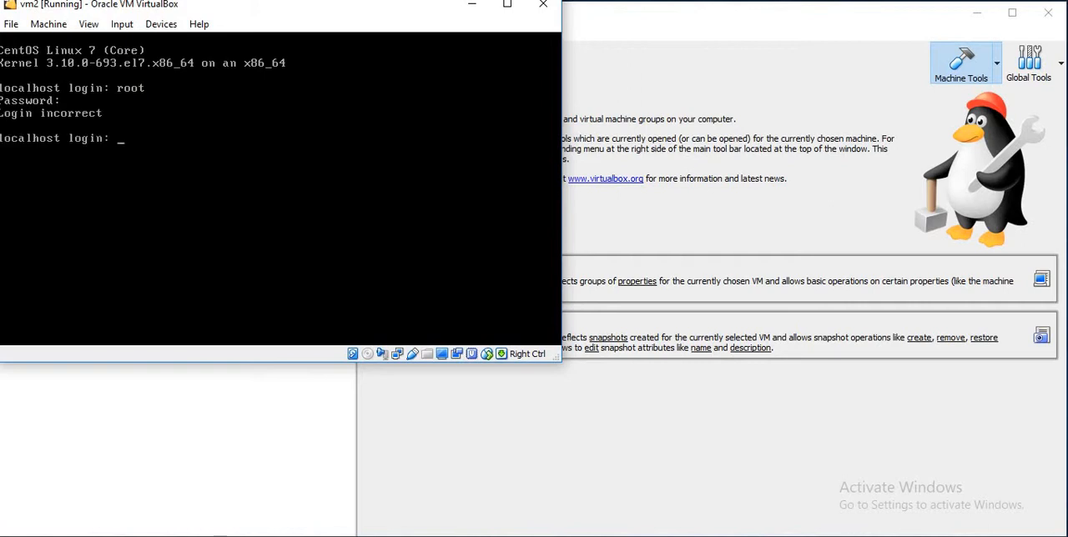
type("root")
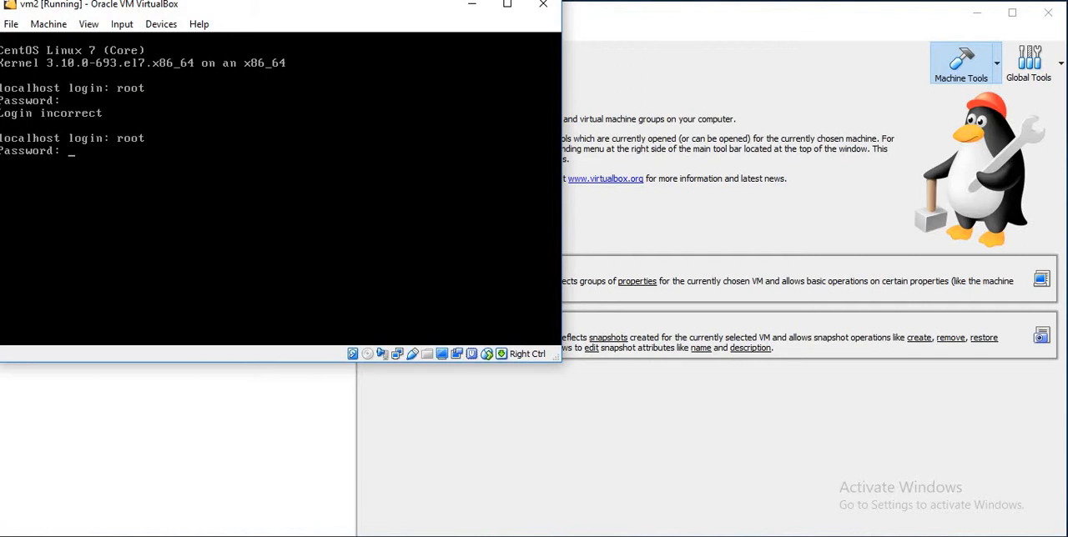
key("Return")
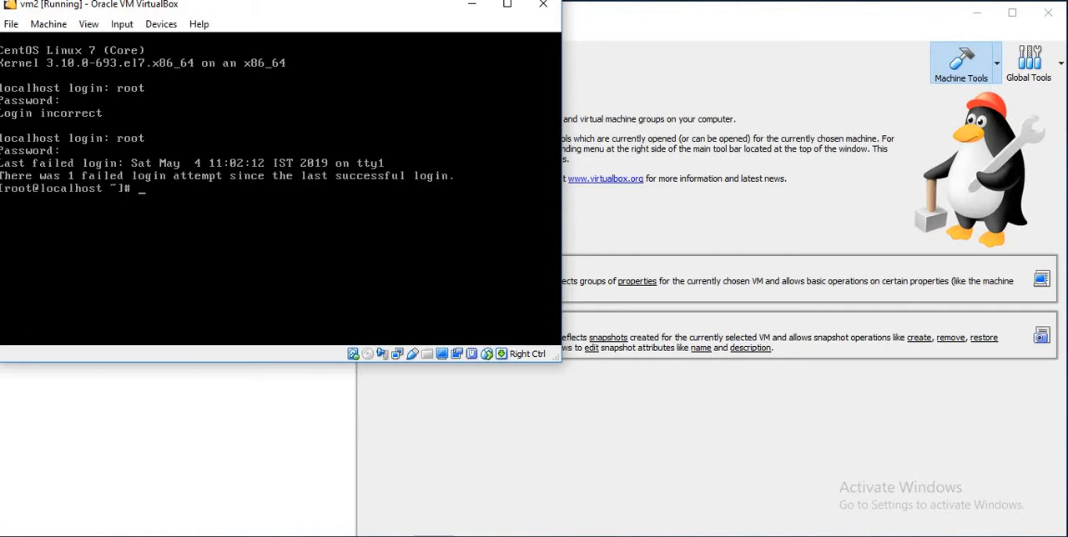
type("powe")
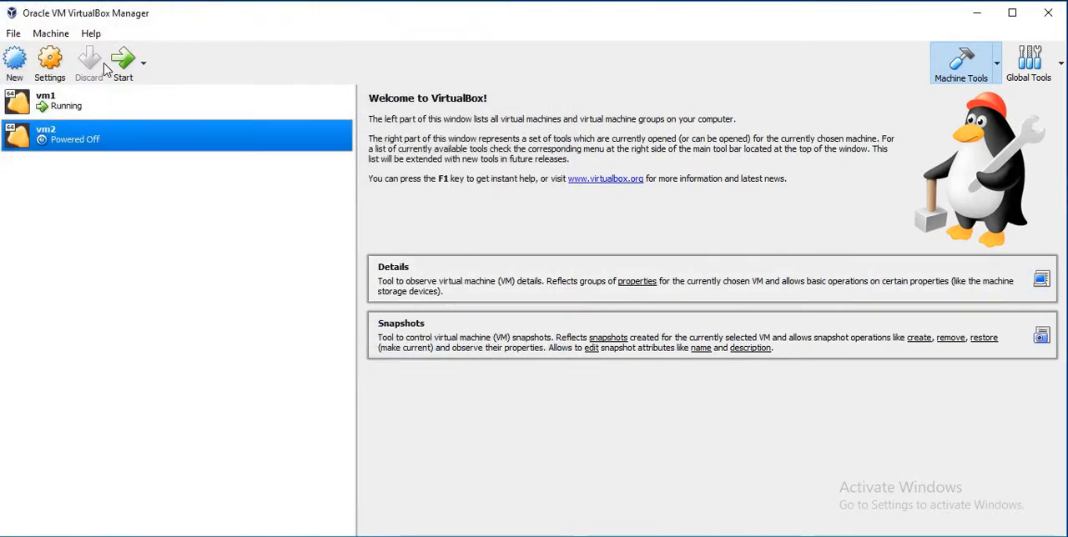
- Enable Adapter 2 in vm2's Network settings
left_click(50, 63)
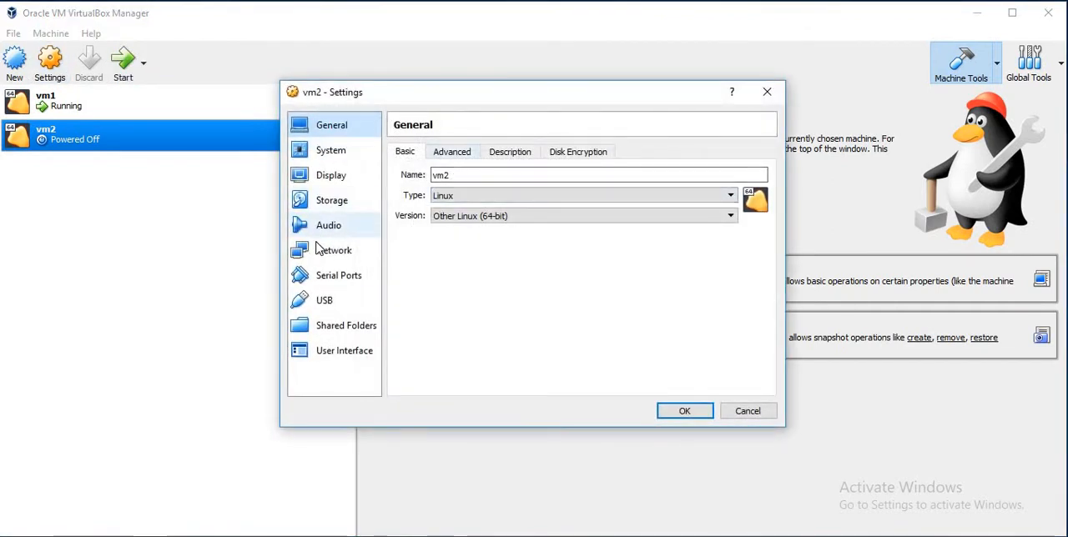
left_click(333, 251)
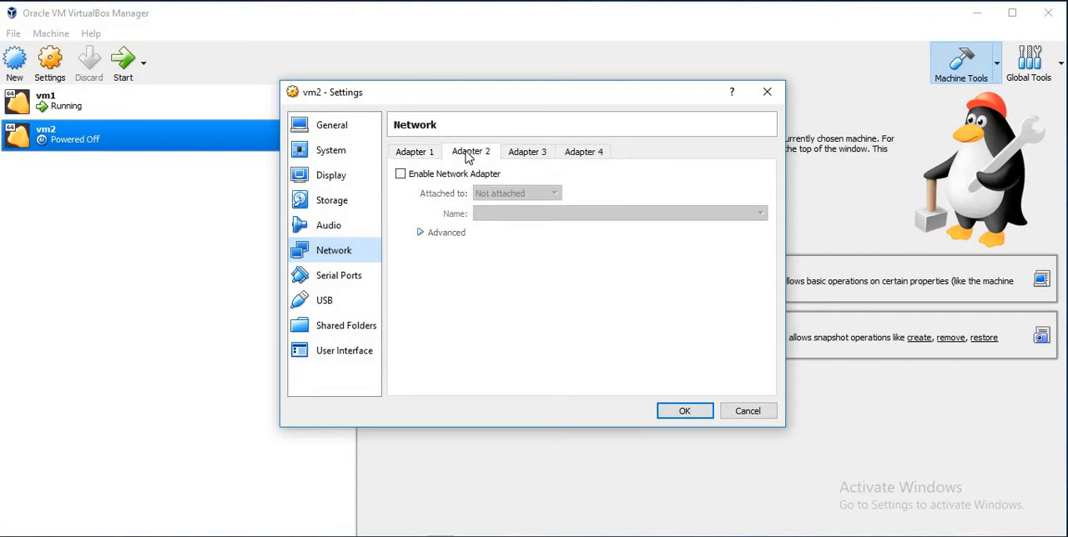
left_click(400, 173)
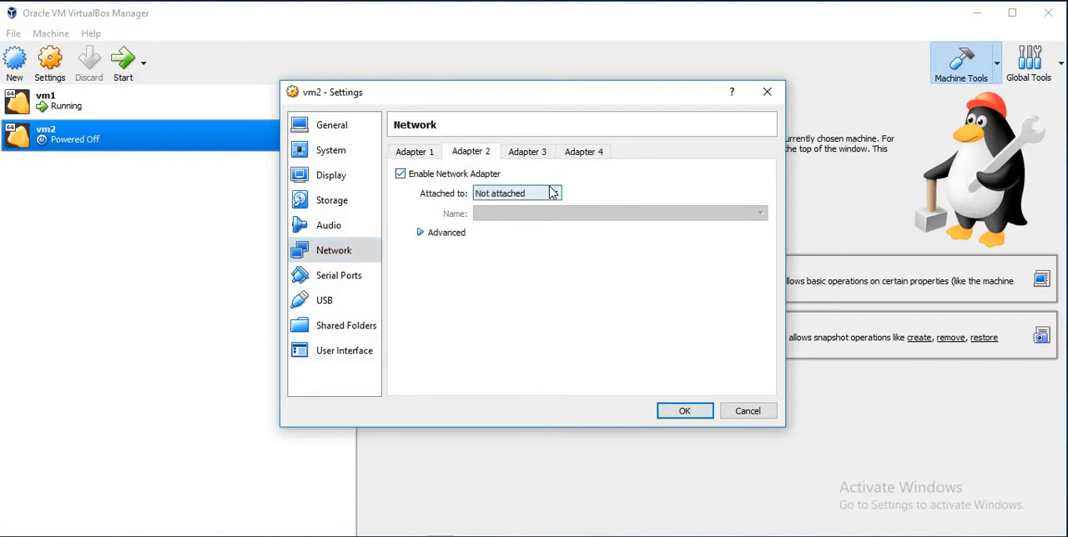
left_click(555, 193)
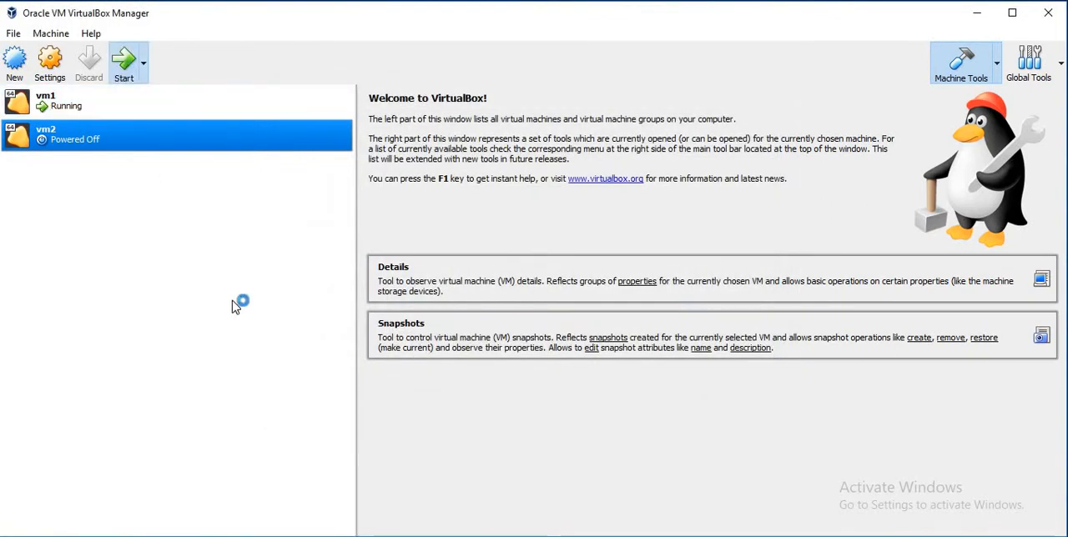
- Start vm2 again and log in as root at its console
left_click(124, 63)
type("roo")
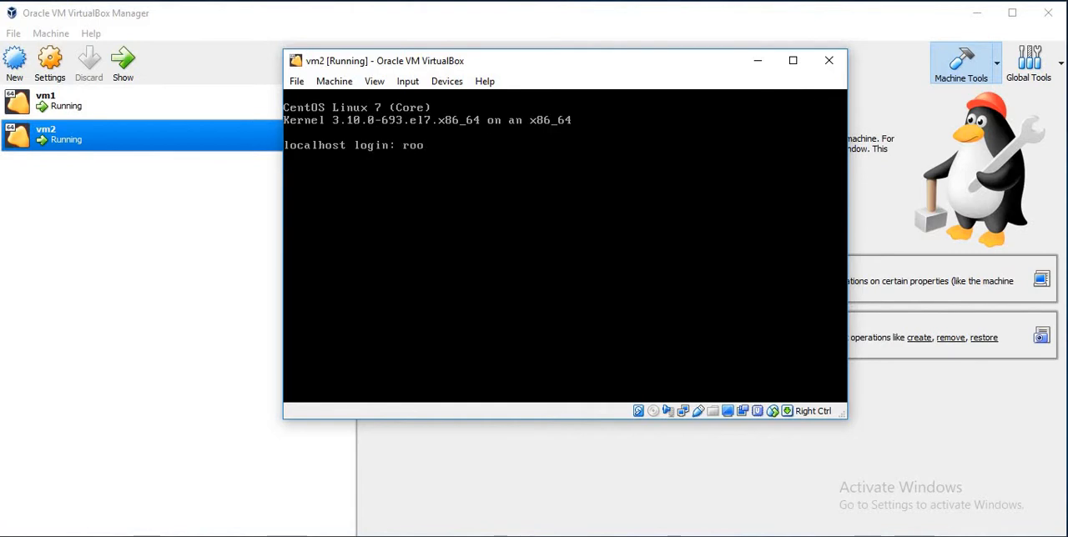
key("Return")
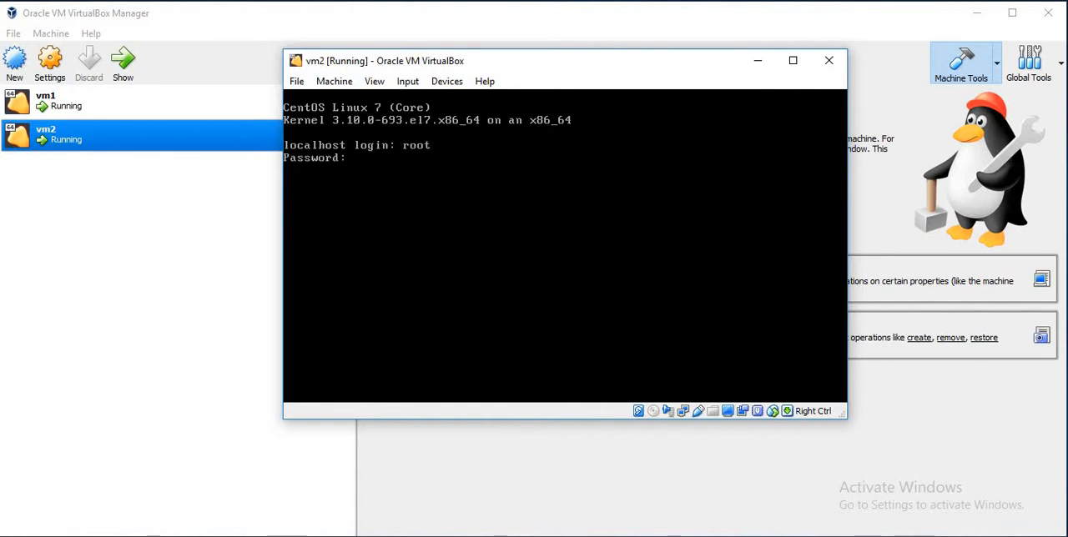
key("Return")
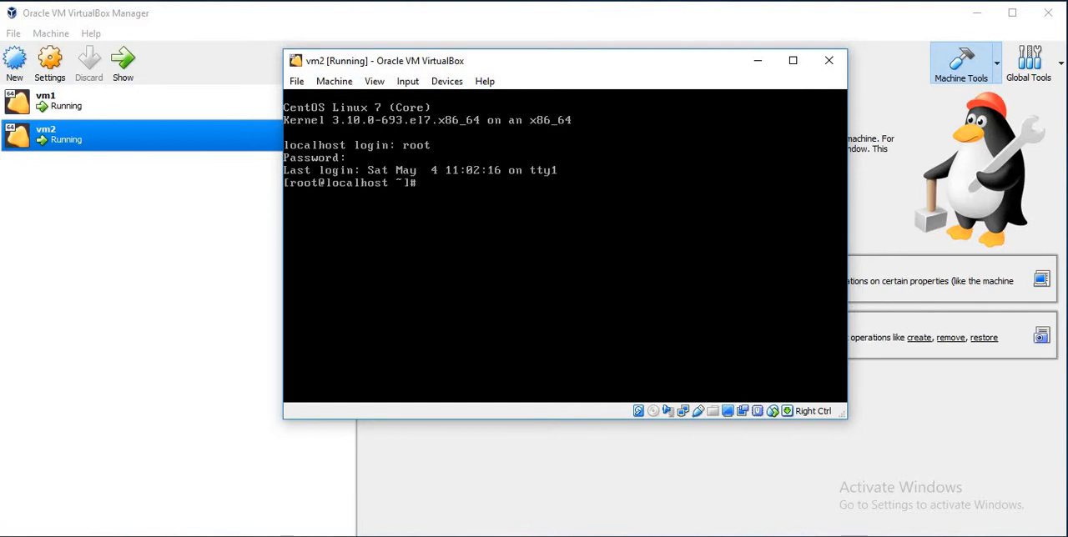
- List /etc/sysconfig/network-scripts and run ip addr show, revealing enp0s8 without an IPv4 address
type("cd /etc/sy")
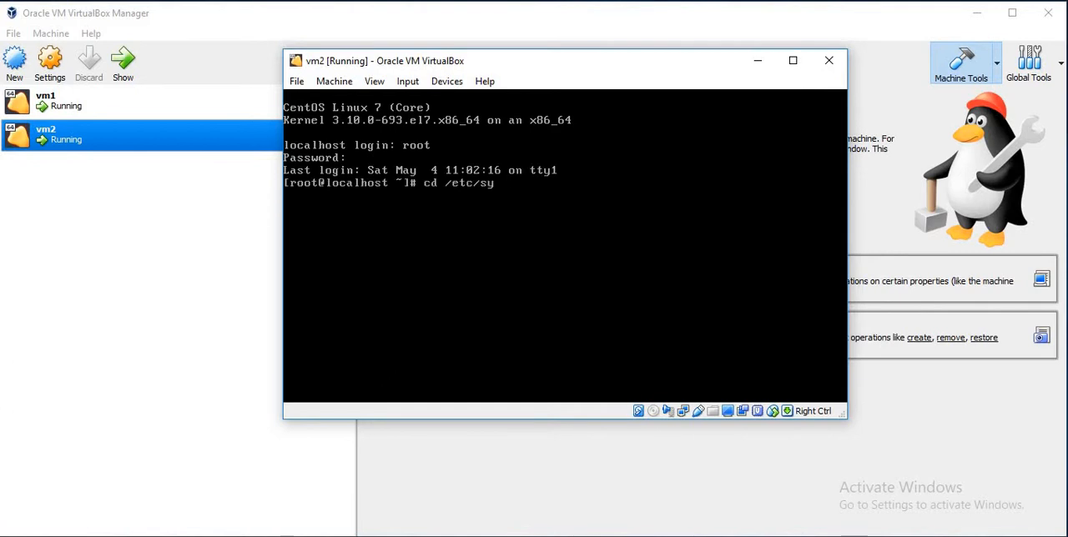
type("sconfig/network-scripts/")
type("ls")
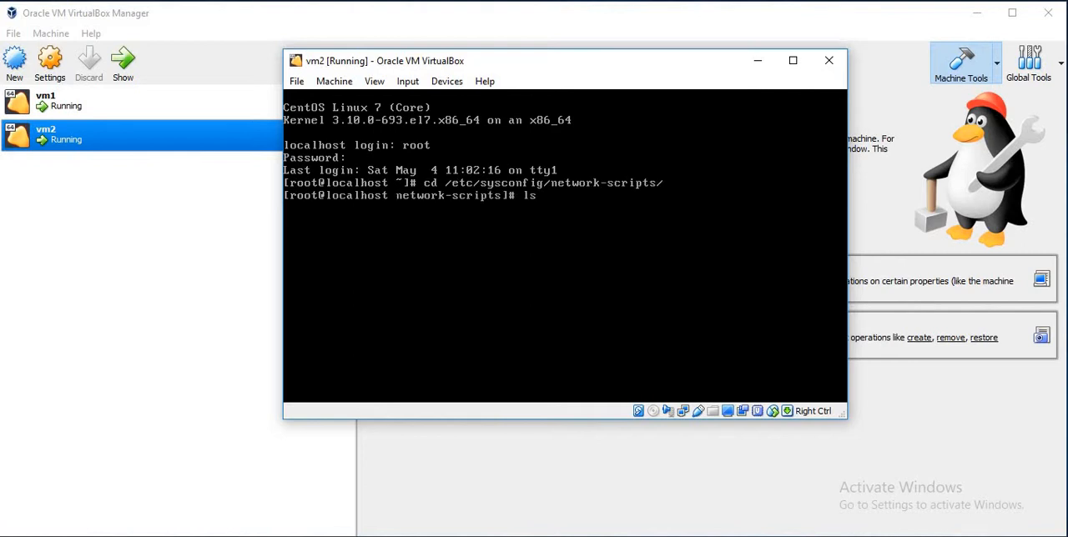
key("Return")
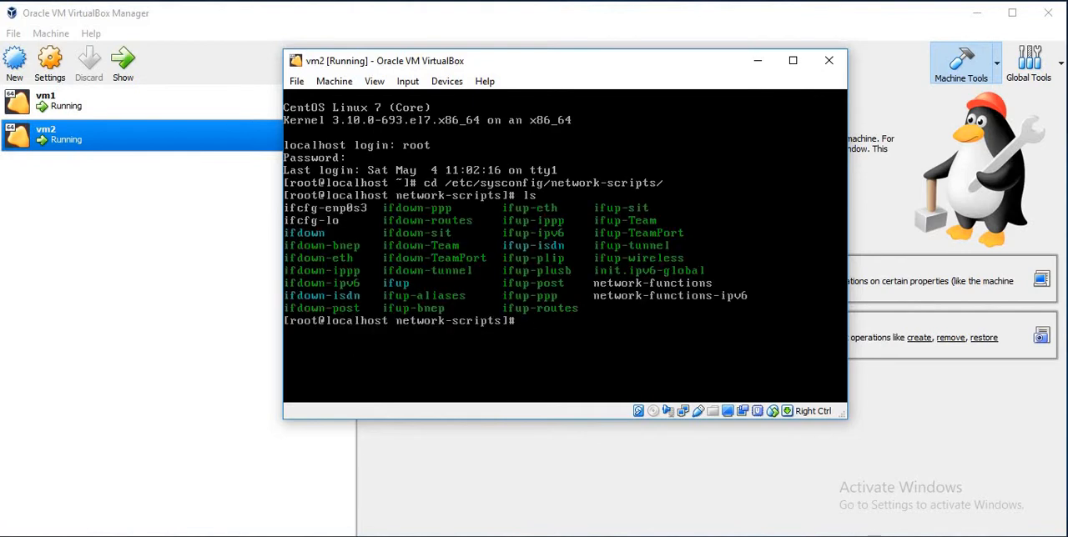
type("ip add")
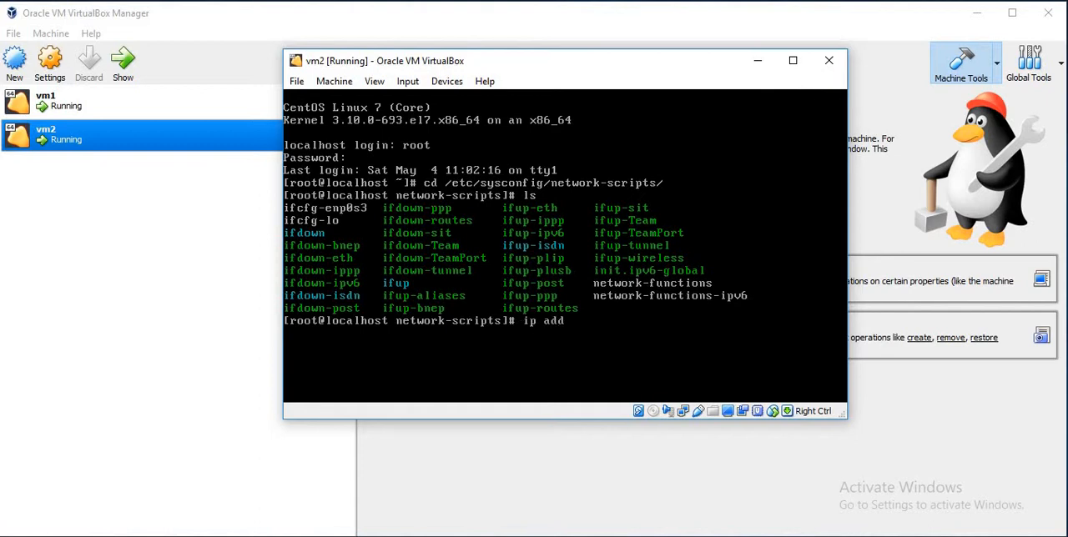
key("Return")
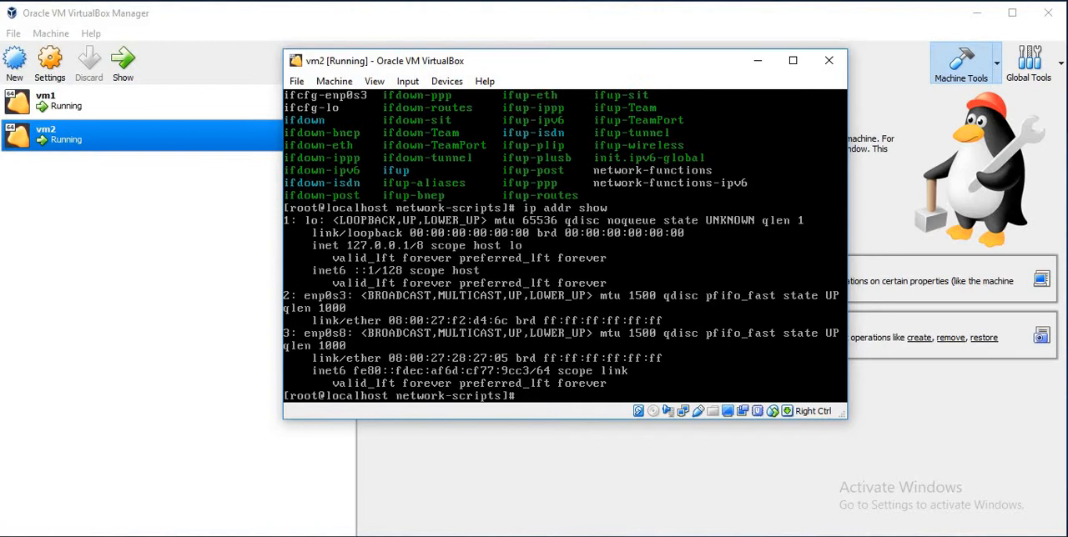
type("cp ifcfg-")
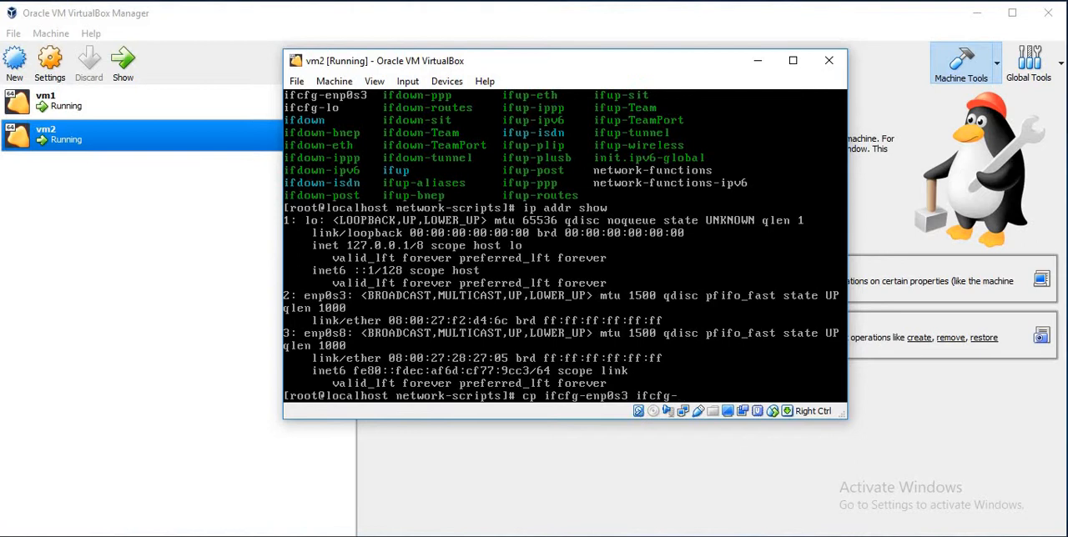
- Copy ifcfg-enp0s3 to ifcfg-enp0s8 and open the new file in vi
type("enp0s3")
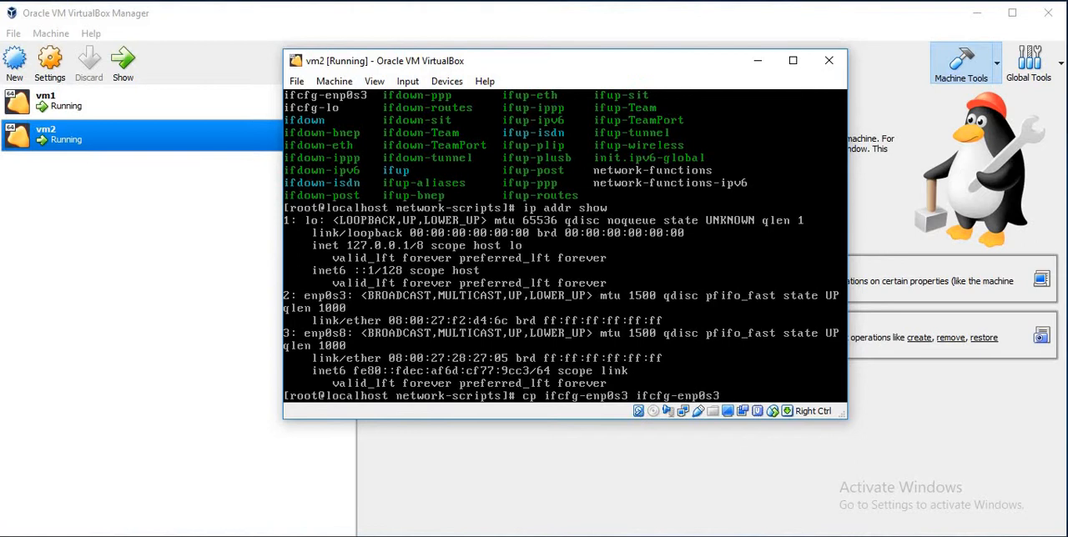
key("Return")
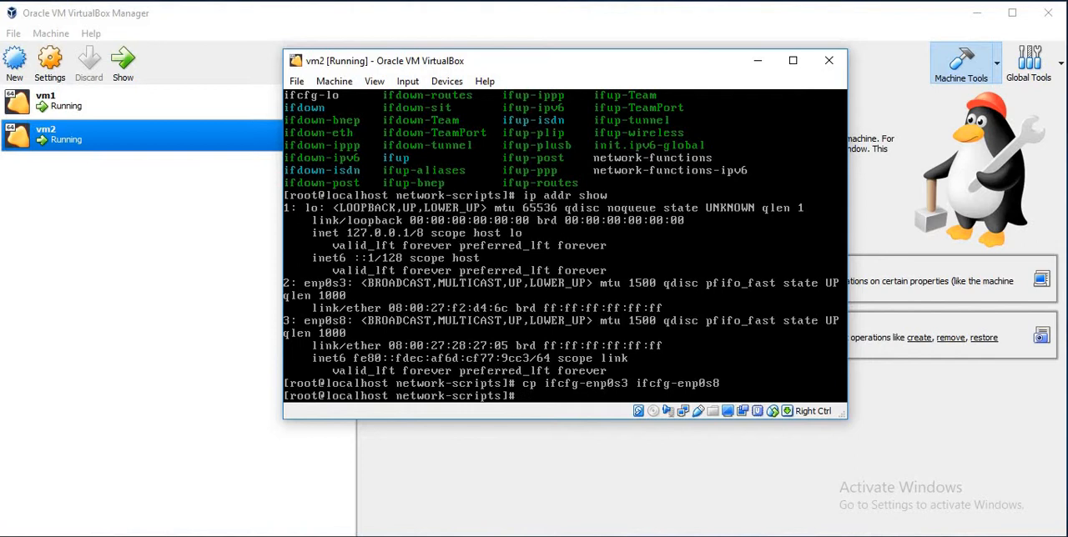
type("vi ifc")
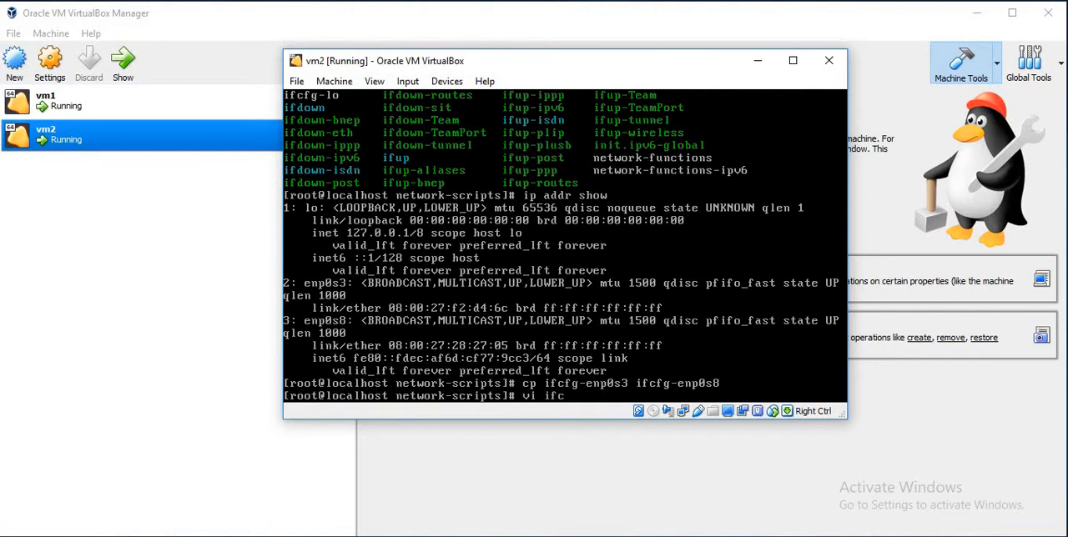
type("fg-enp0s")
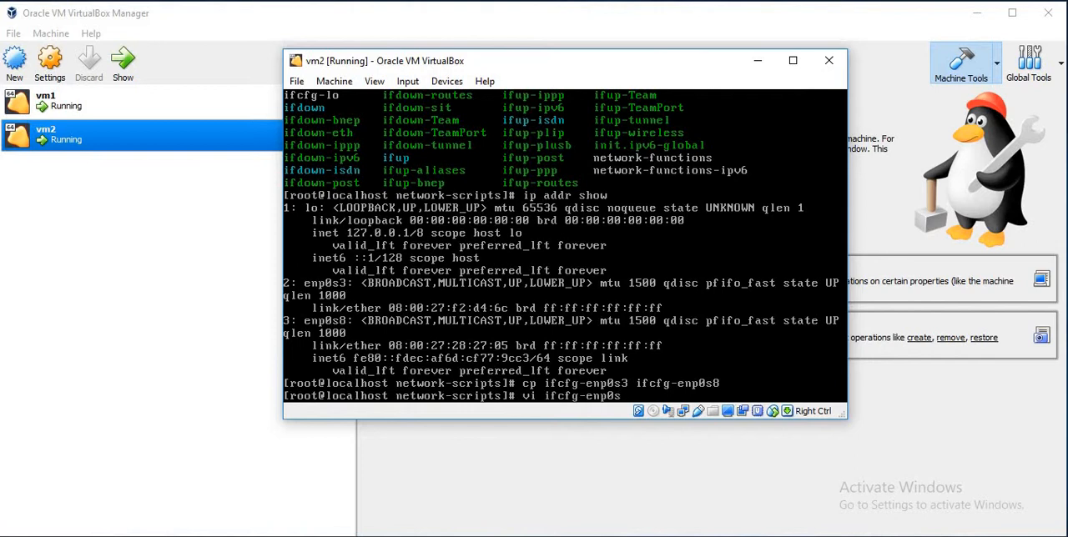
key("Return")
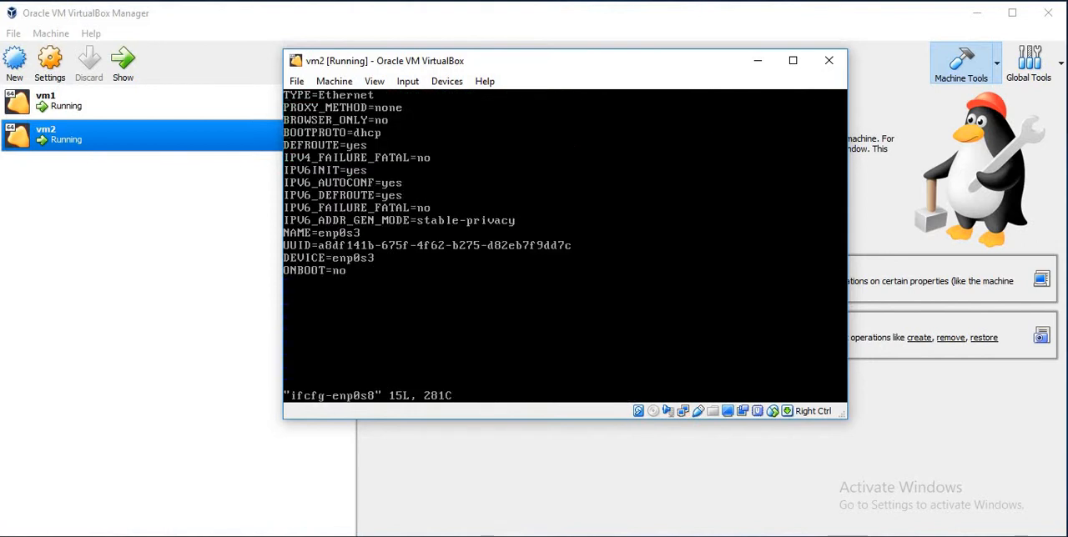
- Edit ifcfg-enp0s8 to BOOTPROTO=none and ONBOOT=yes, commenting IPv6/UUID lines and renaming to enp0s8
key("i")
type("n")
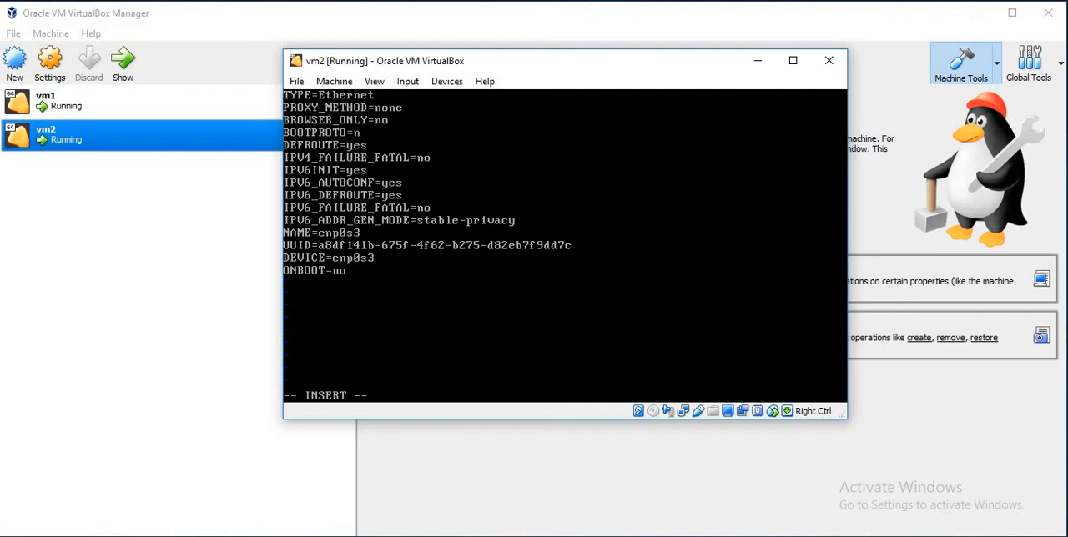
type("one")
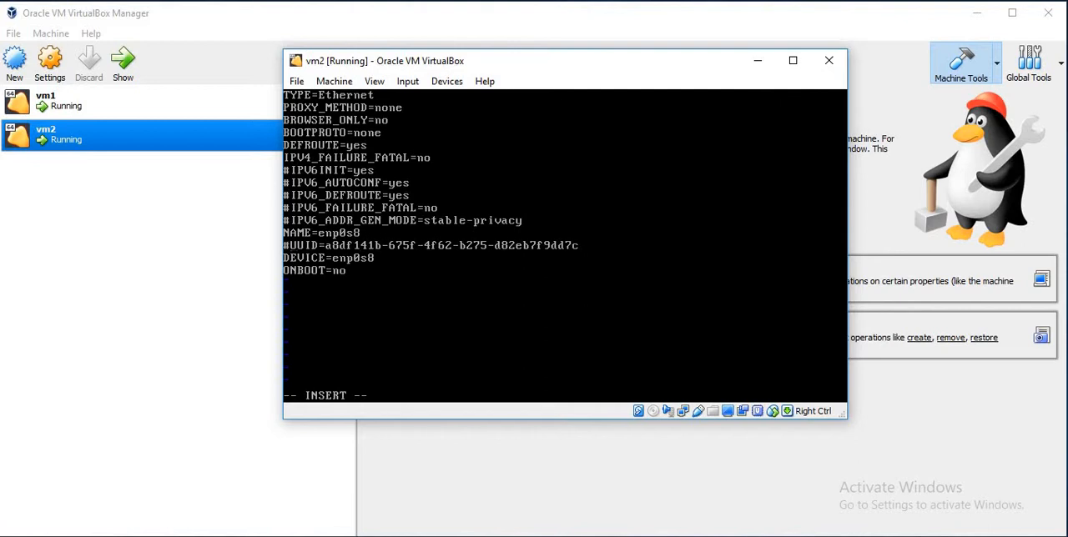
key("BackSpace")
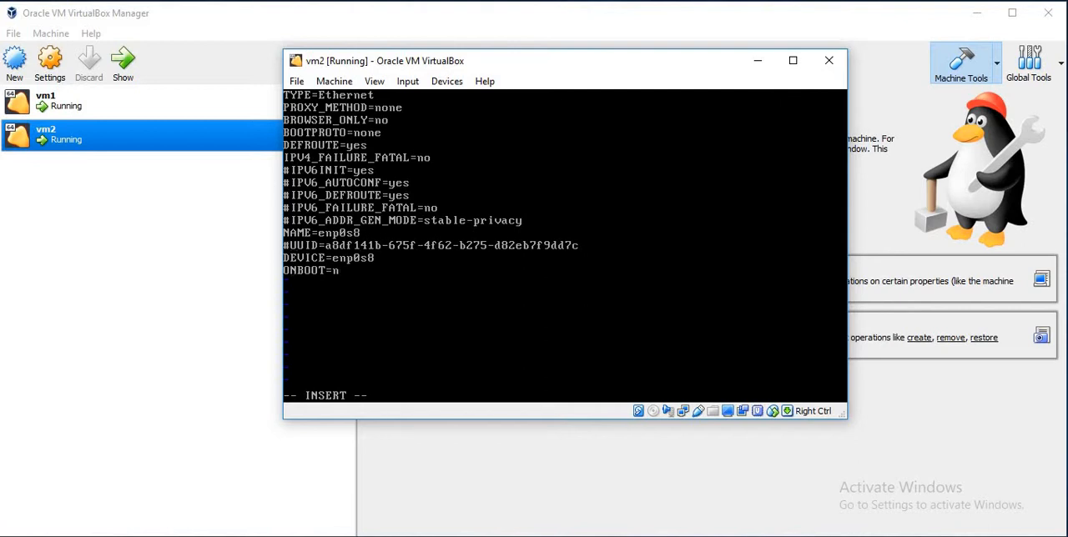
type("es")
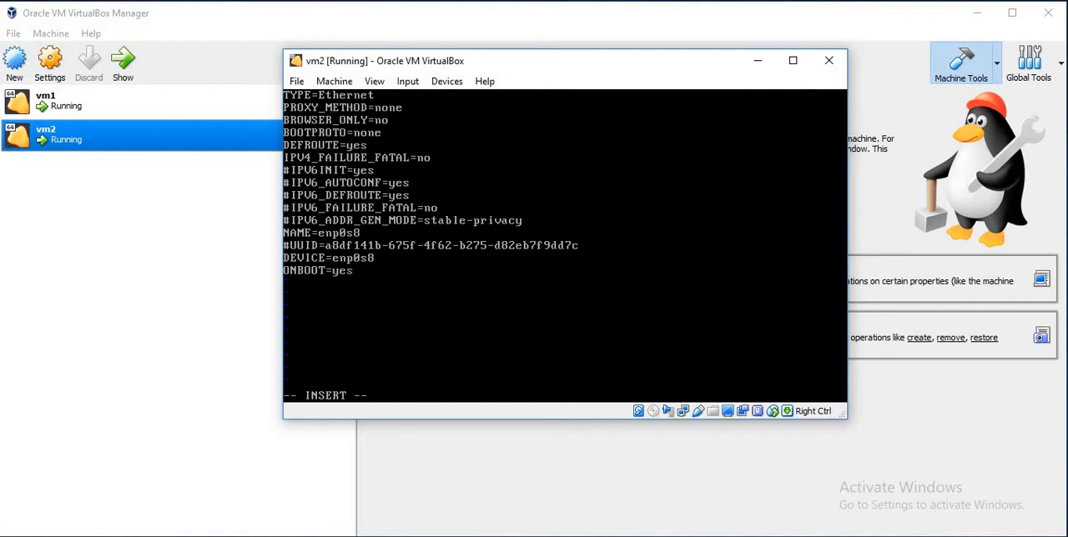
- Add IPADDR=192.168.56.11 and PREFIX=24, then save the file with :wq
type("IPADDR")
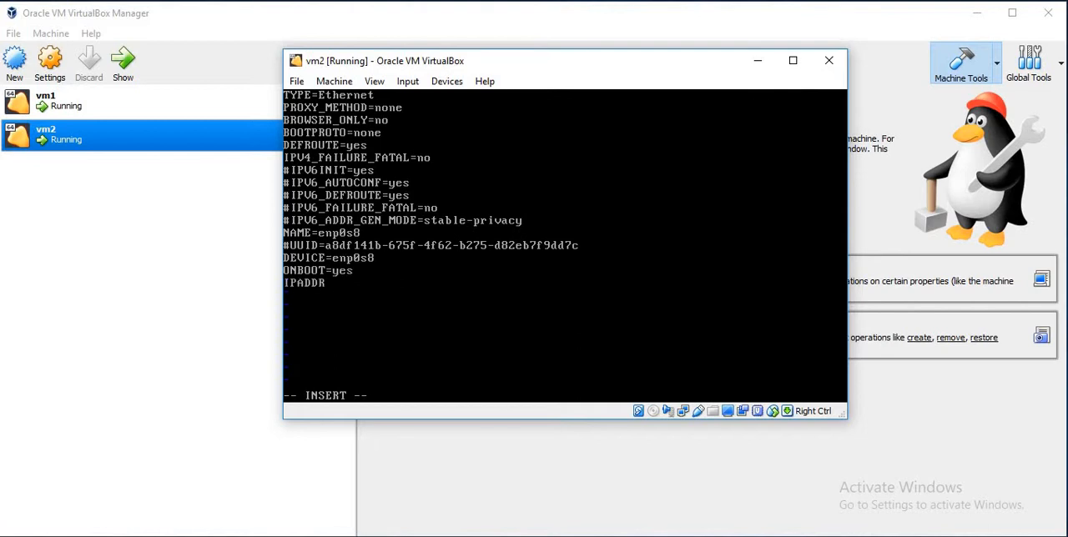
type("=19")
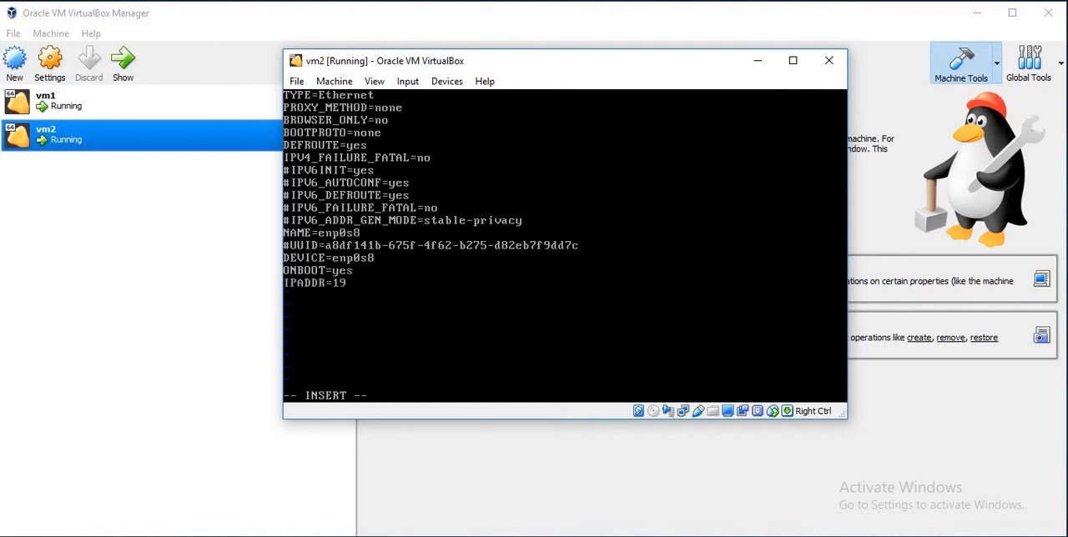
type("2.1")
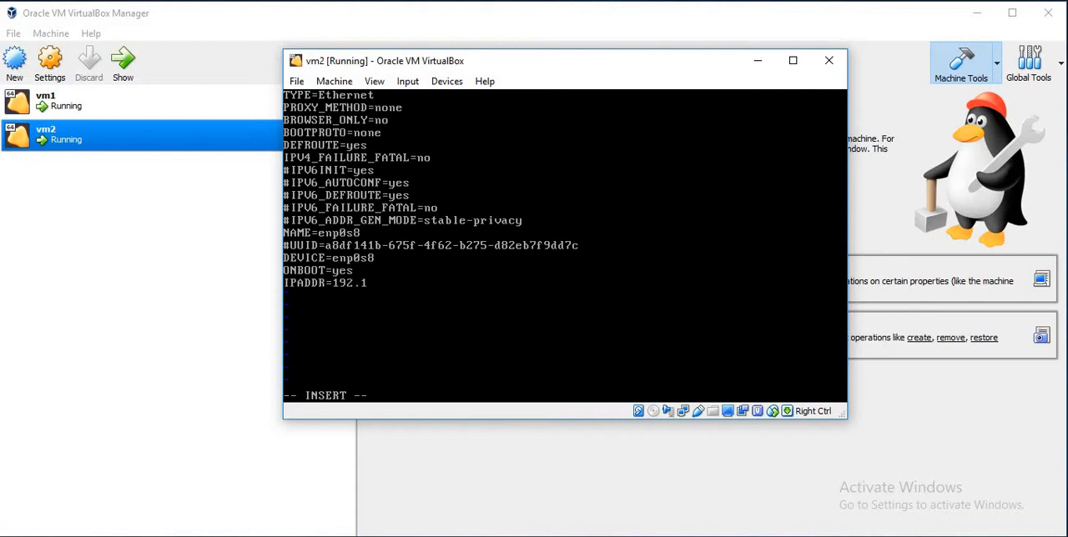
type("68.5")
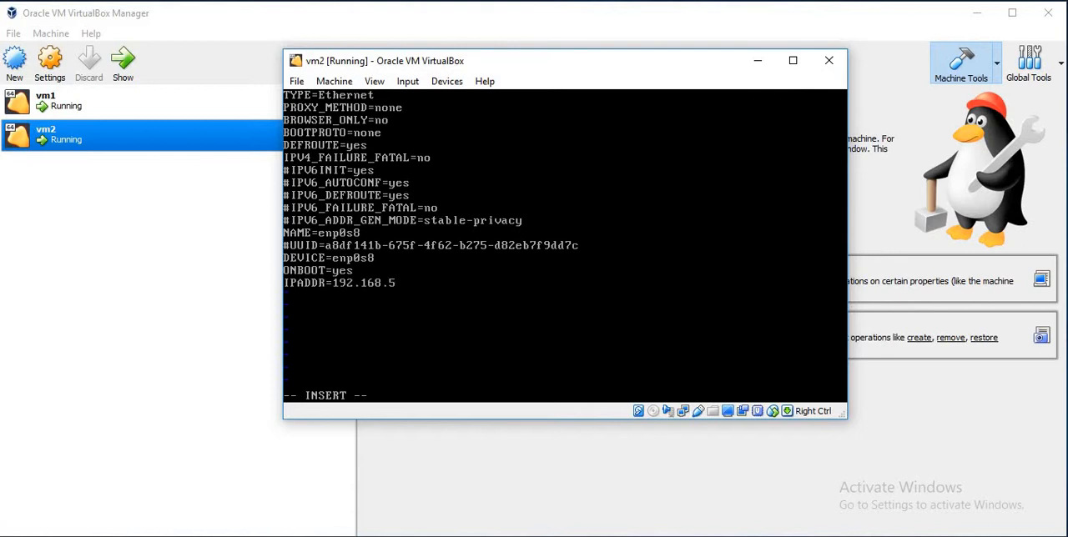
type("6.11")
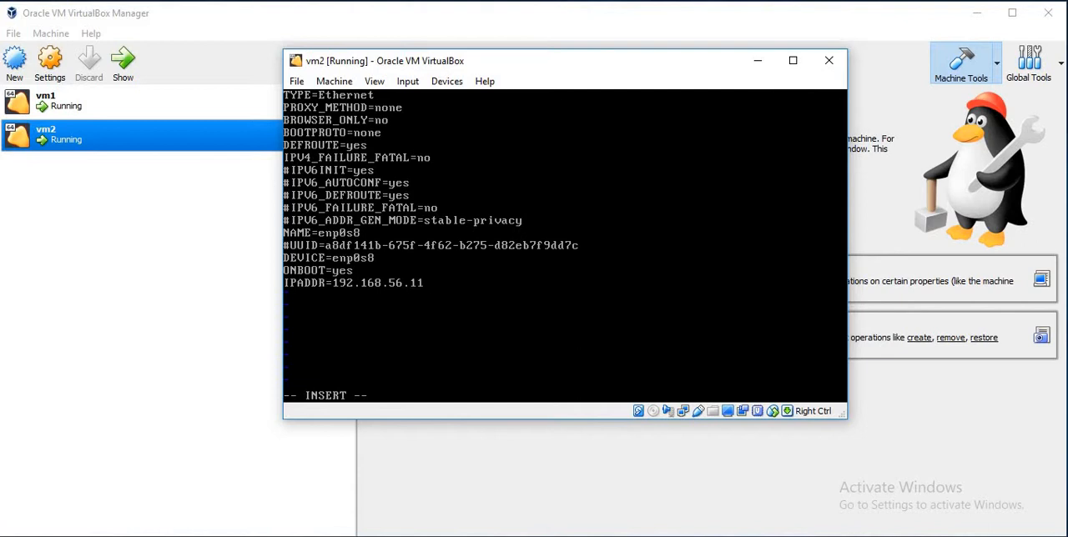
type("PREFIX=24")
left_click(566, 396)
type(":wq")
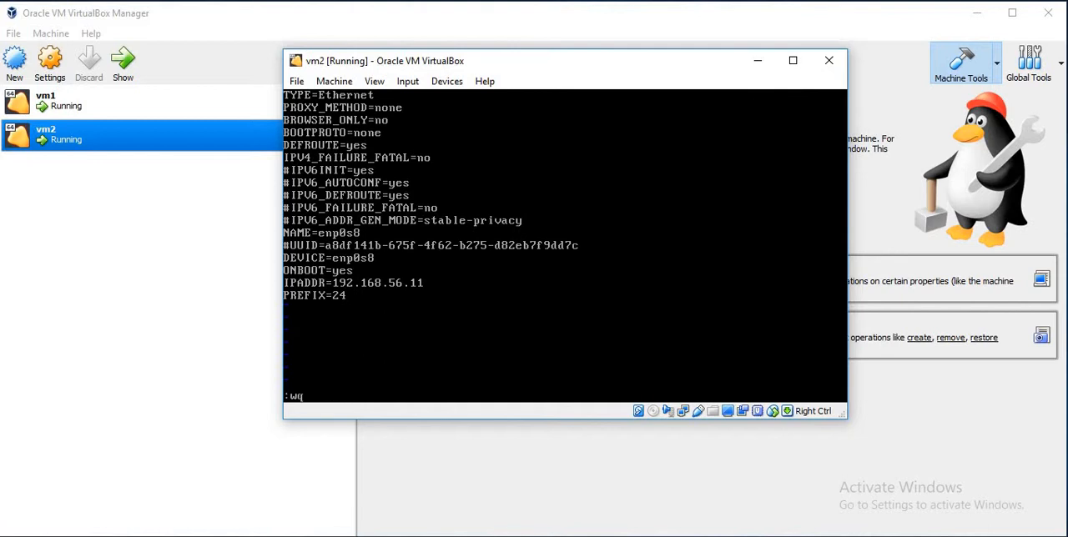
key("Return")
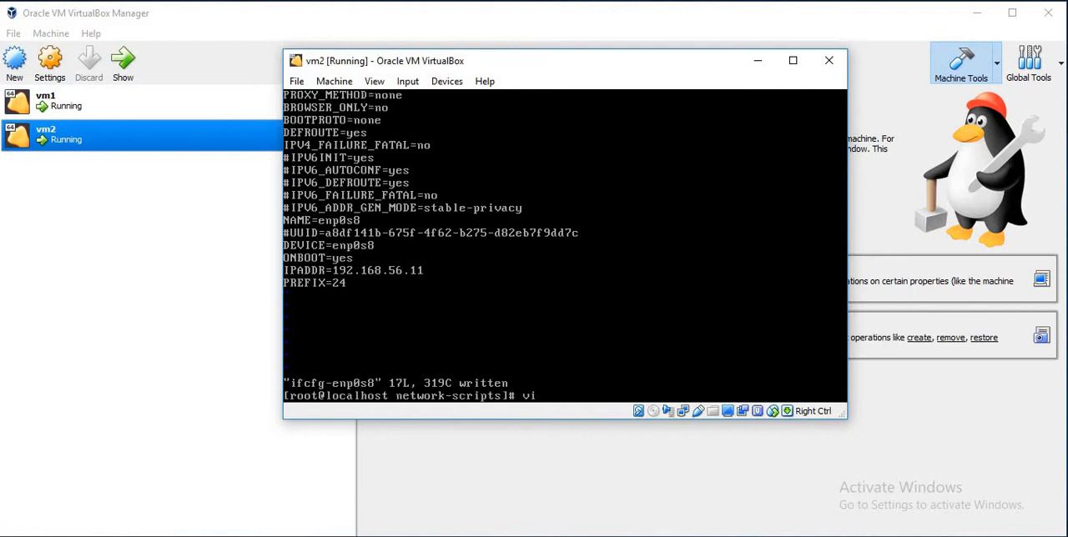
- Edit ifcfg-enp0s3 in vi, change ONBOOT to yes, and write the file with :wq
type("ifcfg-enp0s")
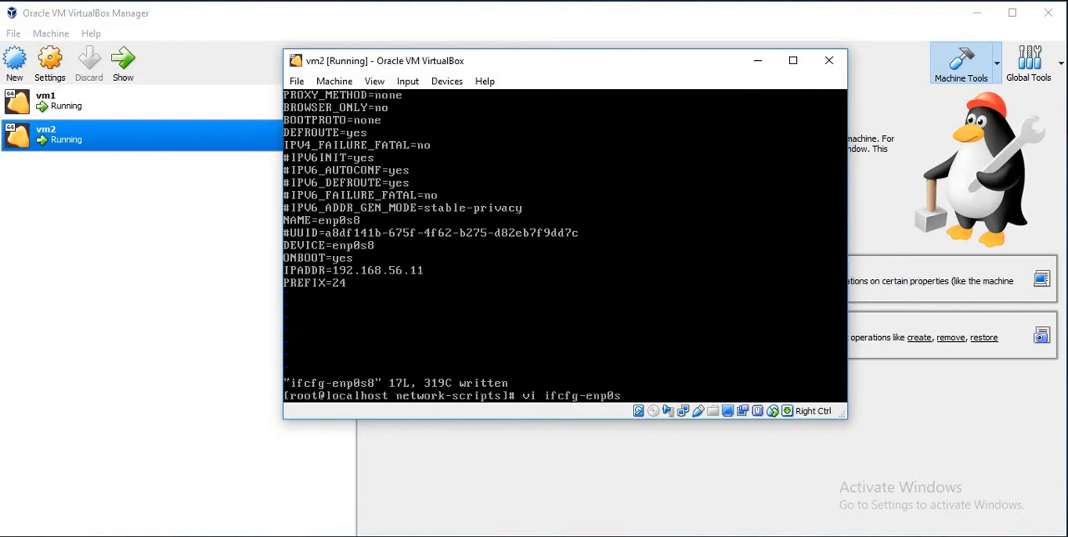
key("Return")
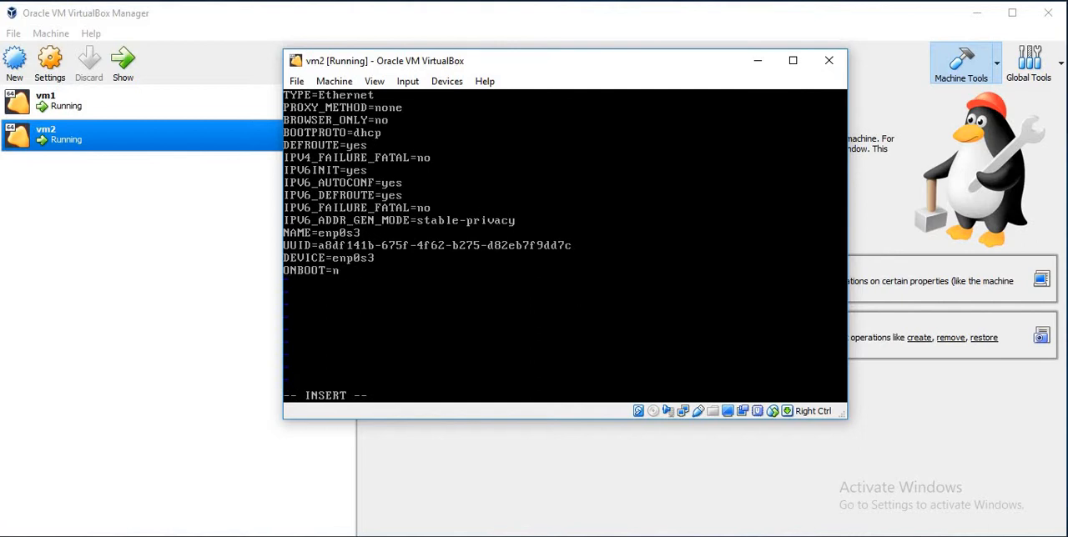
type("yes")
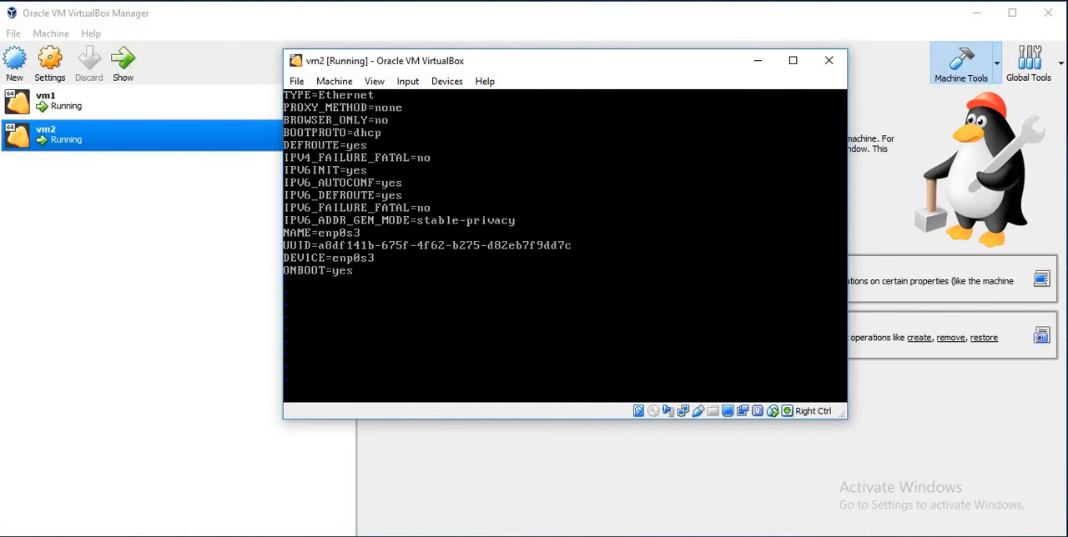
type(":wq")
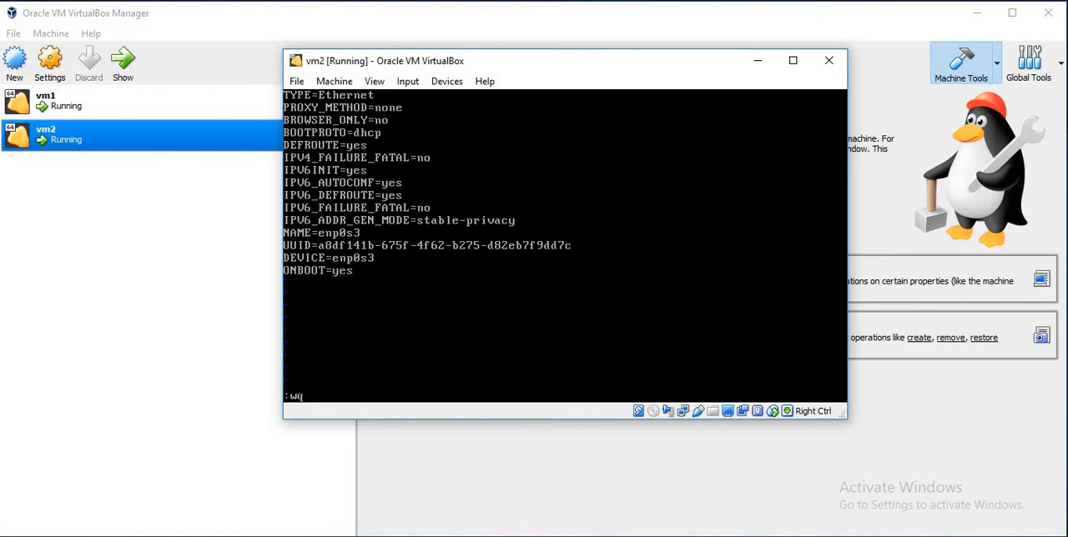
key("Return")
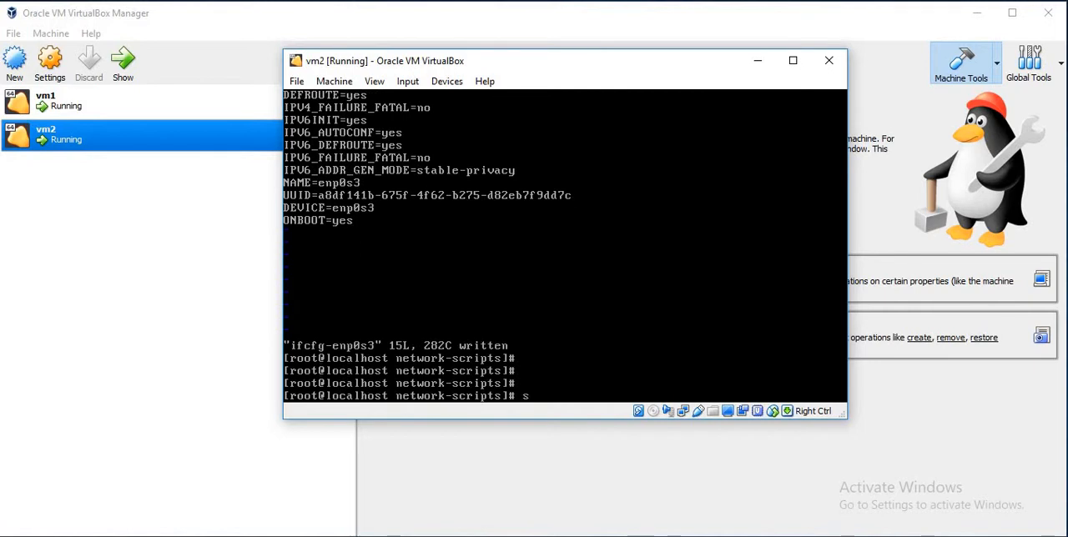
- Restart networking with systemctl restart network.service
type("ystemctl r")
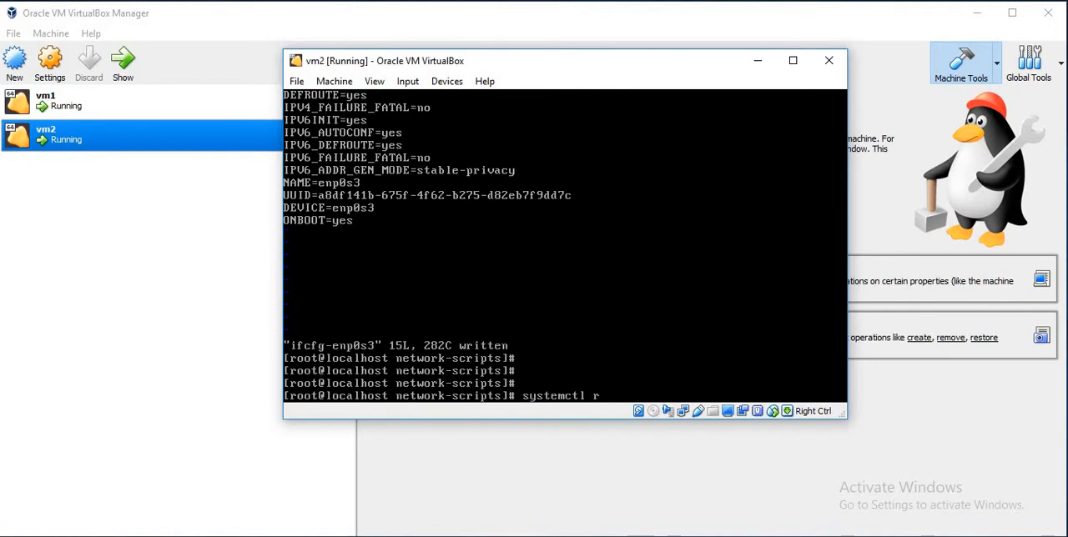
type("estart net")
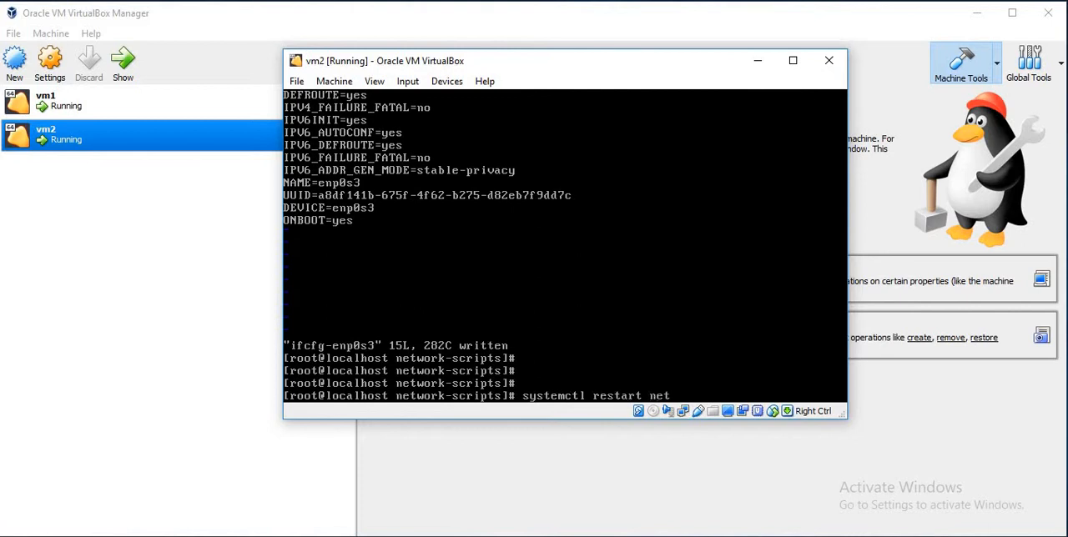
type("work.serv")
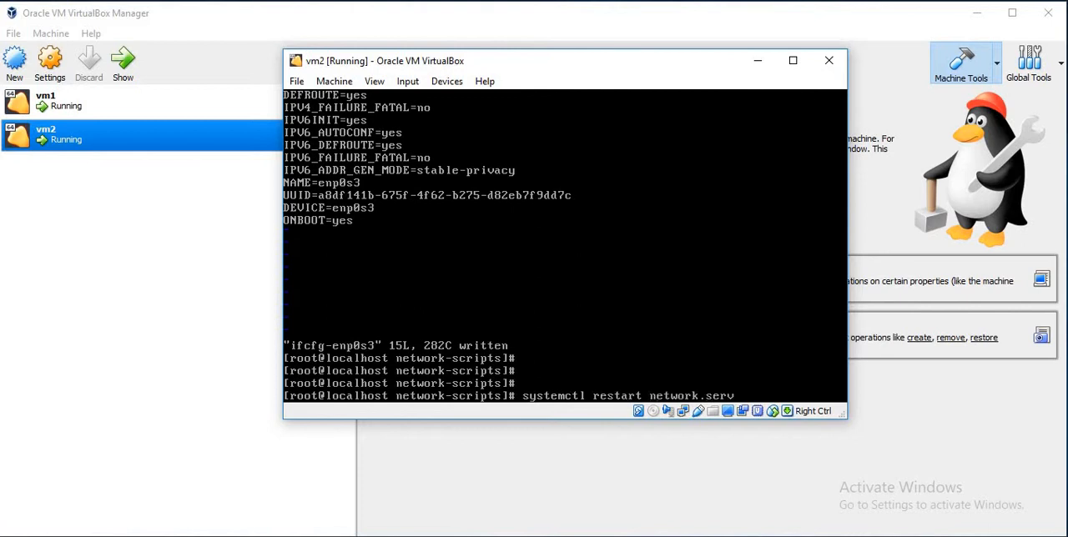
key("Return")
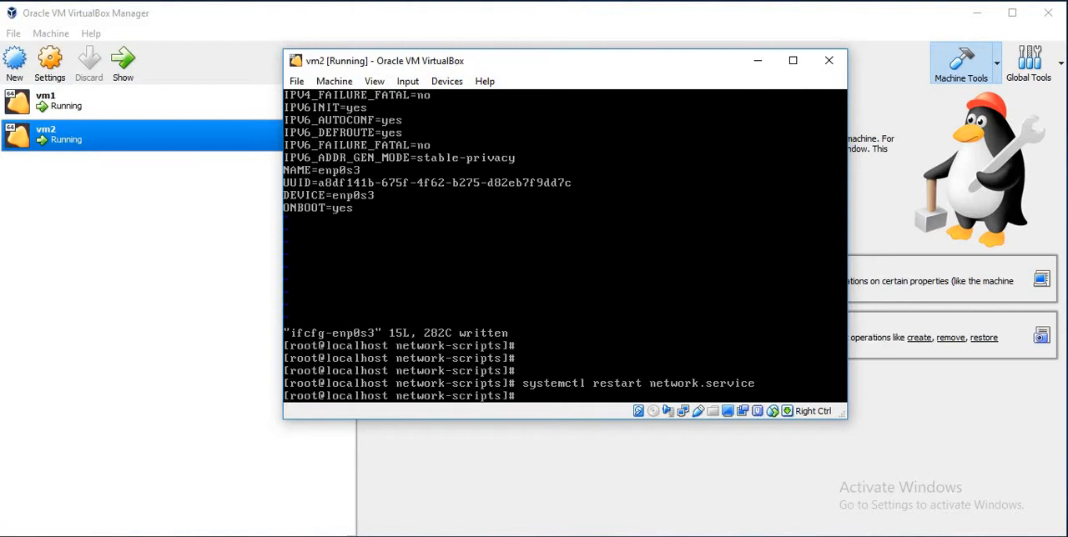
- Return home and list interfaces with ip addr show to see 192.168.56.11/24 on enp0s8
type("cd")
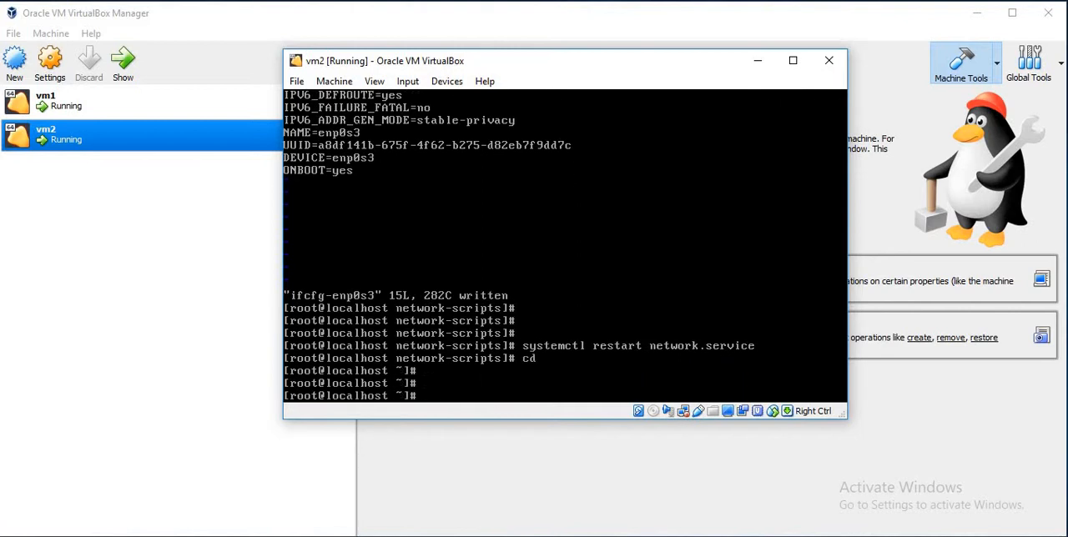
type("ip addr show")
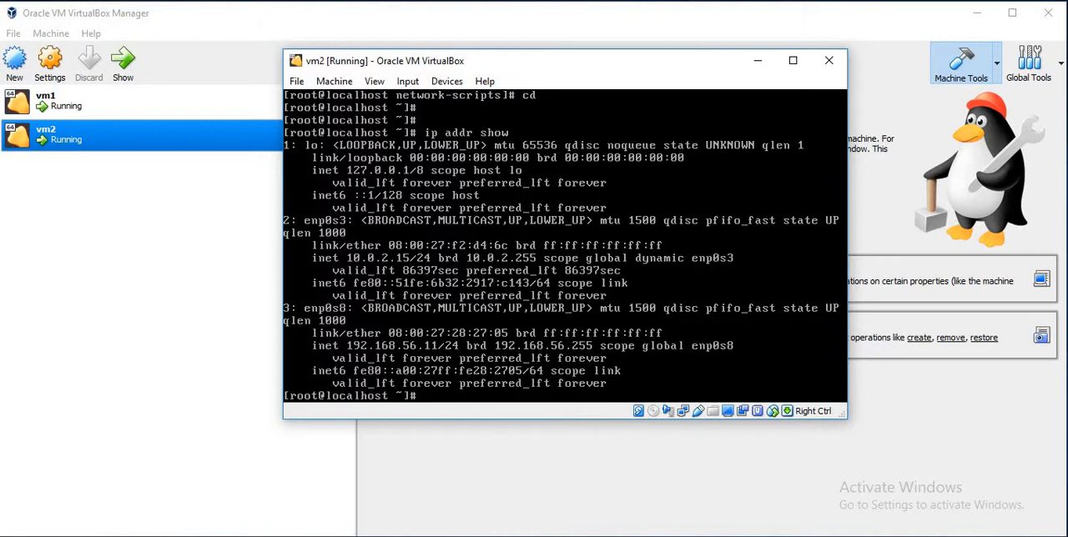
- Edit /etc/hostname in vi to read vm2.theunixmantra.com and save it
type("vi /etc/hostn")
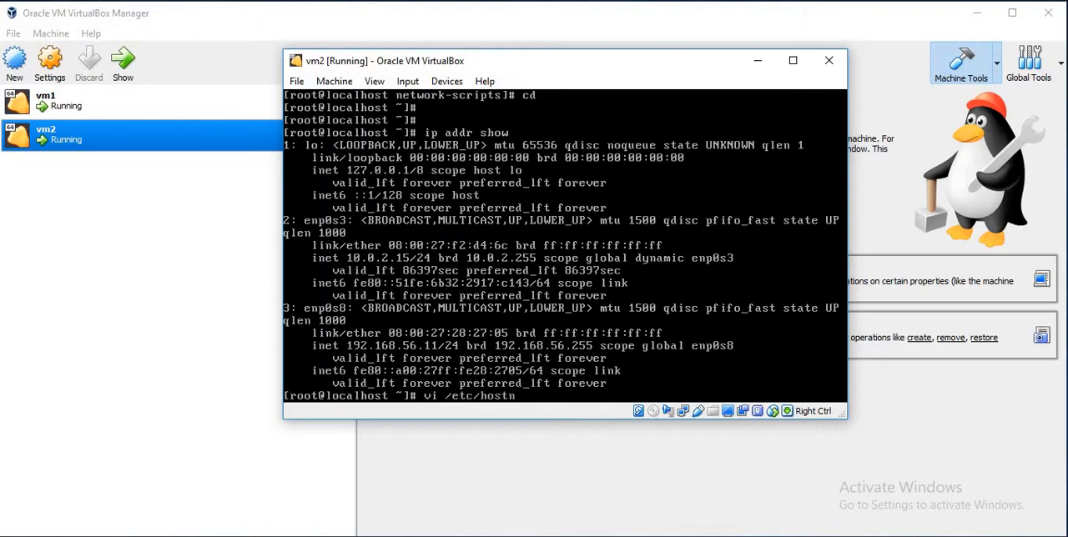
key("Return")
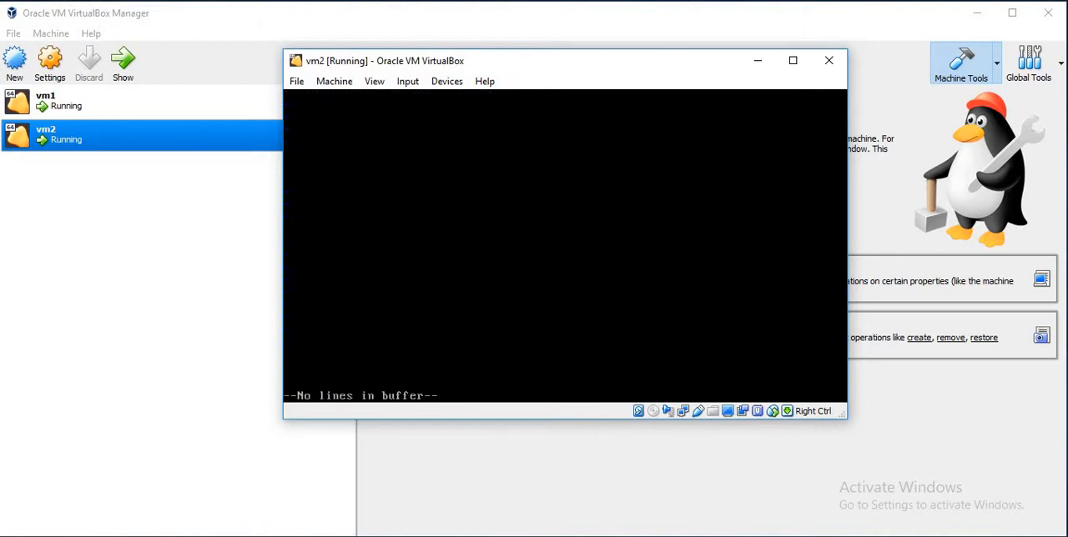
type("vm2.the")
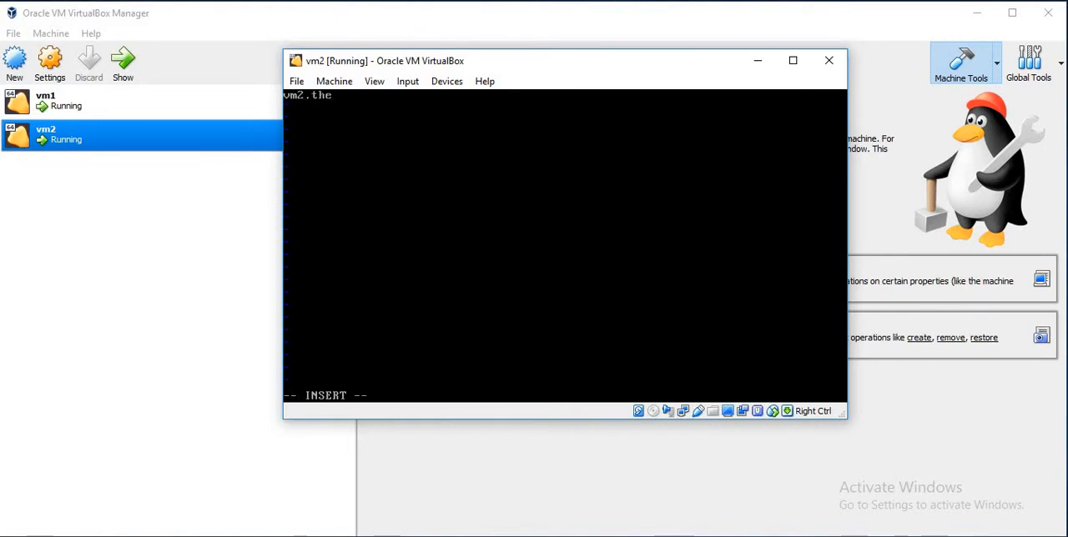
type("unixmantra.com")
left_click(566, 395)
type(":wq")
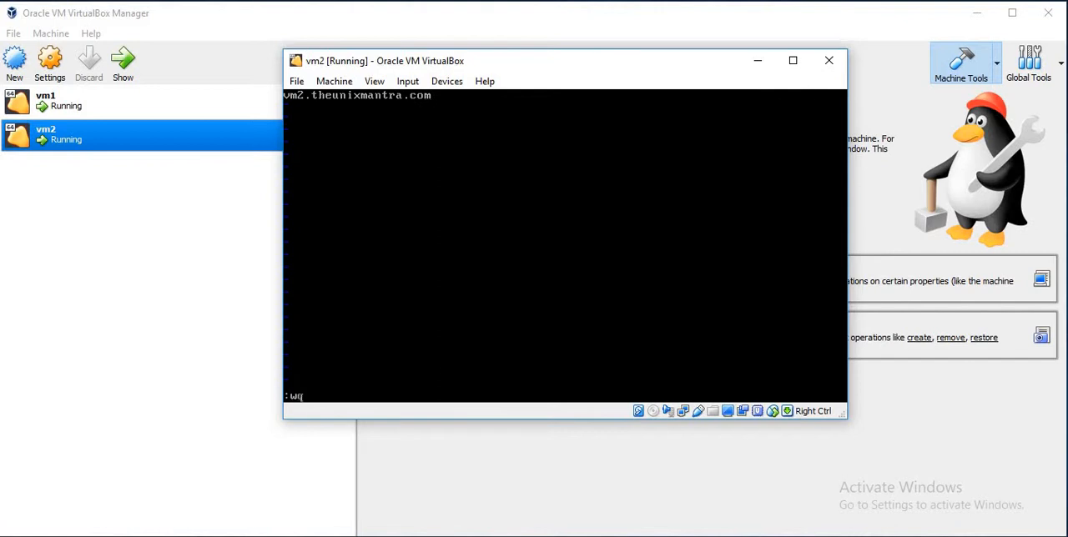
key("Return")
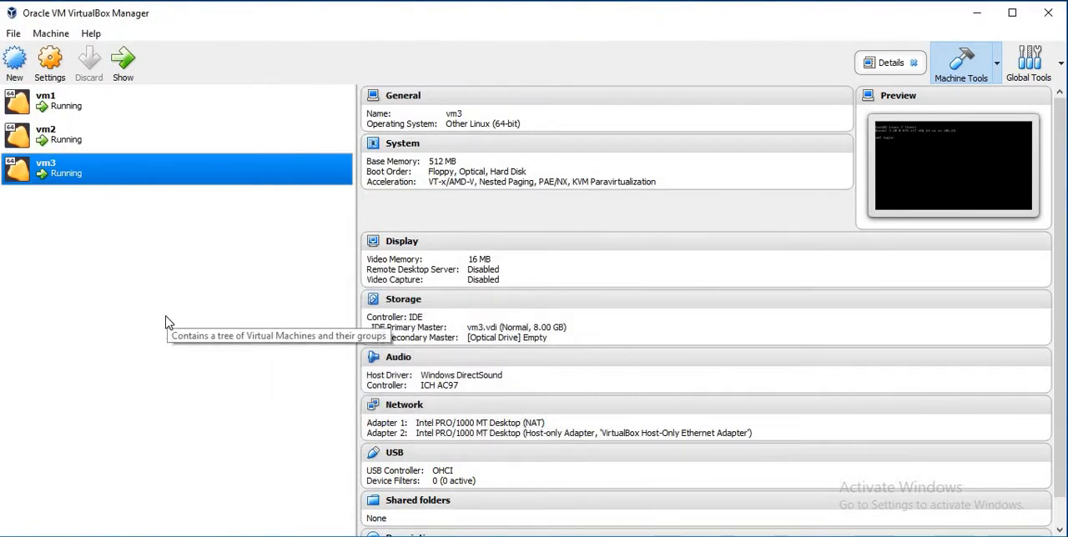
mouse_move(183, 364)
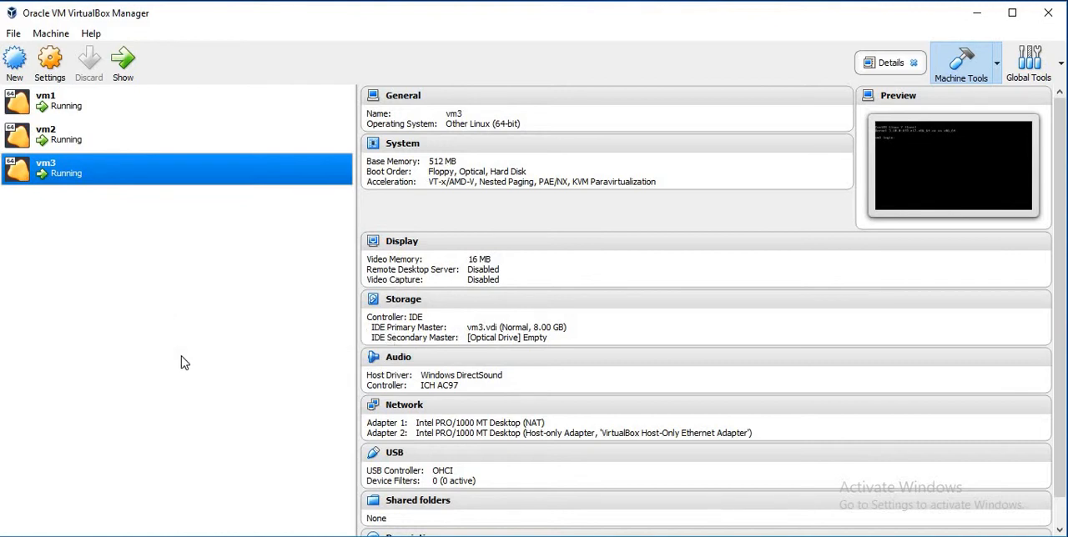
mouse_move(234, 434)
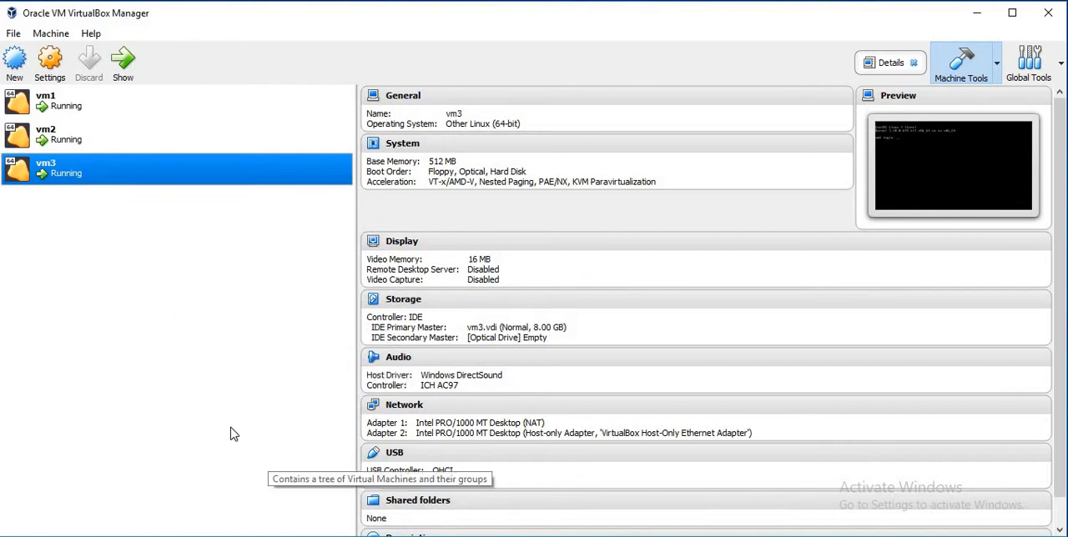
mouse_move(566, 221)
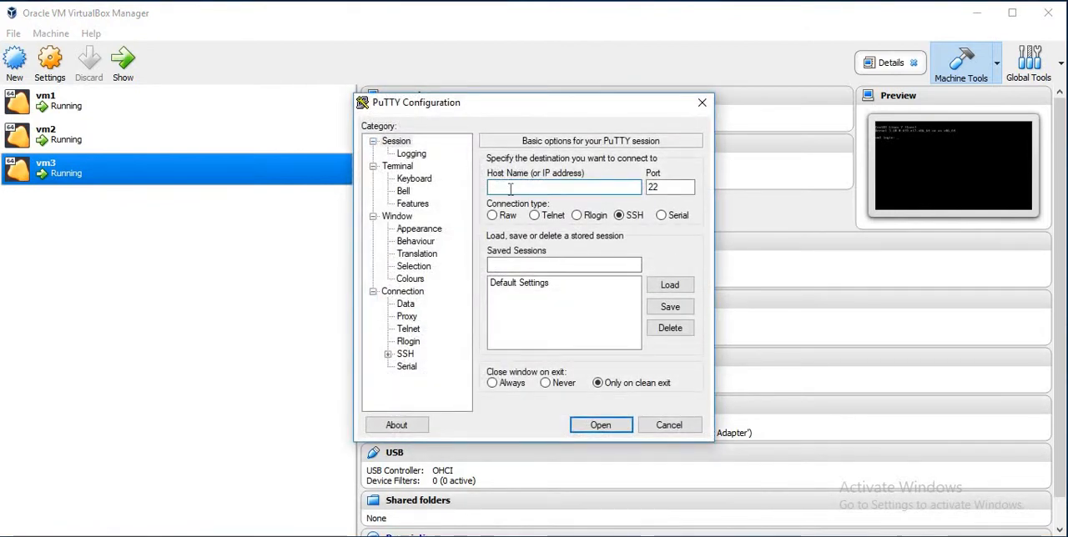
- Enter Host Name 192.168.56.10 for SSH on port 22 and start the connection
type("192.1")
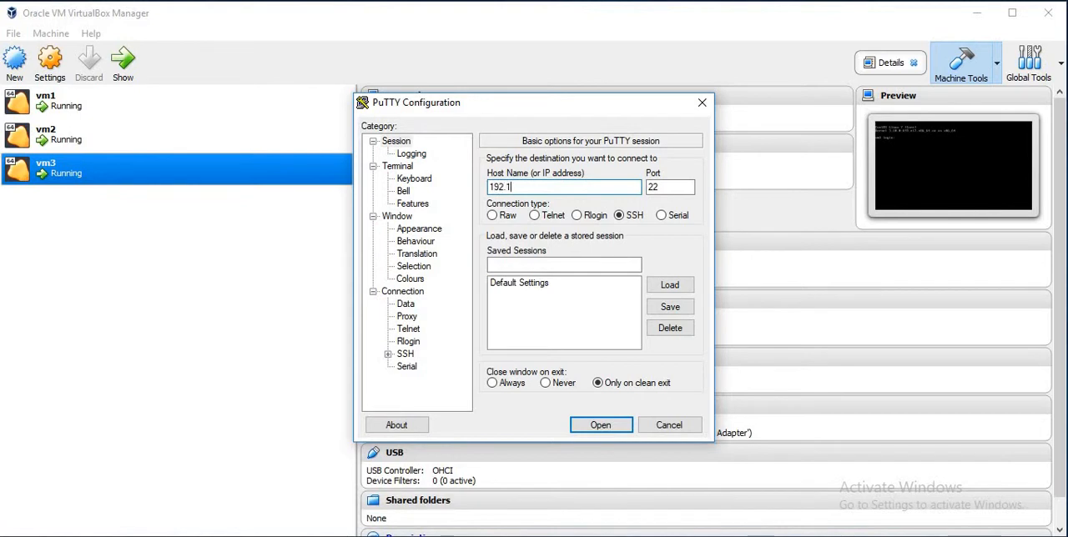
type("6")
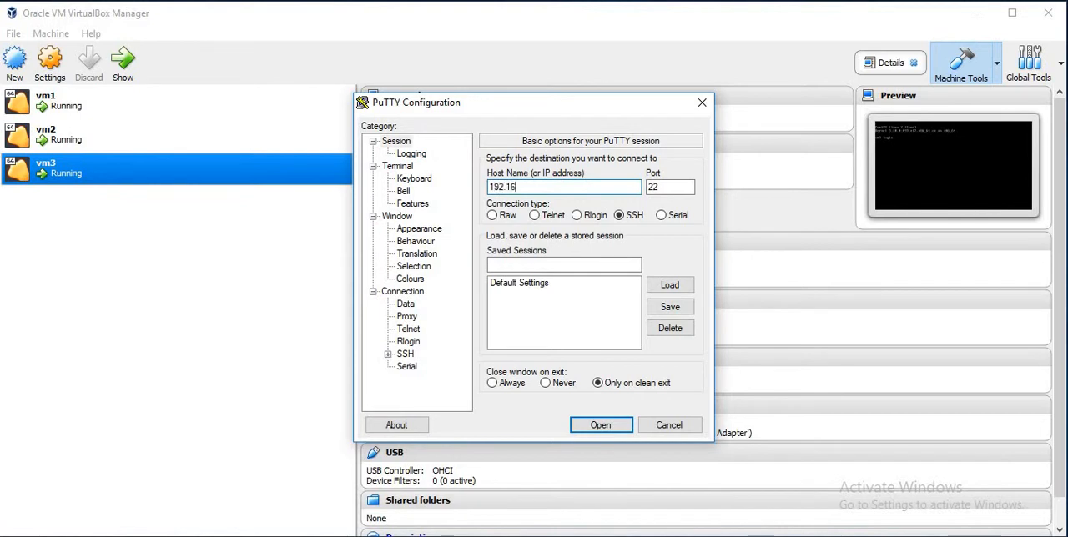
type("8")
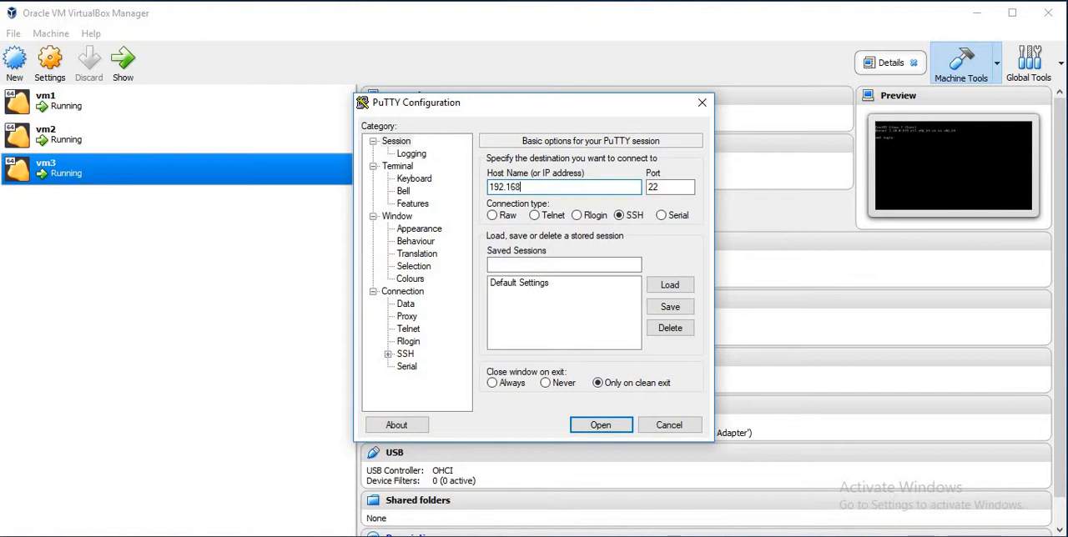
type(".56.10")
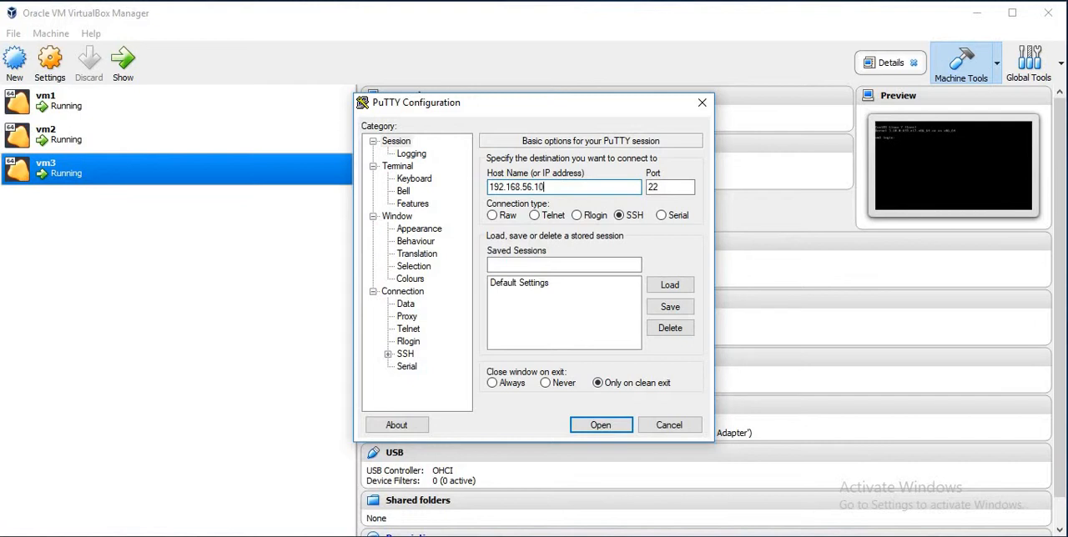
left_click(600, 423)
type("root")
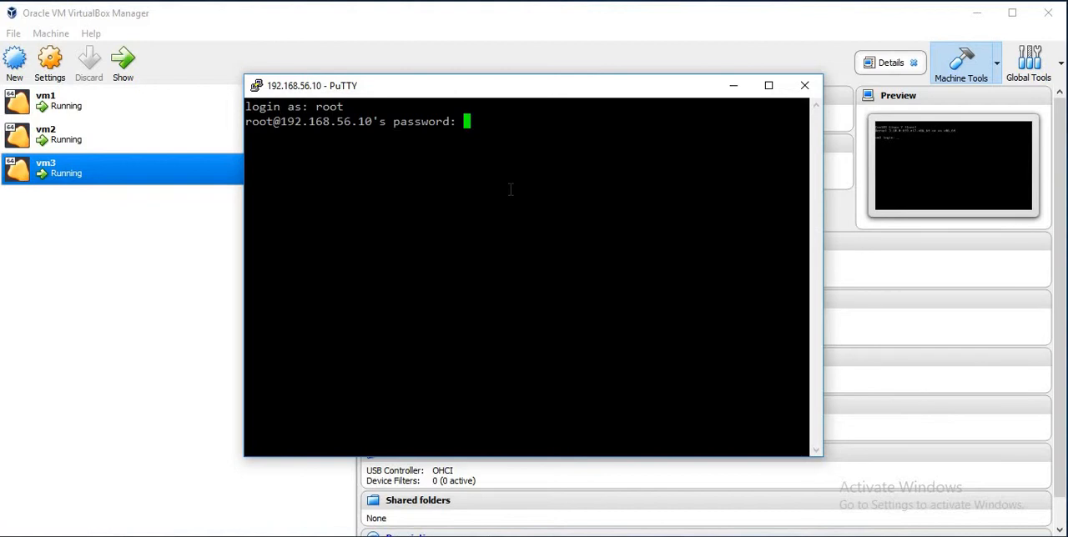
- Log in as root on vm1 and ping 192.168.56.12, getting replies with 0% packet loss
key("Return")
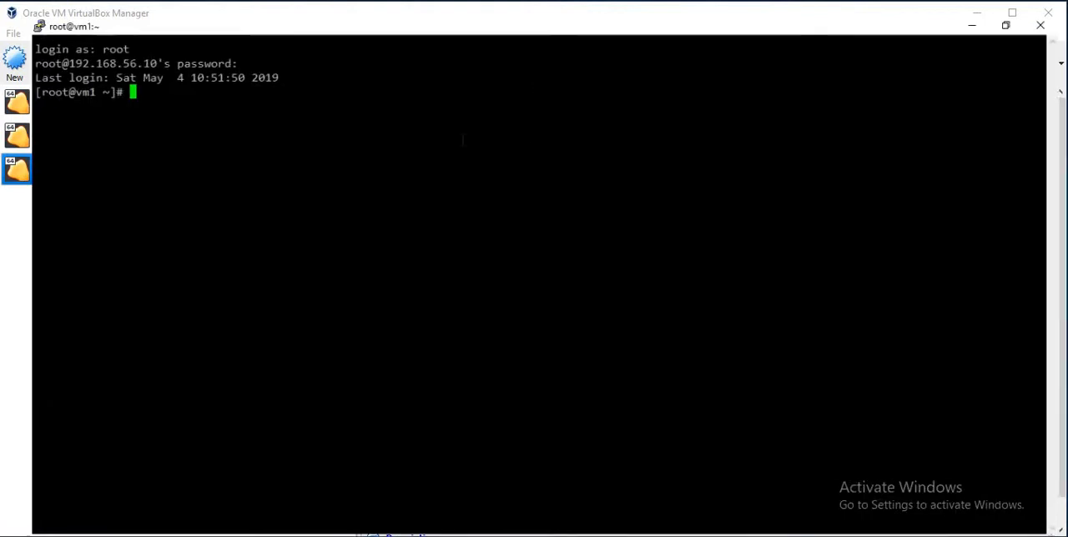
type("ping")
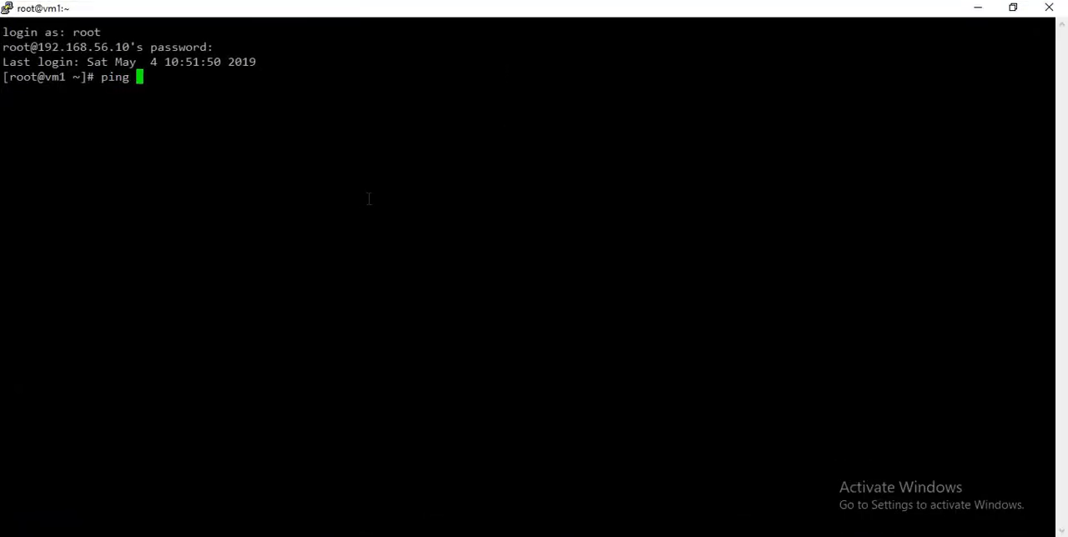
type("192.")
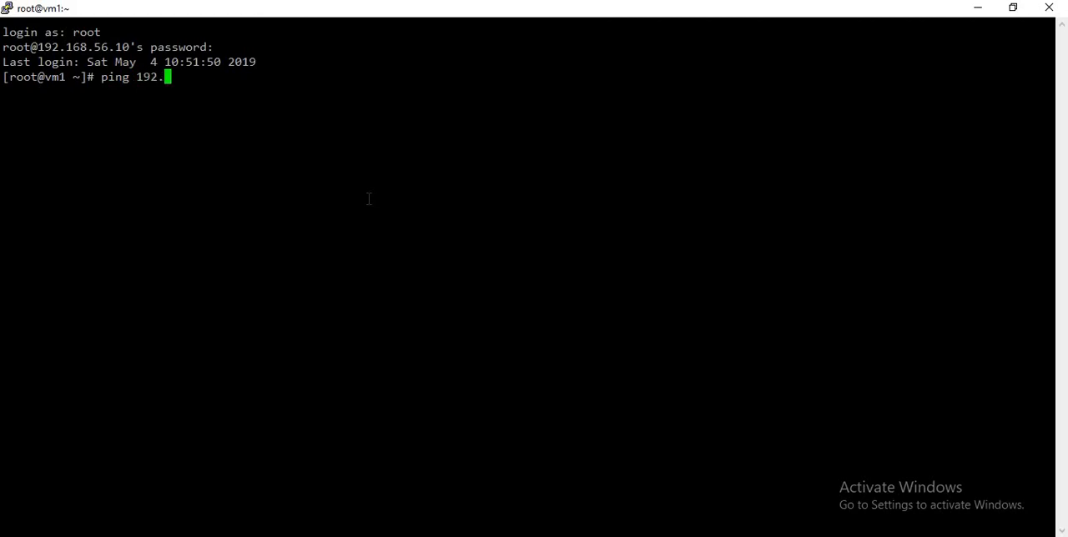
type("1")
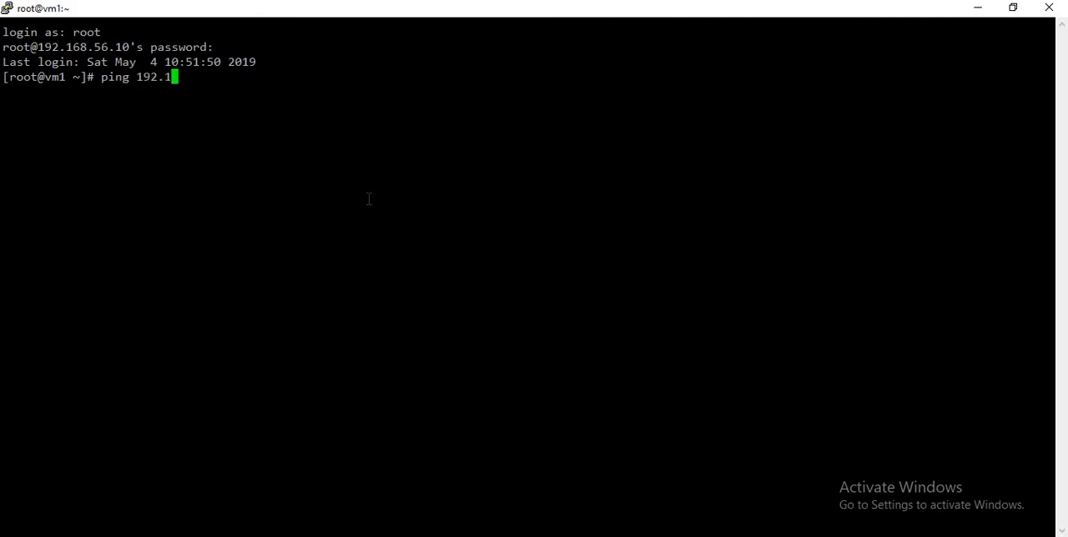
type("68.")
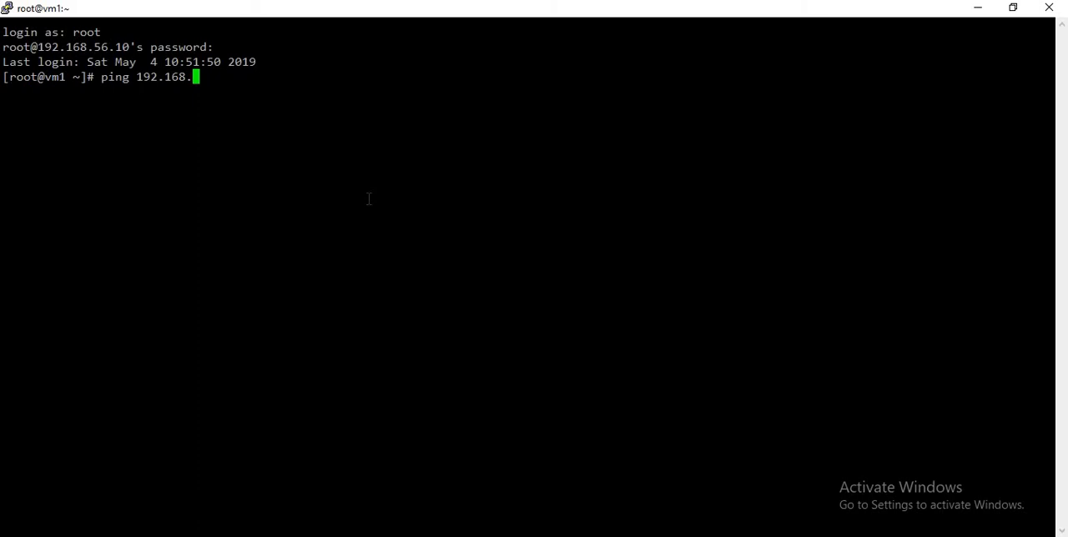
type("56.")
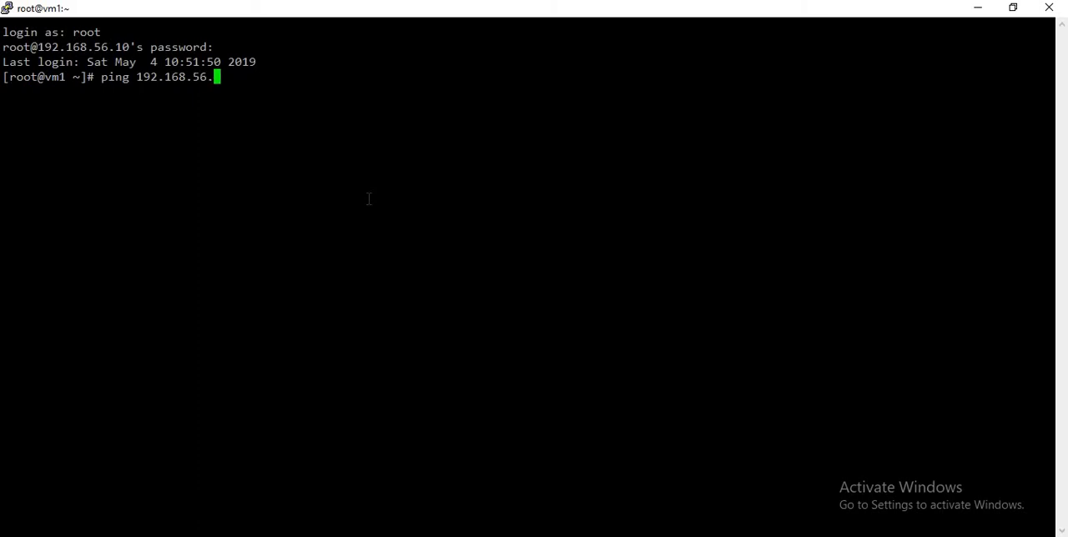
key("Return")
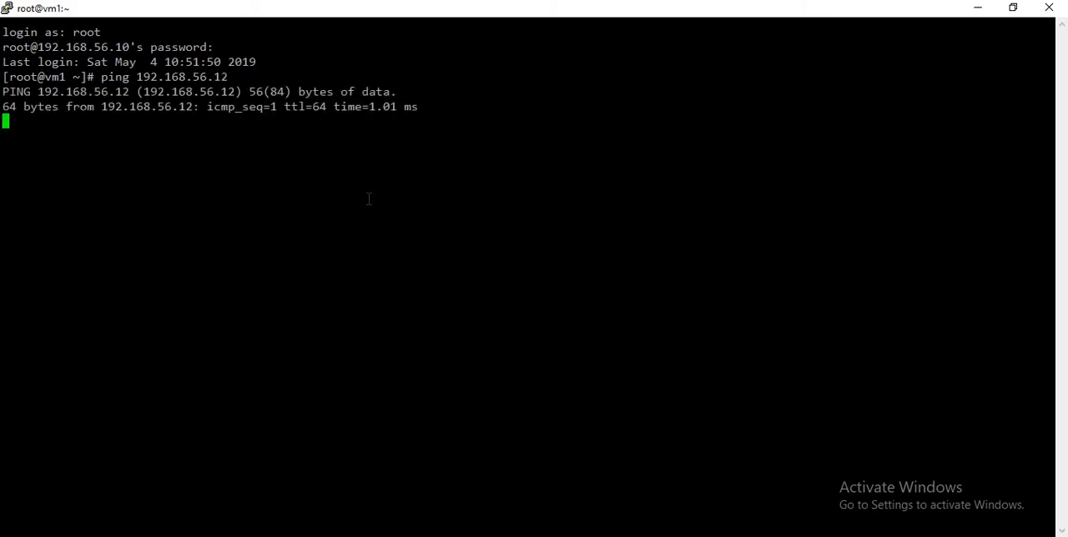
type("ssh")
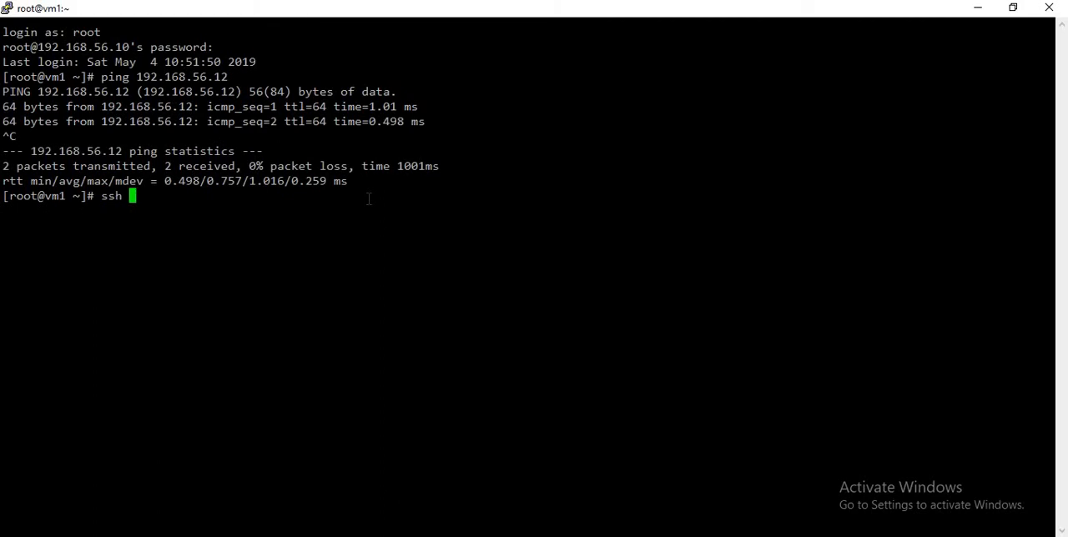
- Run ssh 192.168.56.12 from vm1 and answer yes to trust its host key
type("192.16")
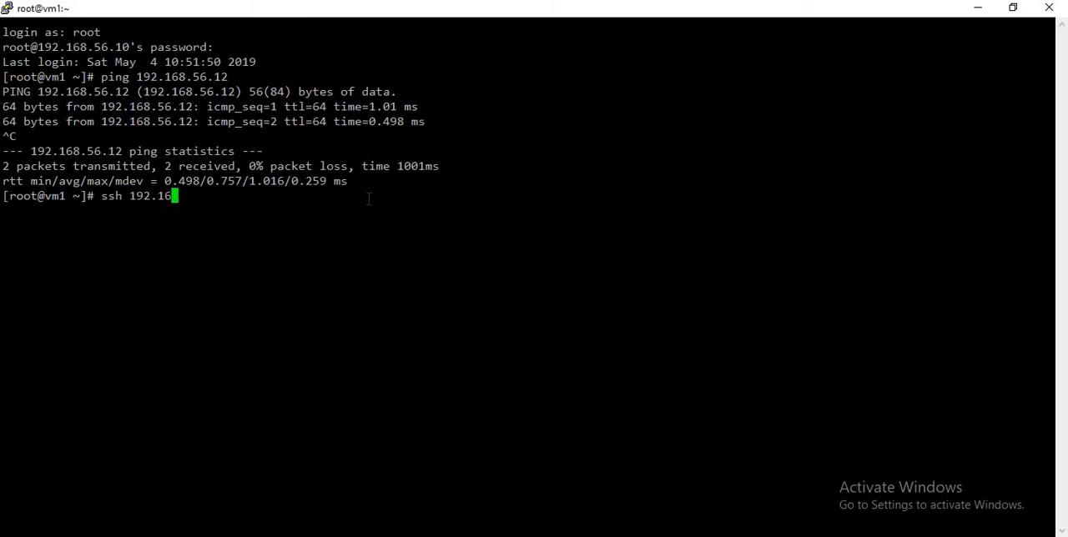
type("8.56.")
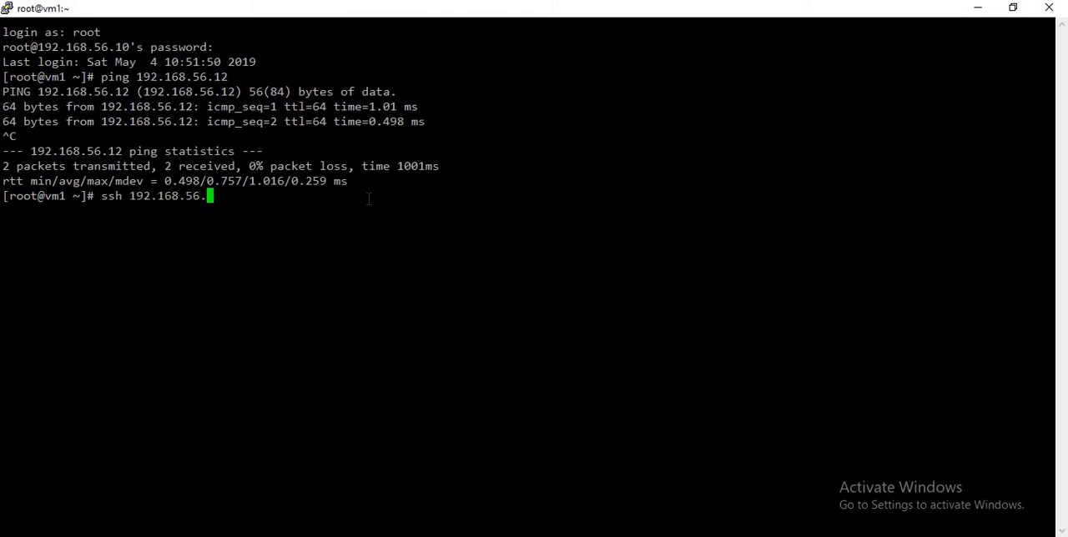
key("Return")
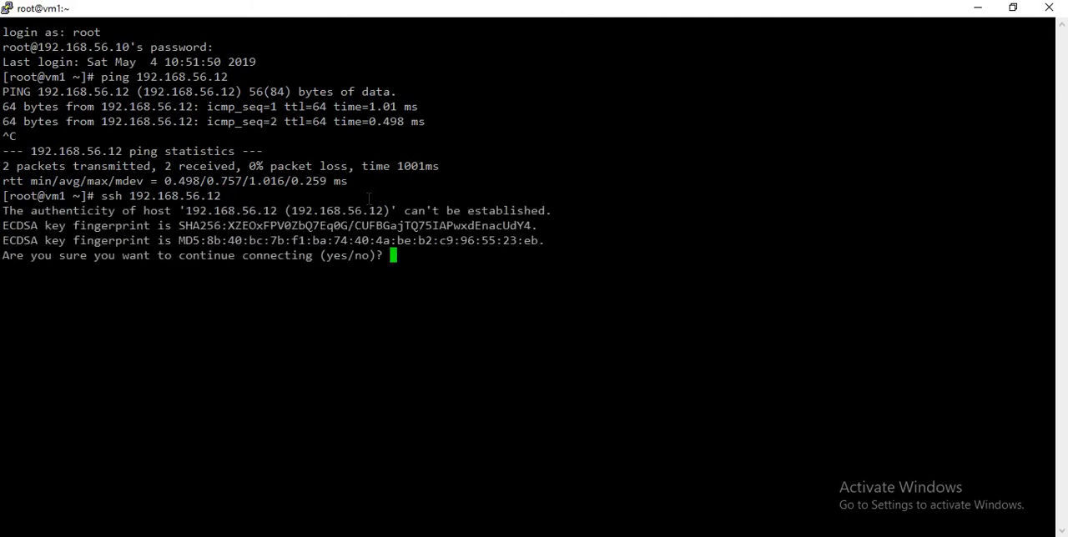
type("yes")
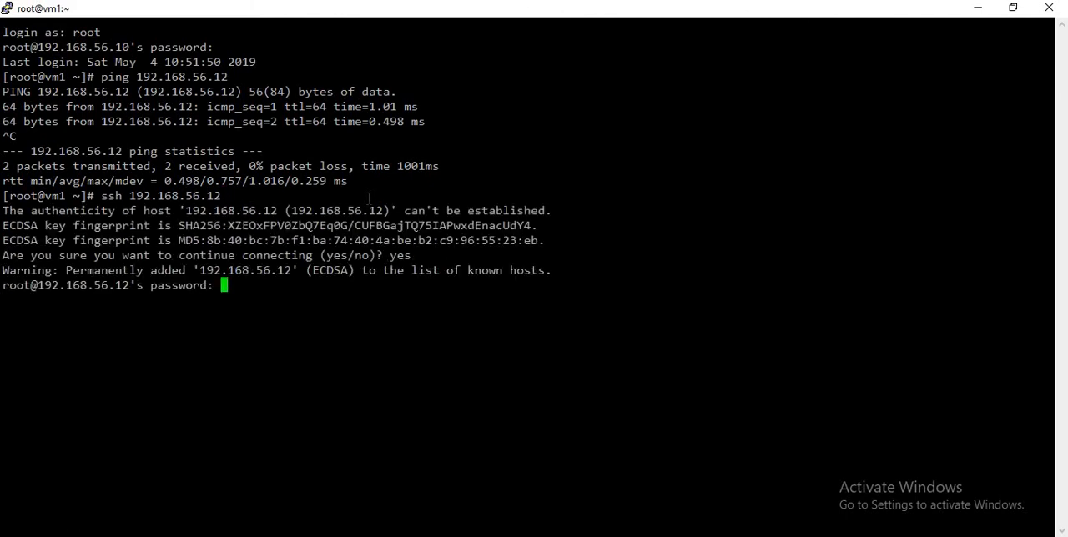